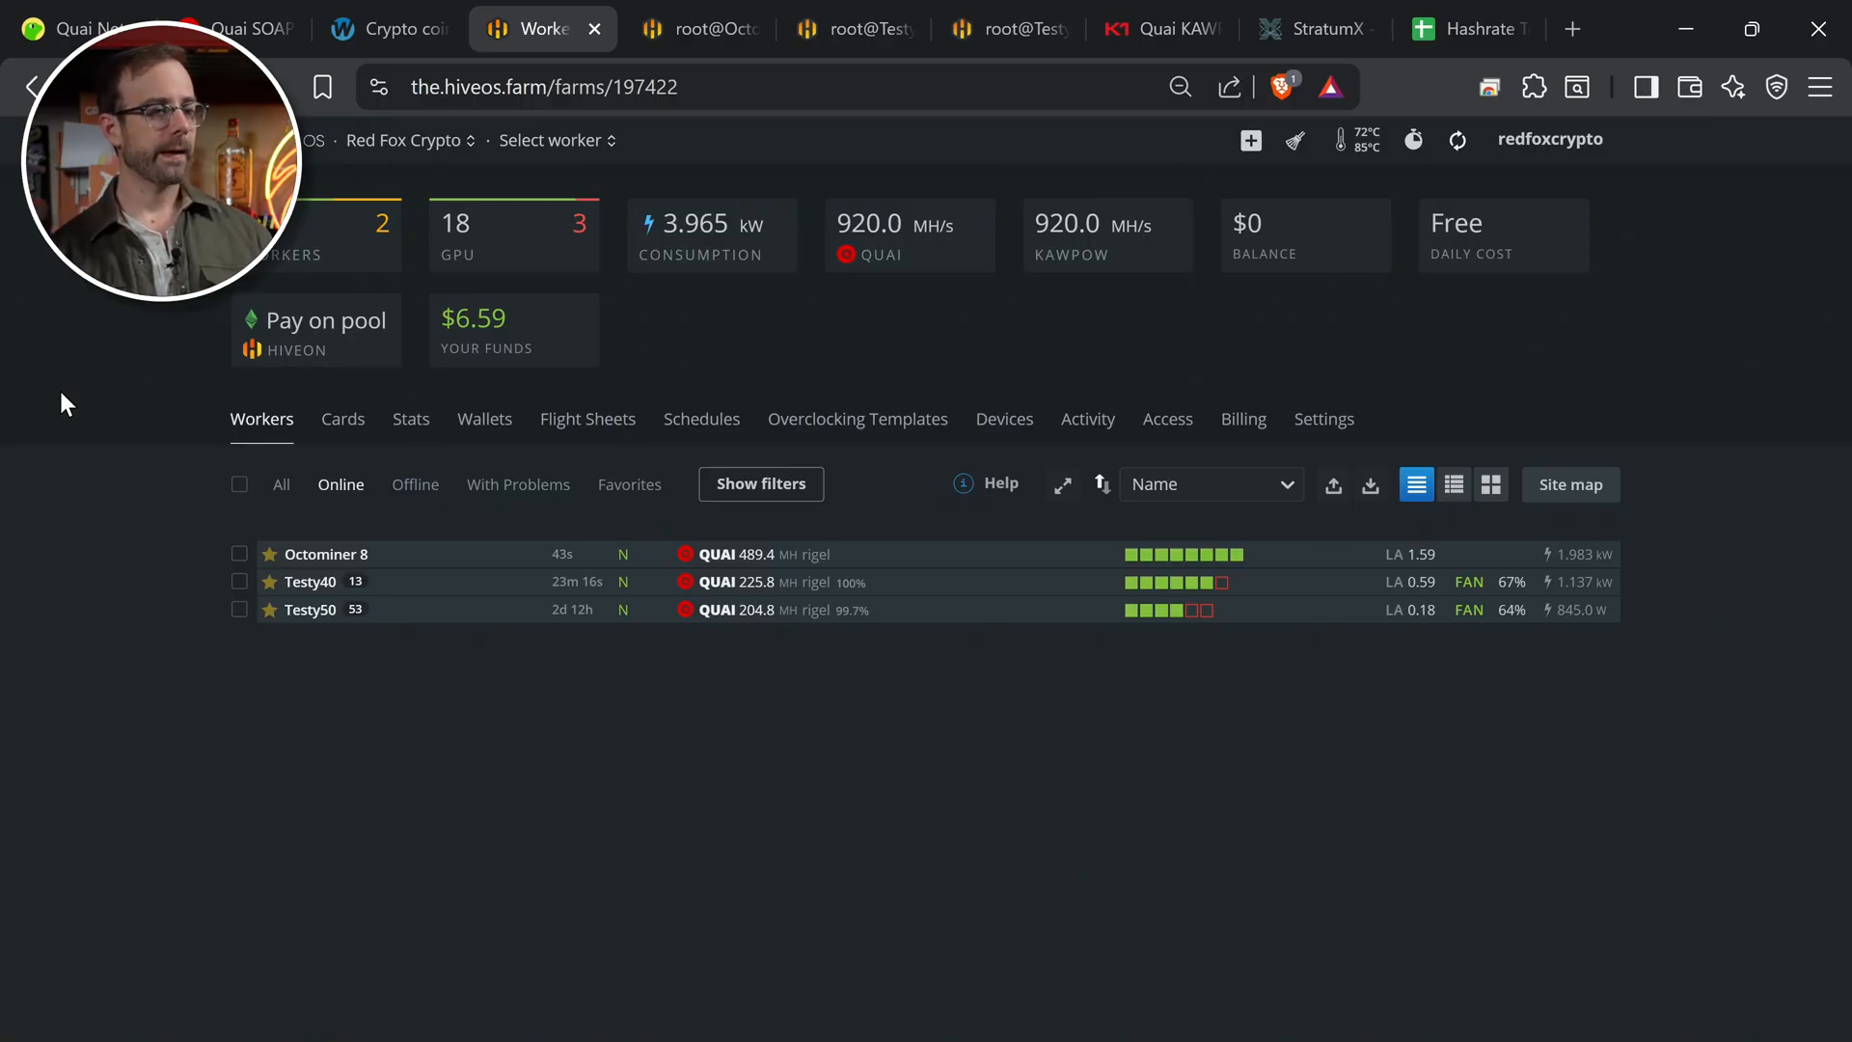
# - Check the Quai KAWPOW solo miner stats in K1 Pool, then switch to the StratumX site
pyautogui.click(1162, 29)
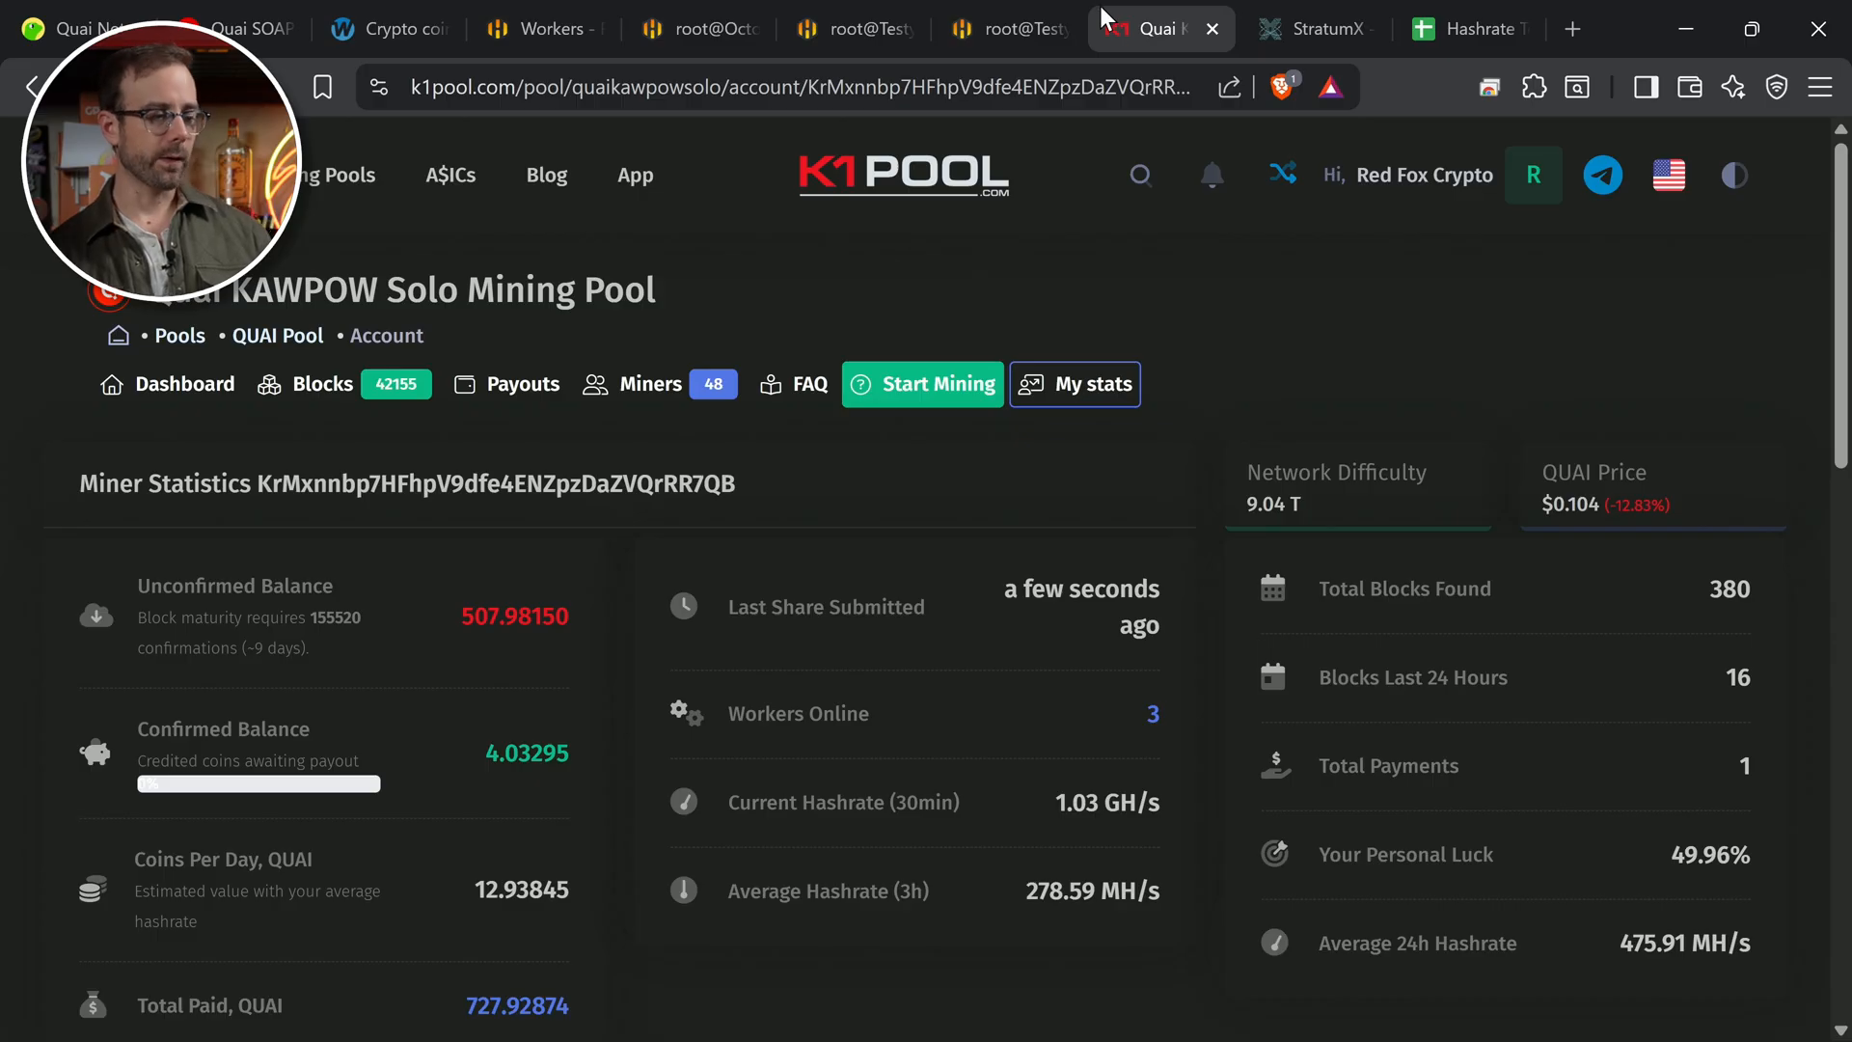
pyautogui.moveTo(1536, 293)
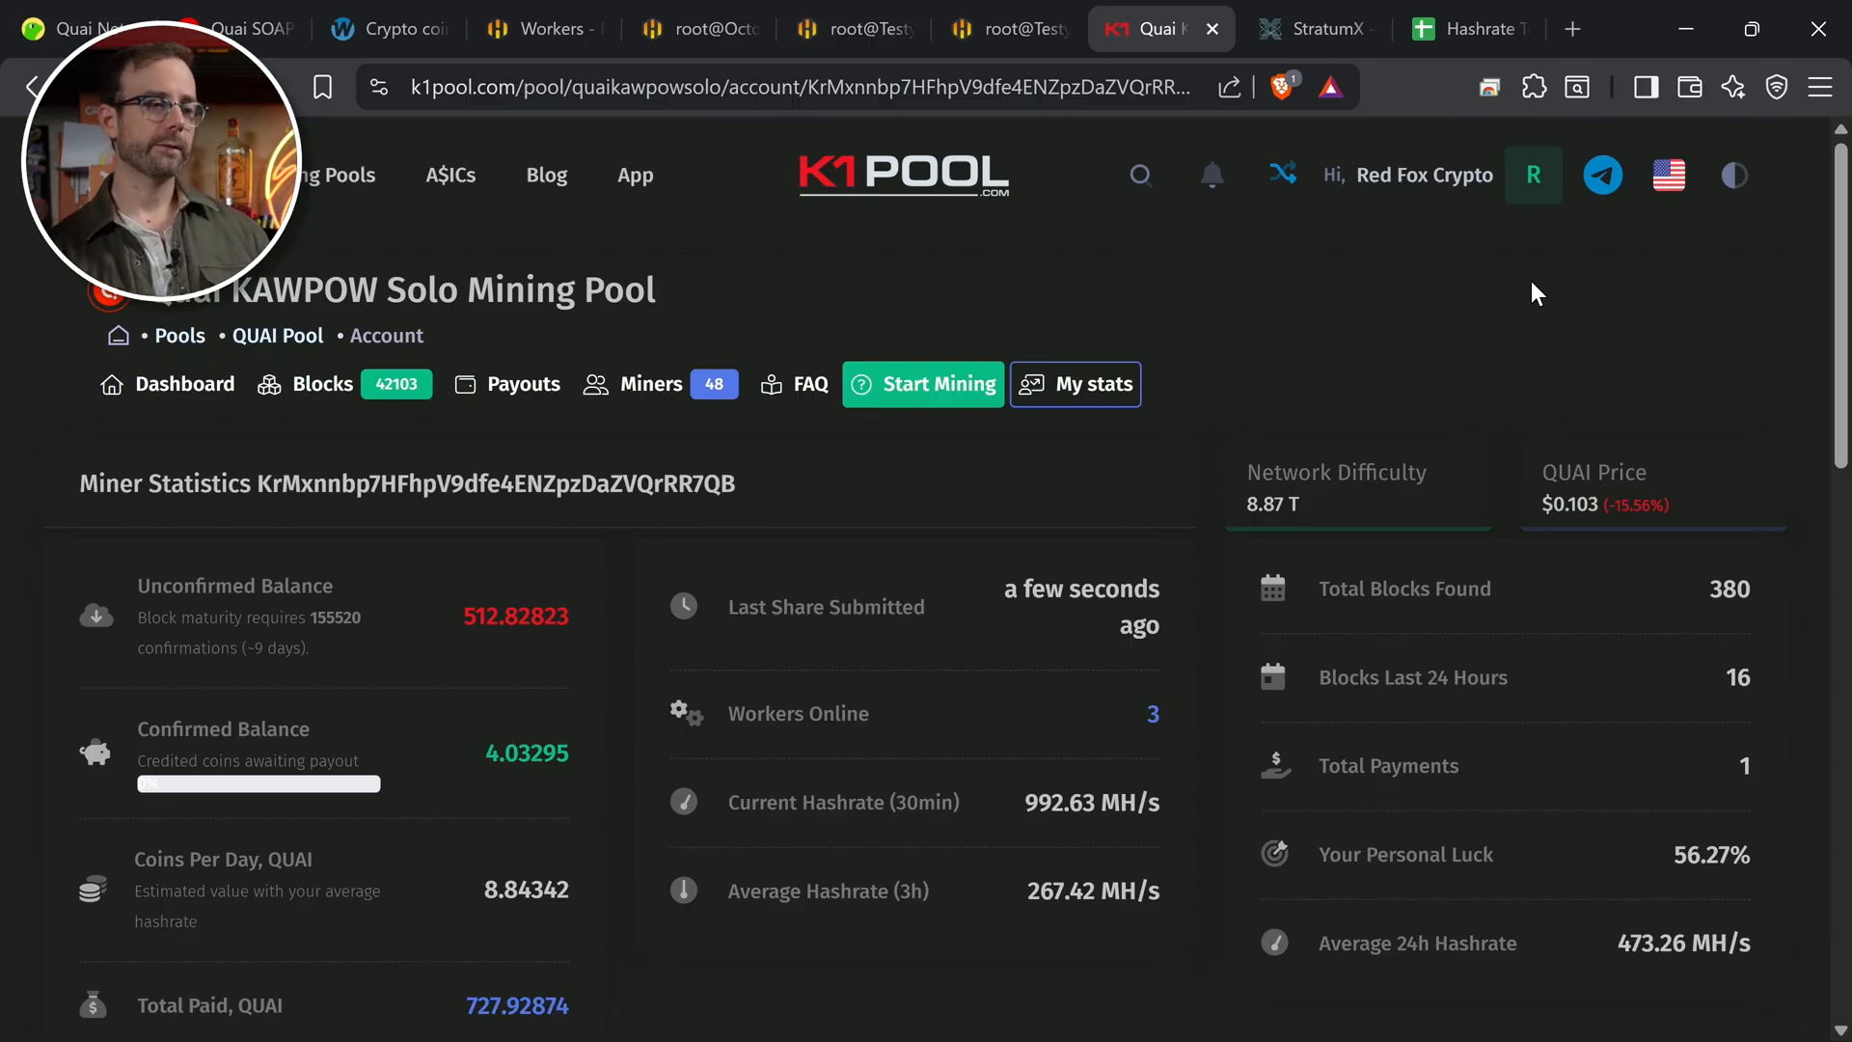
pyautogui.click(1314, 29)
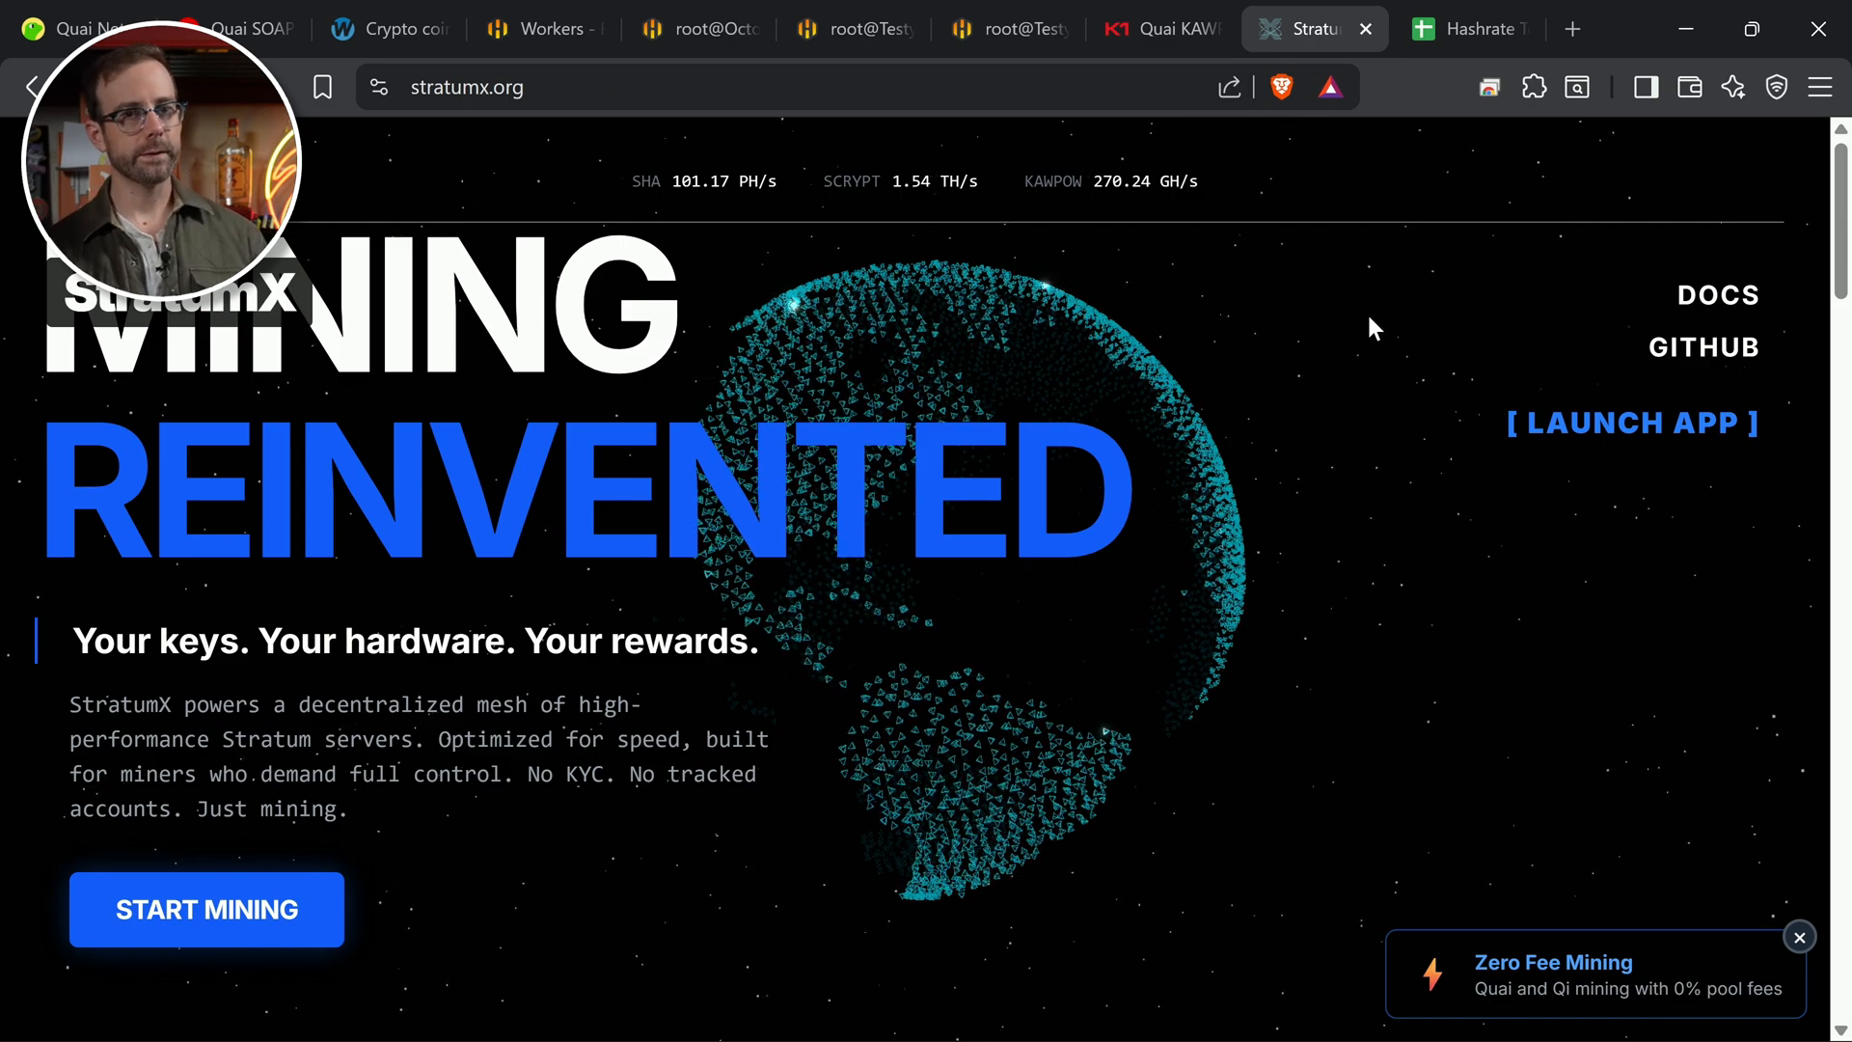
pyautogui.moveTo(1117, 390)
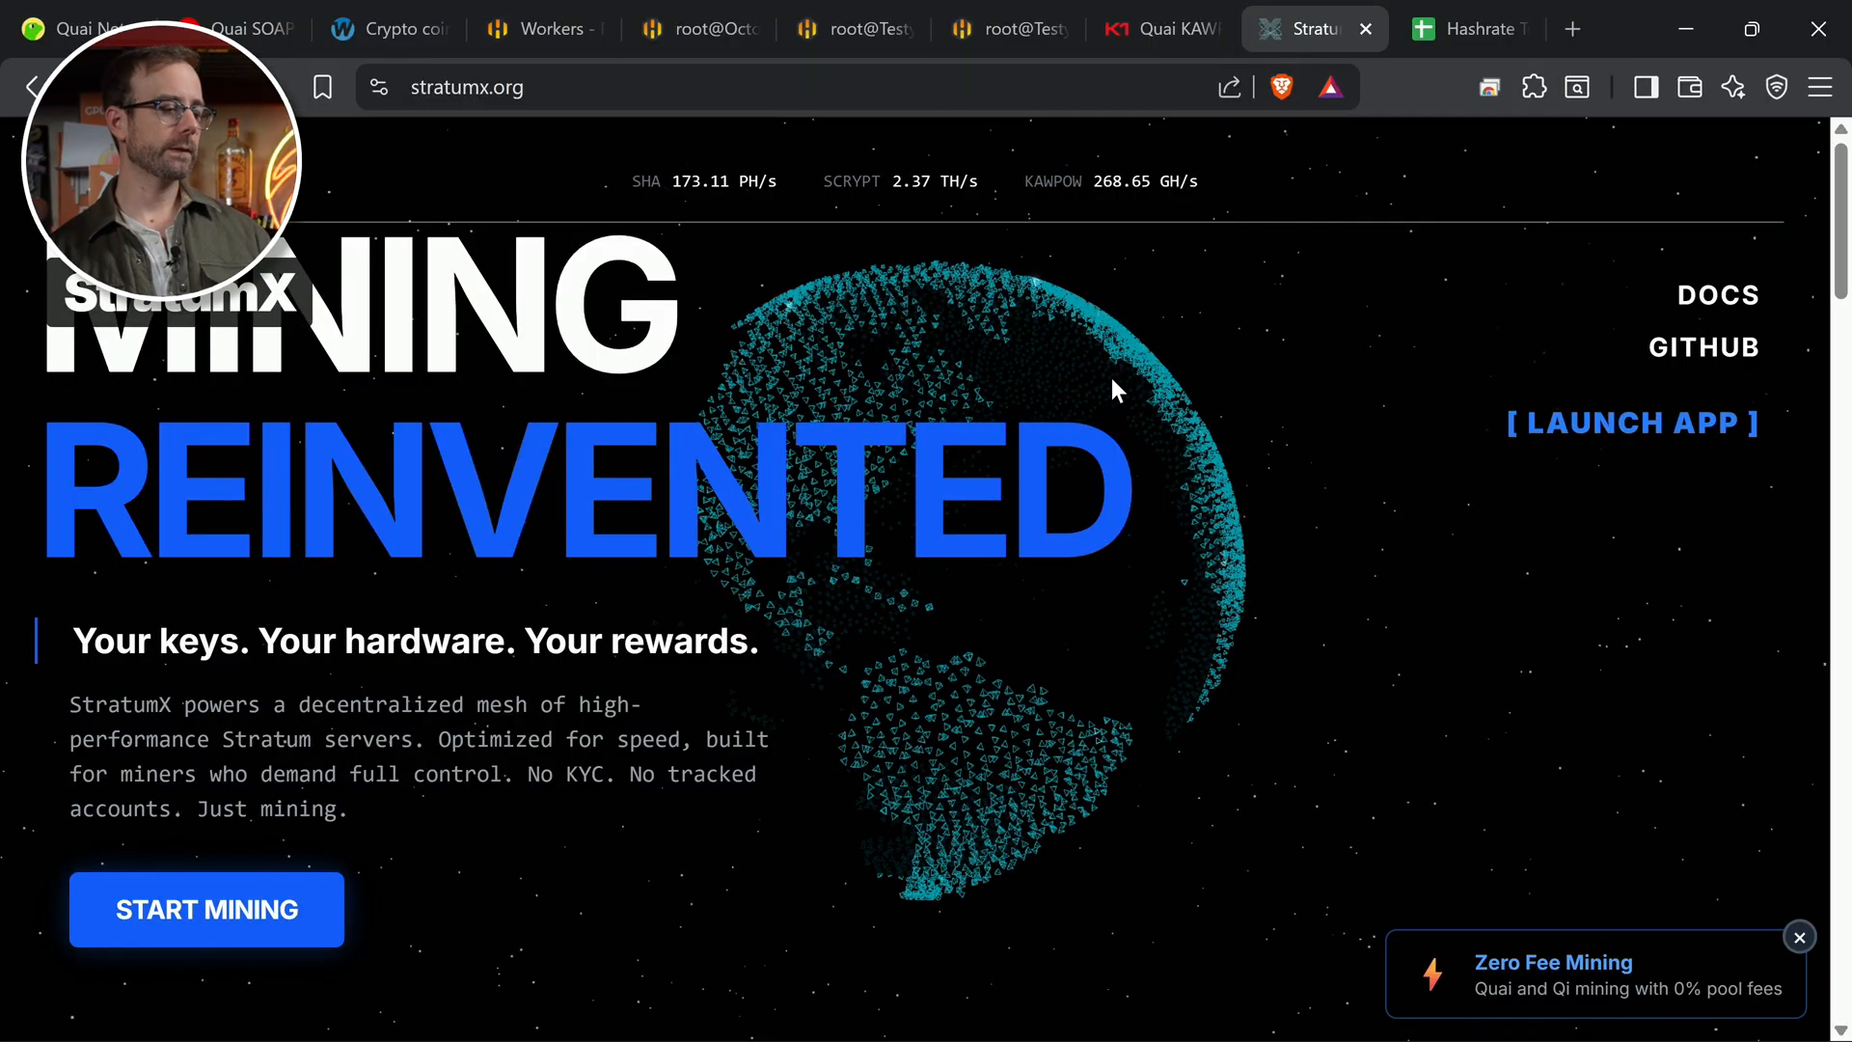
# - Launch the StratumX app and view the algorithm list with QUAI KawPoW kept selected
pyautogui.click(207, 908)
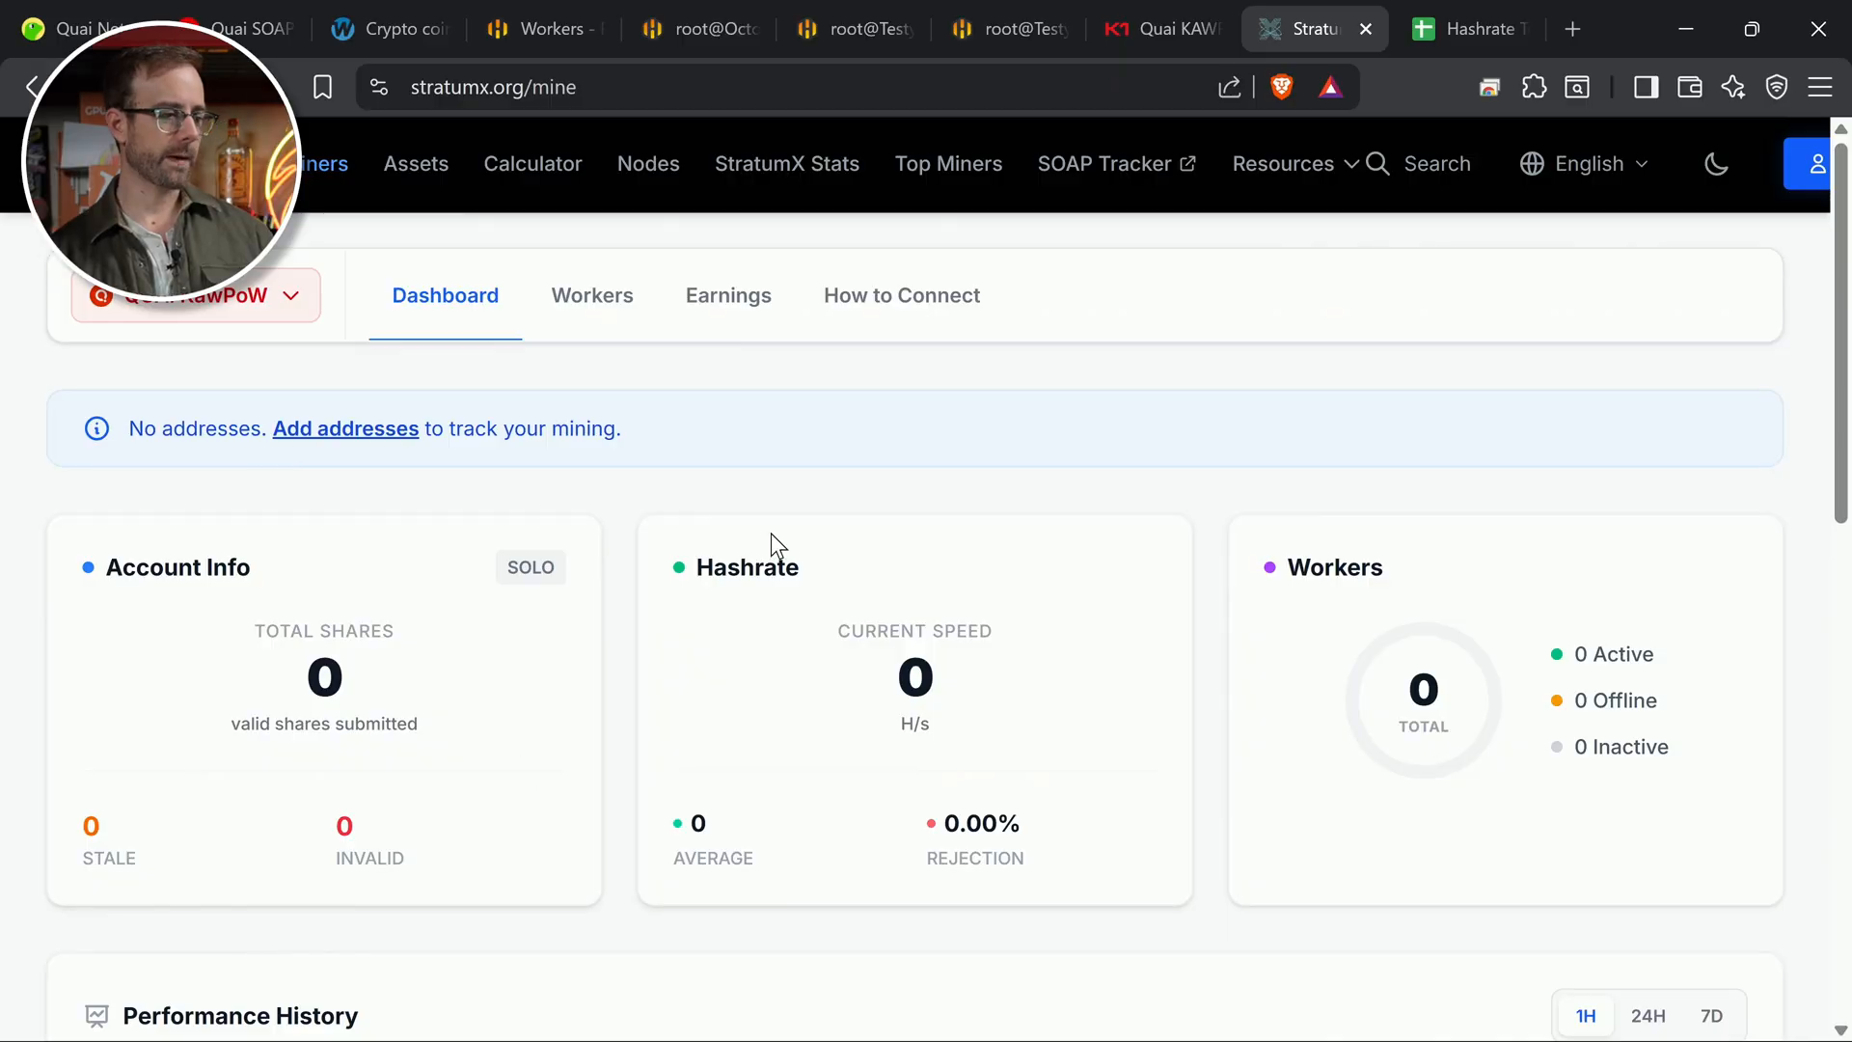
pyautogui.click(195, 295)
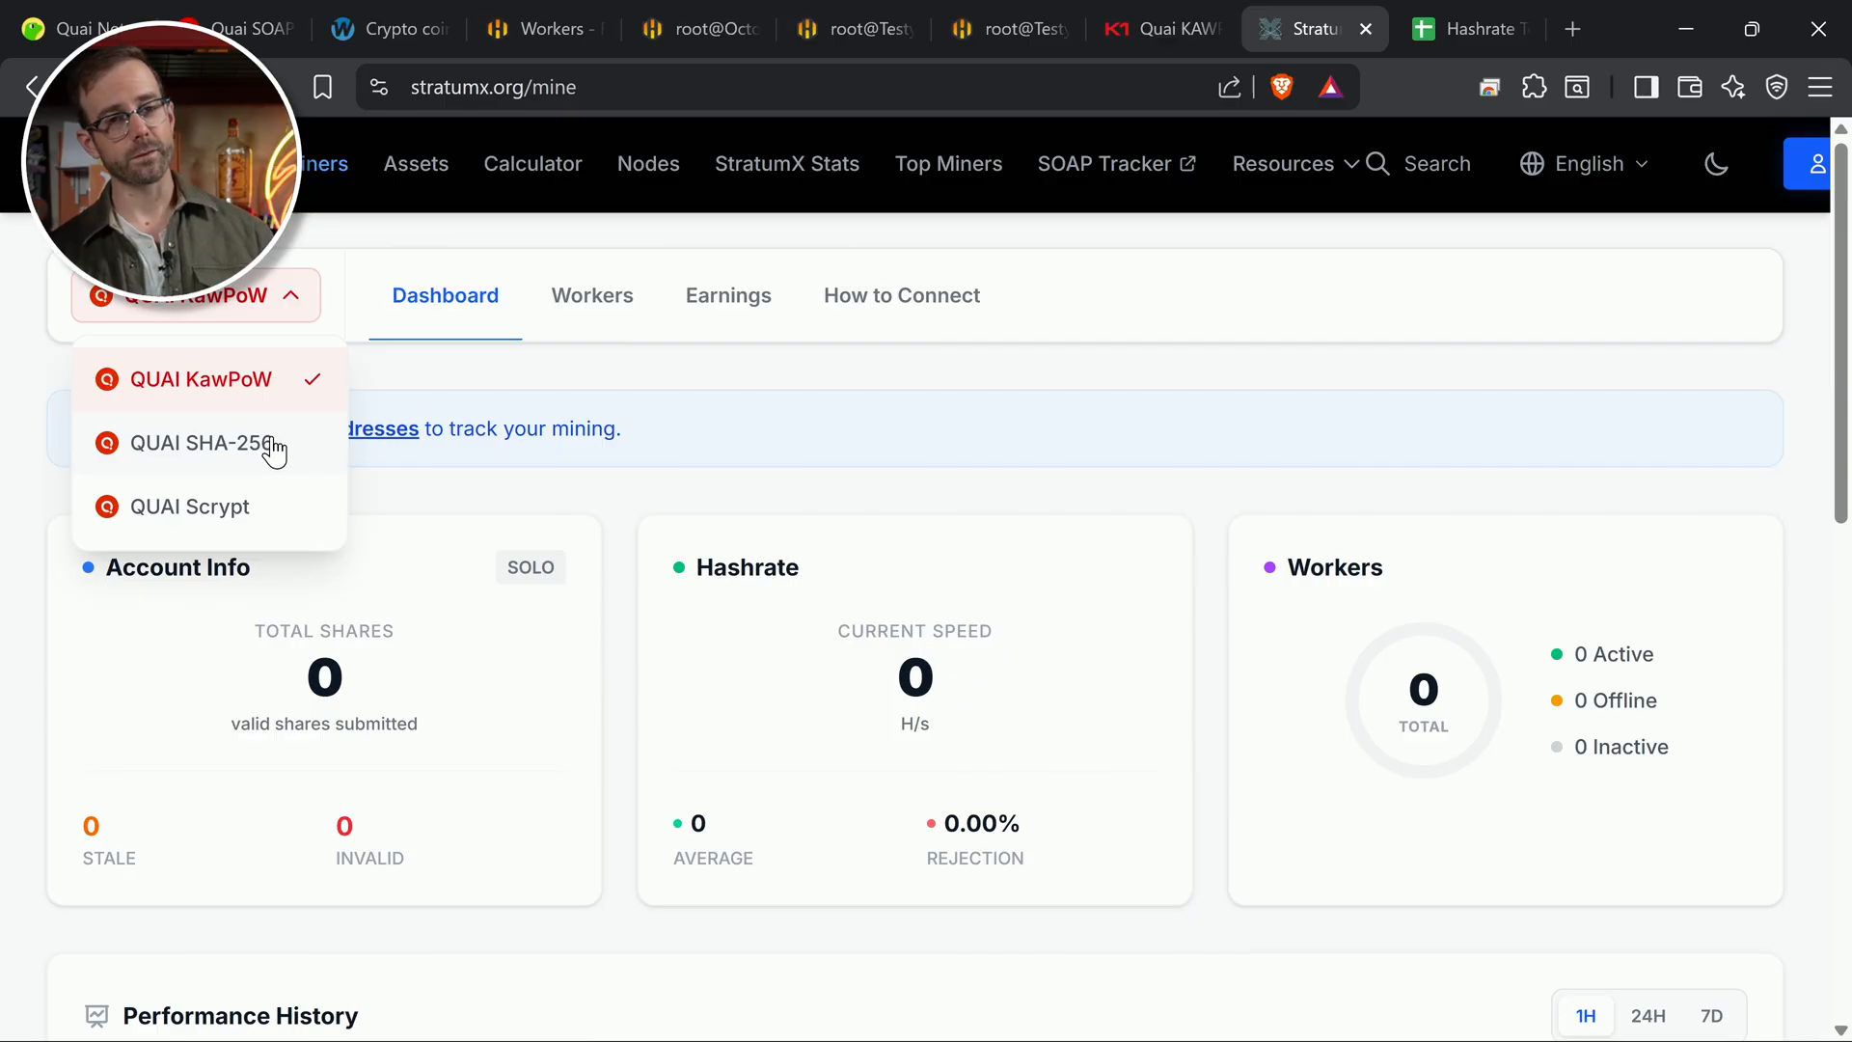
pyautogui.moveTo(243, 507)
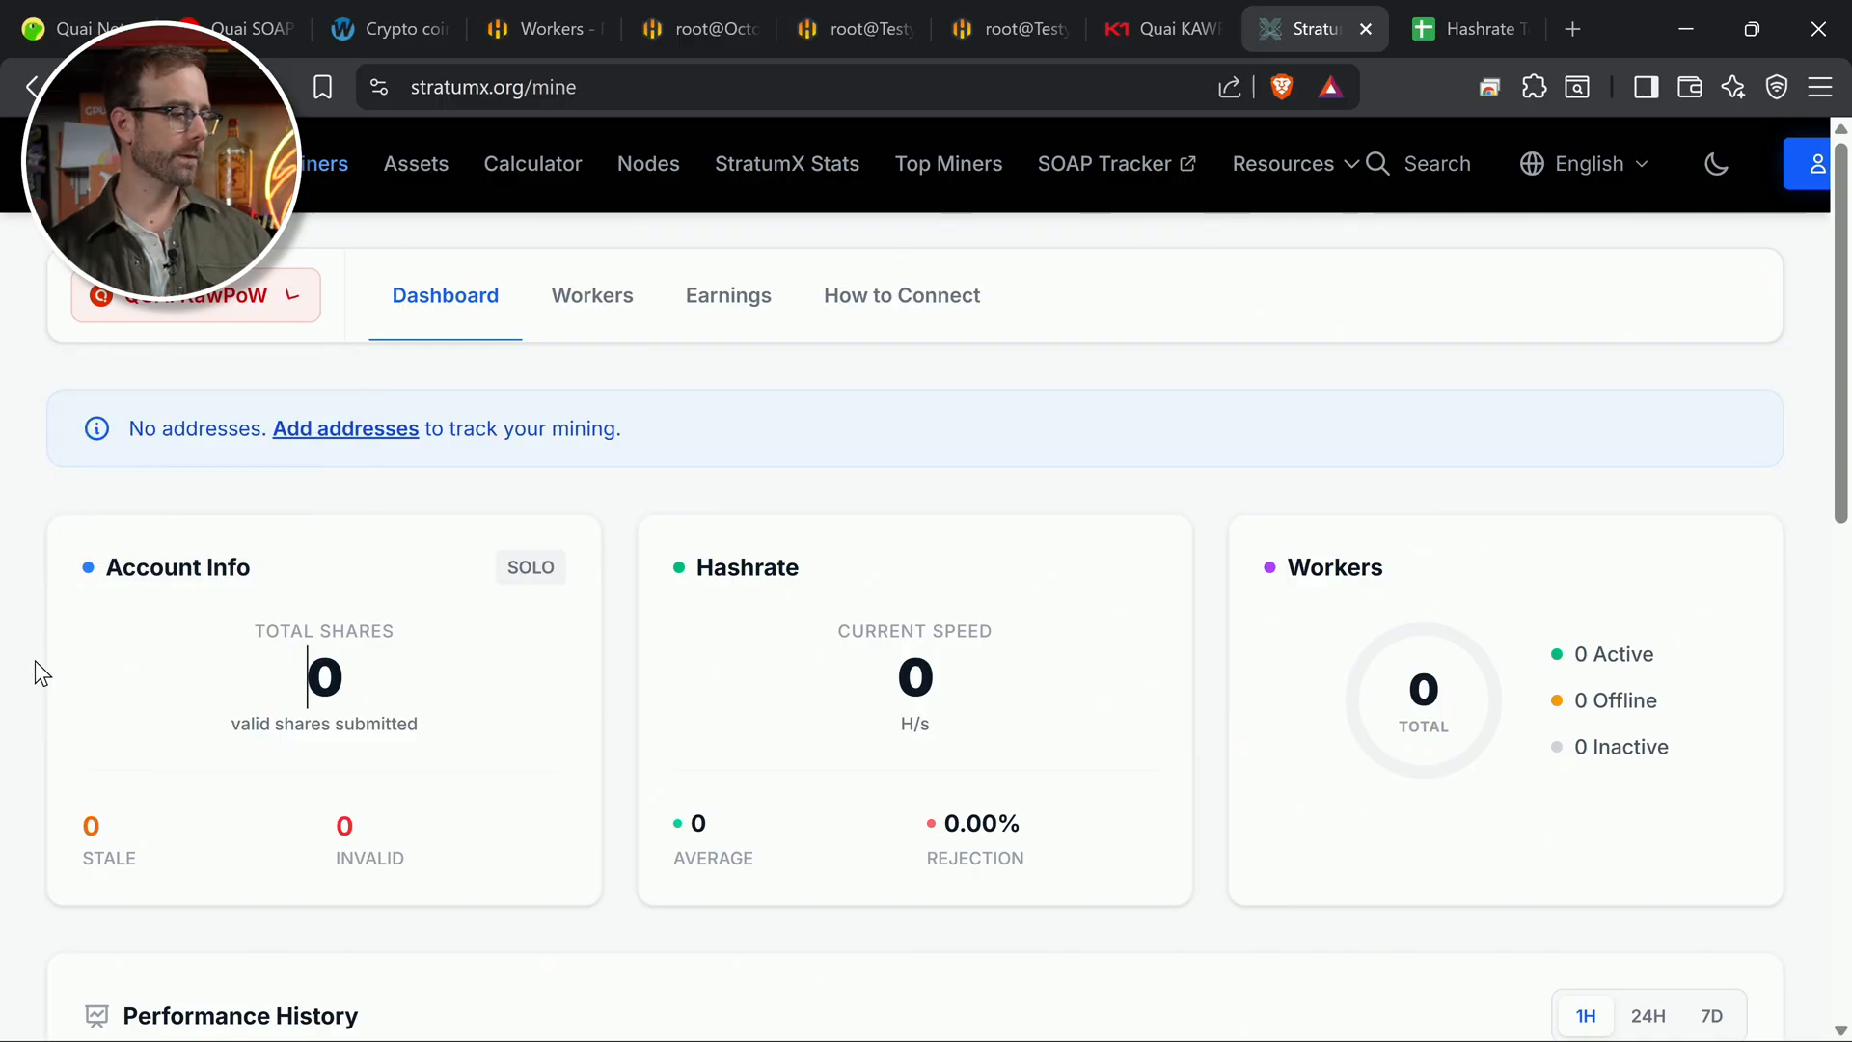
pyautogui.moveTo(324, 459)
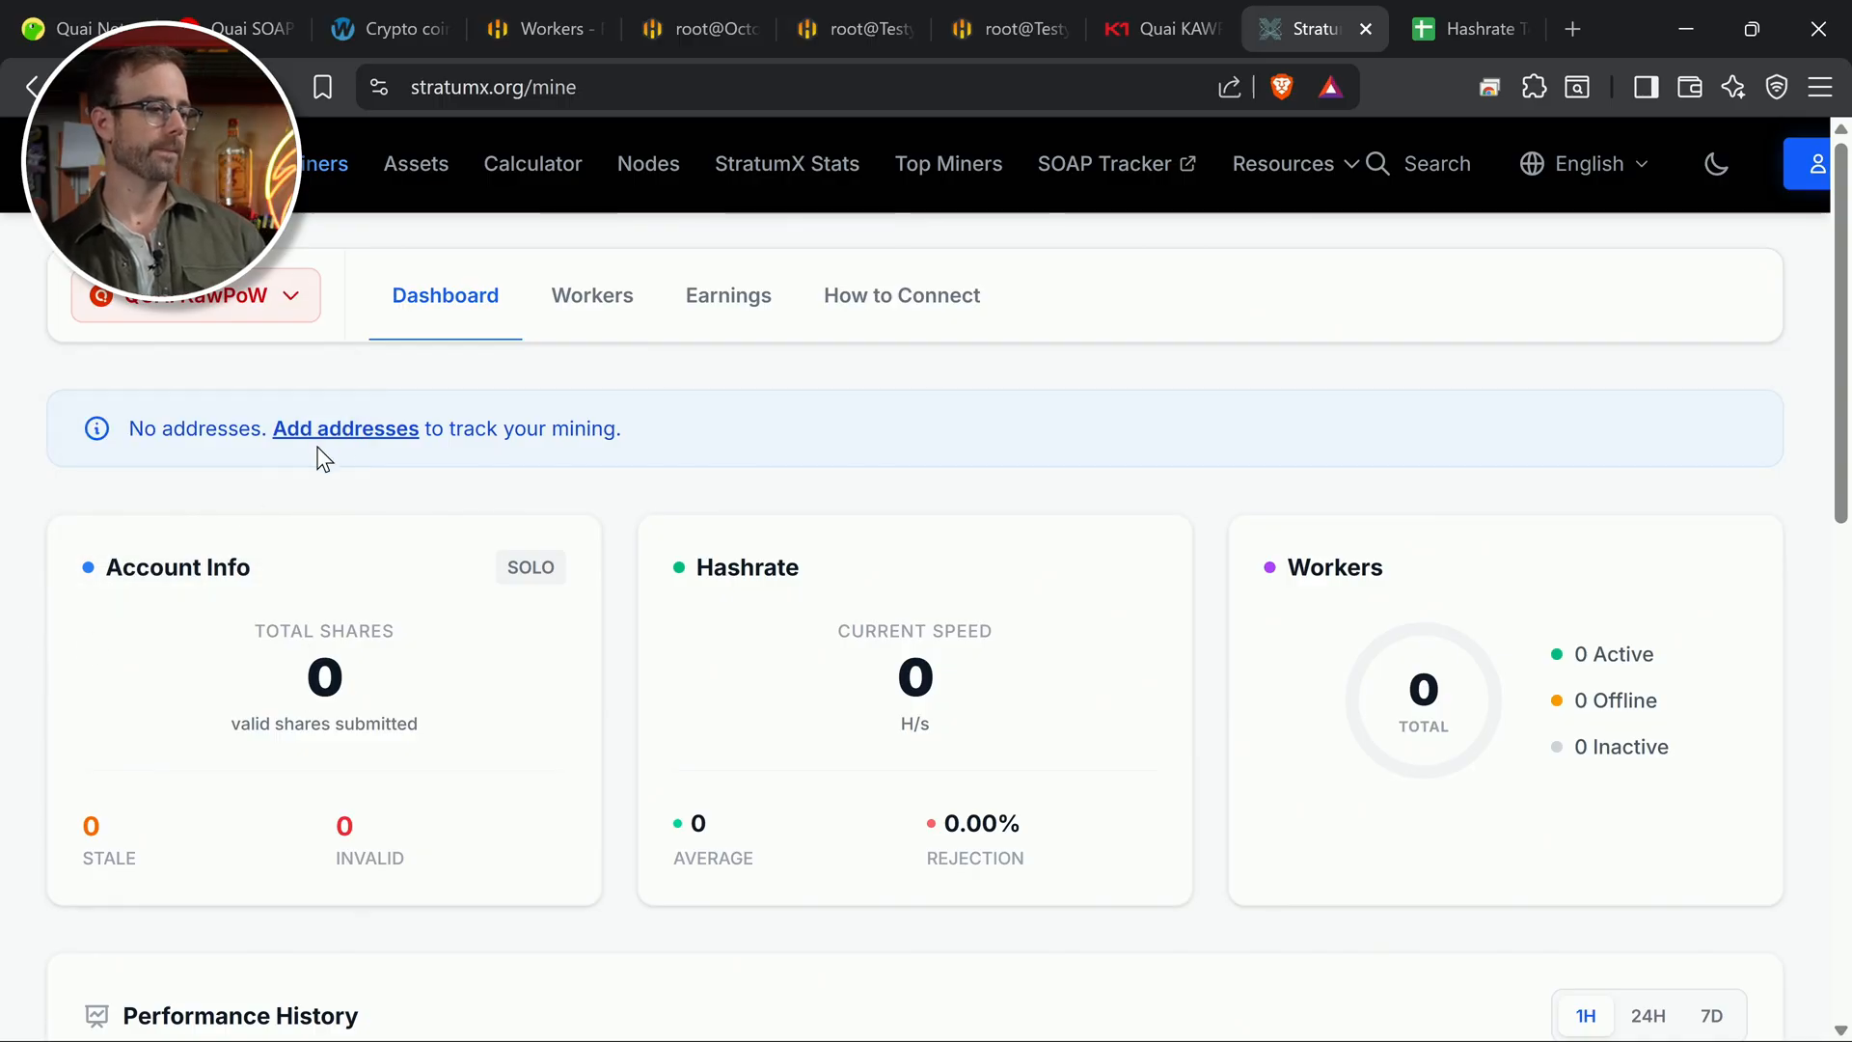
# - Review the How to Connect guide with the regional KawPoW stratum server addresses and config example
pyautogui.click(901, 293)
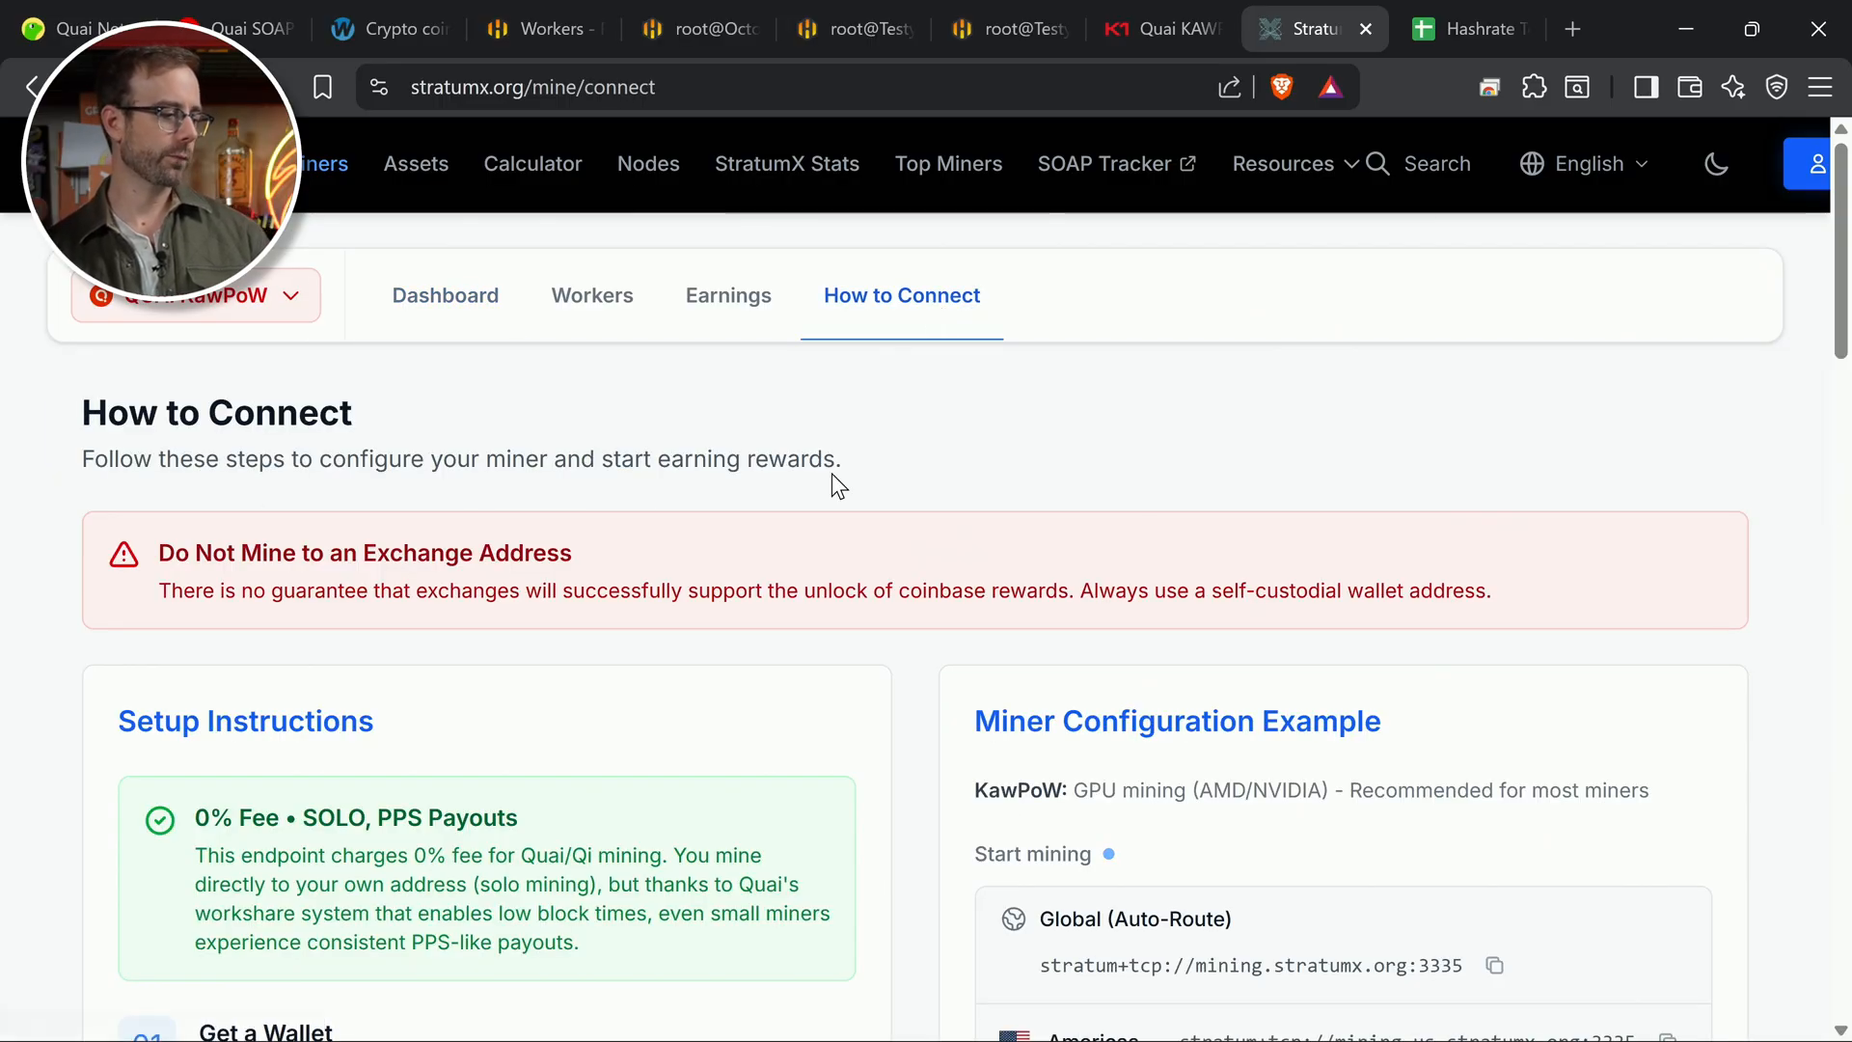
pyautogui.scroll(-3)
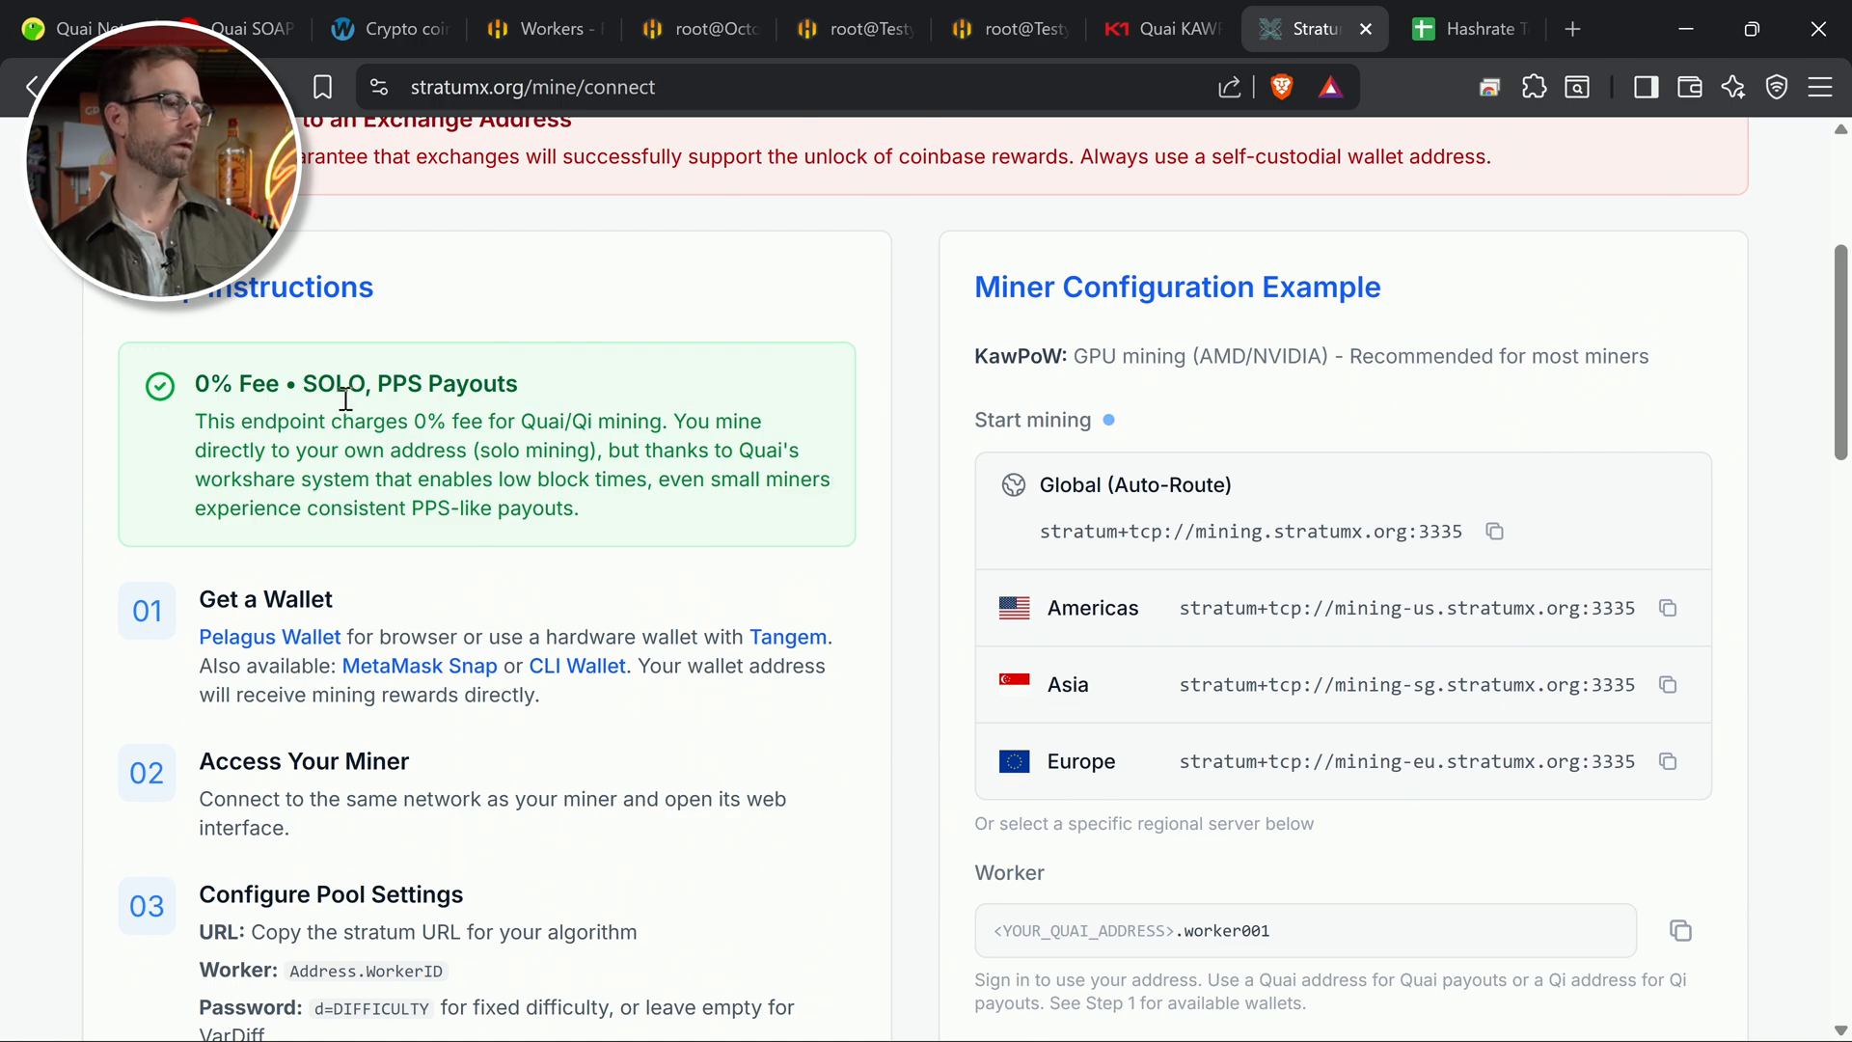
pyautogui.moveTo(874, 450)
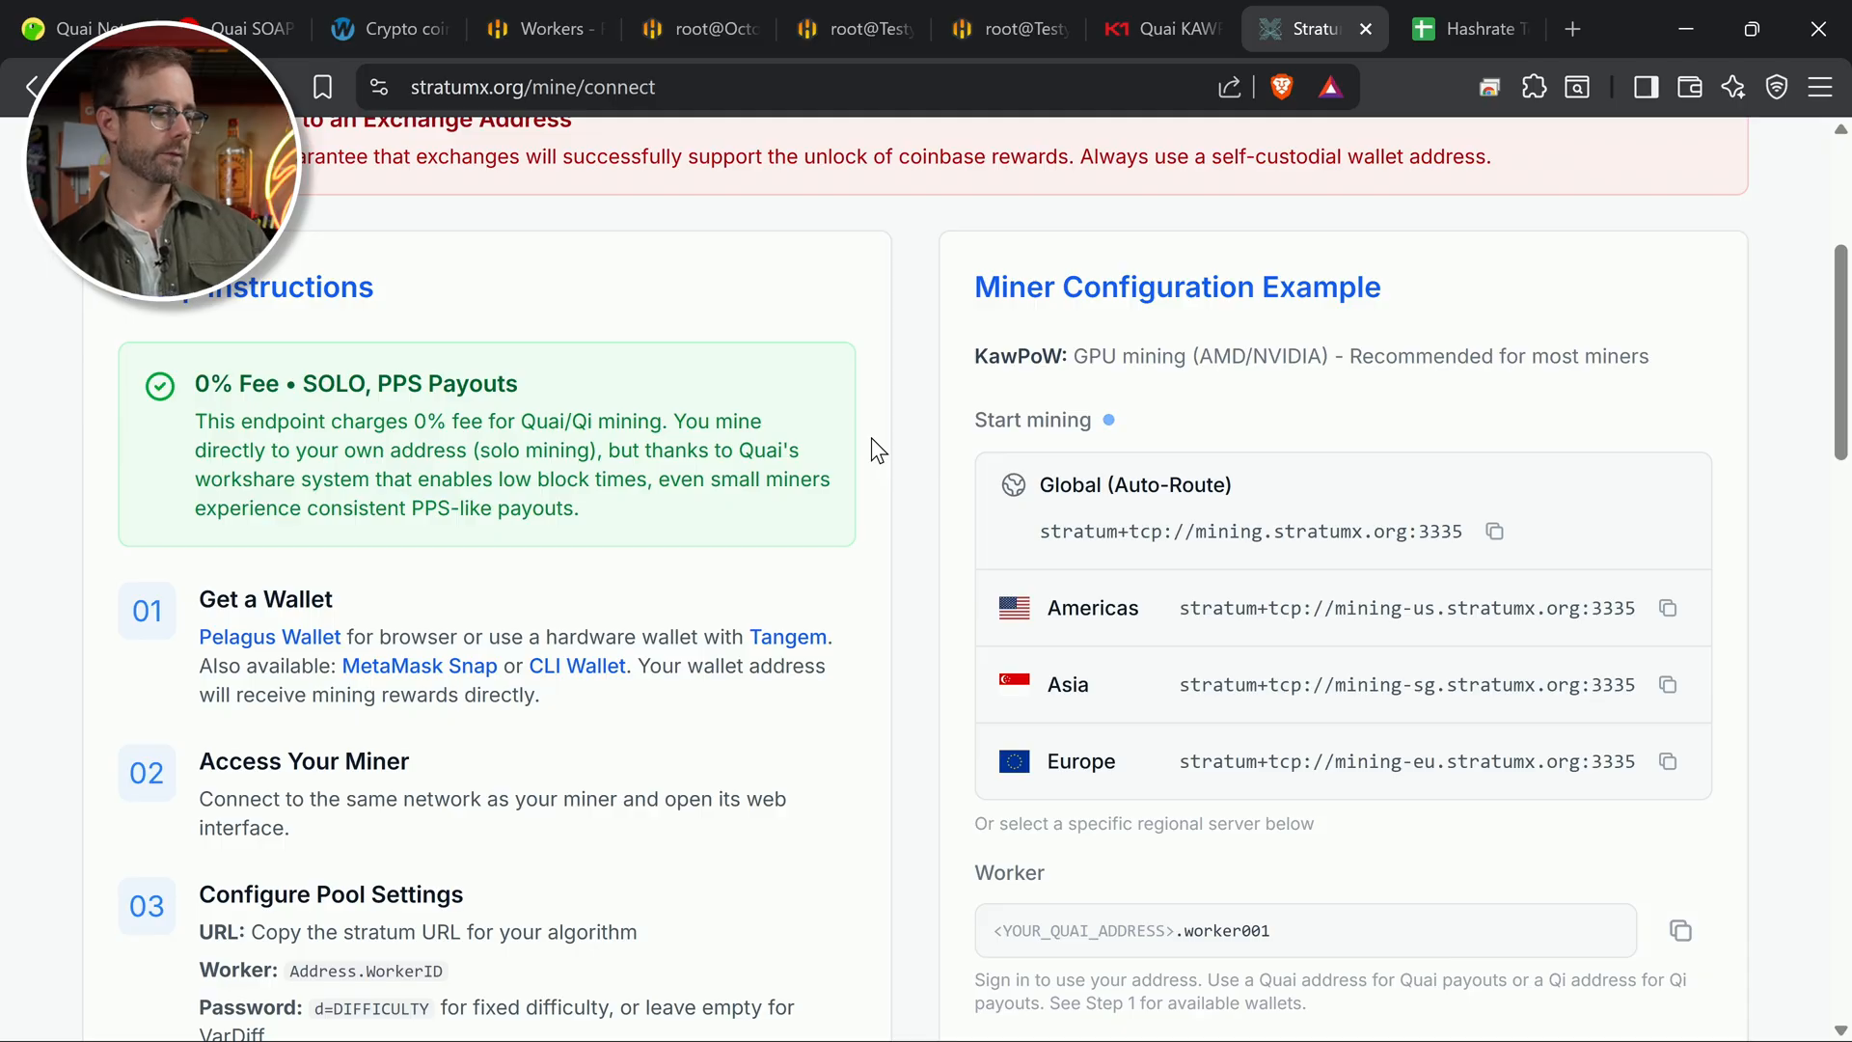
pyautogui.scroll(-3)
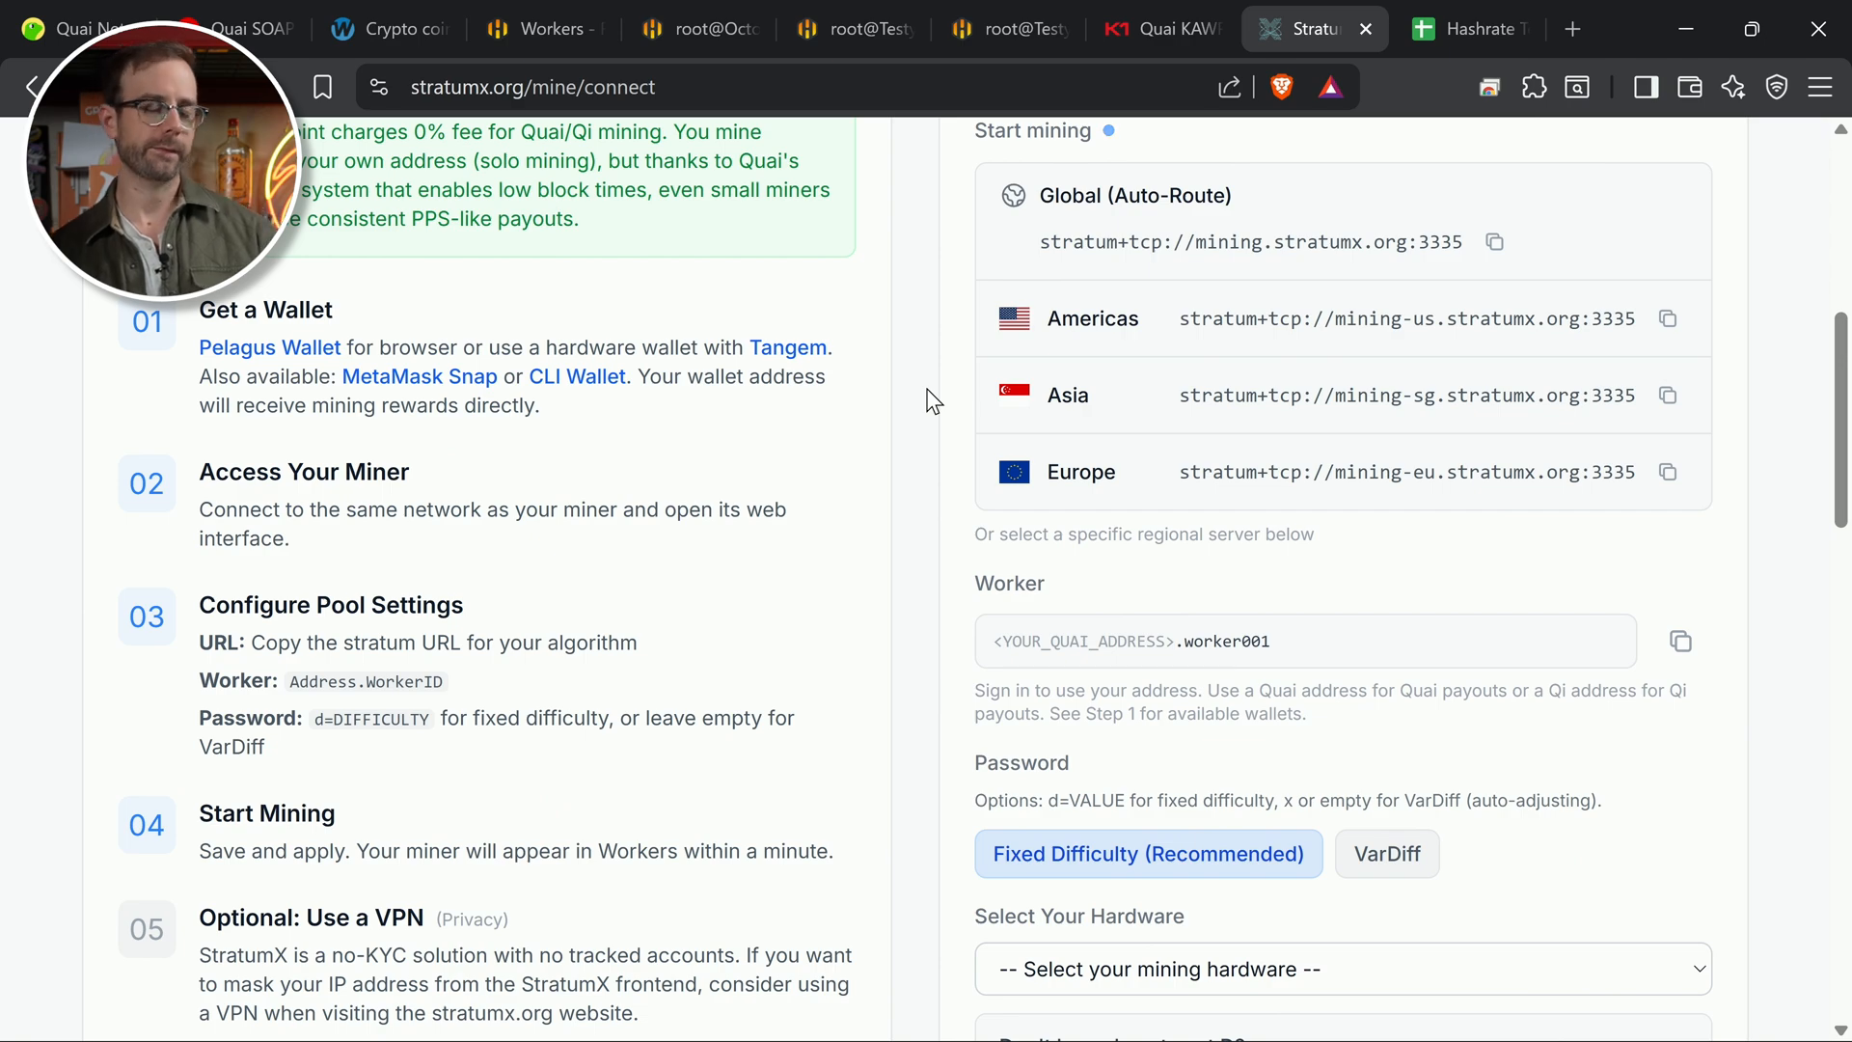
pyautogui.moveTo(787, 347)
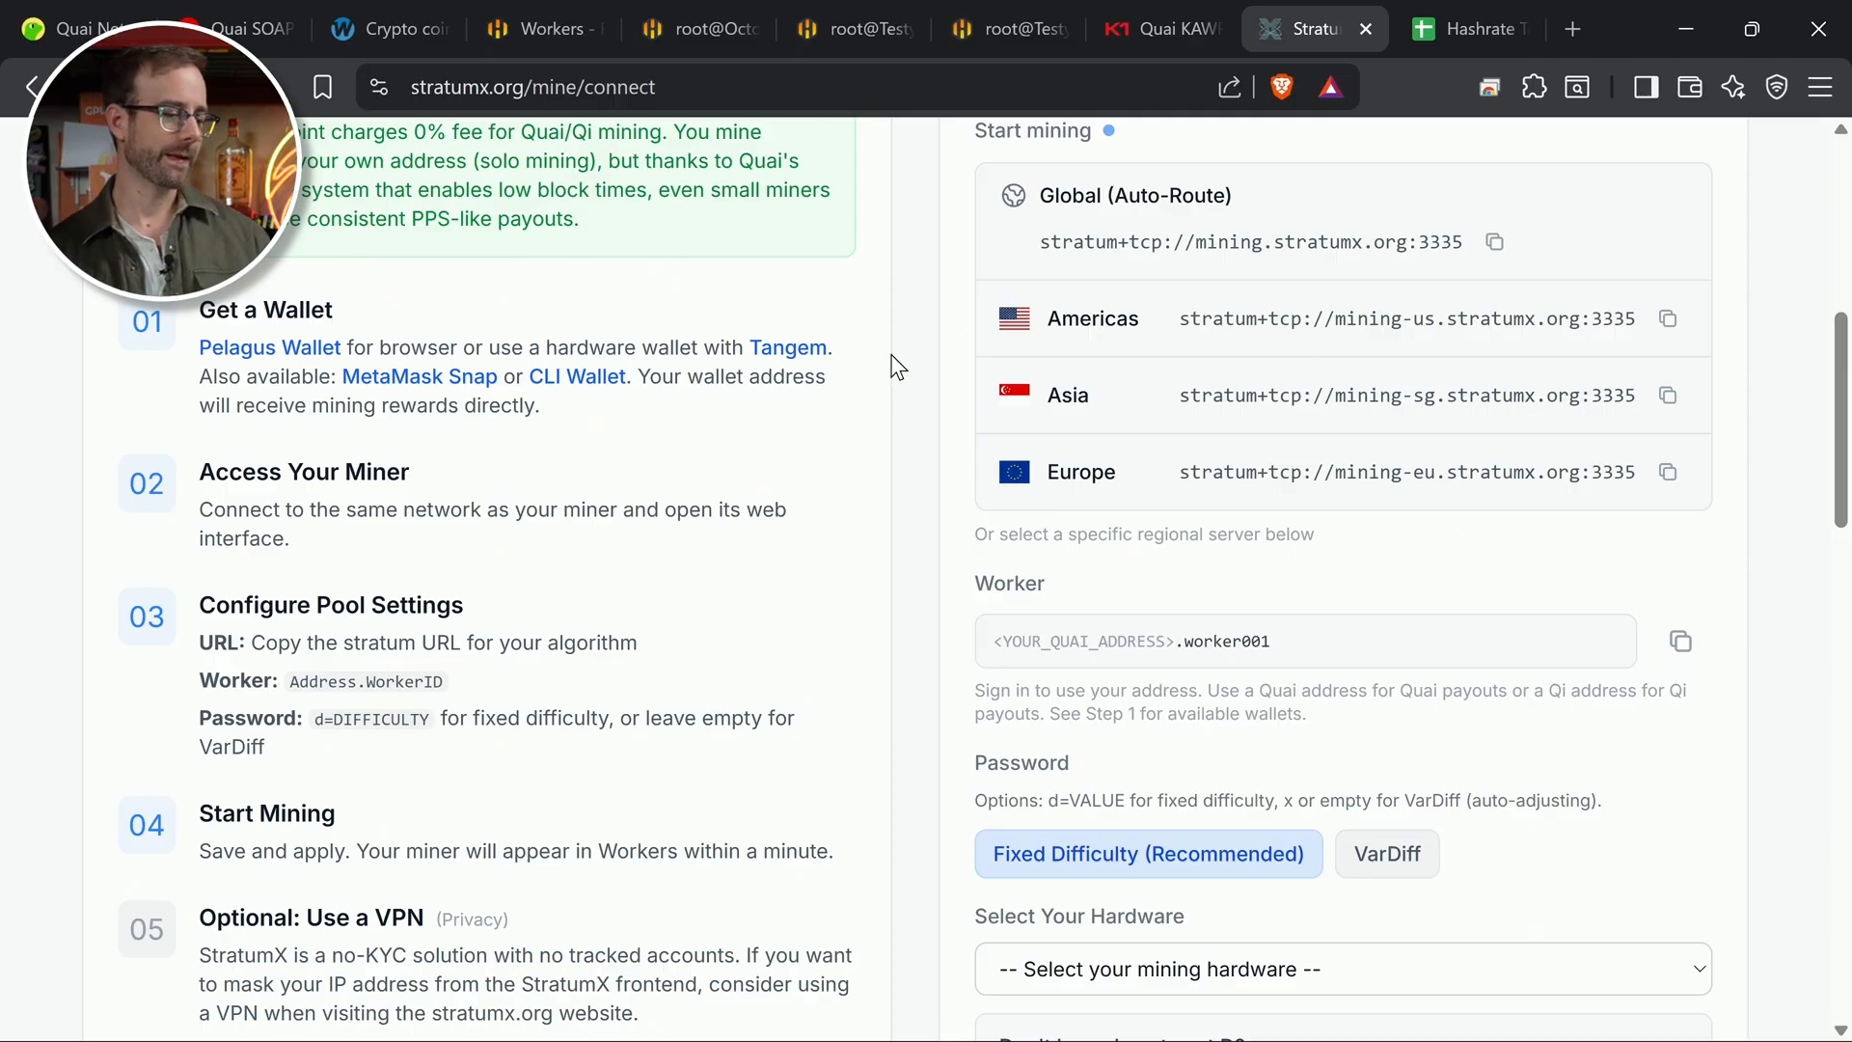
pyautogui.scroll(-3)
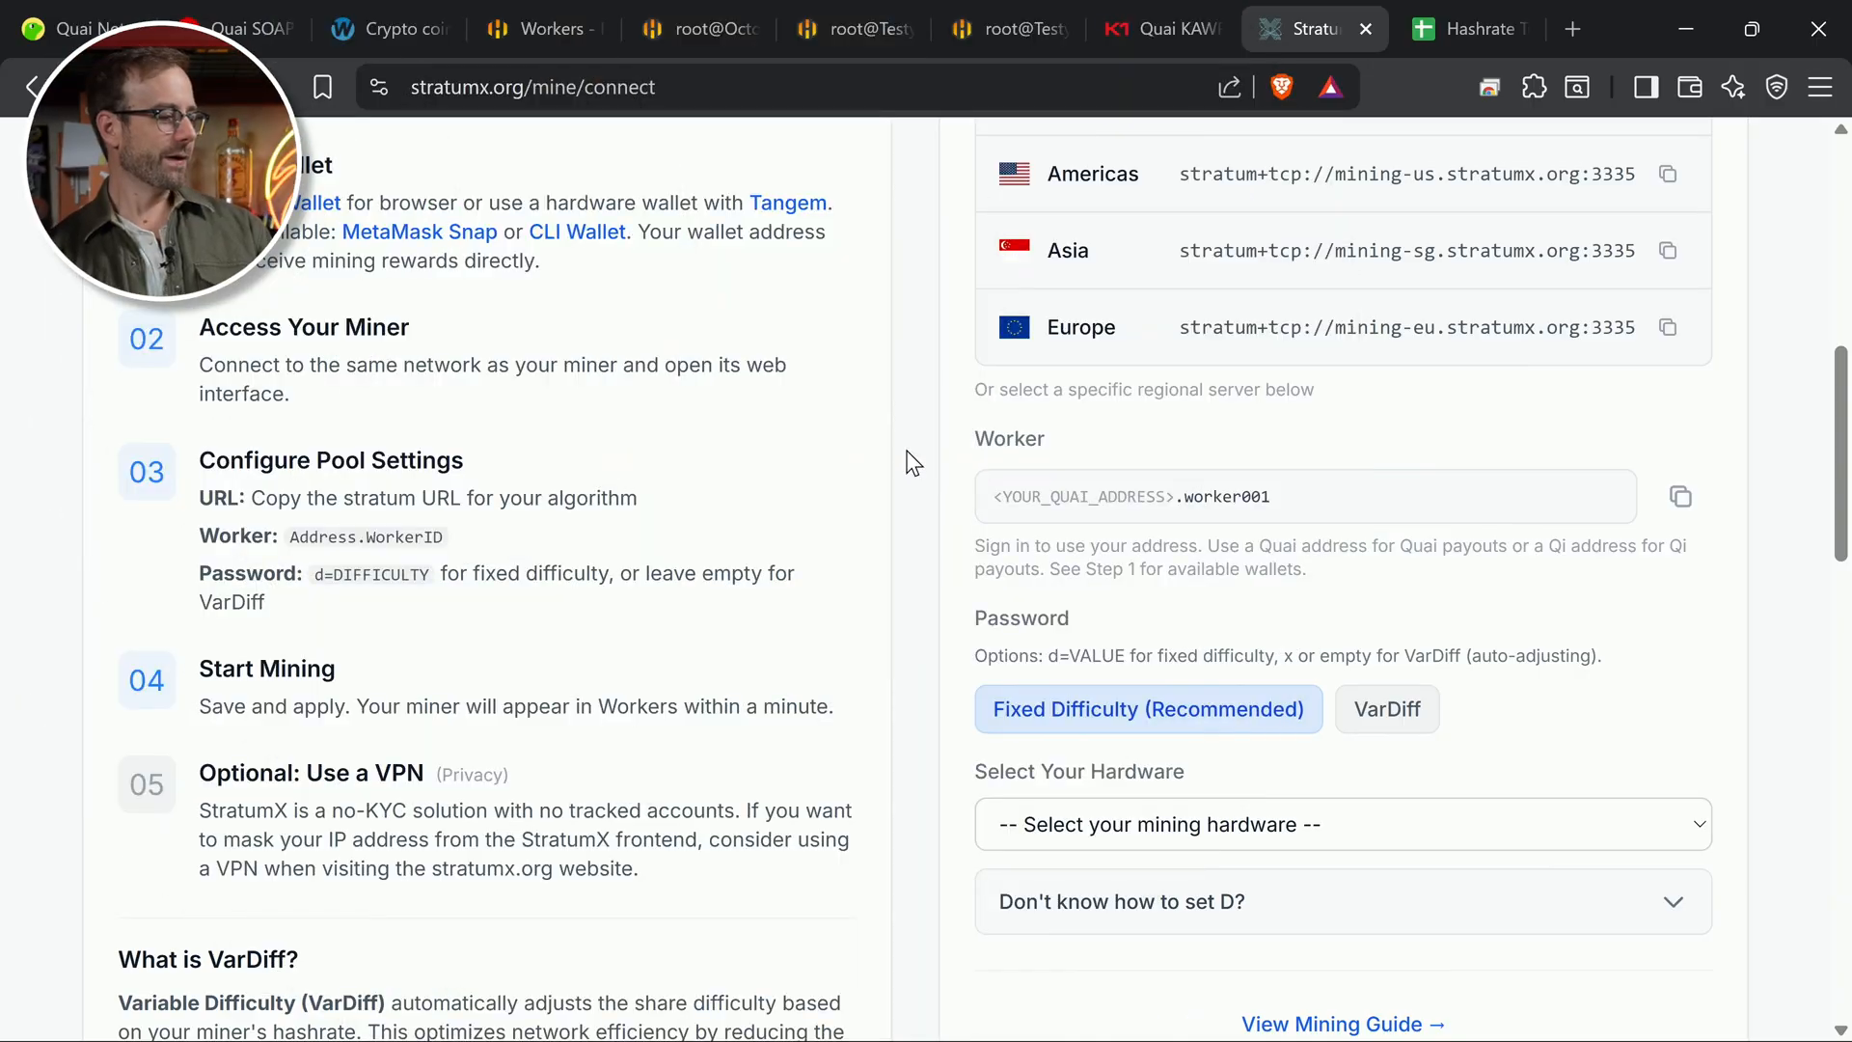
pyautogui.scroll(-3)
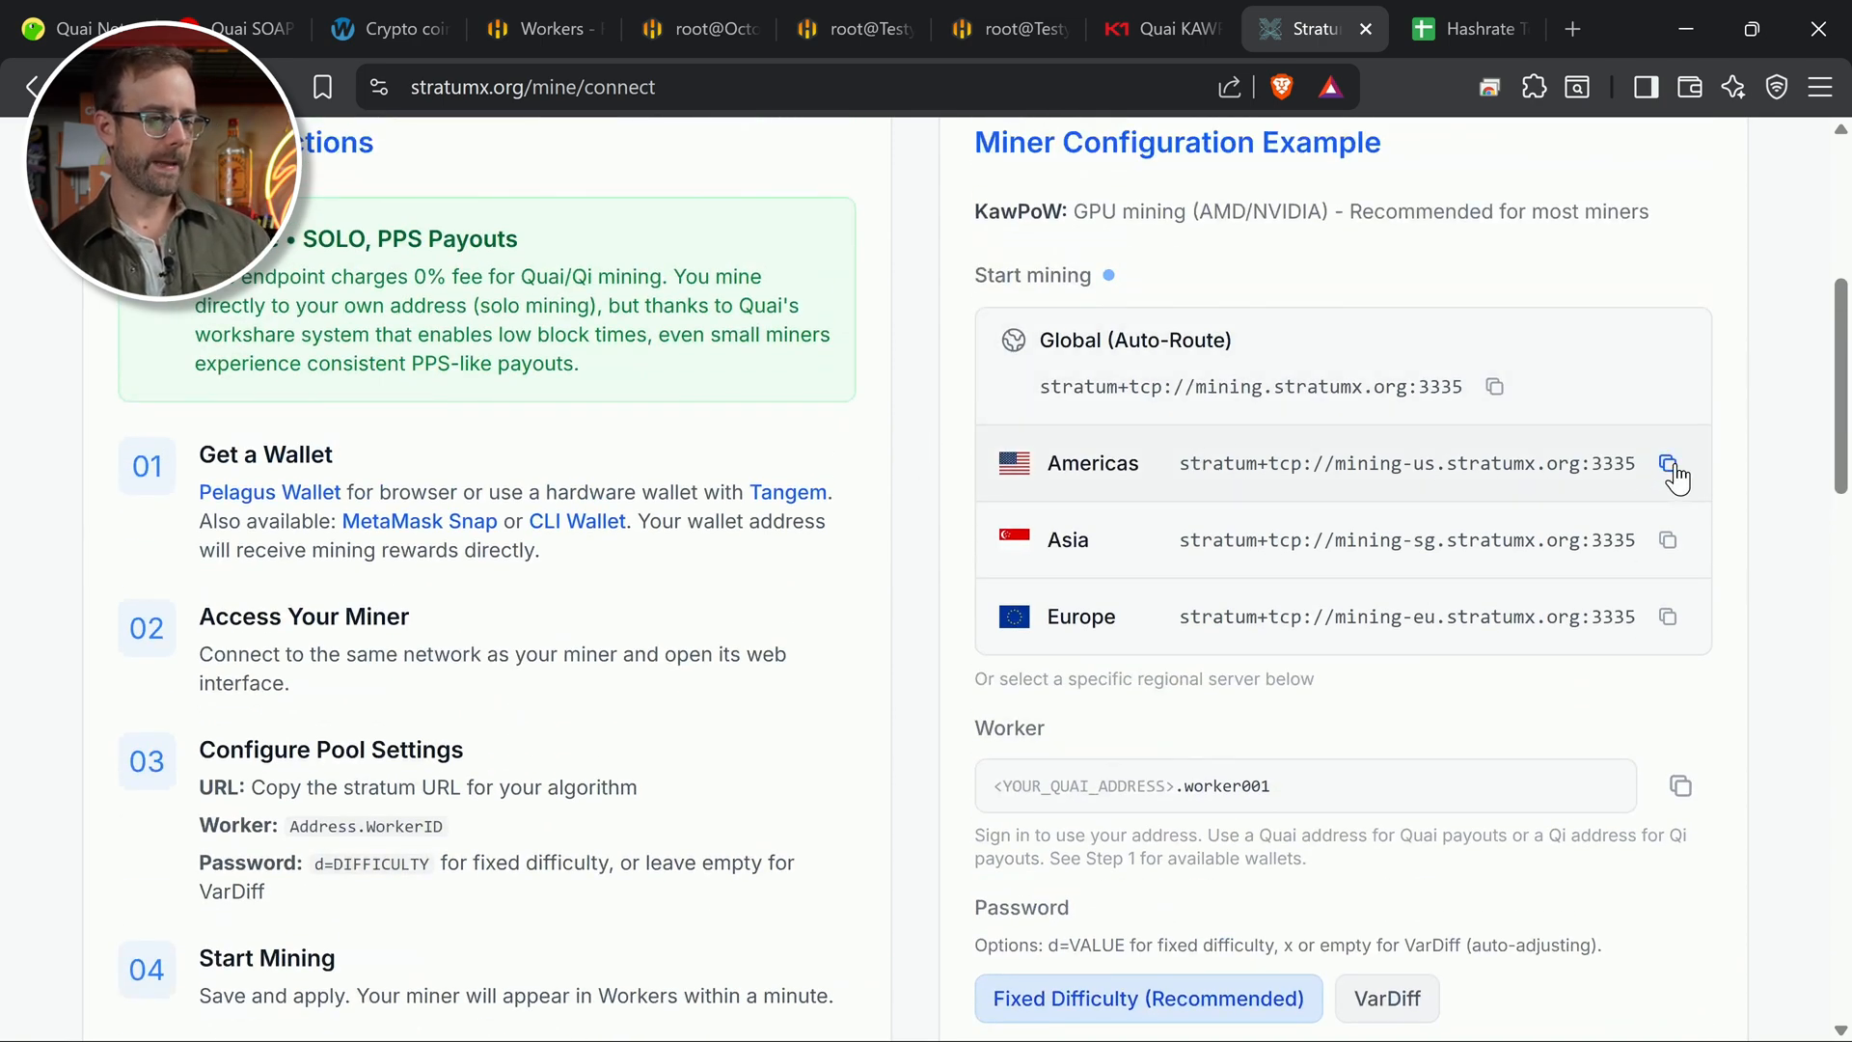
pyautogui.moveTo(1669, 461)
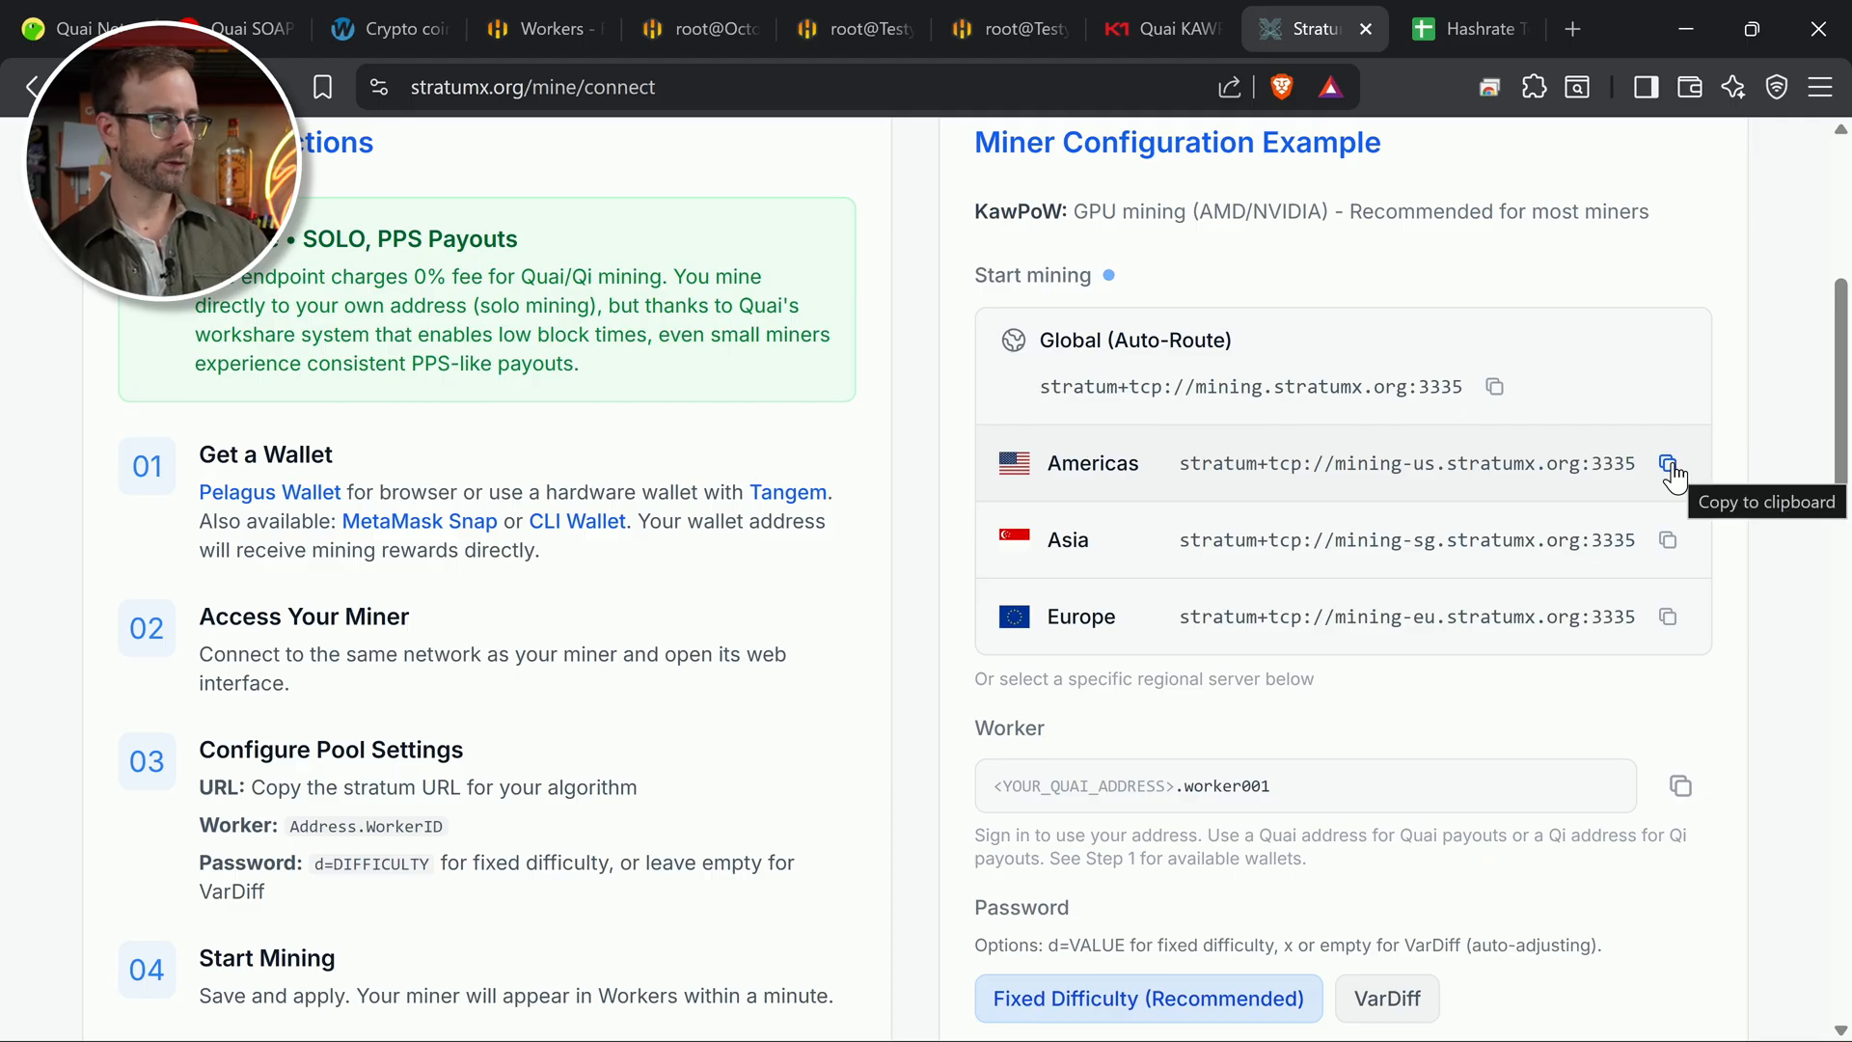
# - Create a QUAI wallet named Tangem with the self-custody address in the farm's Wallets
pyautogui.click(540, 29)
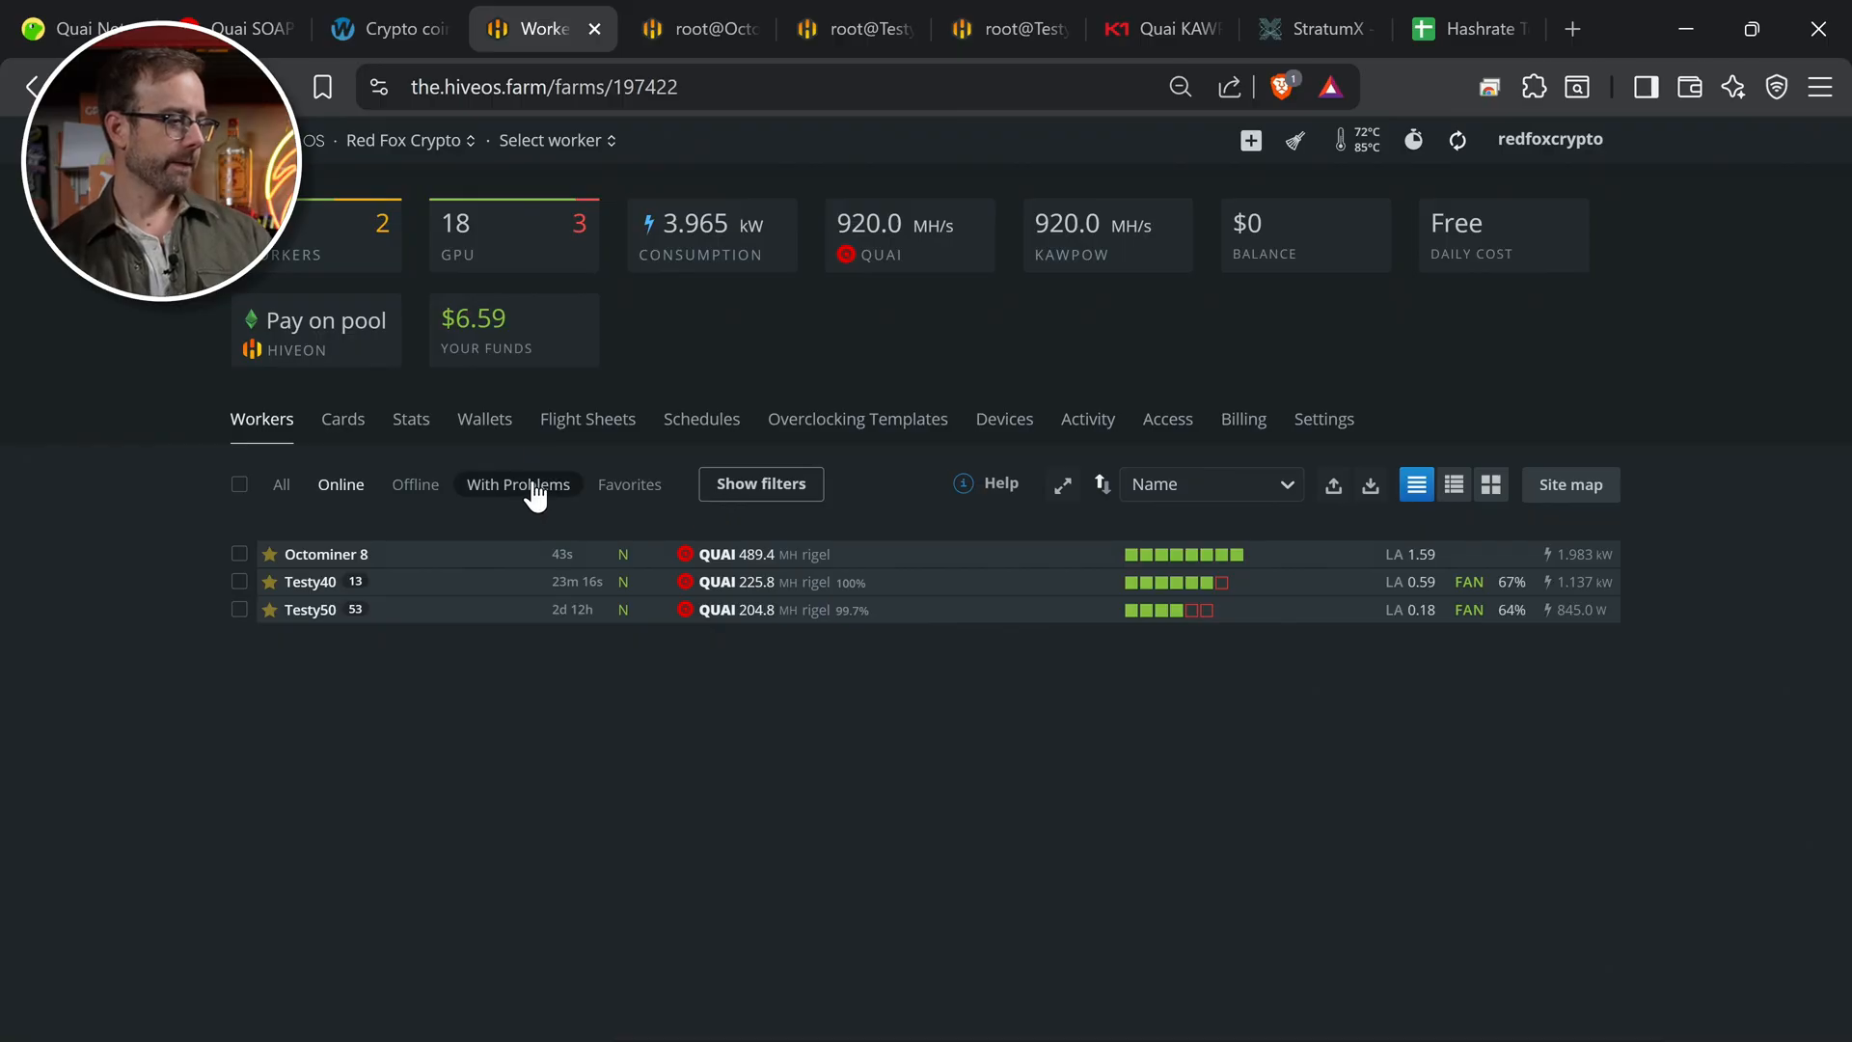
pyautogui.click(473, 419)
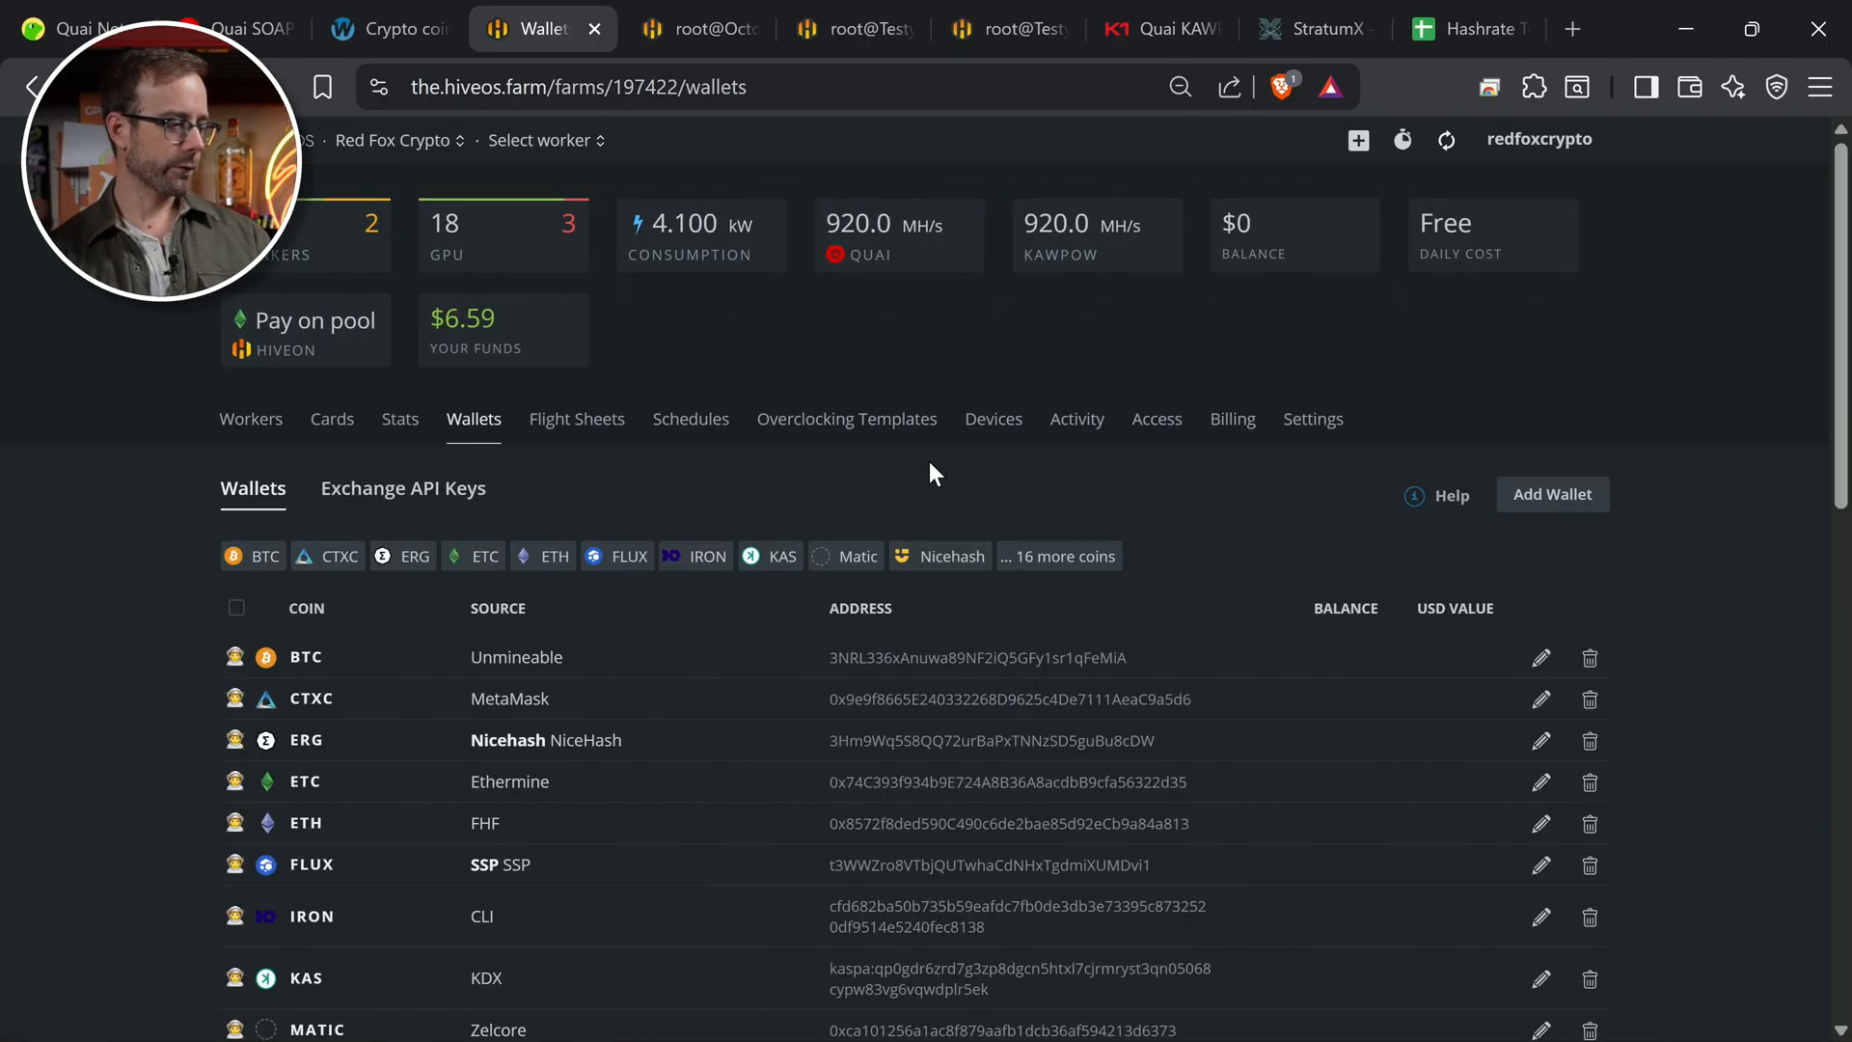
pyautogui.click(1552, 494)
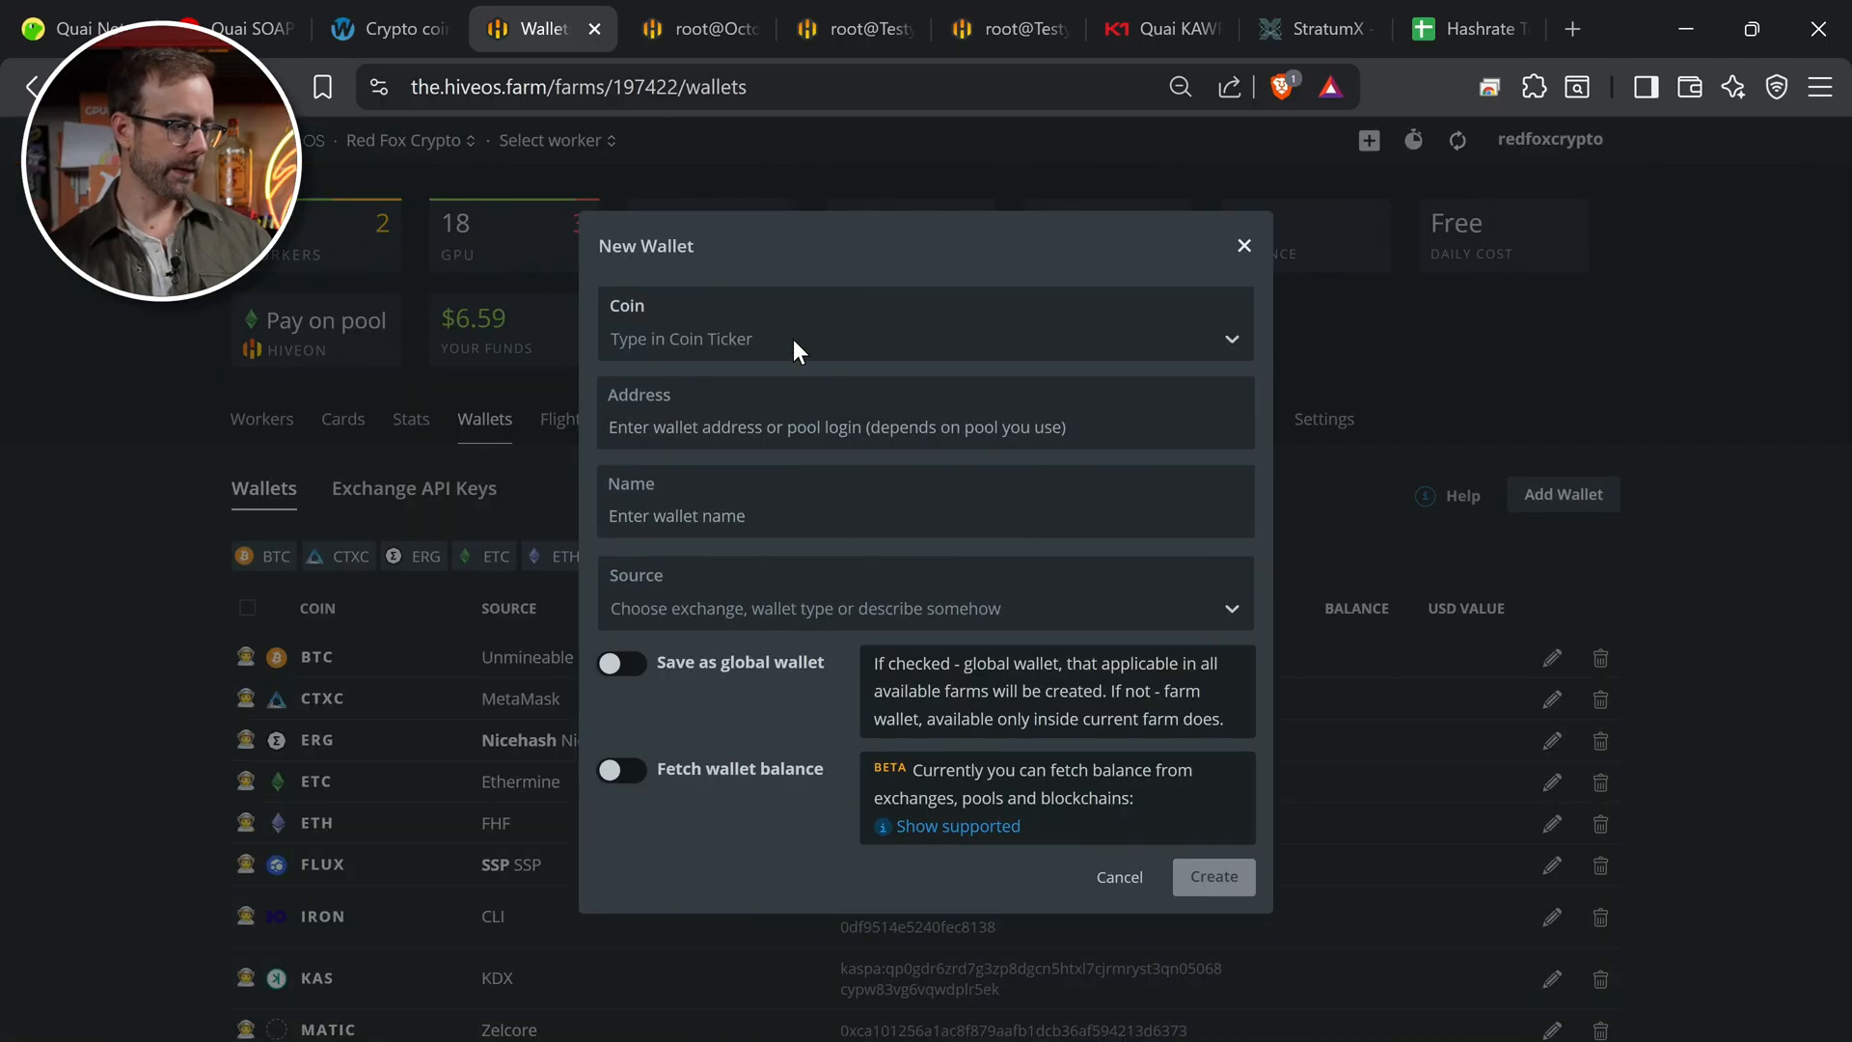
pyautogui.write('quai')
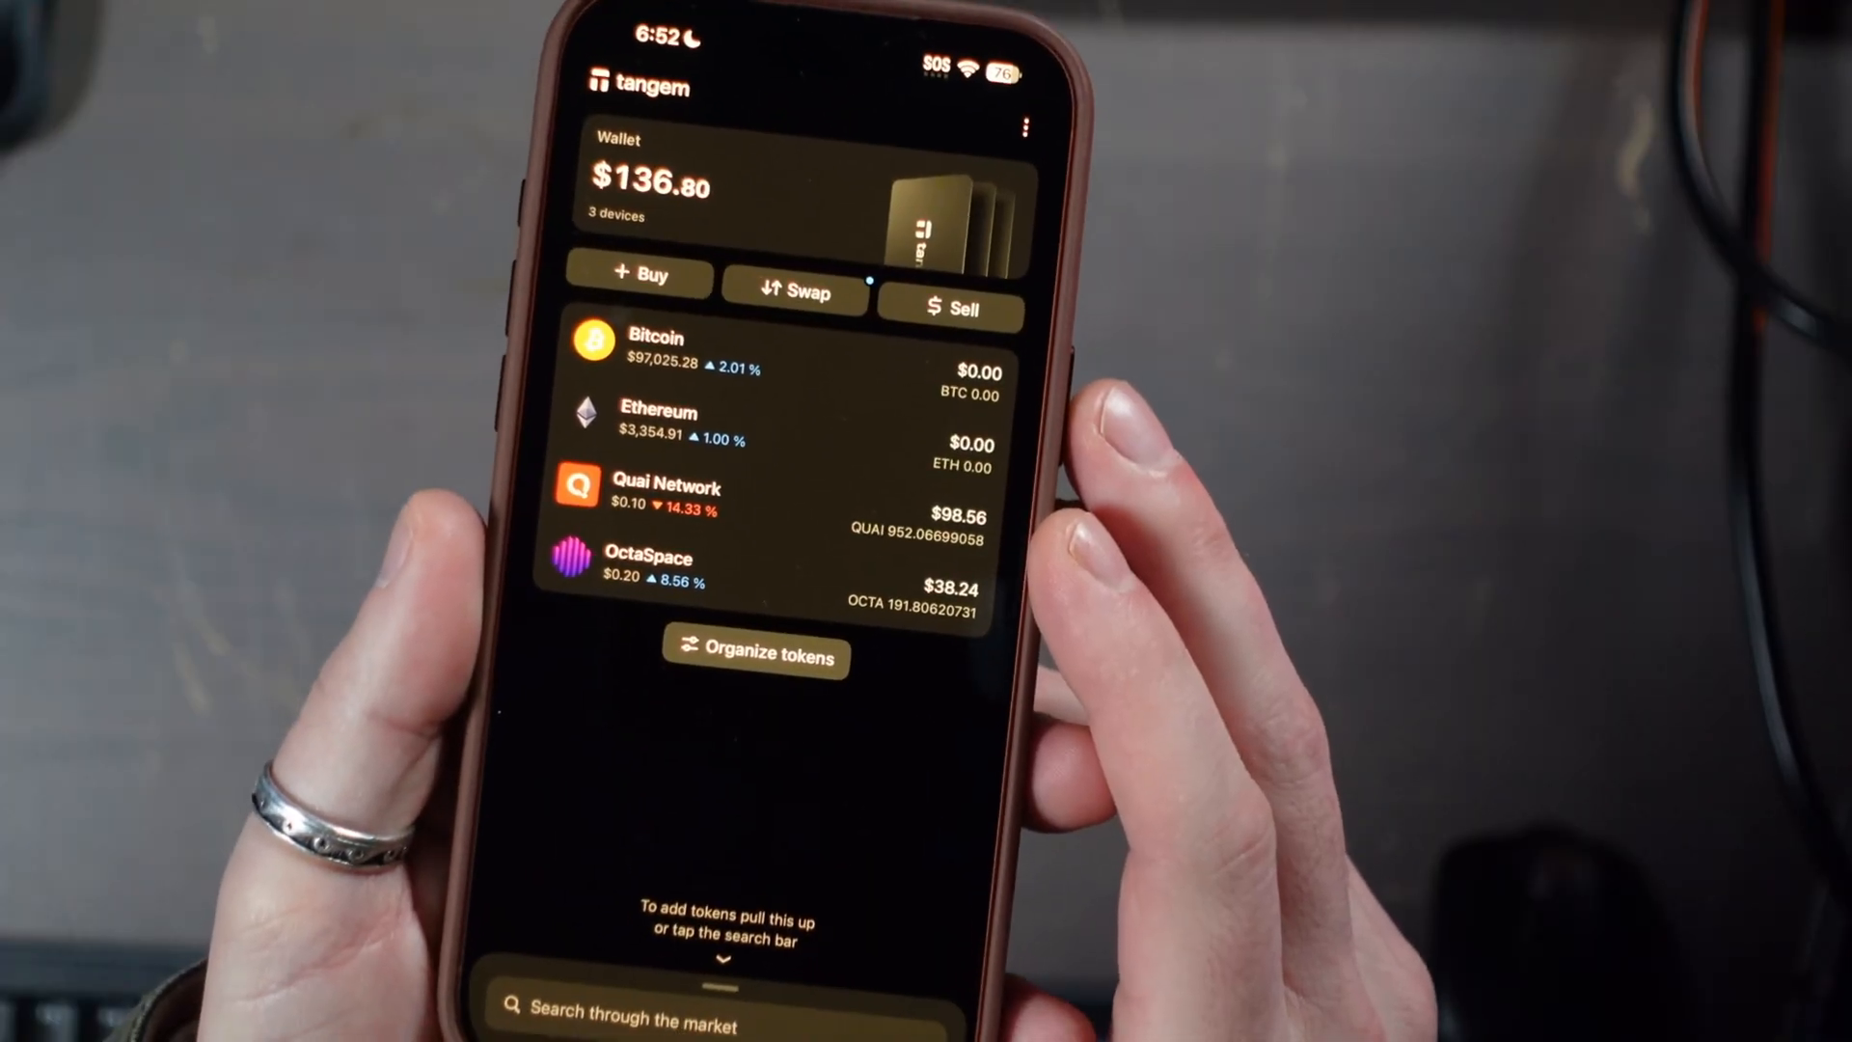
pyautogui.click(668, 496)
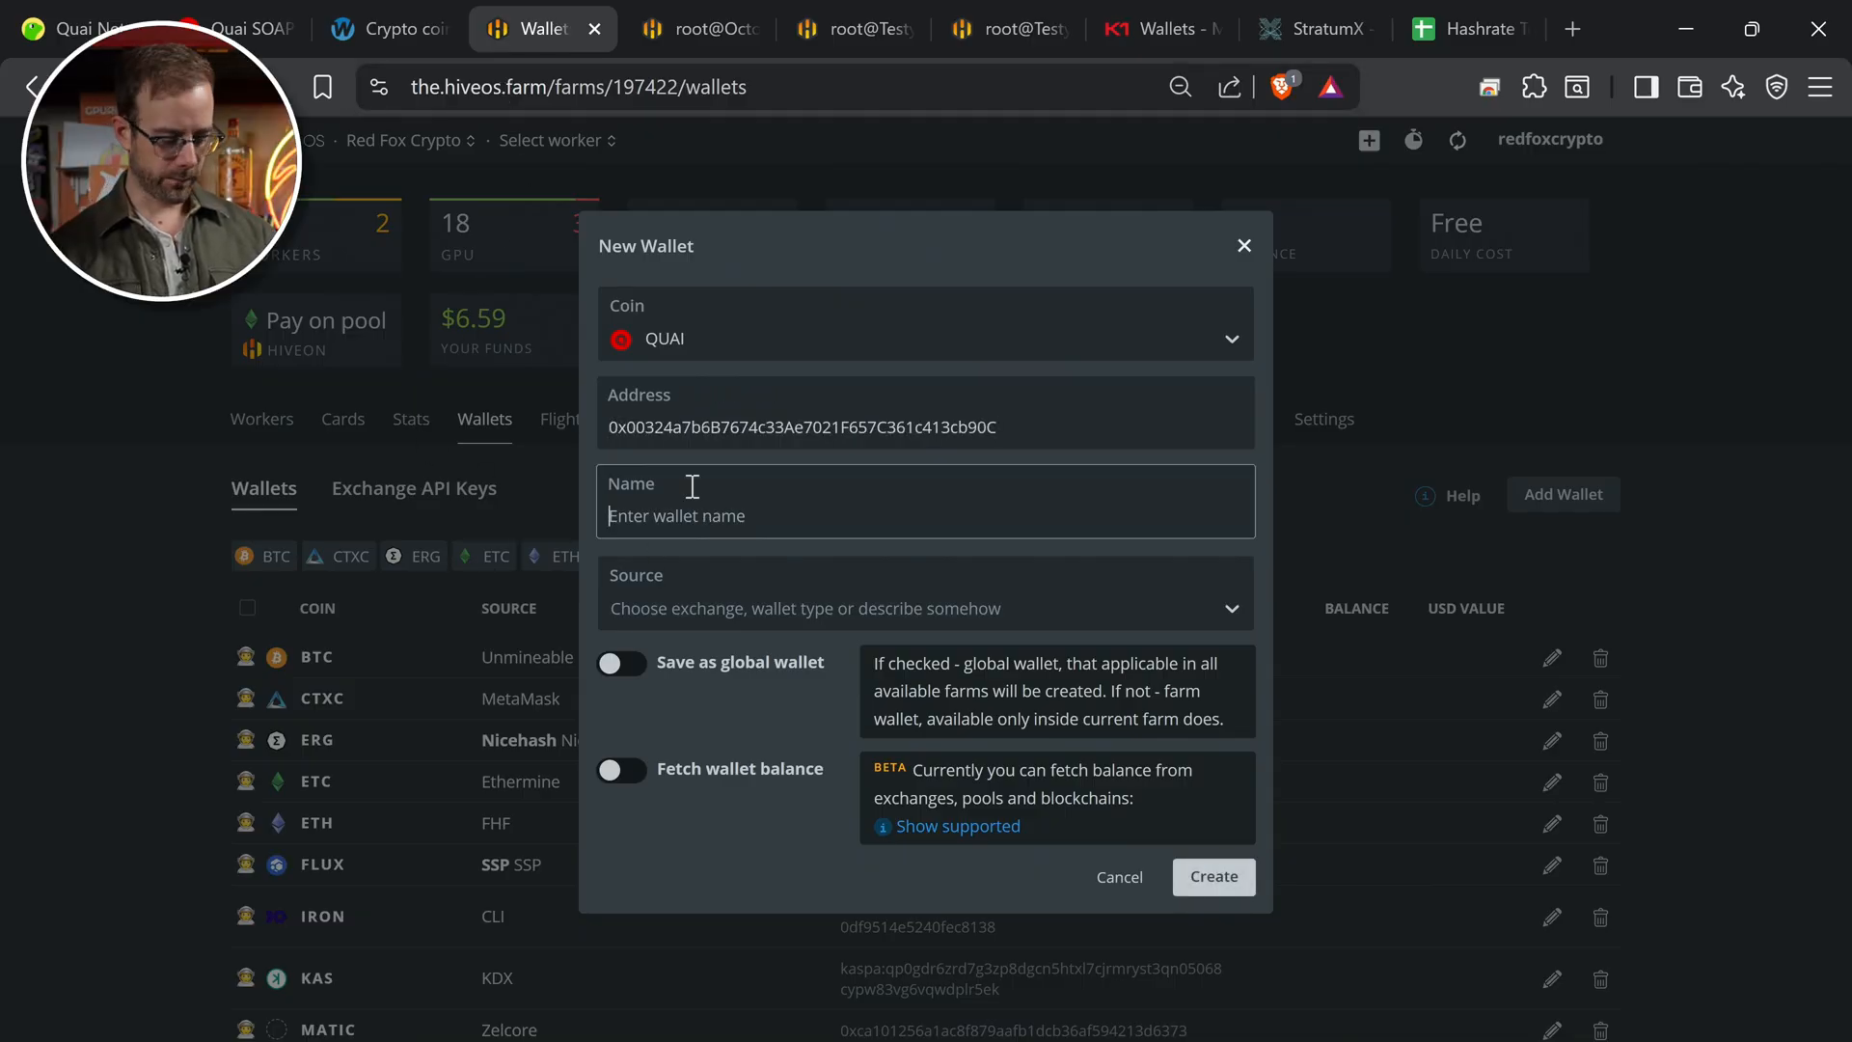
pyautogui.write('Tangem')
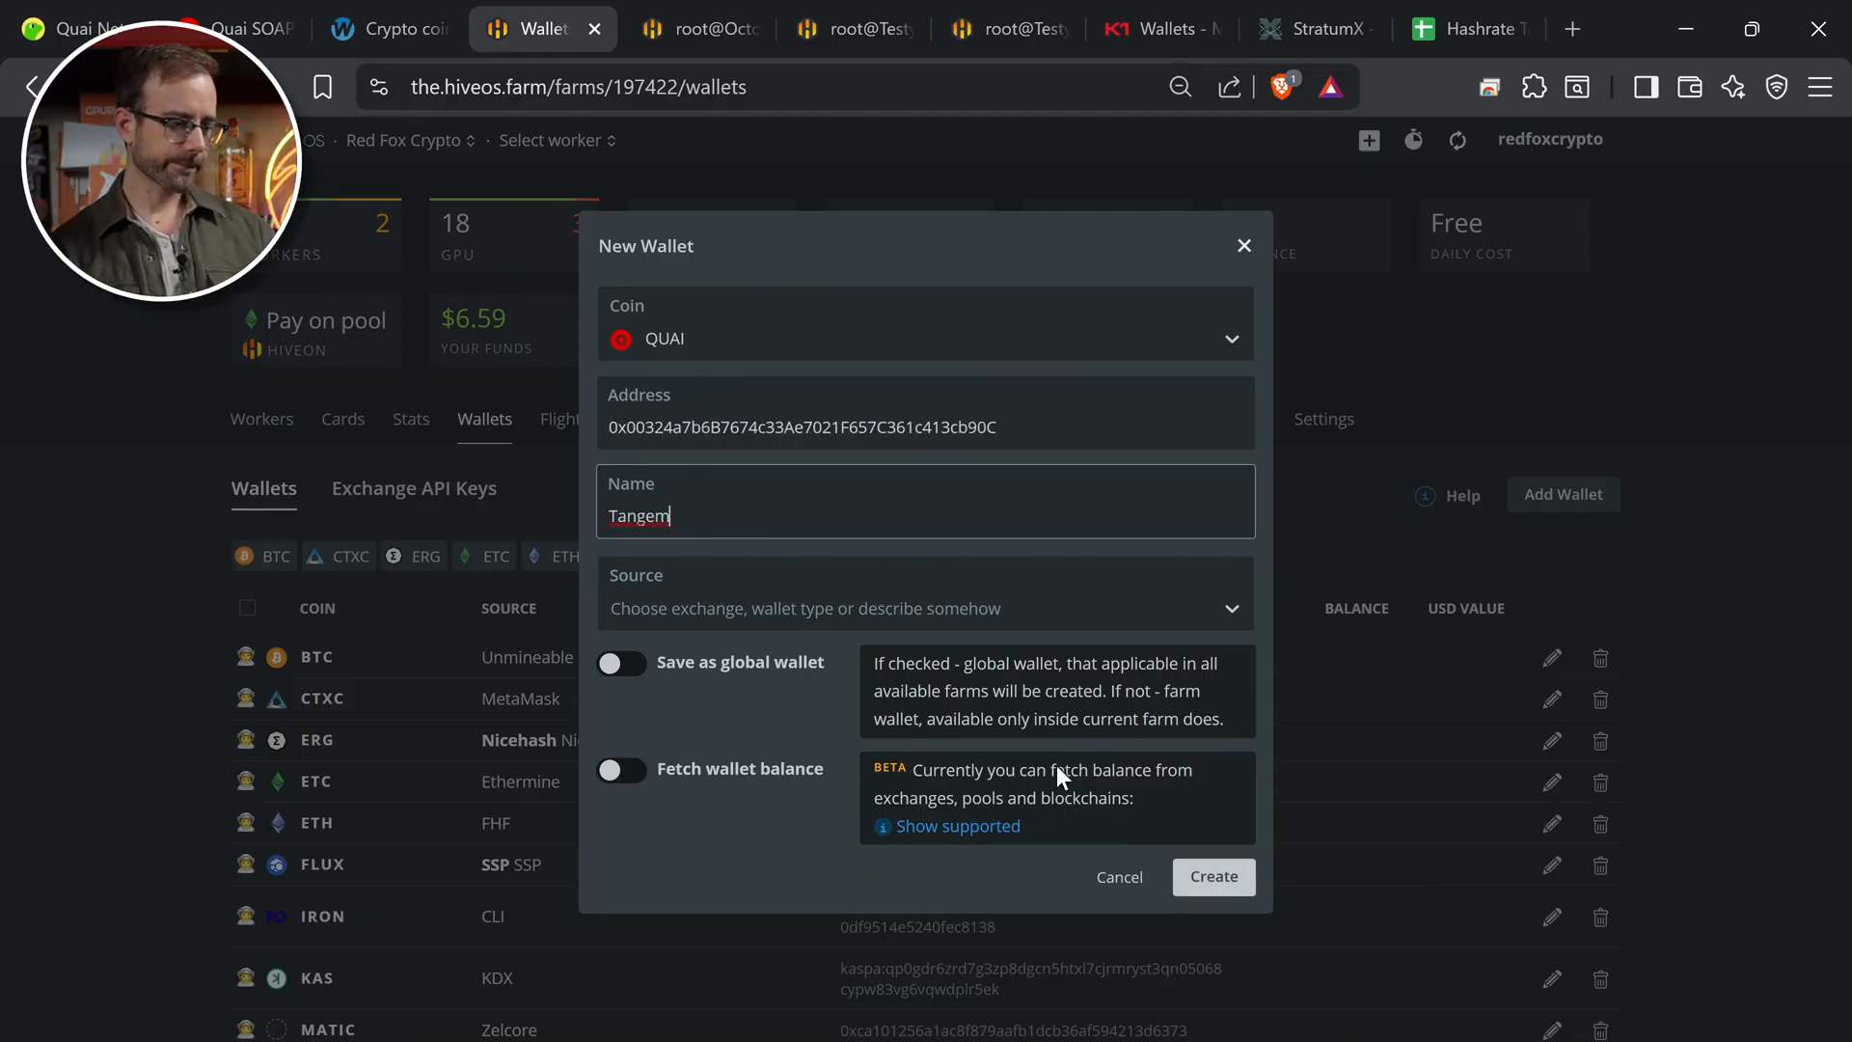
pyautogui.click(1212, 876)
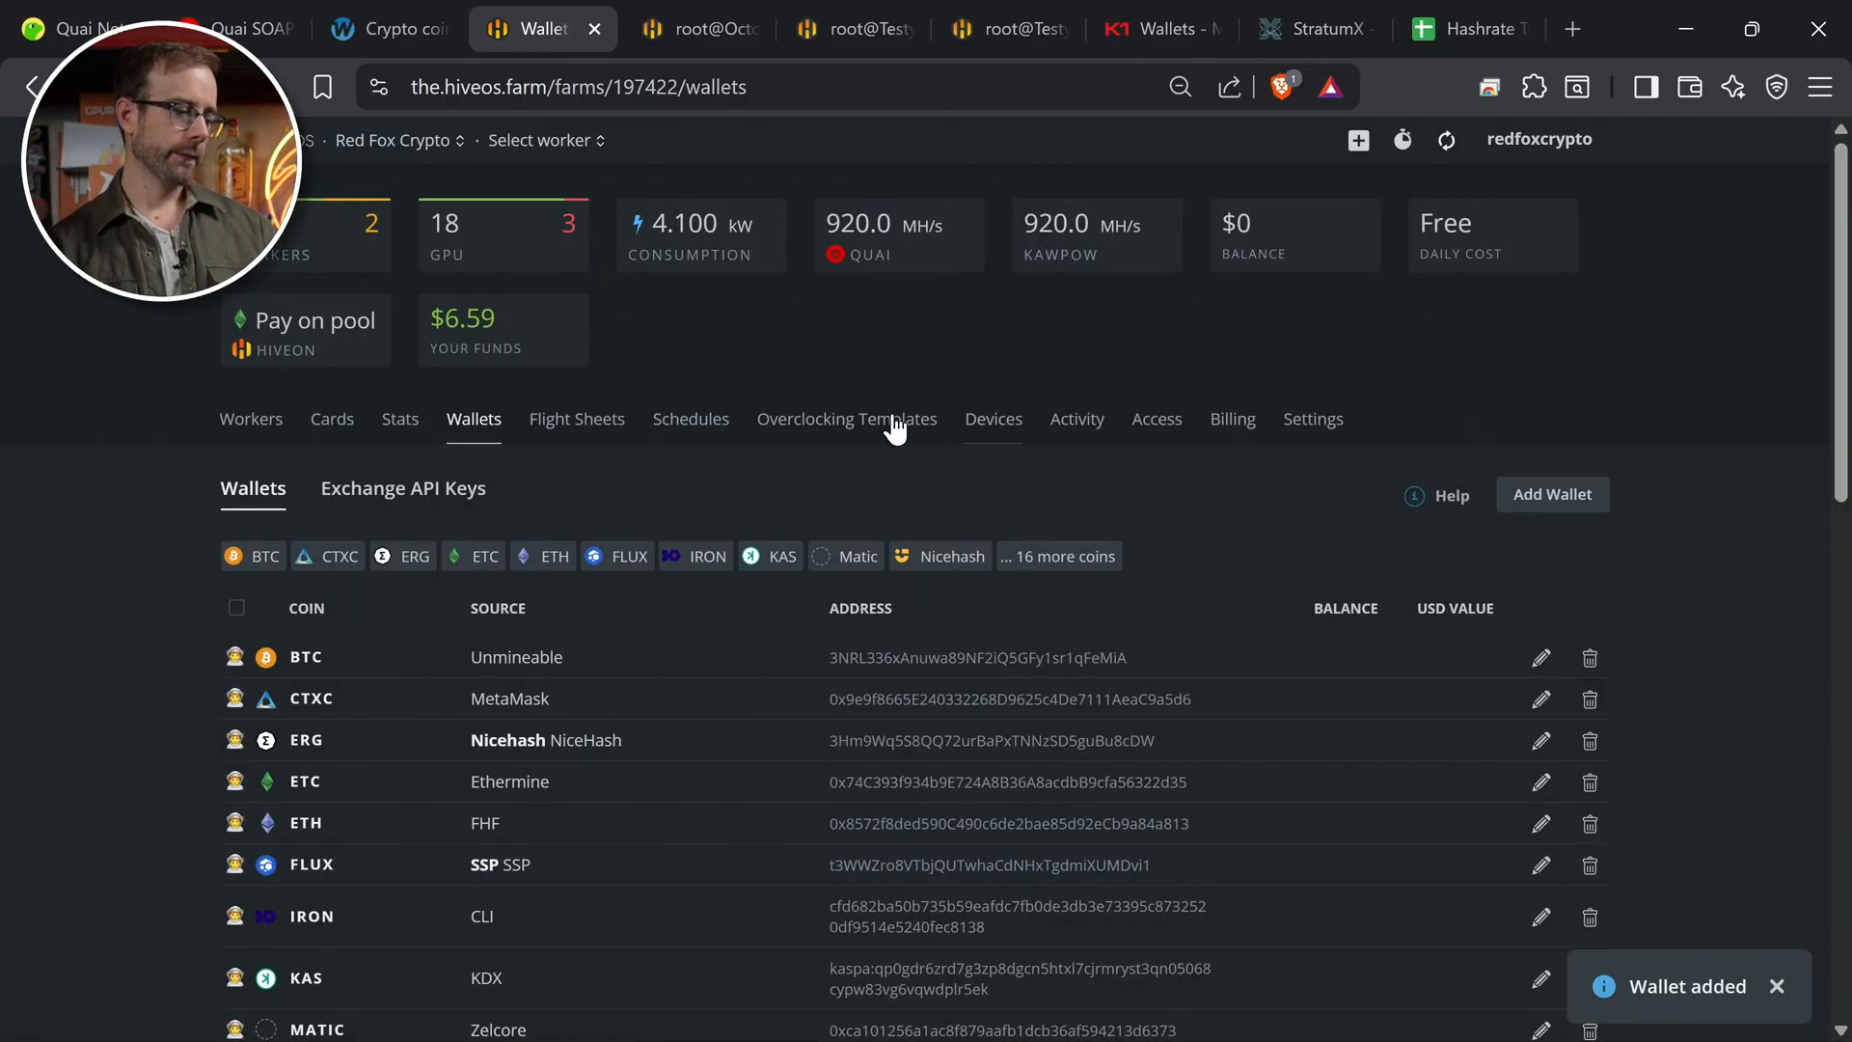
# - Start a QUAI flight sheet with pool set to 'Configure in miner' and Rigel Miner chosen
pyautogui.click(577, 419)
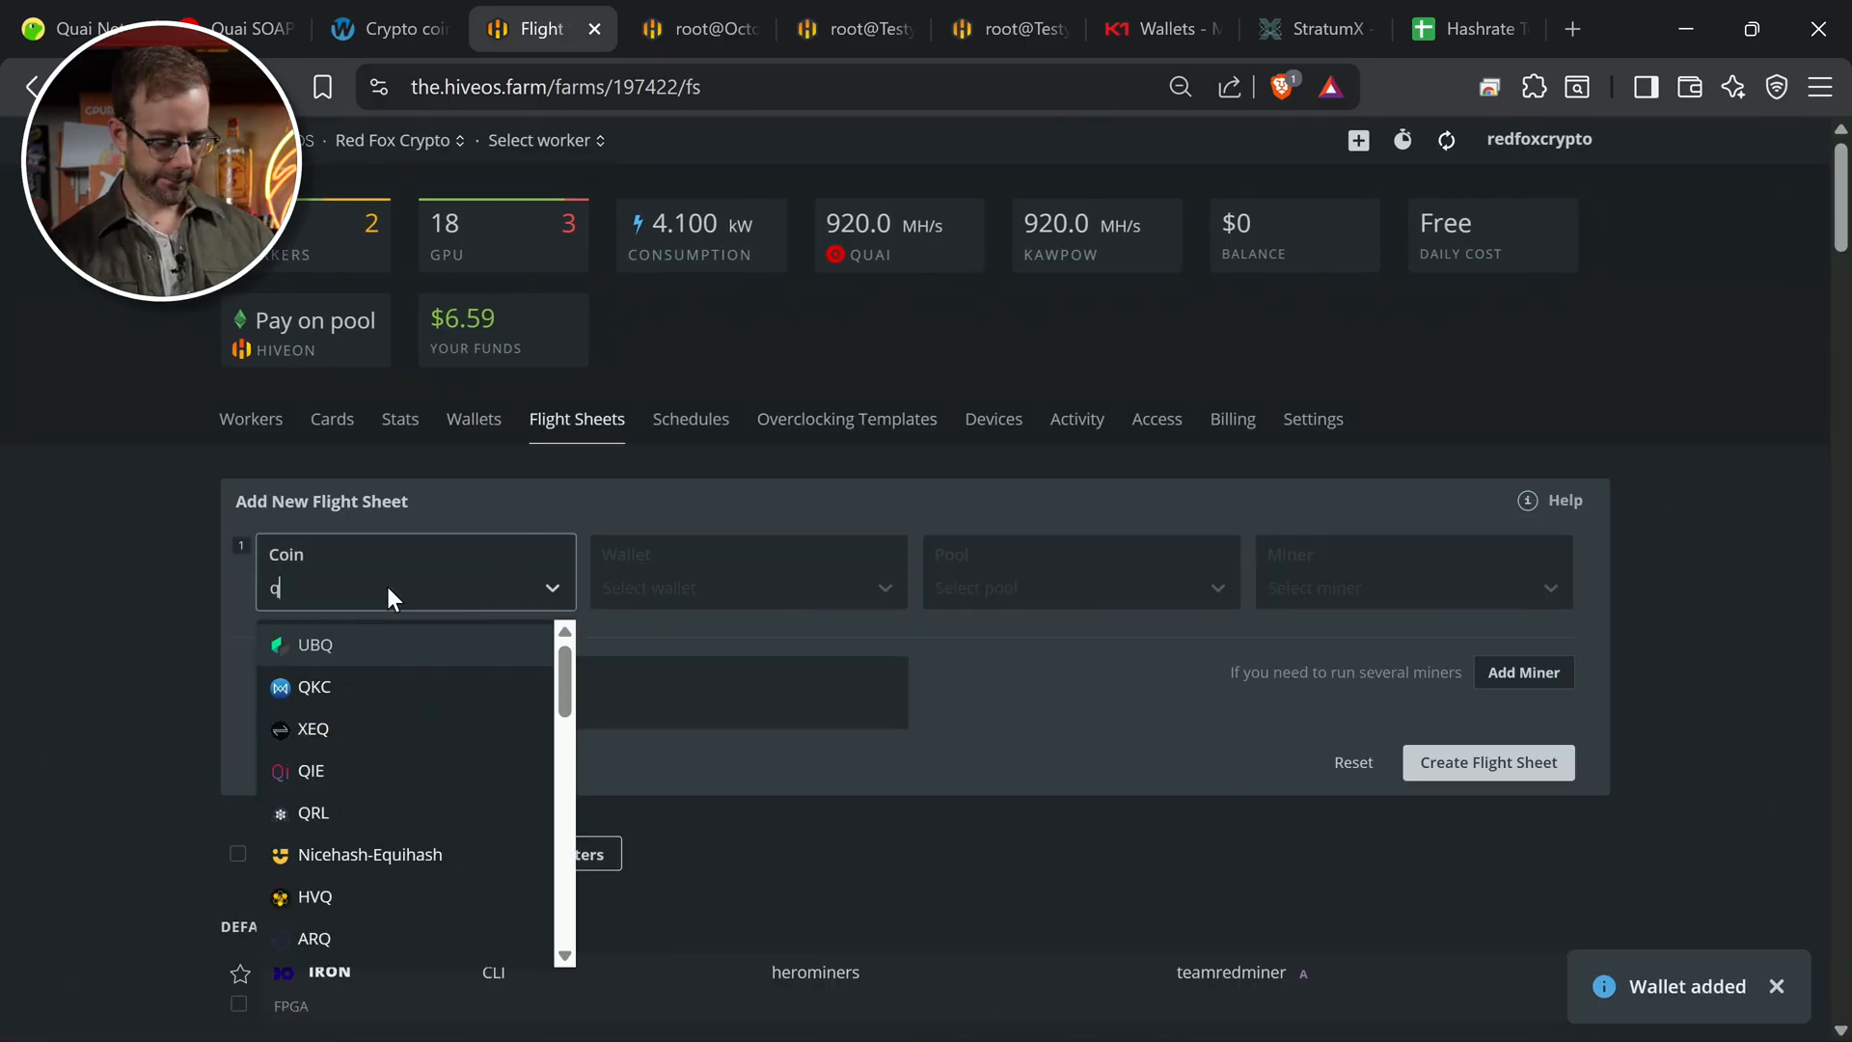
pyautogui.click(314, 586)
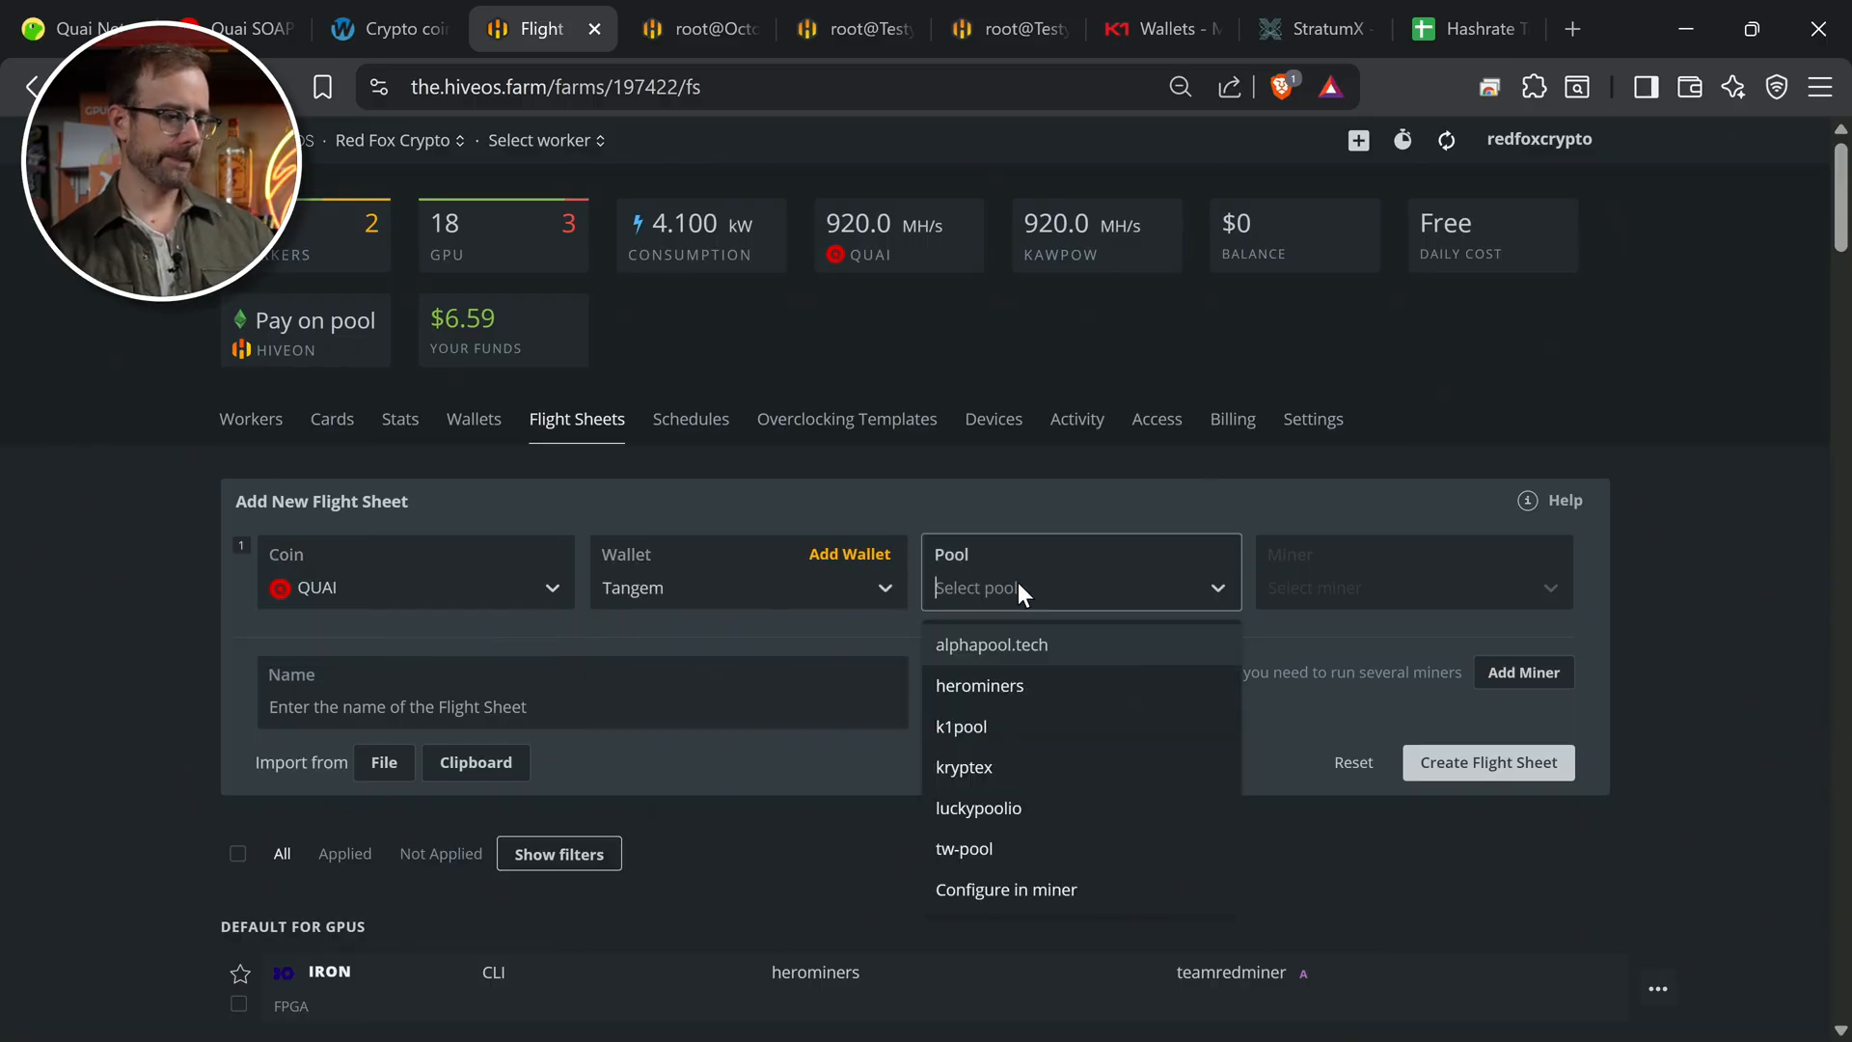
pyautogui.moveTo(1019, 676)
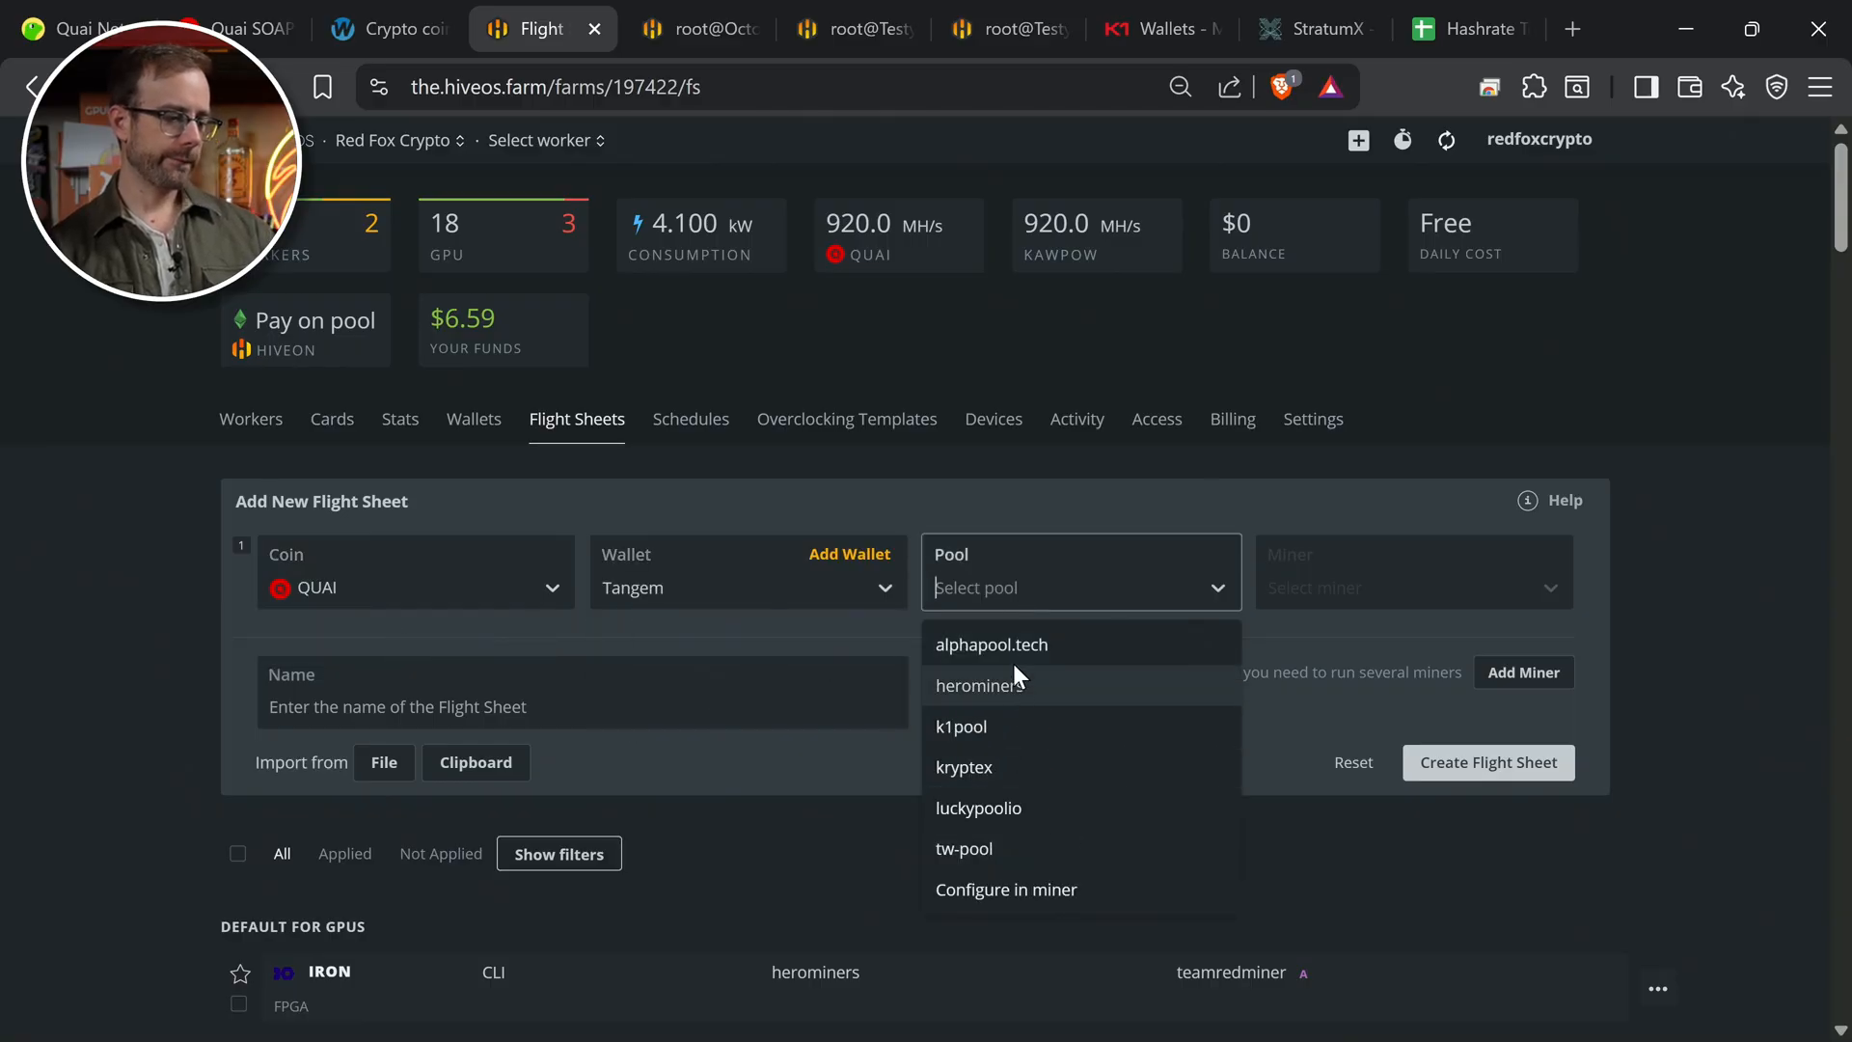
pyautogui.click(1006, 888)
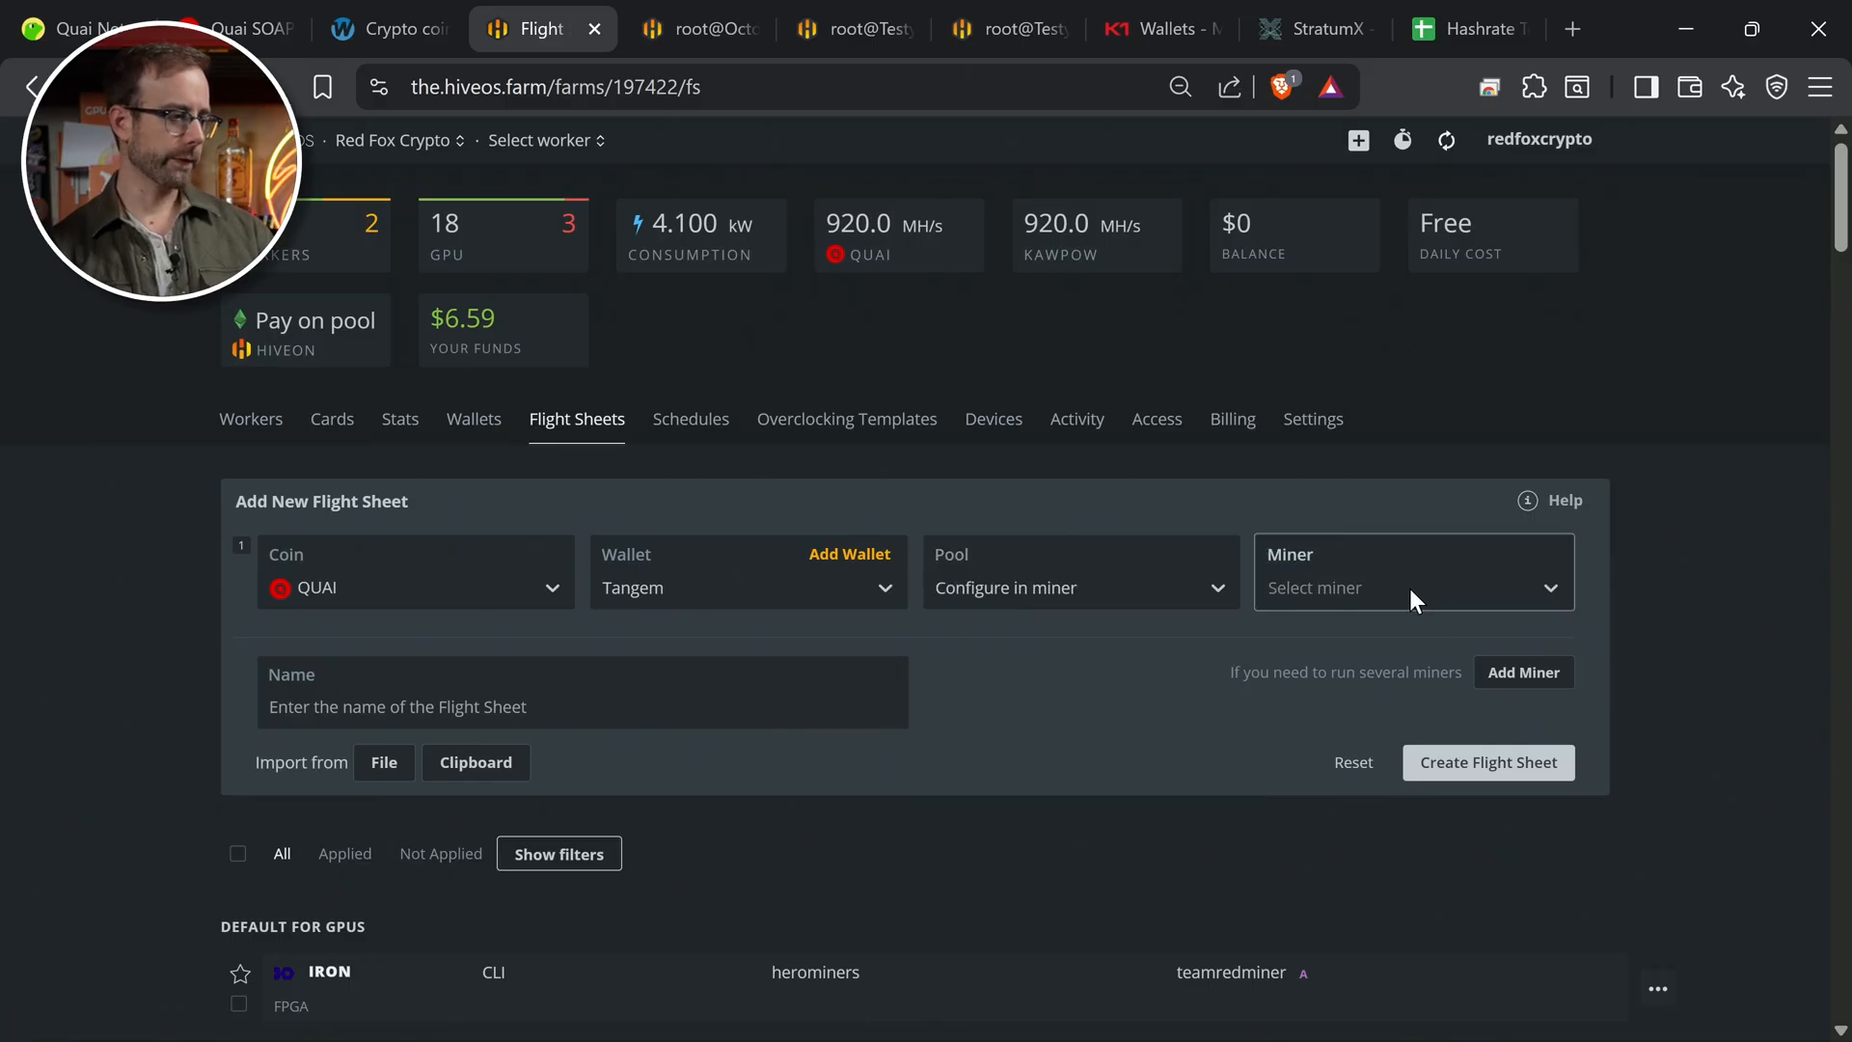
pyautogui.click(1411, 587)
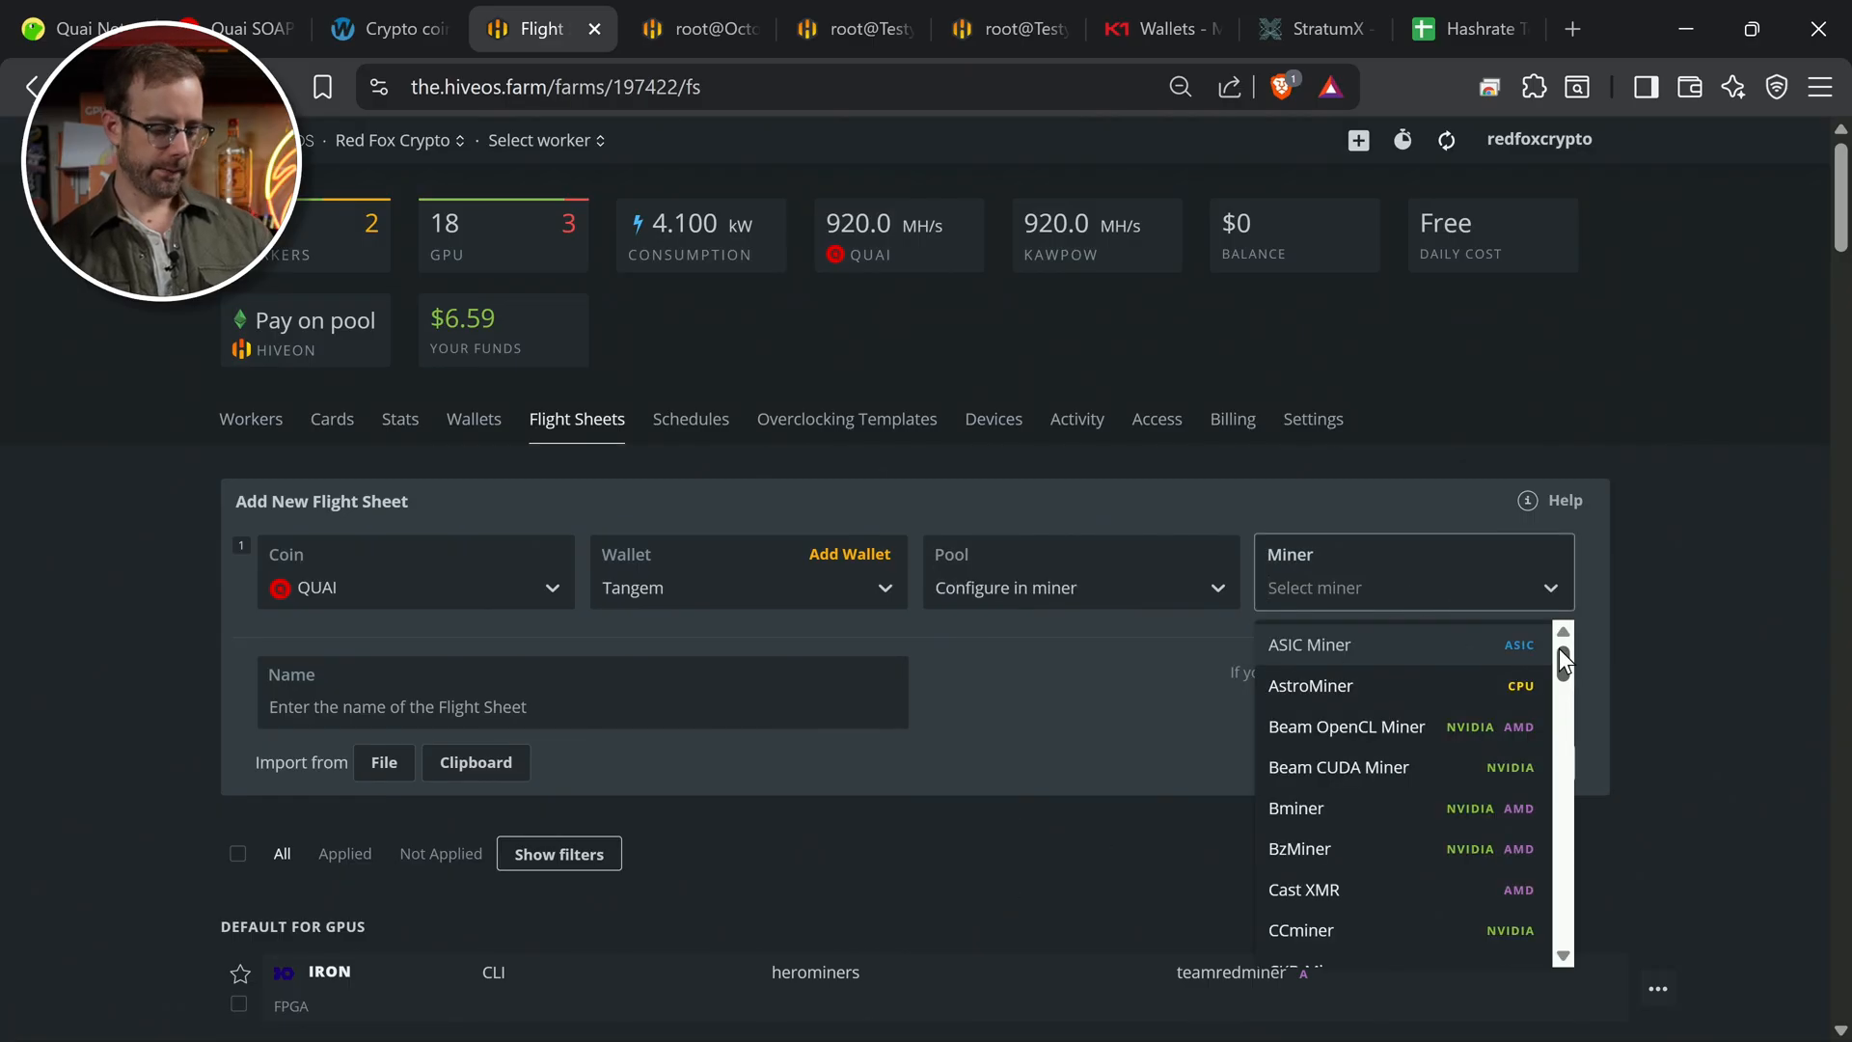
pyautogui.write('rige')
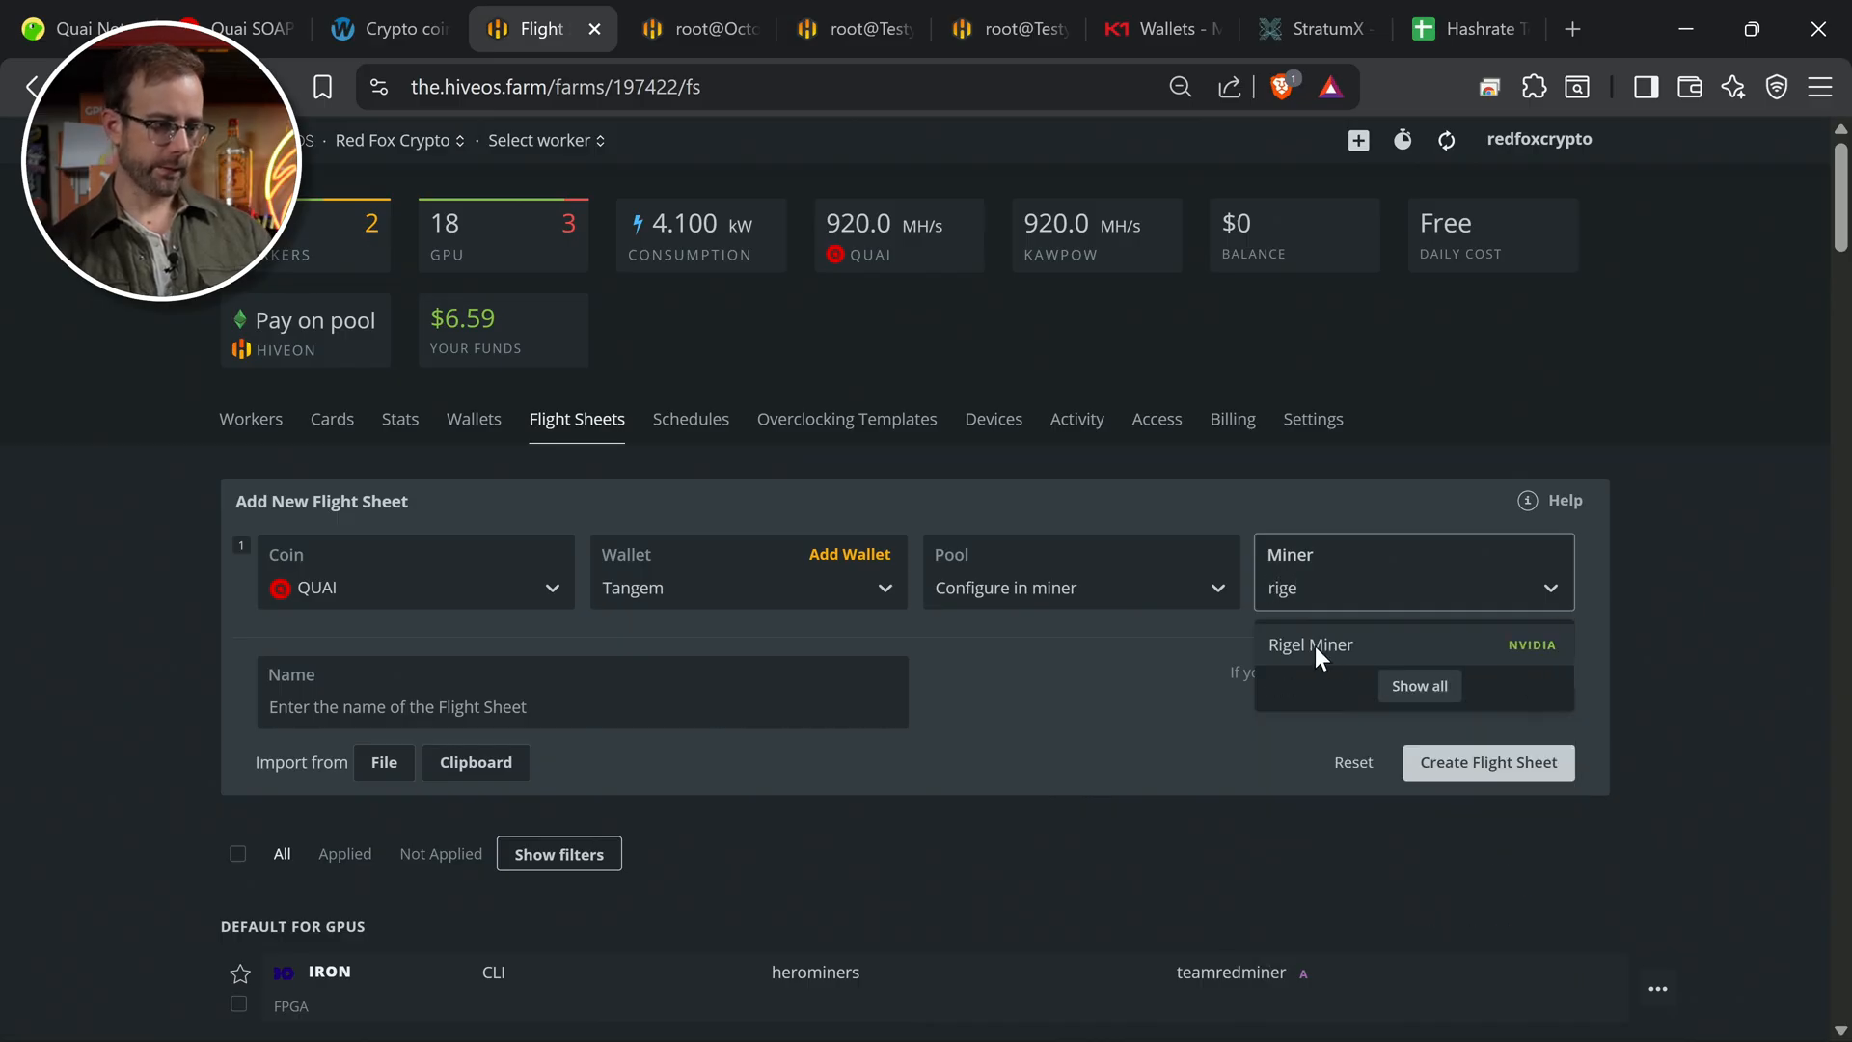
pyautogui.click(1310, 645)
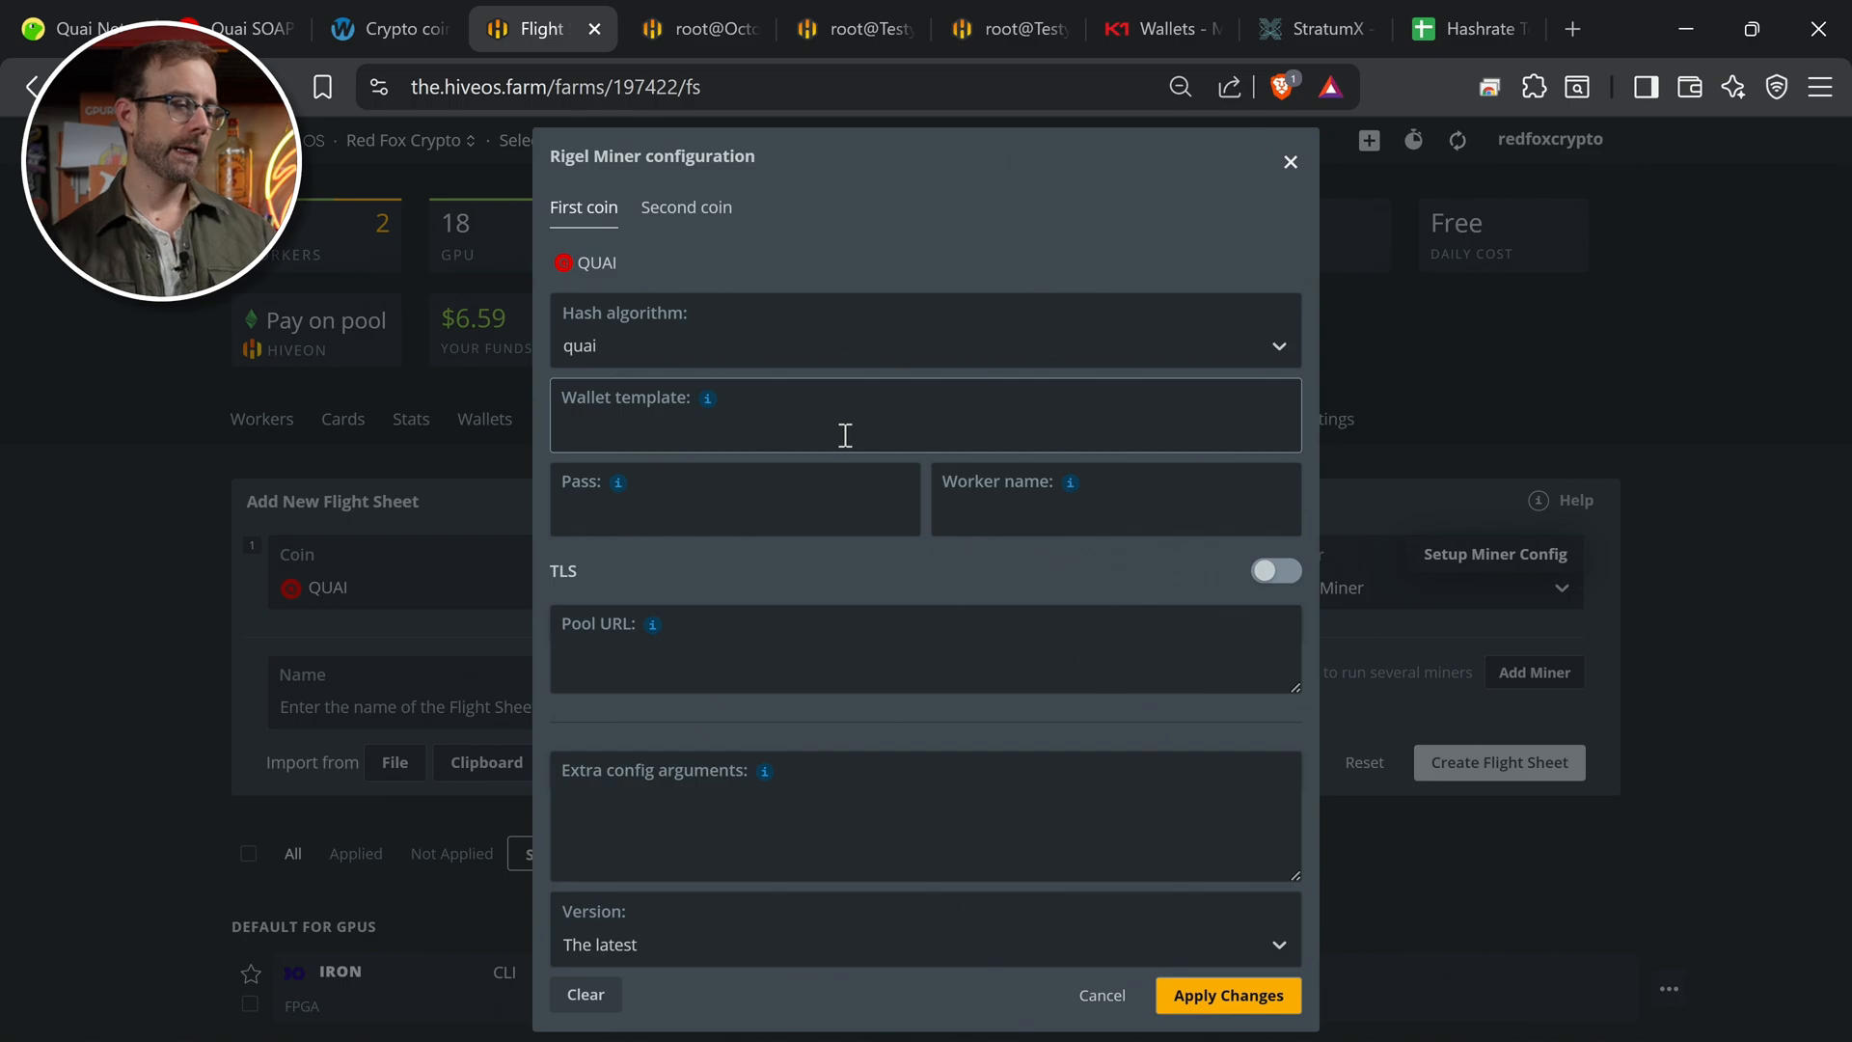
# - Fill the Rigel wallet template with %WAL% and worker name with %WORKER_NAME%
pyautogui.click(708, 397)
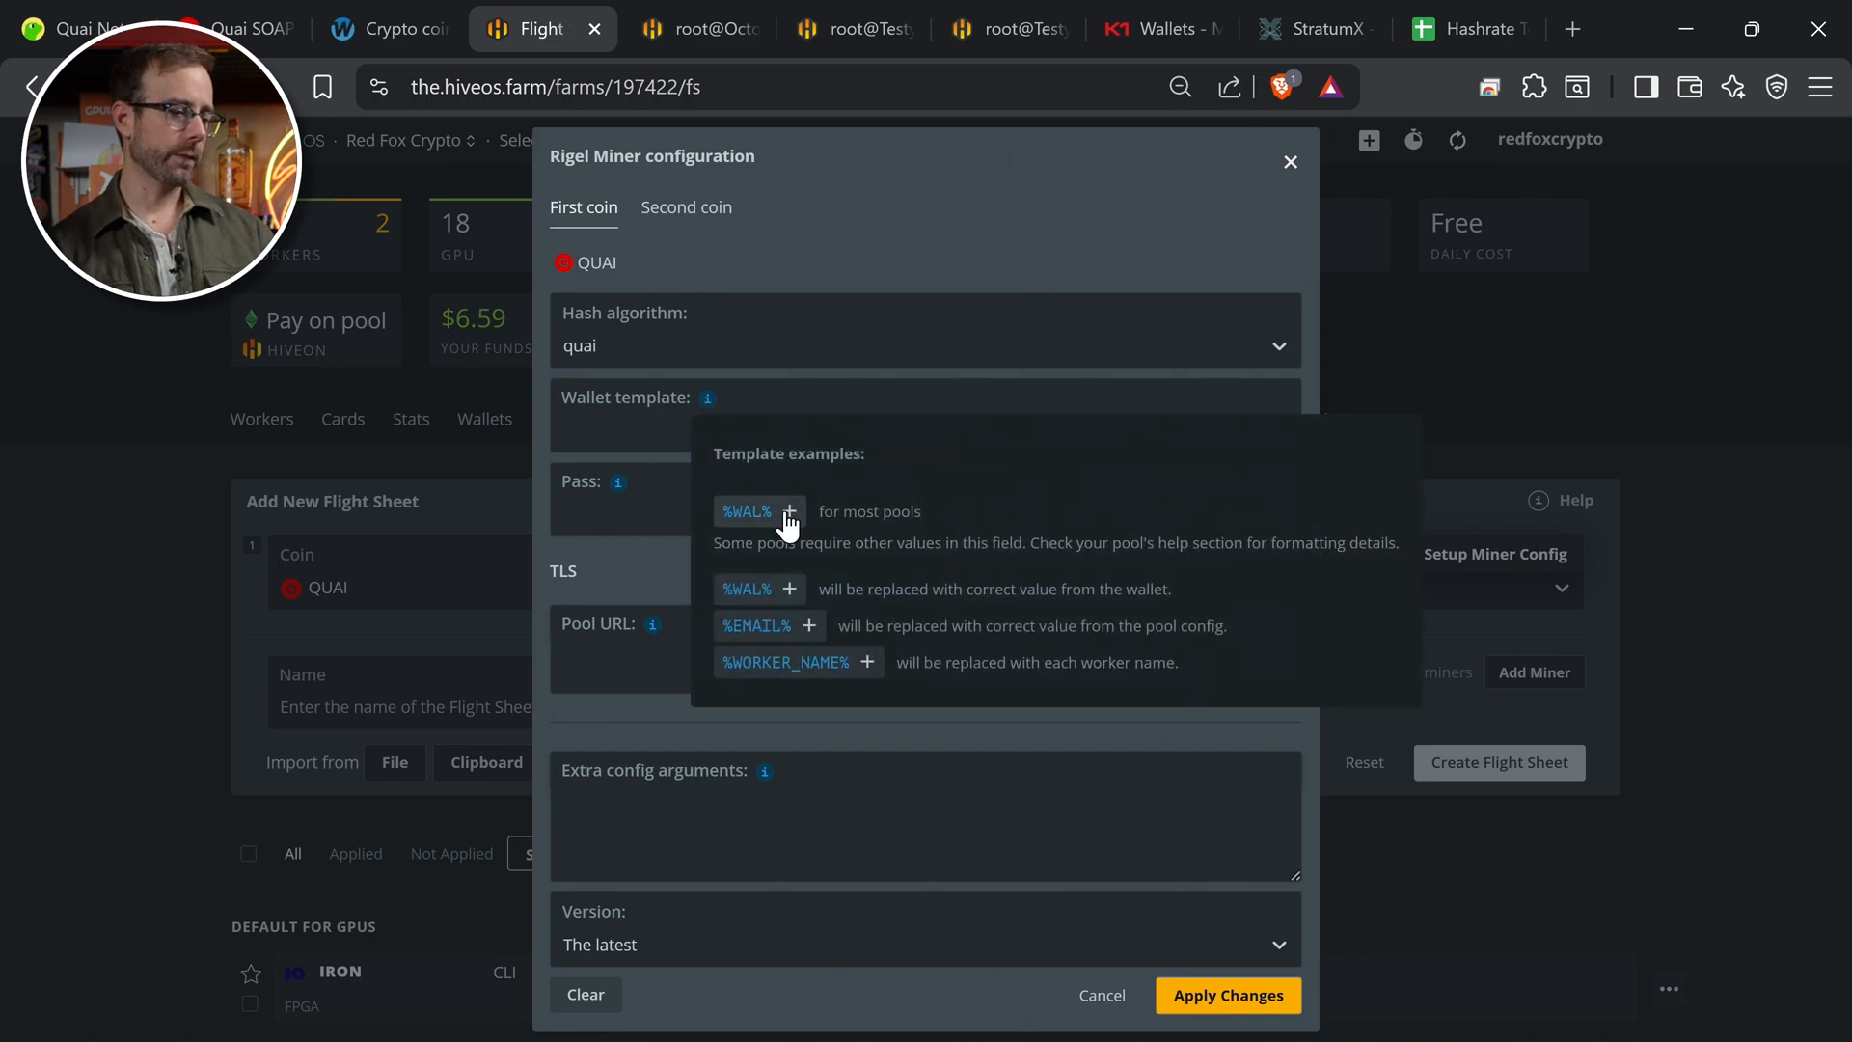
pyautogui.click(789, 512)
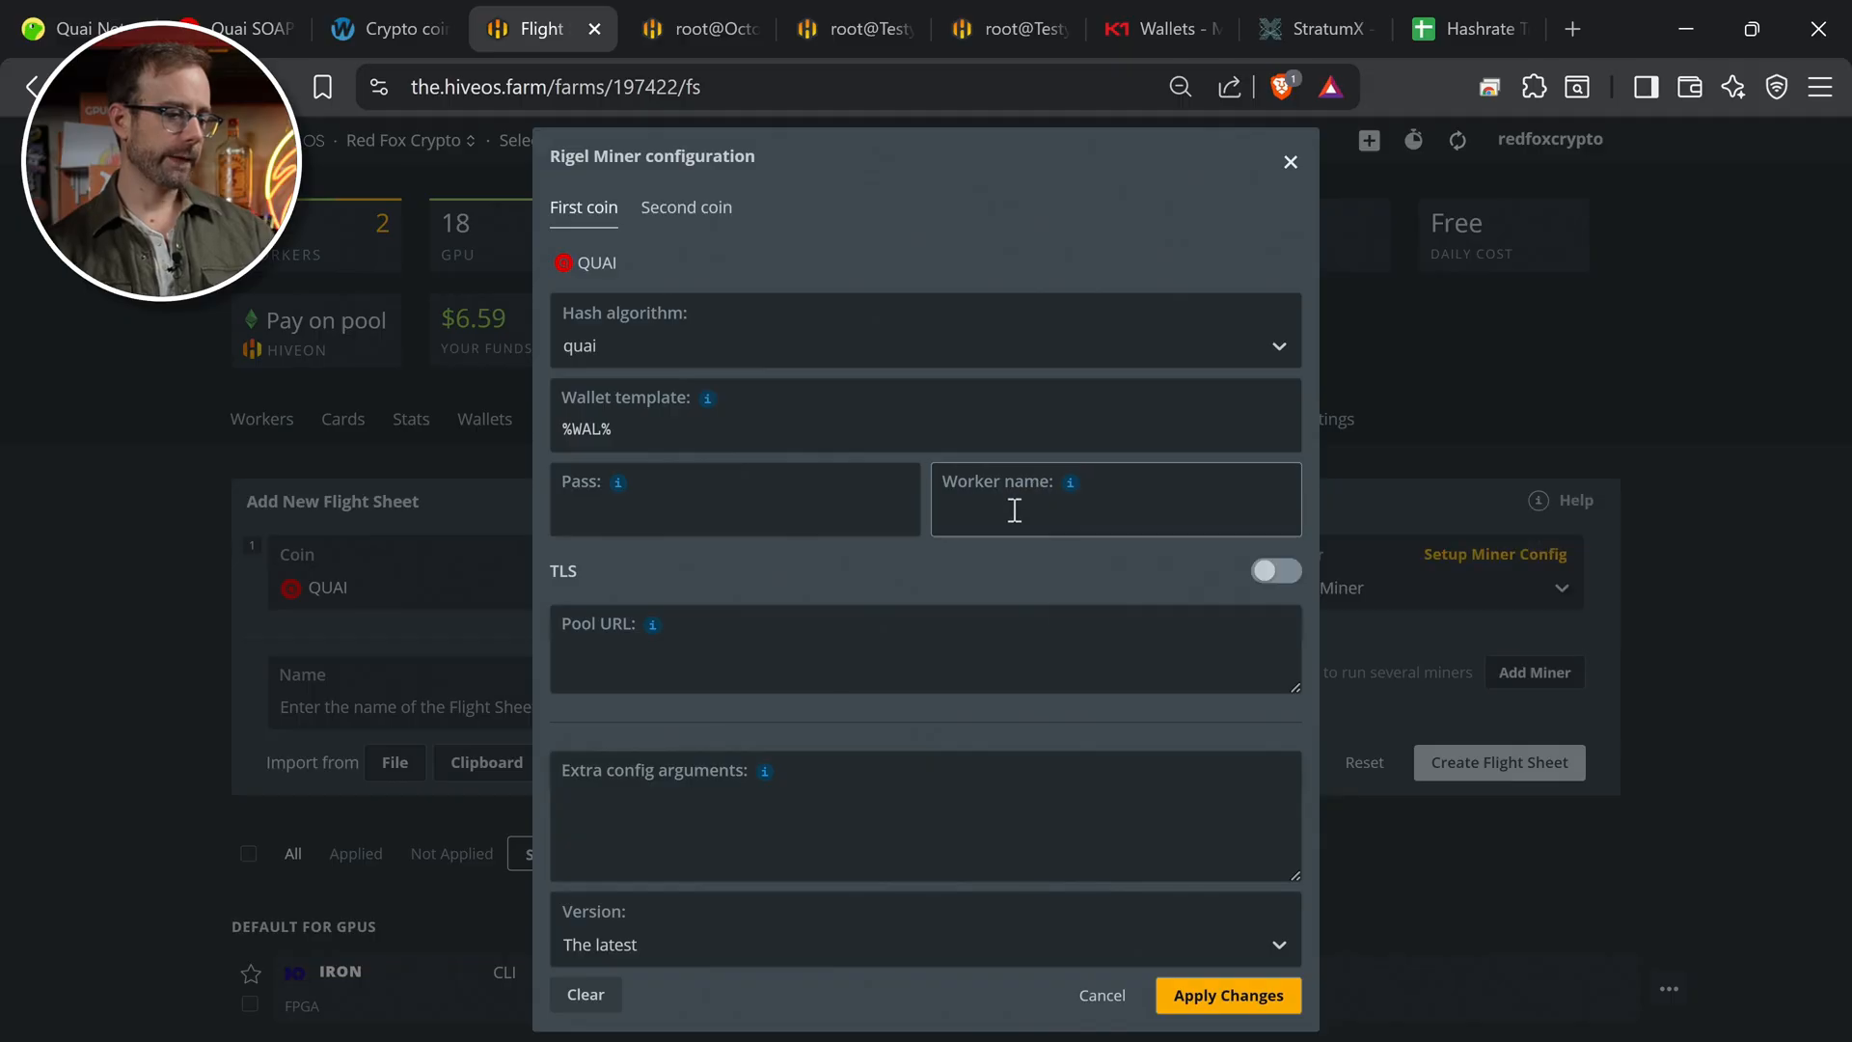
pyautogui.write('%WORKER_NAME%')
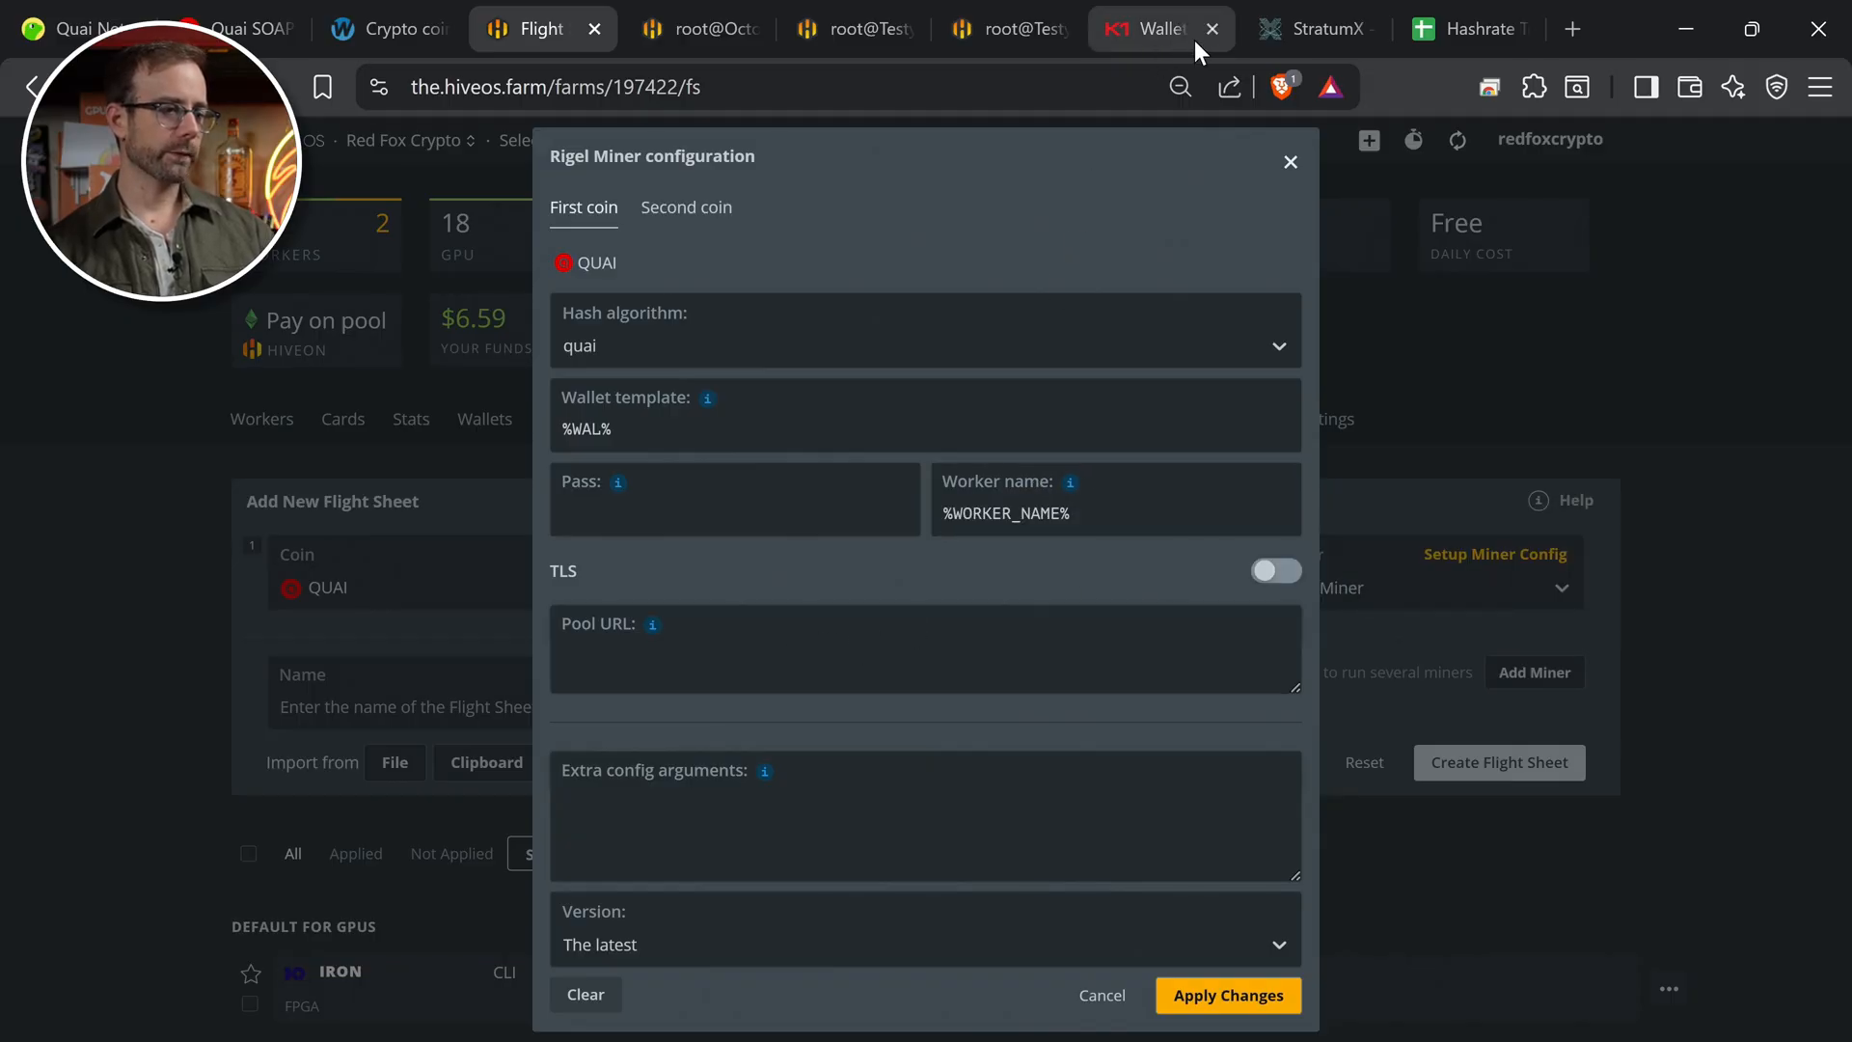
# - Set the pool URL to stratum+tcp://mining-us.stratumx.org:3335 copied from StratumX's guide
pyautogui.click(1314, 29)
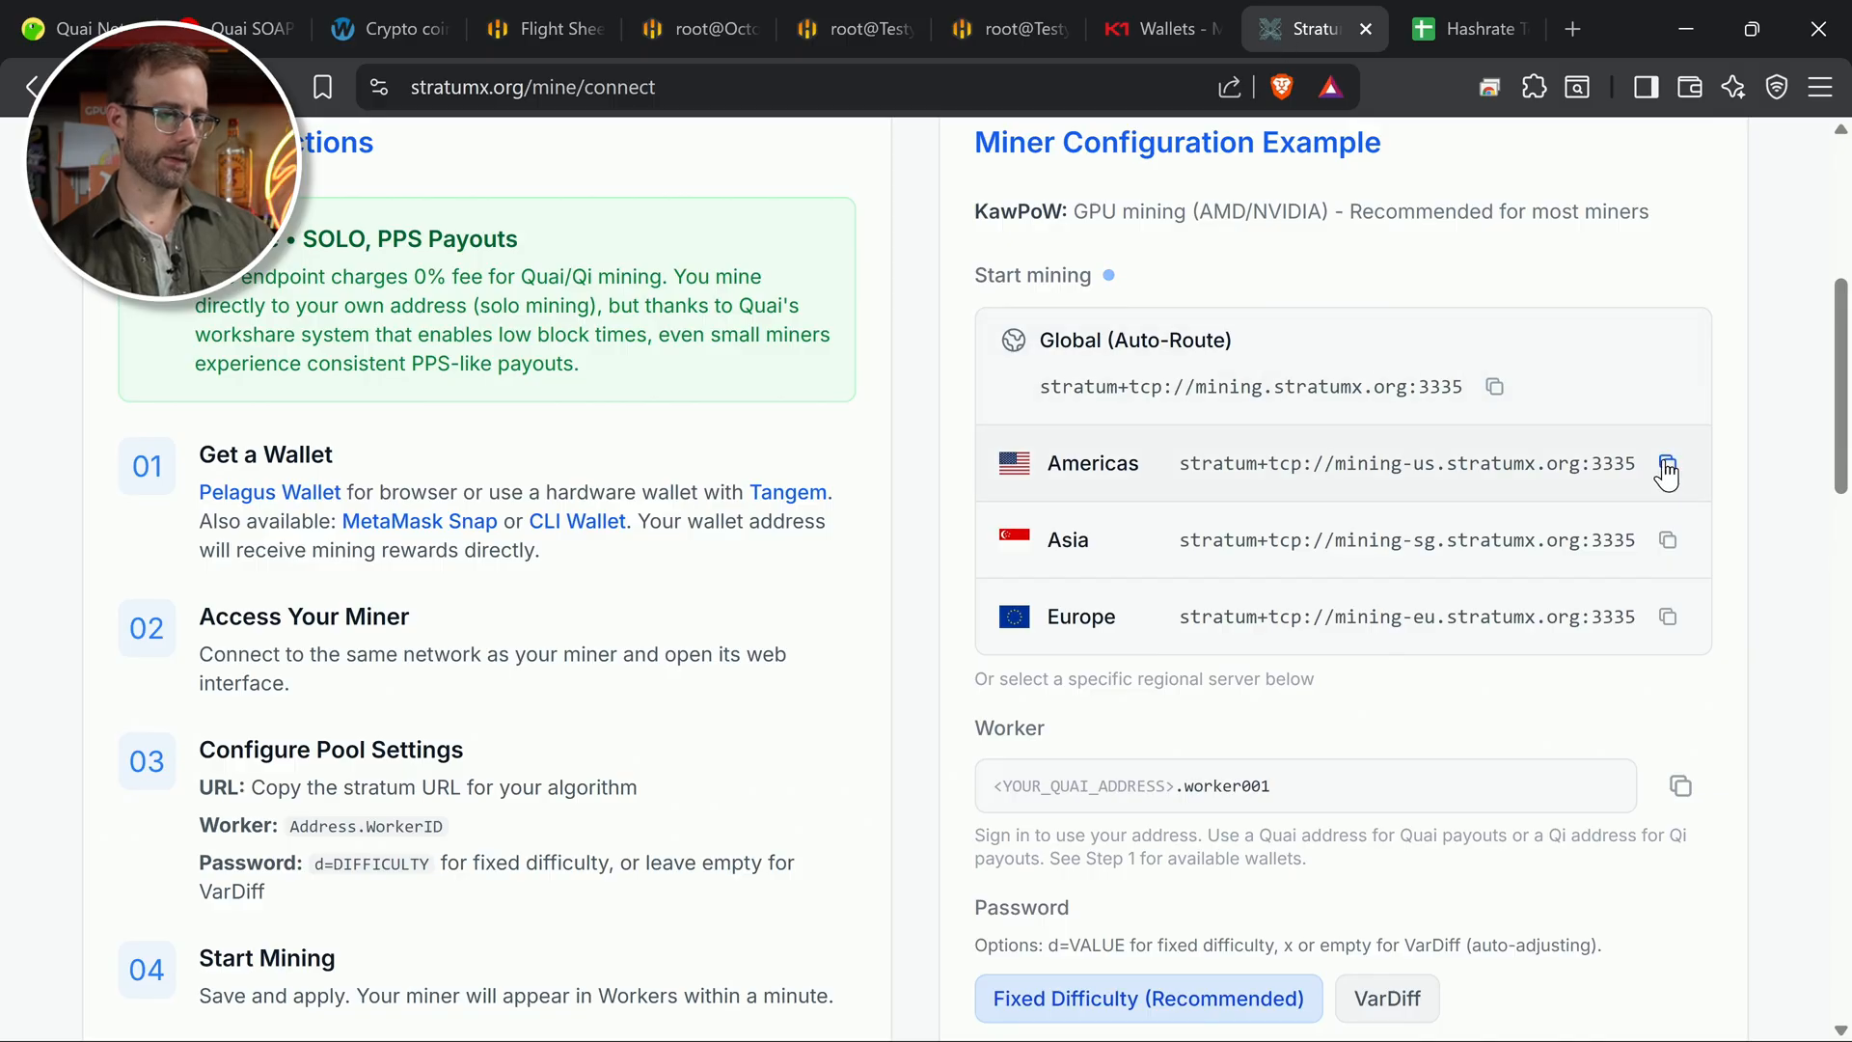
pyautogui.click(538, 29)
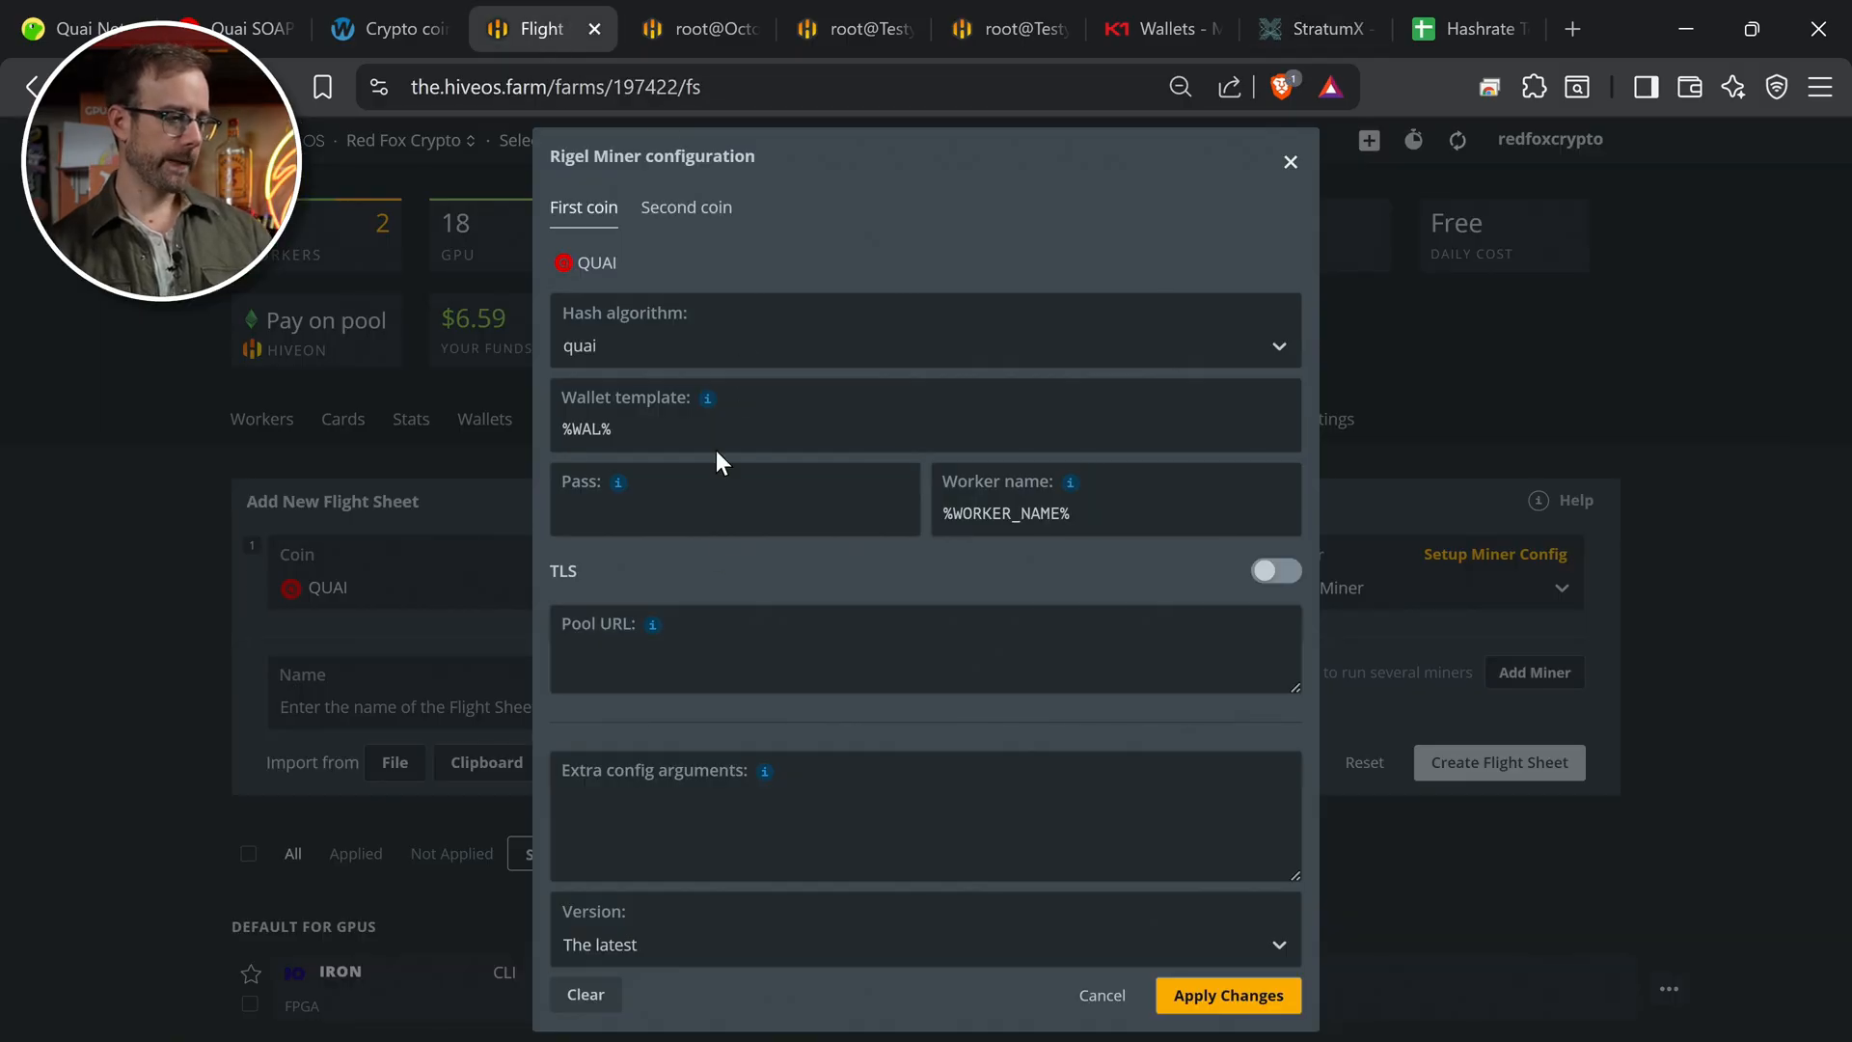
pyautogui.write('stratum+tcp://mining-us.stratumx.org:3335')
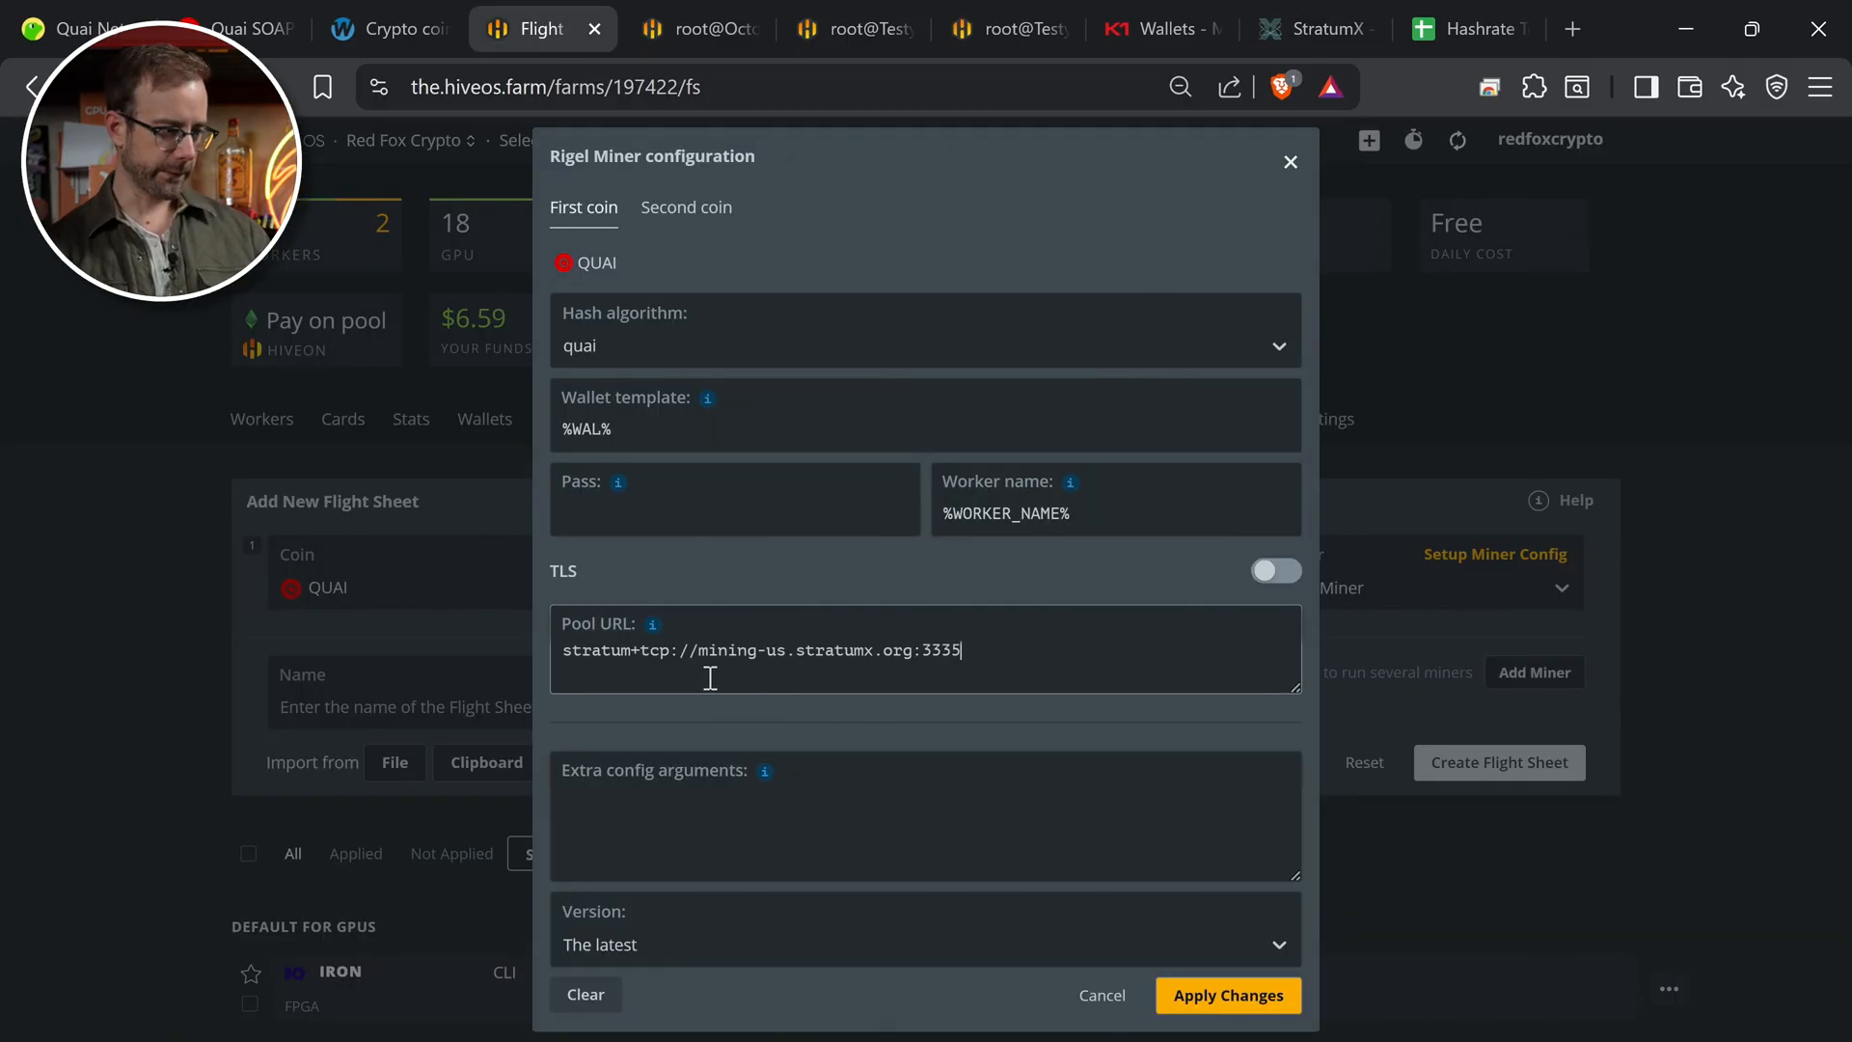
pyautogui.click(734, 498)
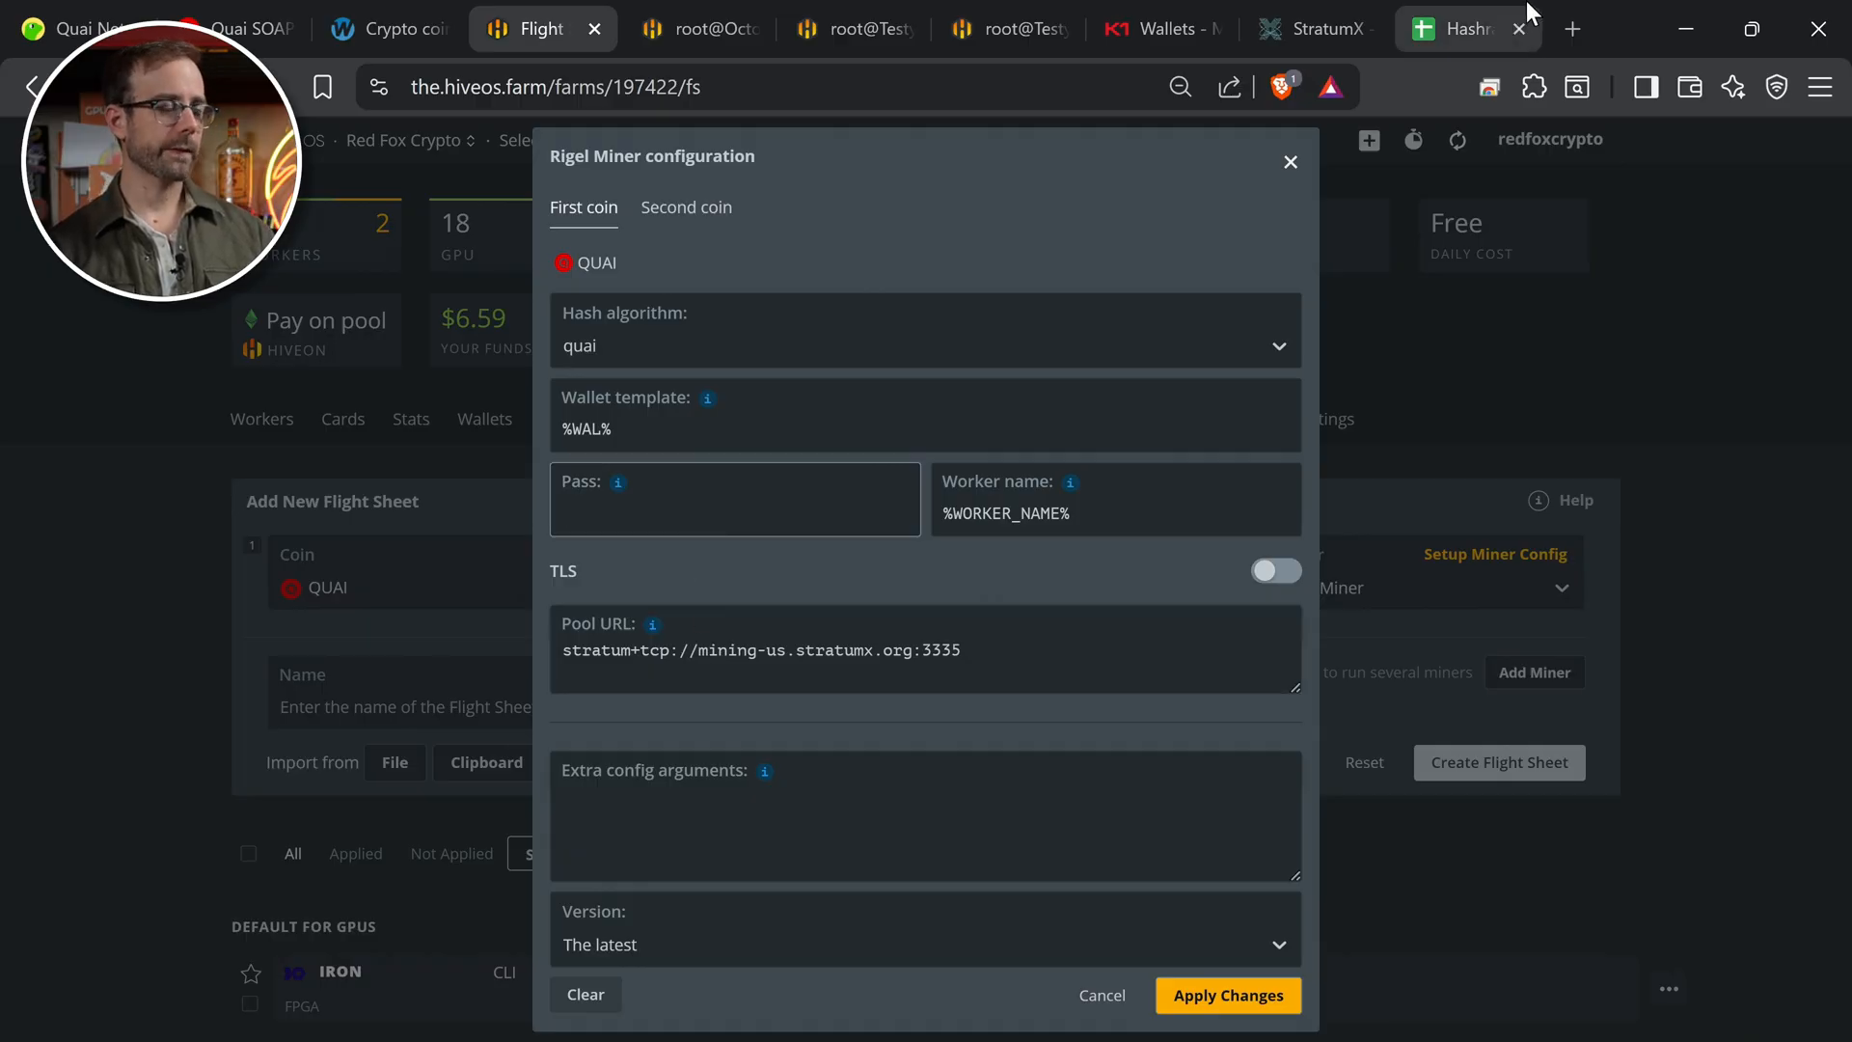
pyautogui.click(1299, 29)
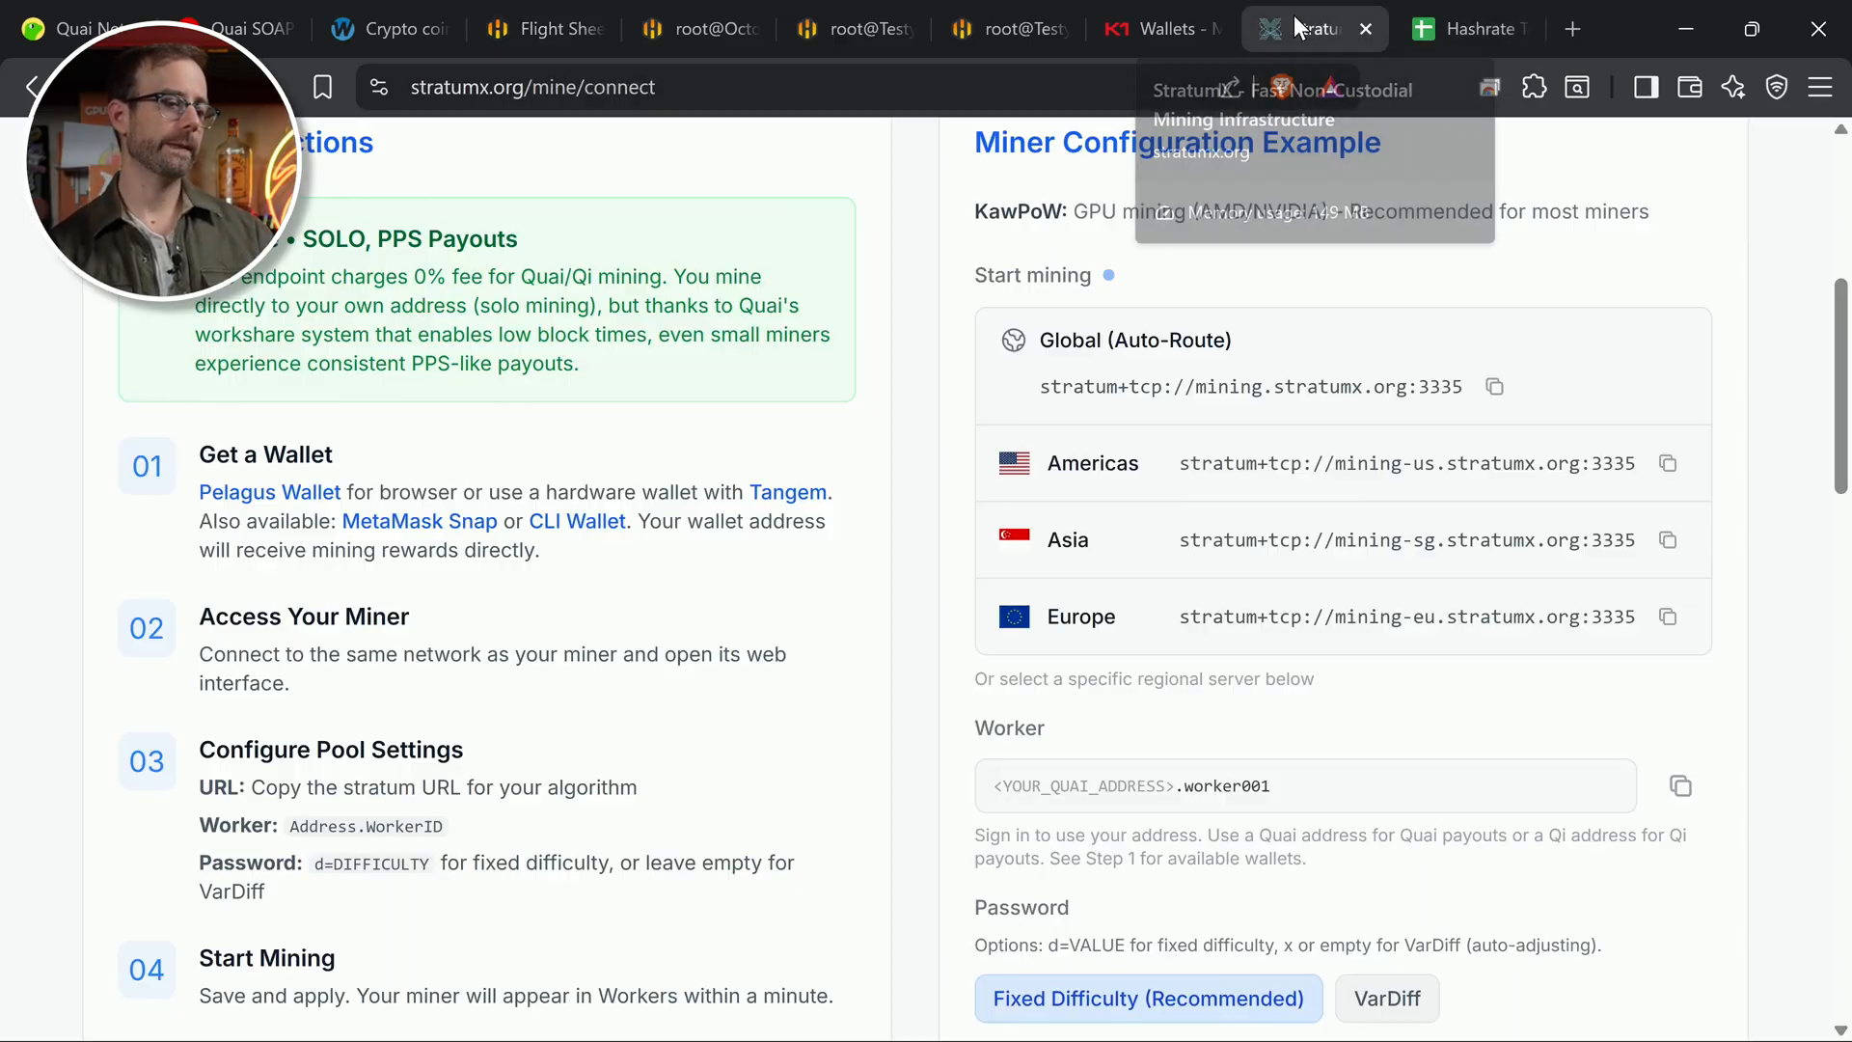
pyautogui.moveTo(1783, 465)
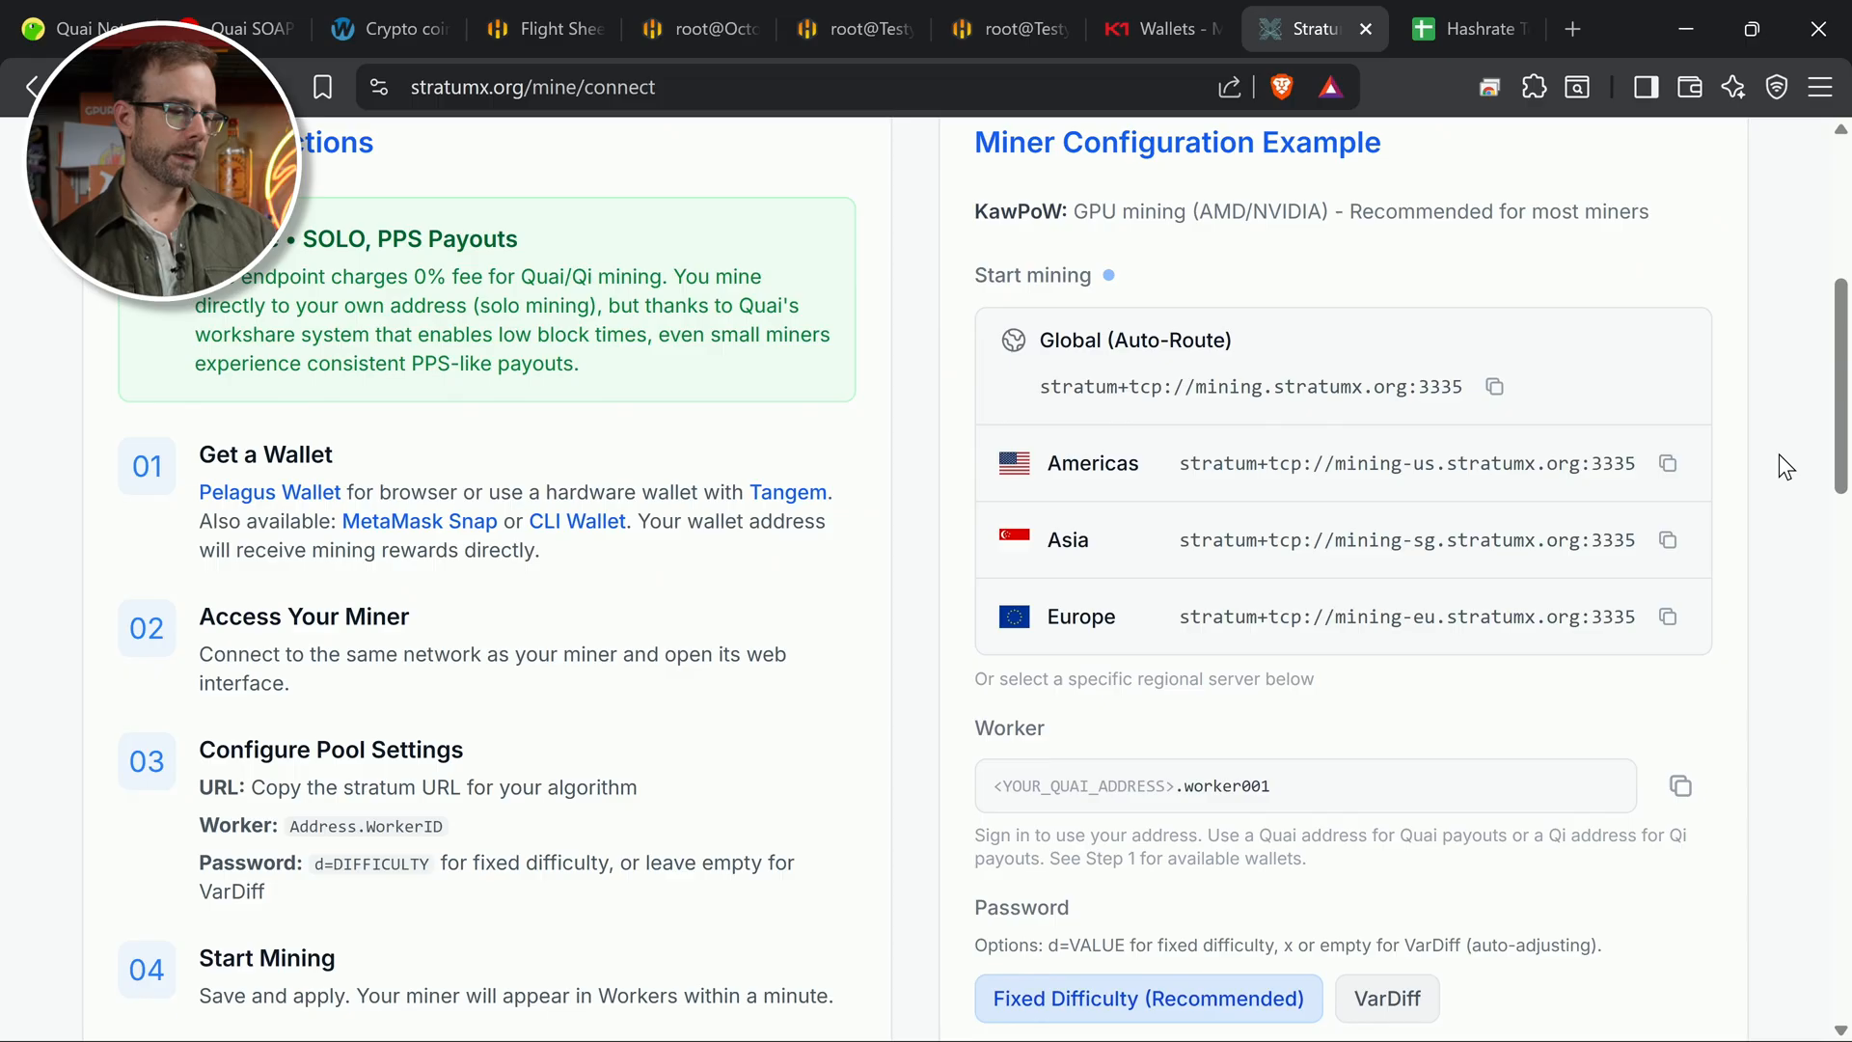
# - Choose 'Enter custom hashrate' as the hardware so the hashrate entry box appears
pyautogui.scroll(-3)
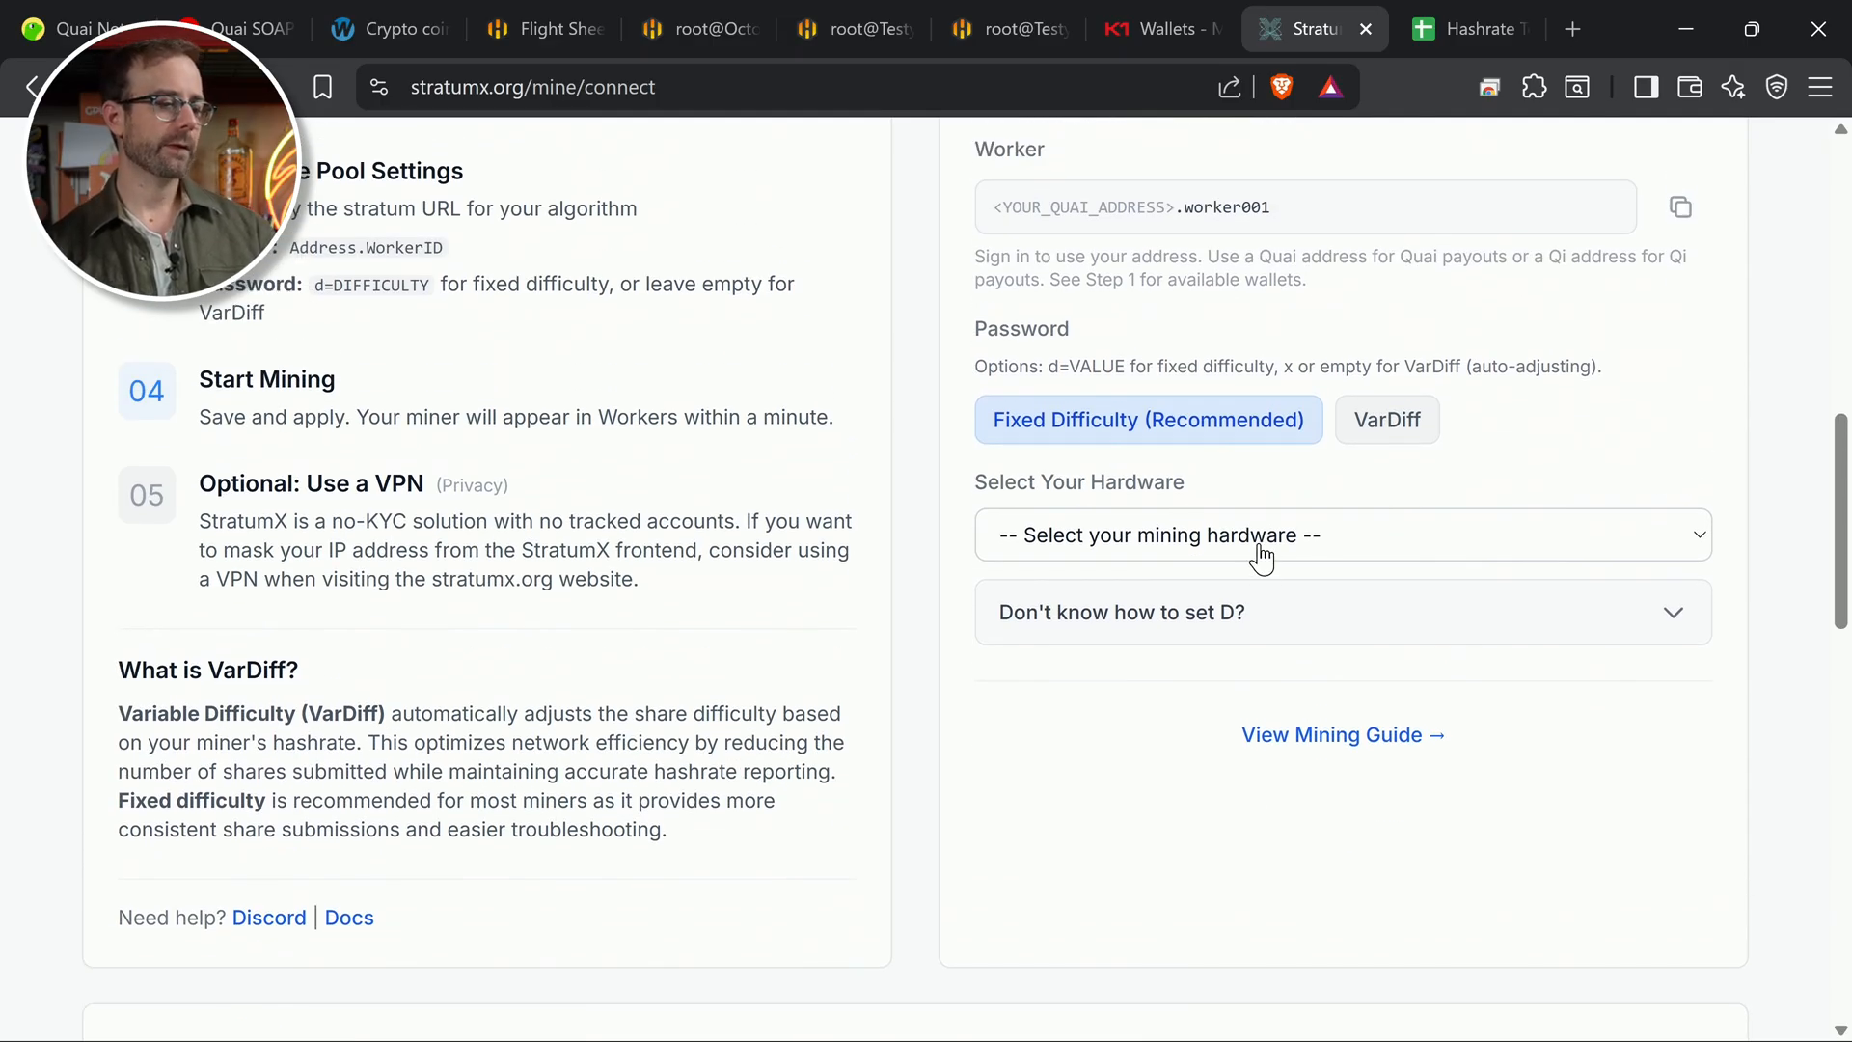
pyautogui.click(1341, 534)
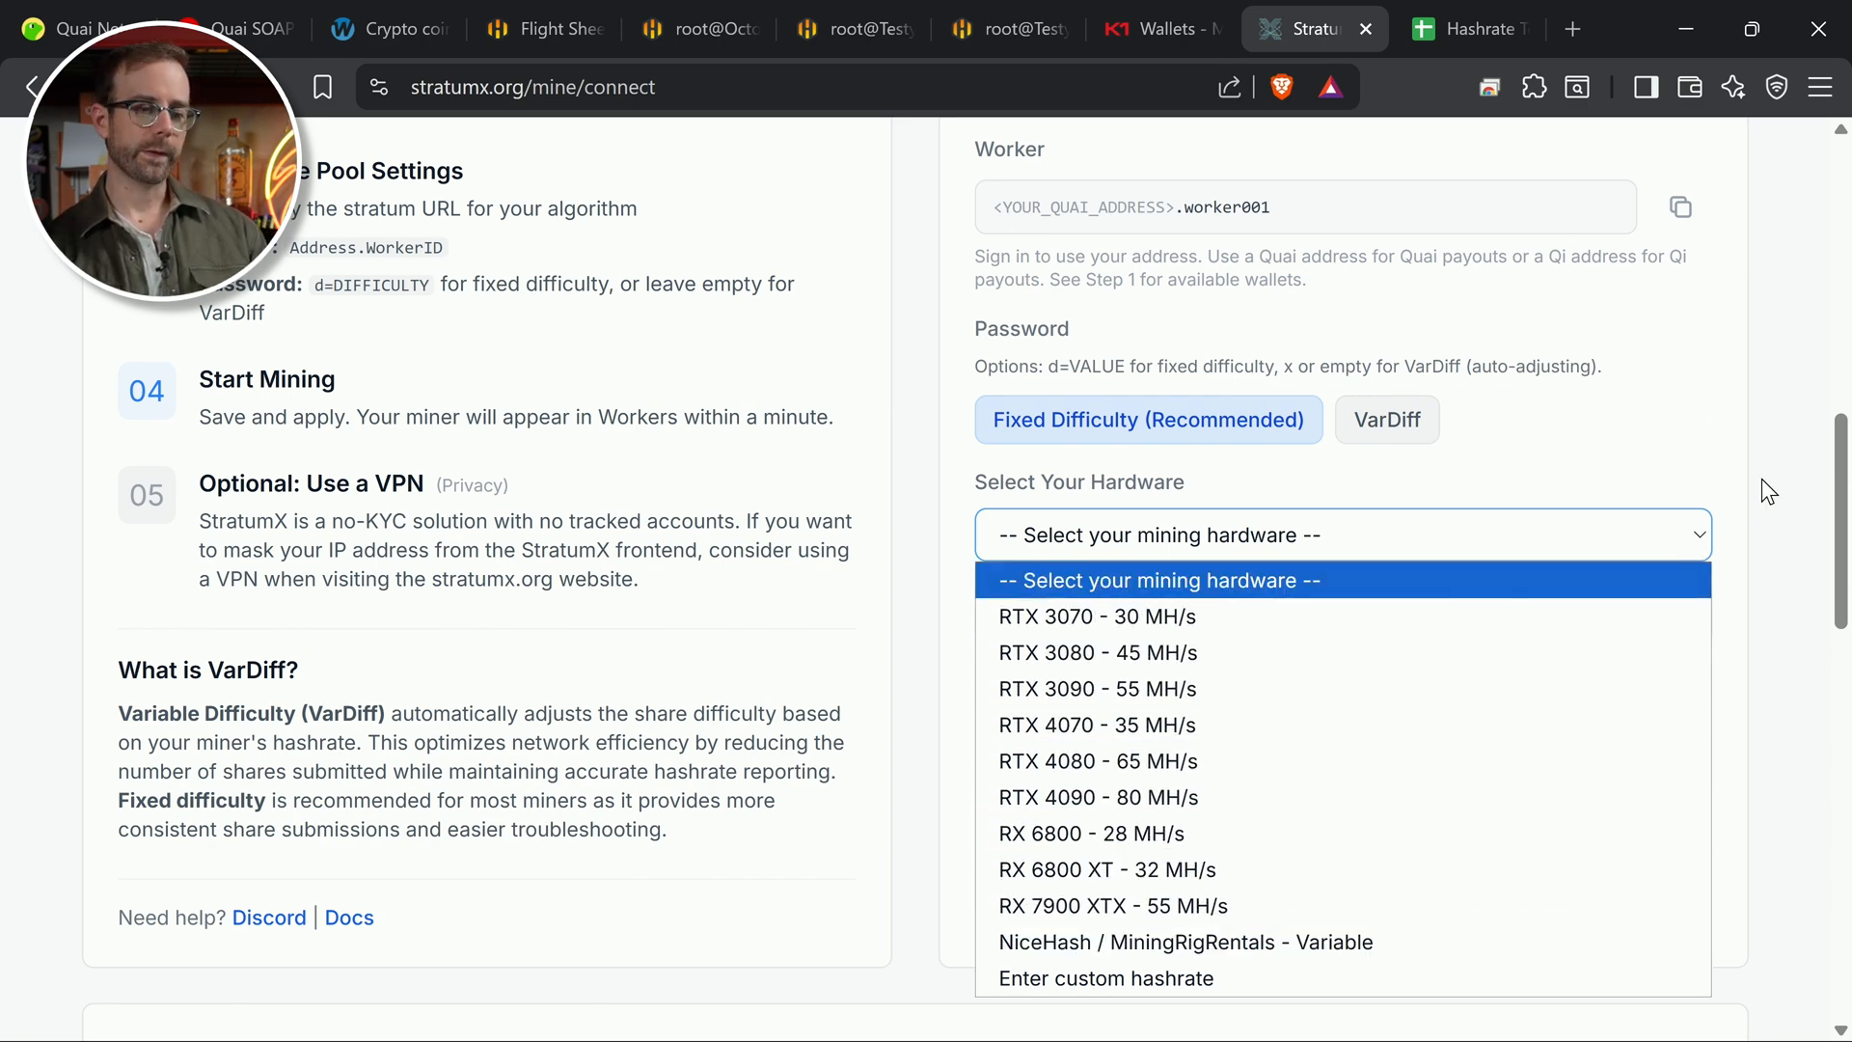
pyautogui.click(1343, 535)
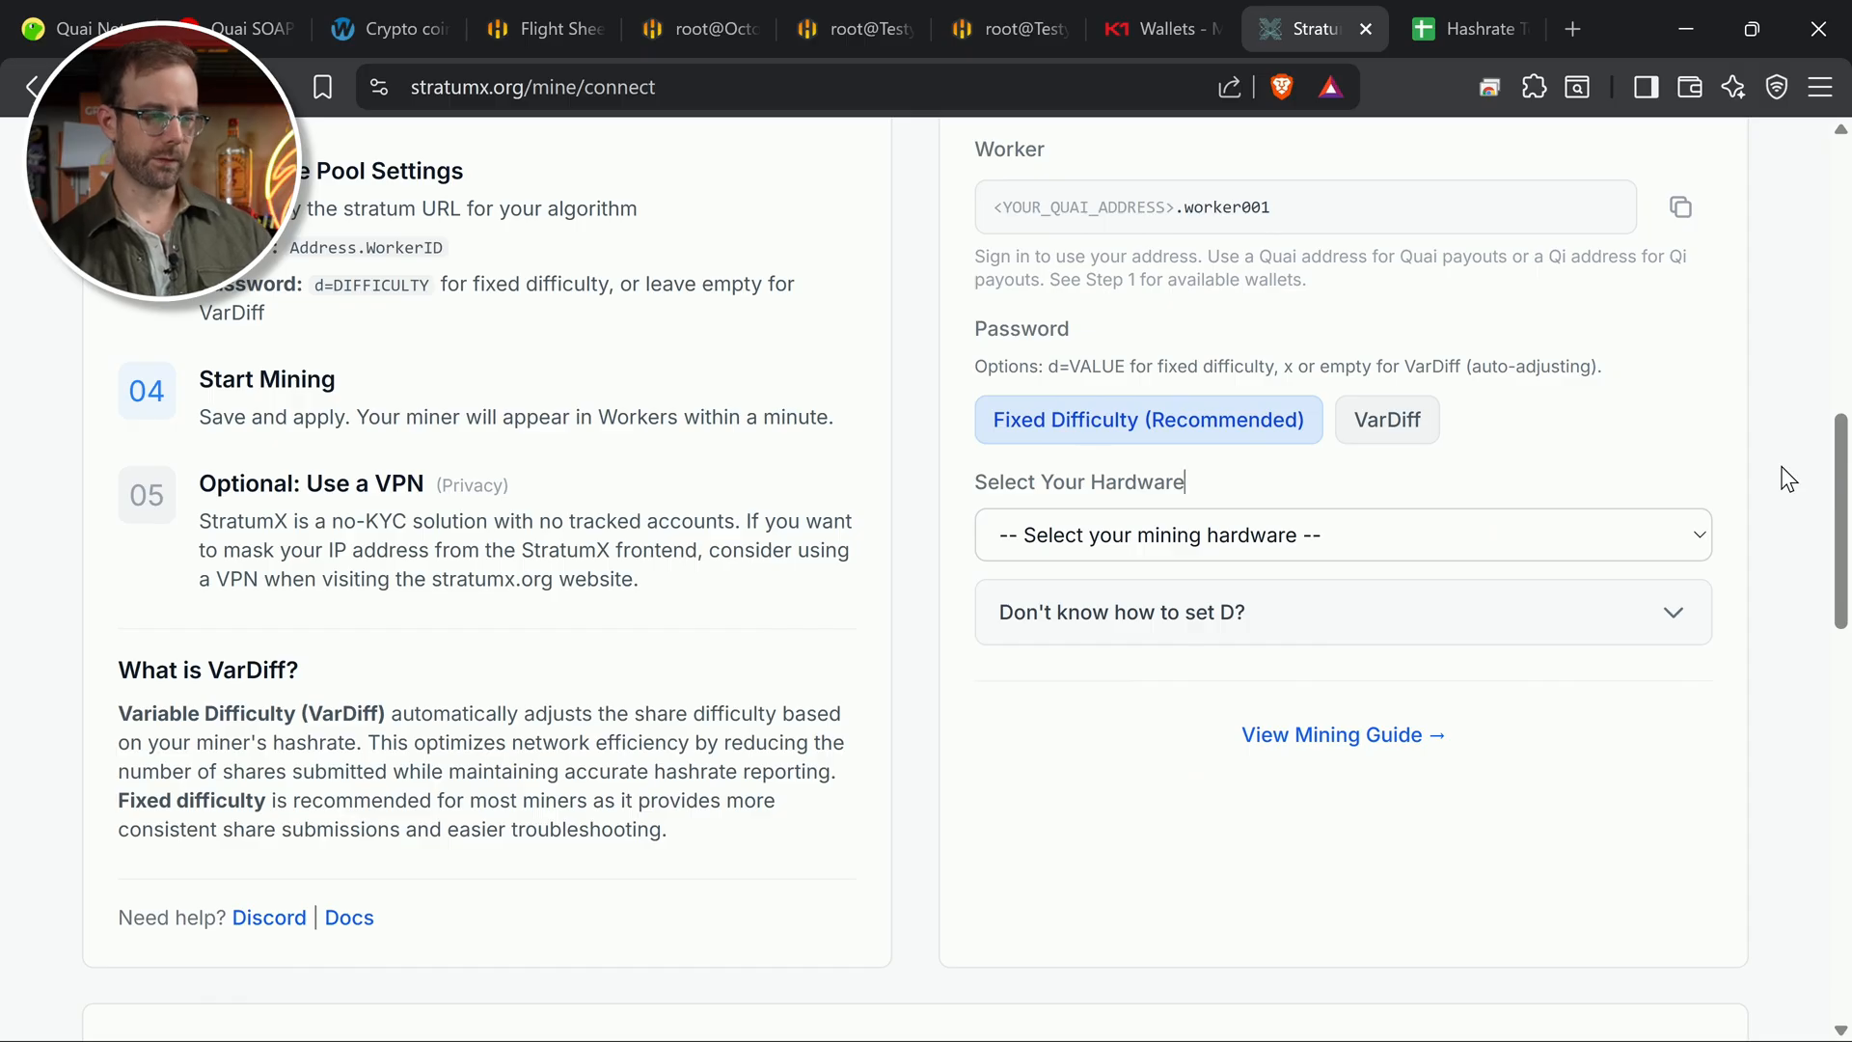
pyautogui.click(1343, 535)
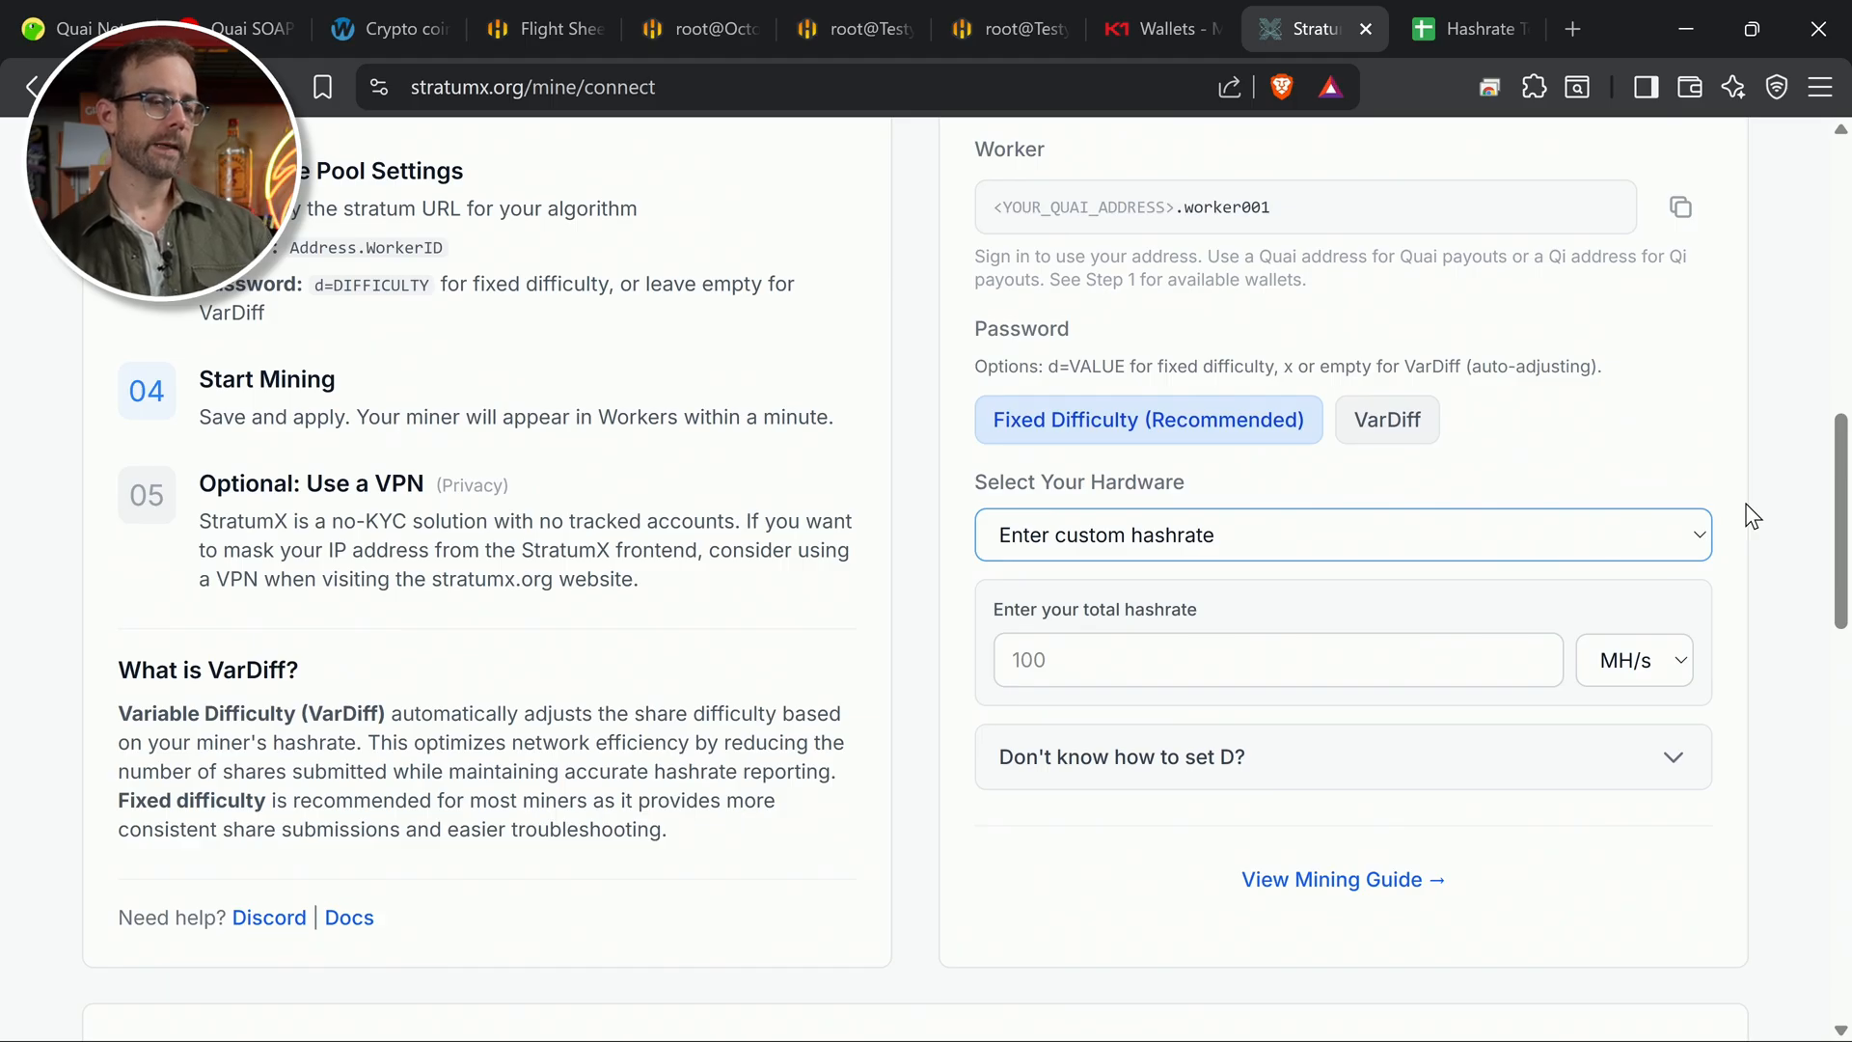
pyautogui.scroll(-3)
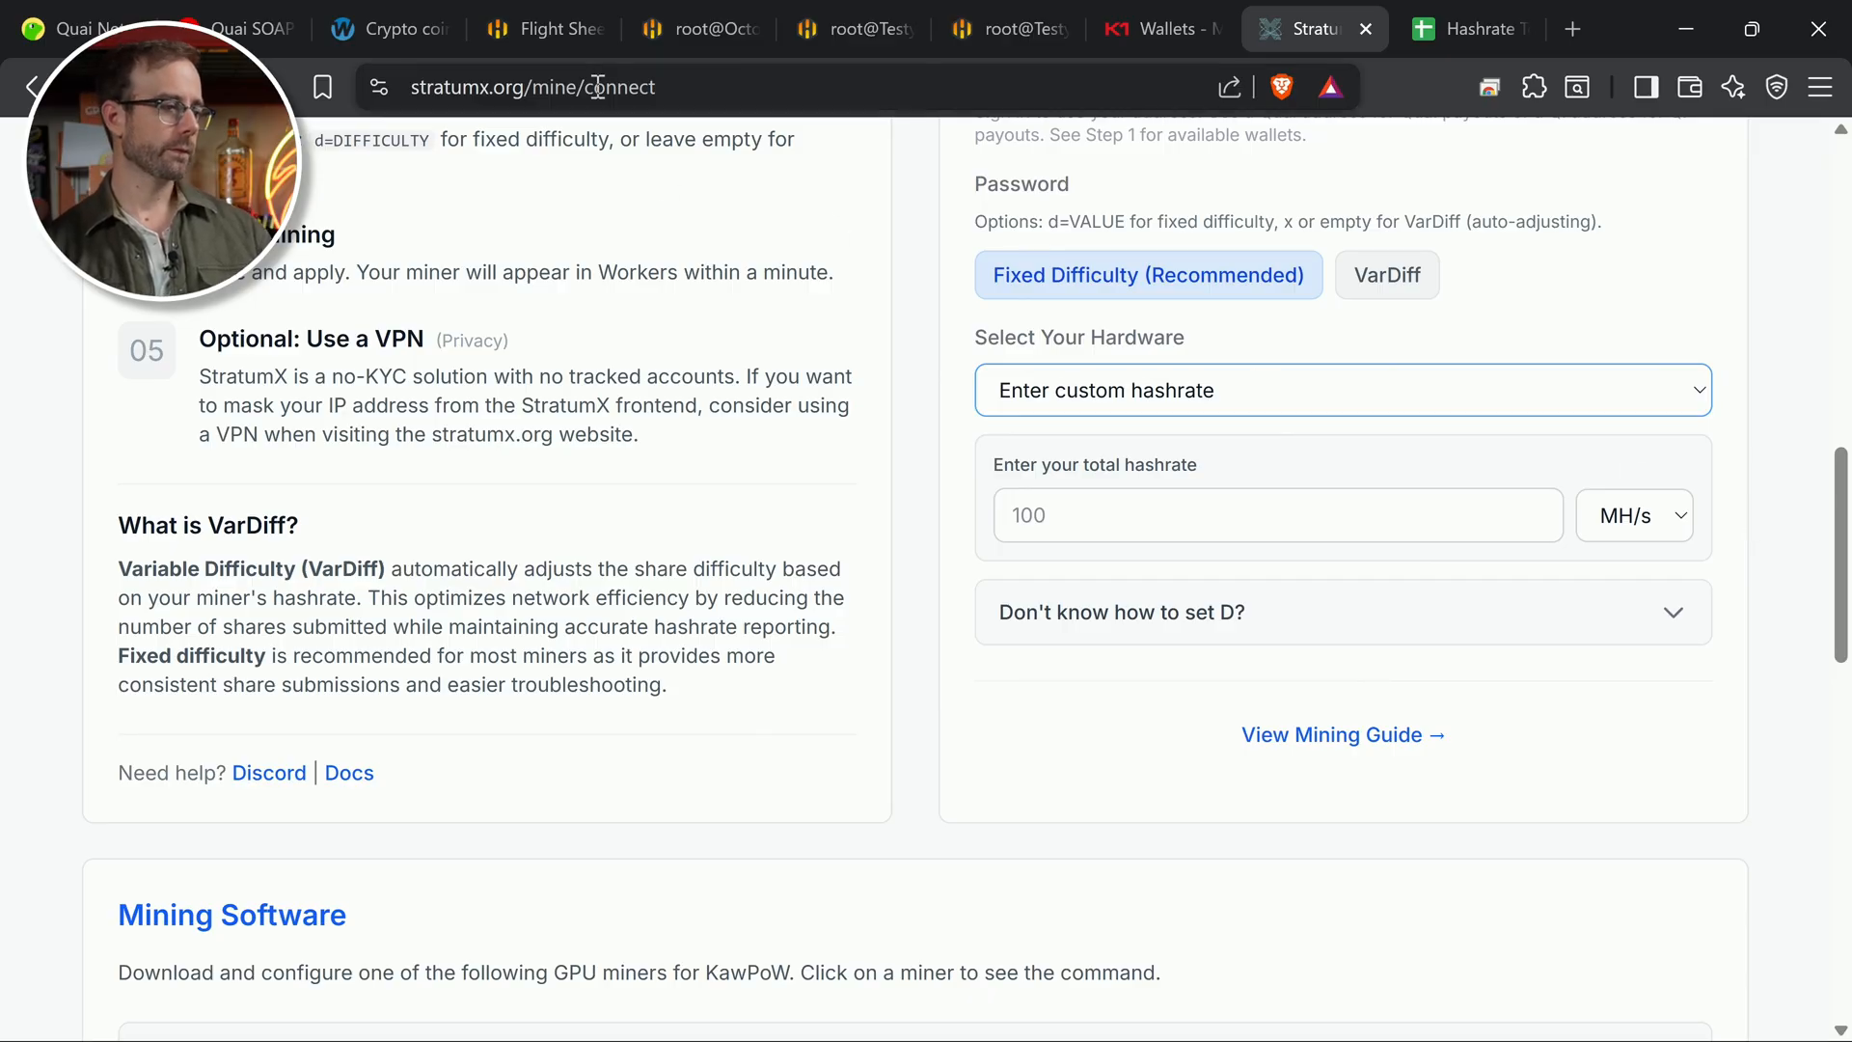
# - Check a rig's roughly 483 MH/s output, then apply the Rigel miner configuration
pyautogui.click(544, 28)
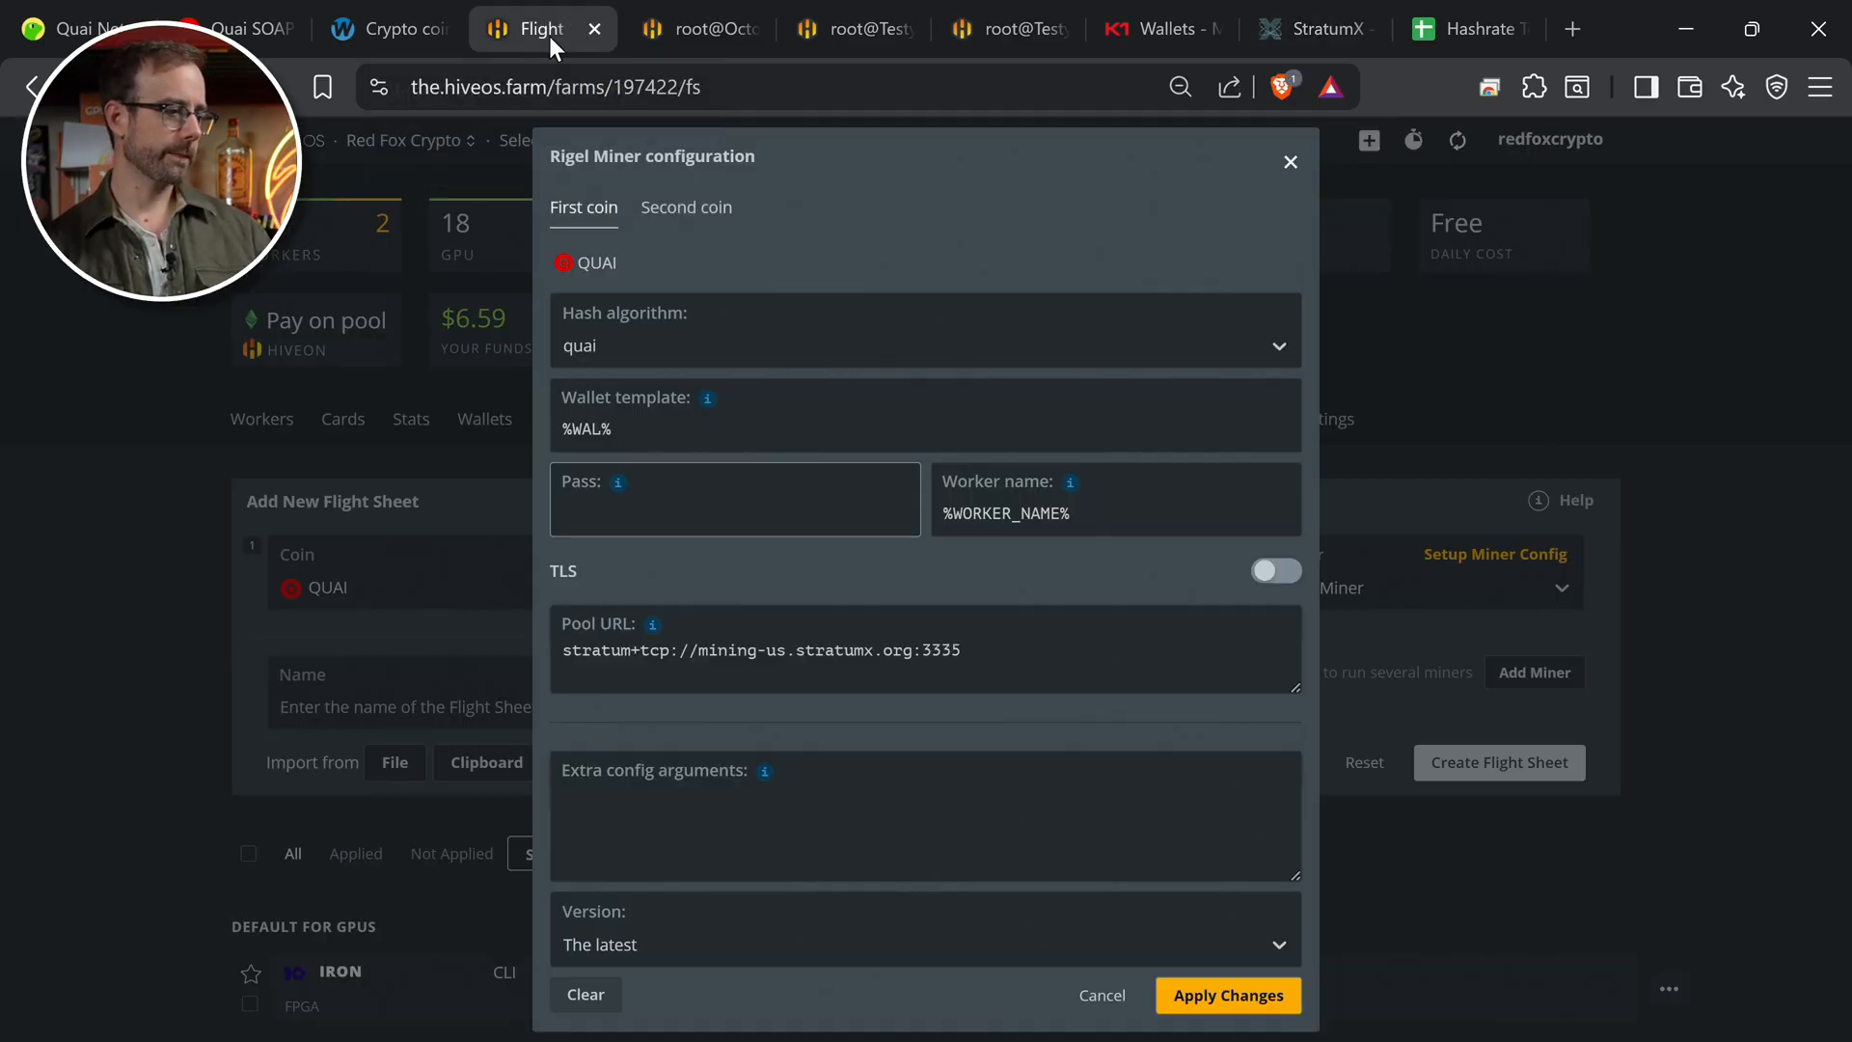
pyautogui.click(697, 29)
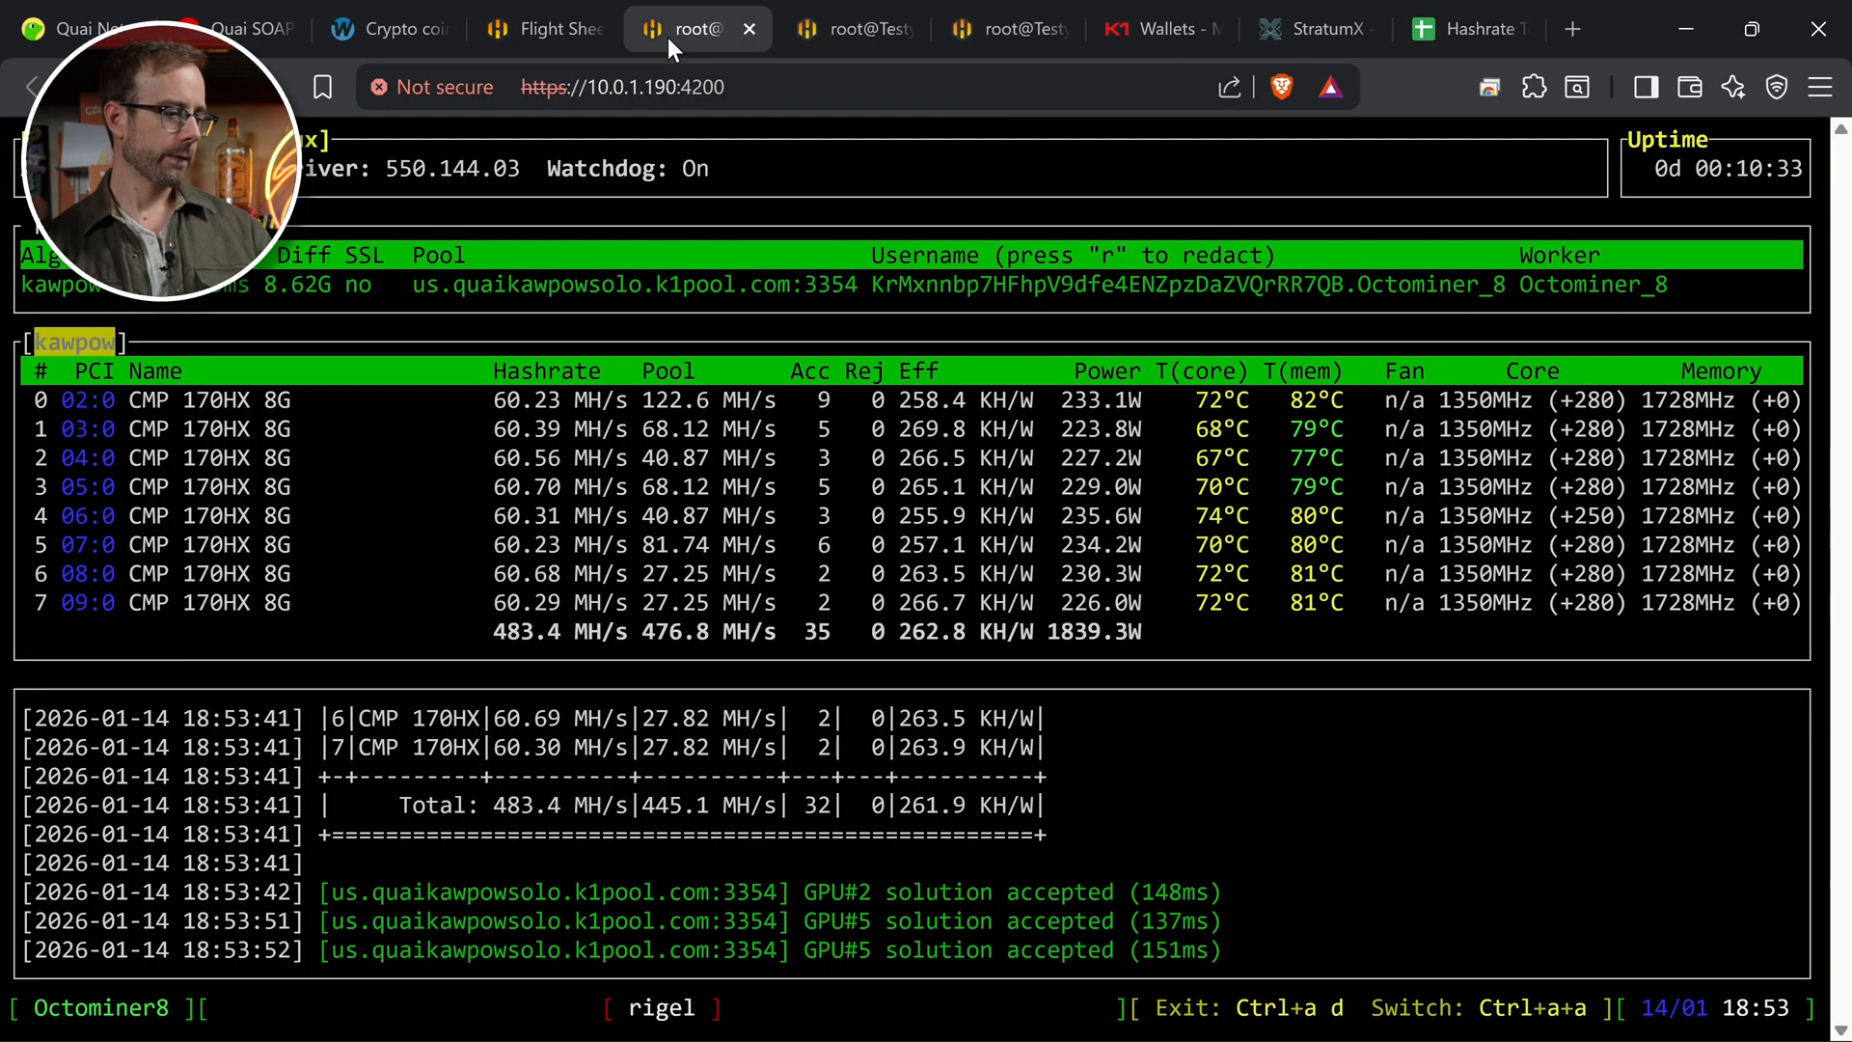
pyautogui.click(538, 29)
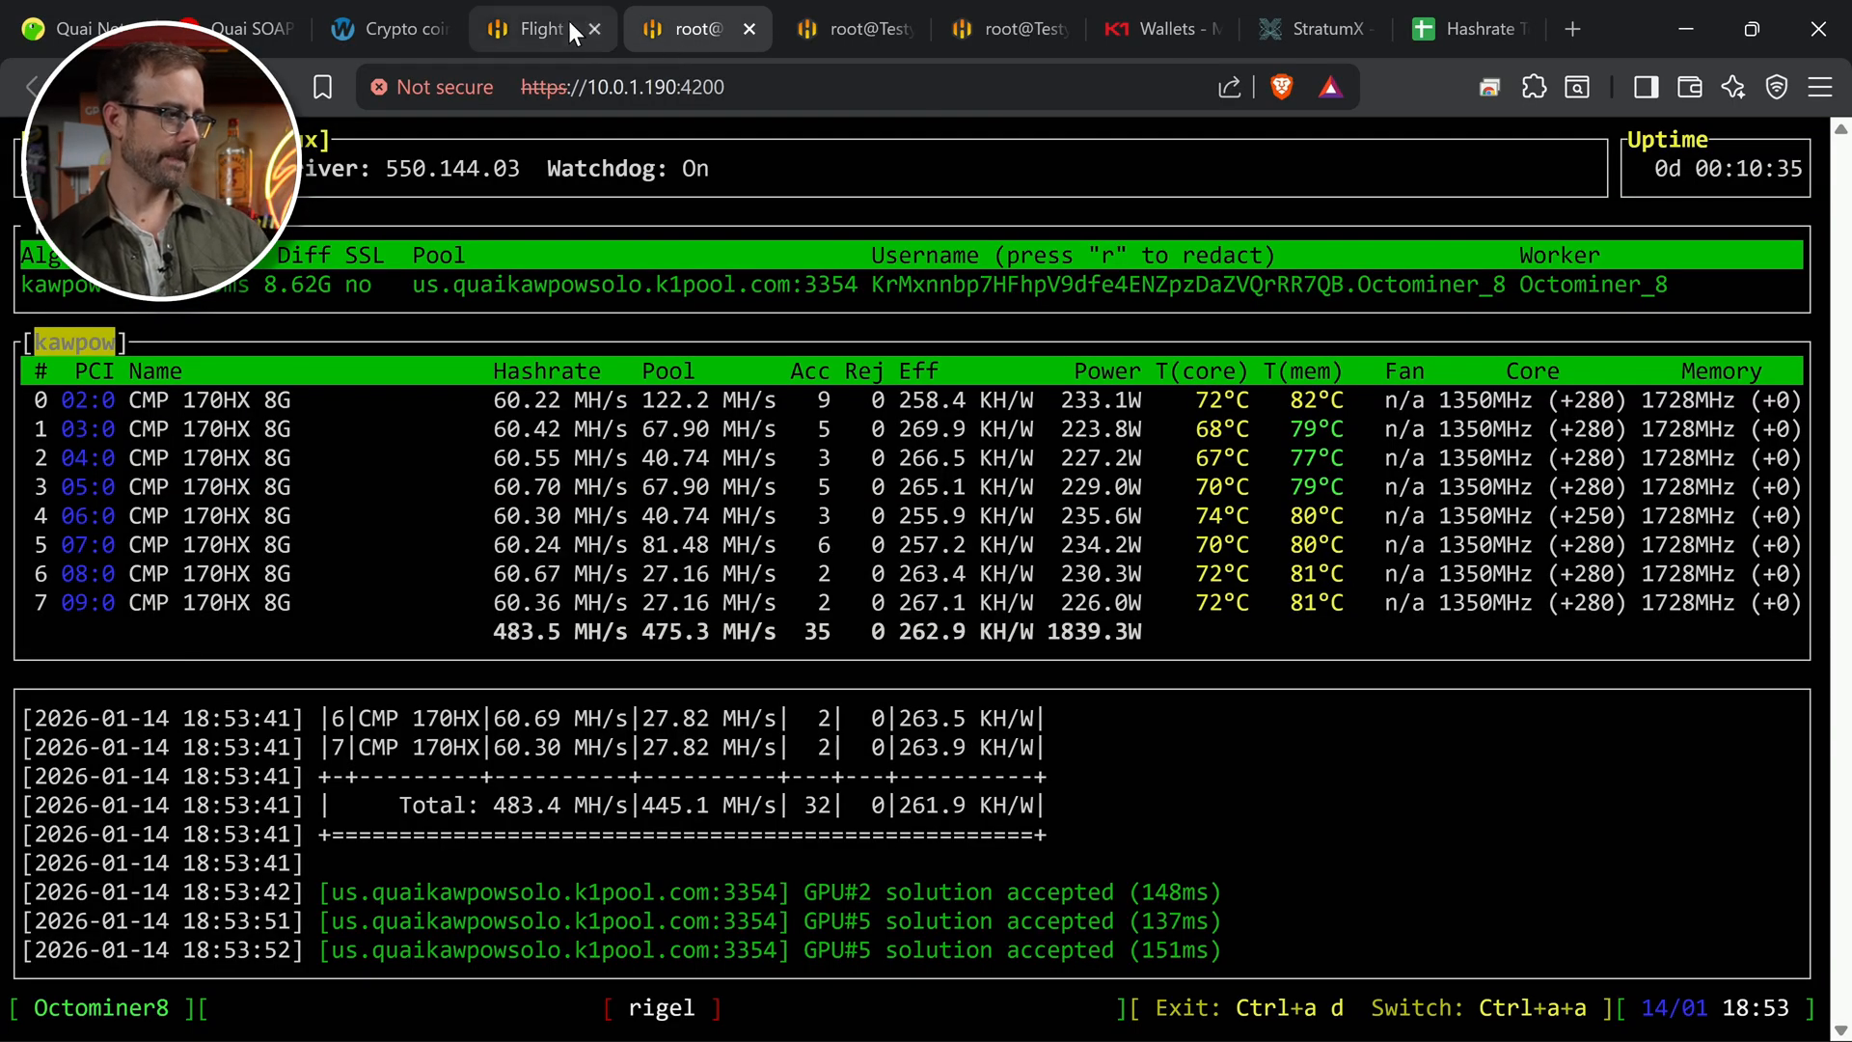
pyautogui.click(538, 29)
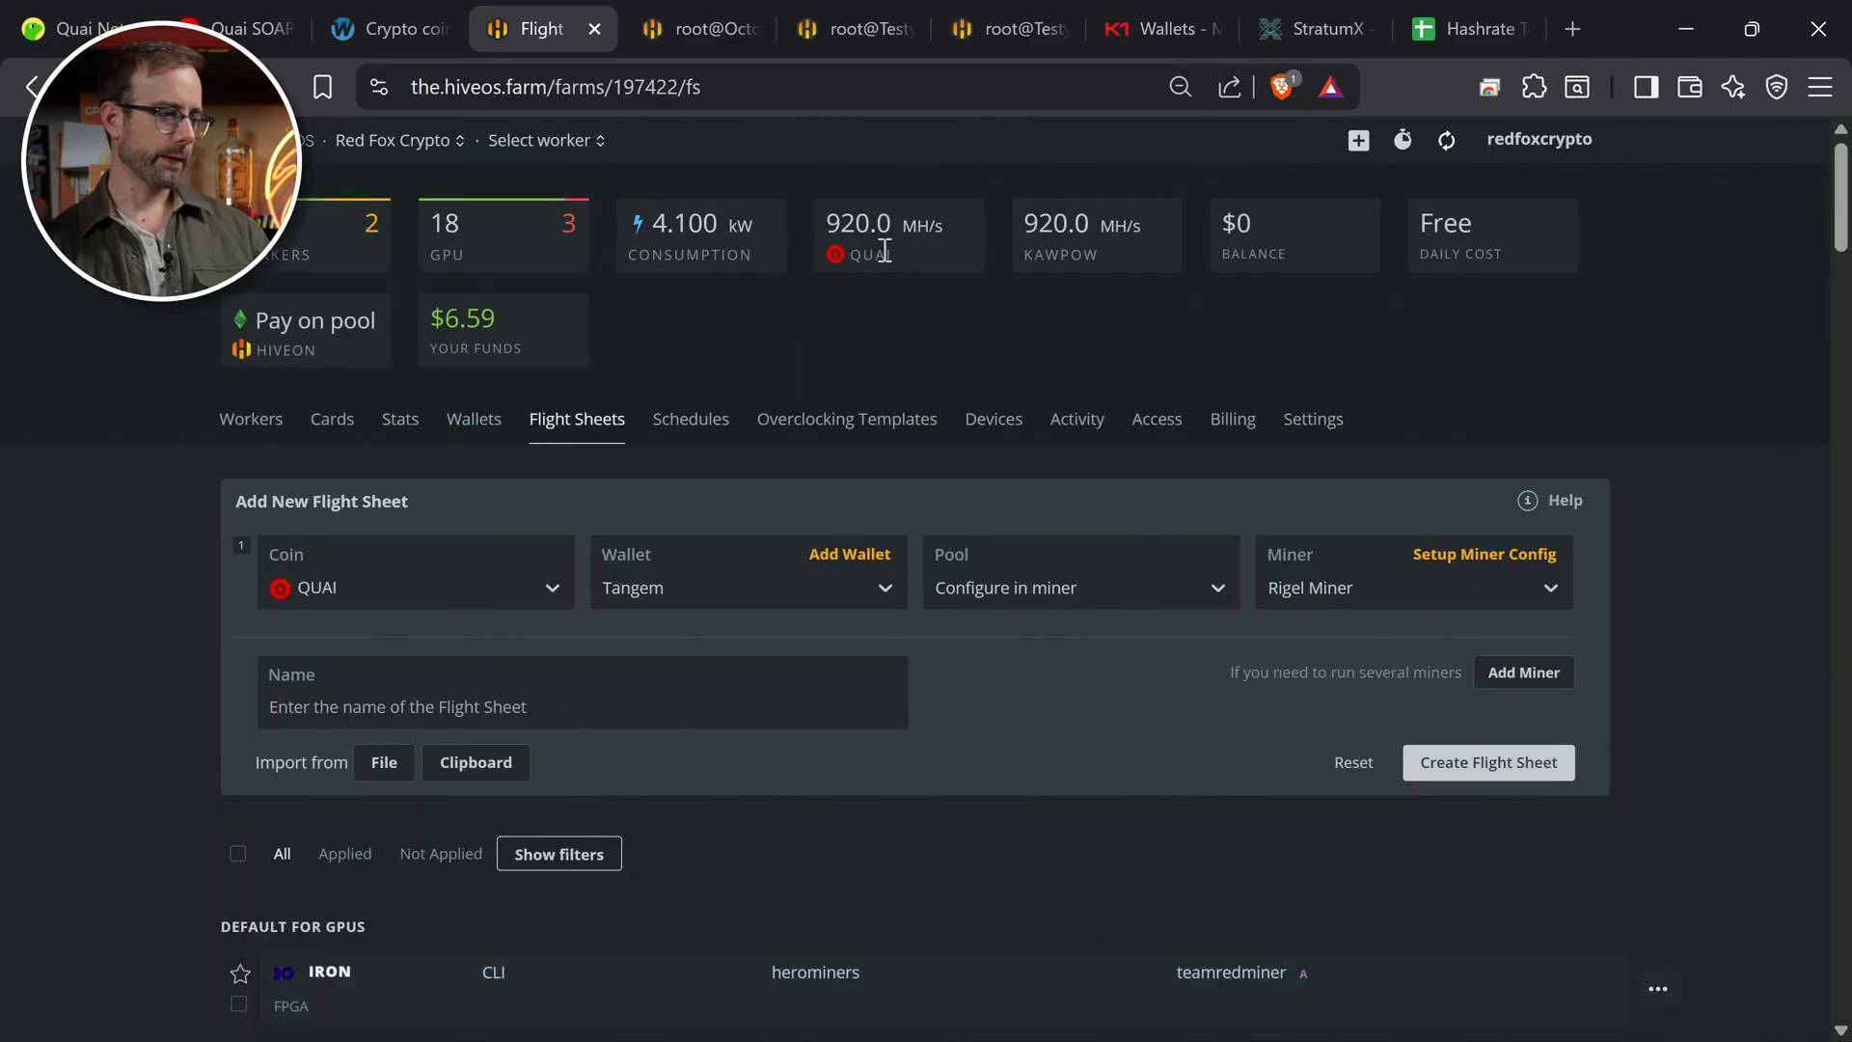
pyautogui.moveTo(902, 257)
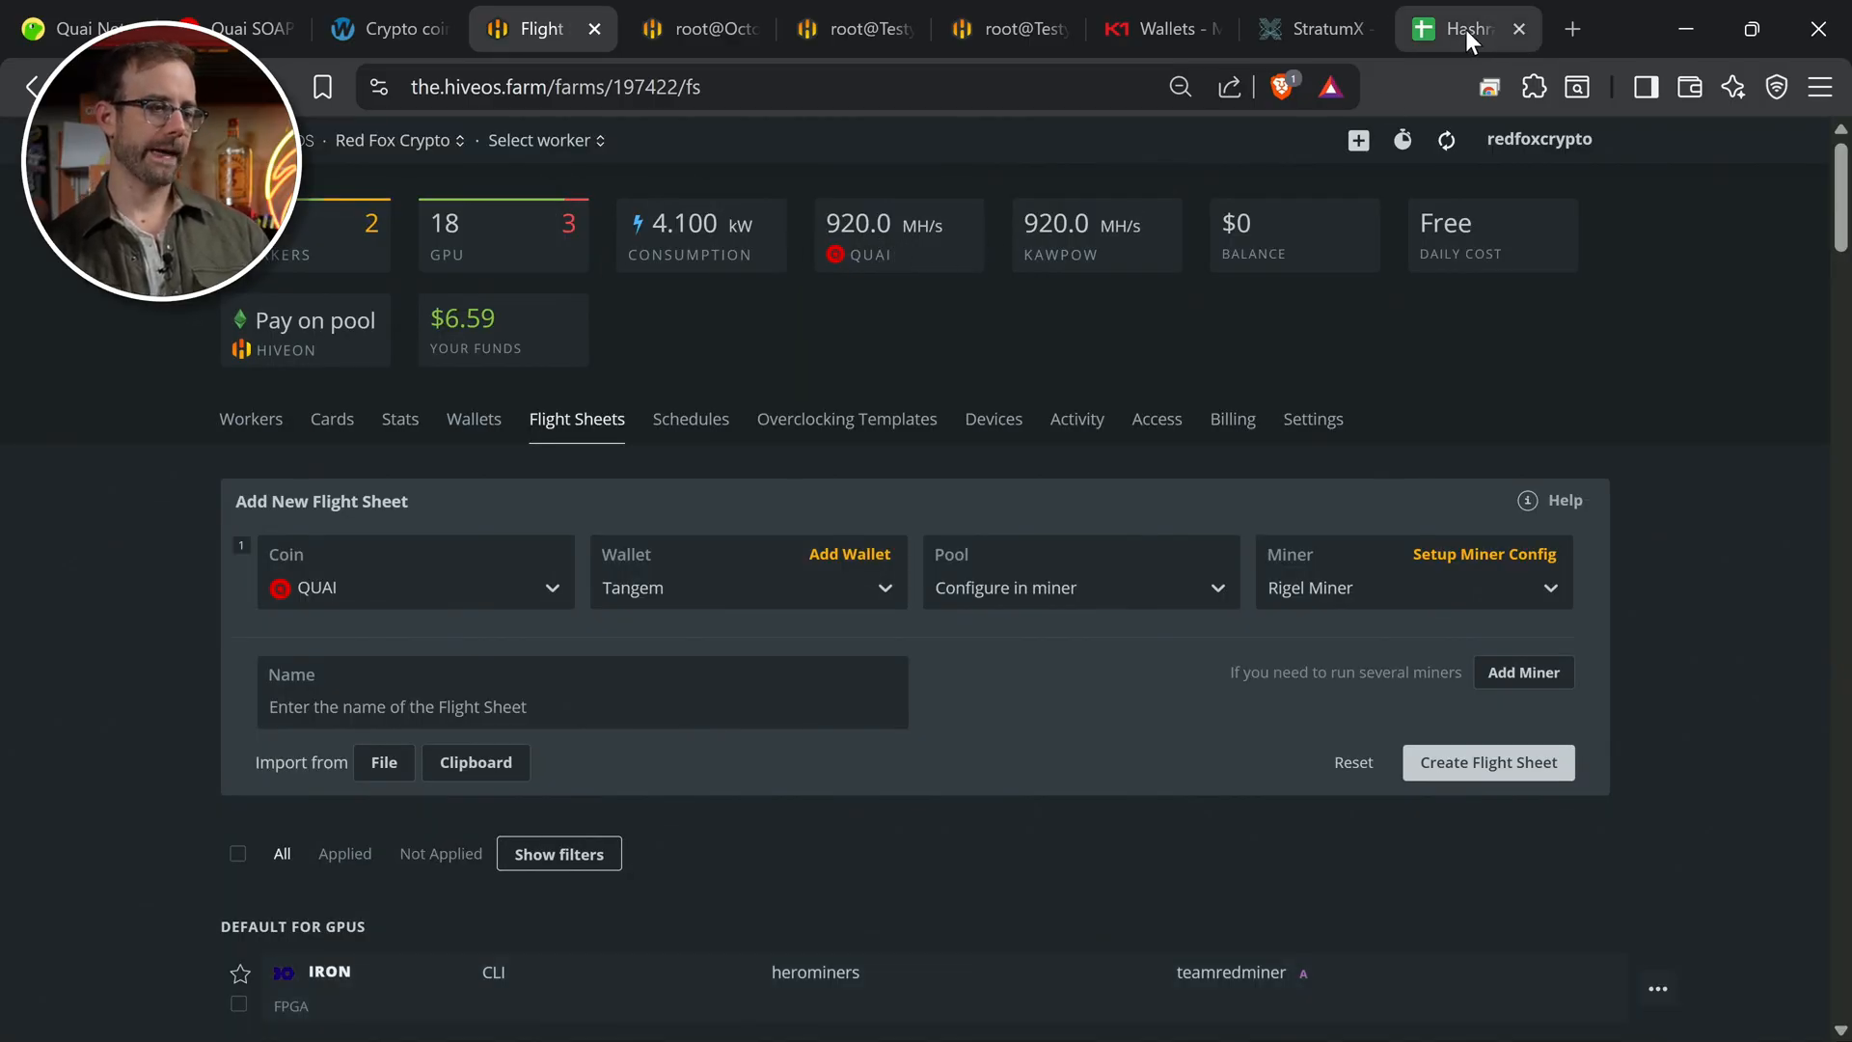
pyautogui.click(1299, 29)
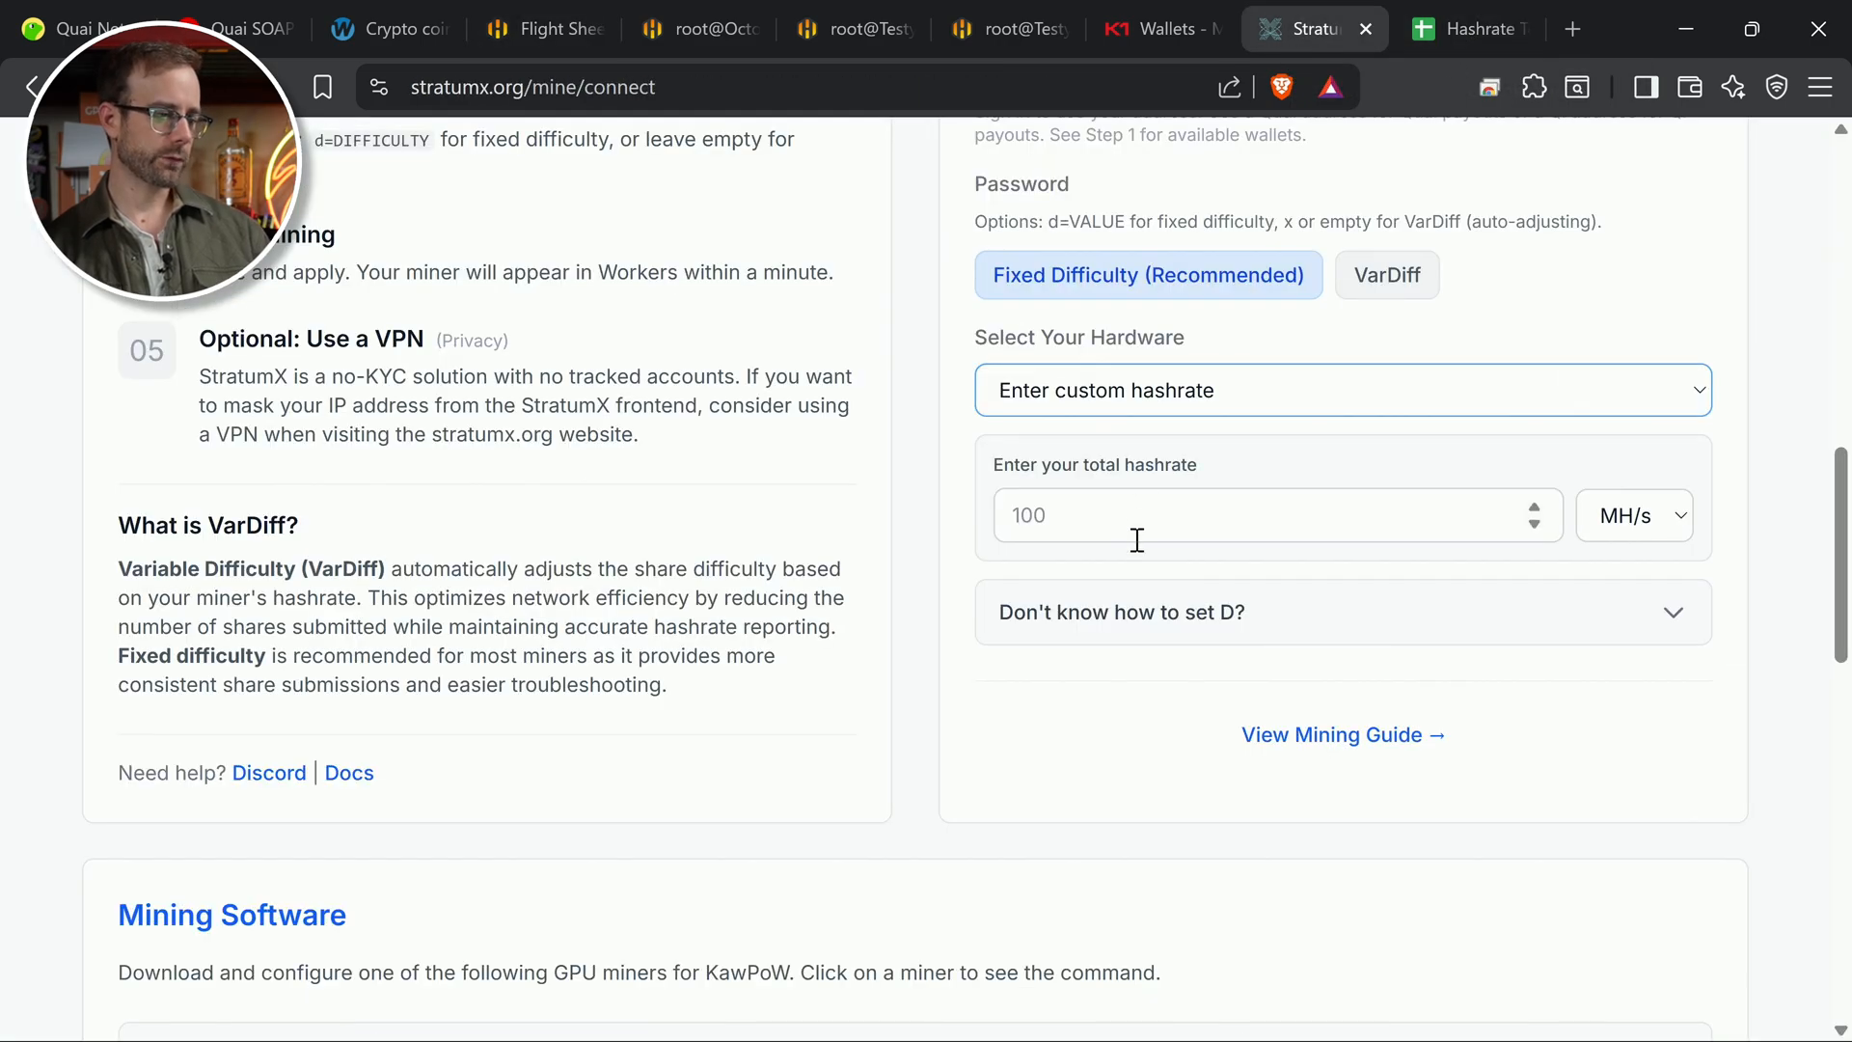
# - Enter 920 MH/s as custom hashrate, yielding the recommended difficulty d=6, and return to HiveOS
pyautogui.write('920')
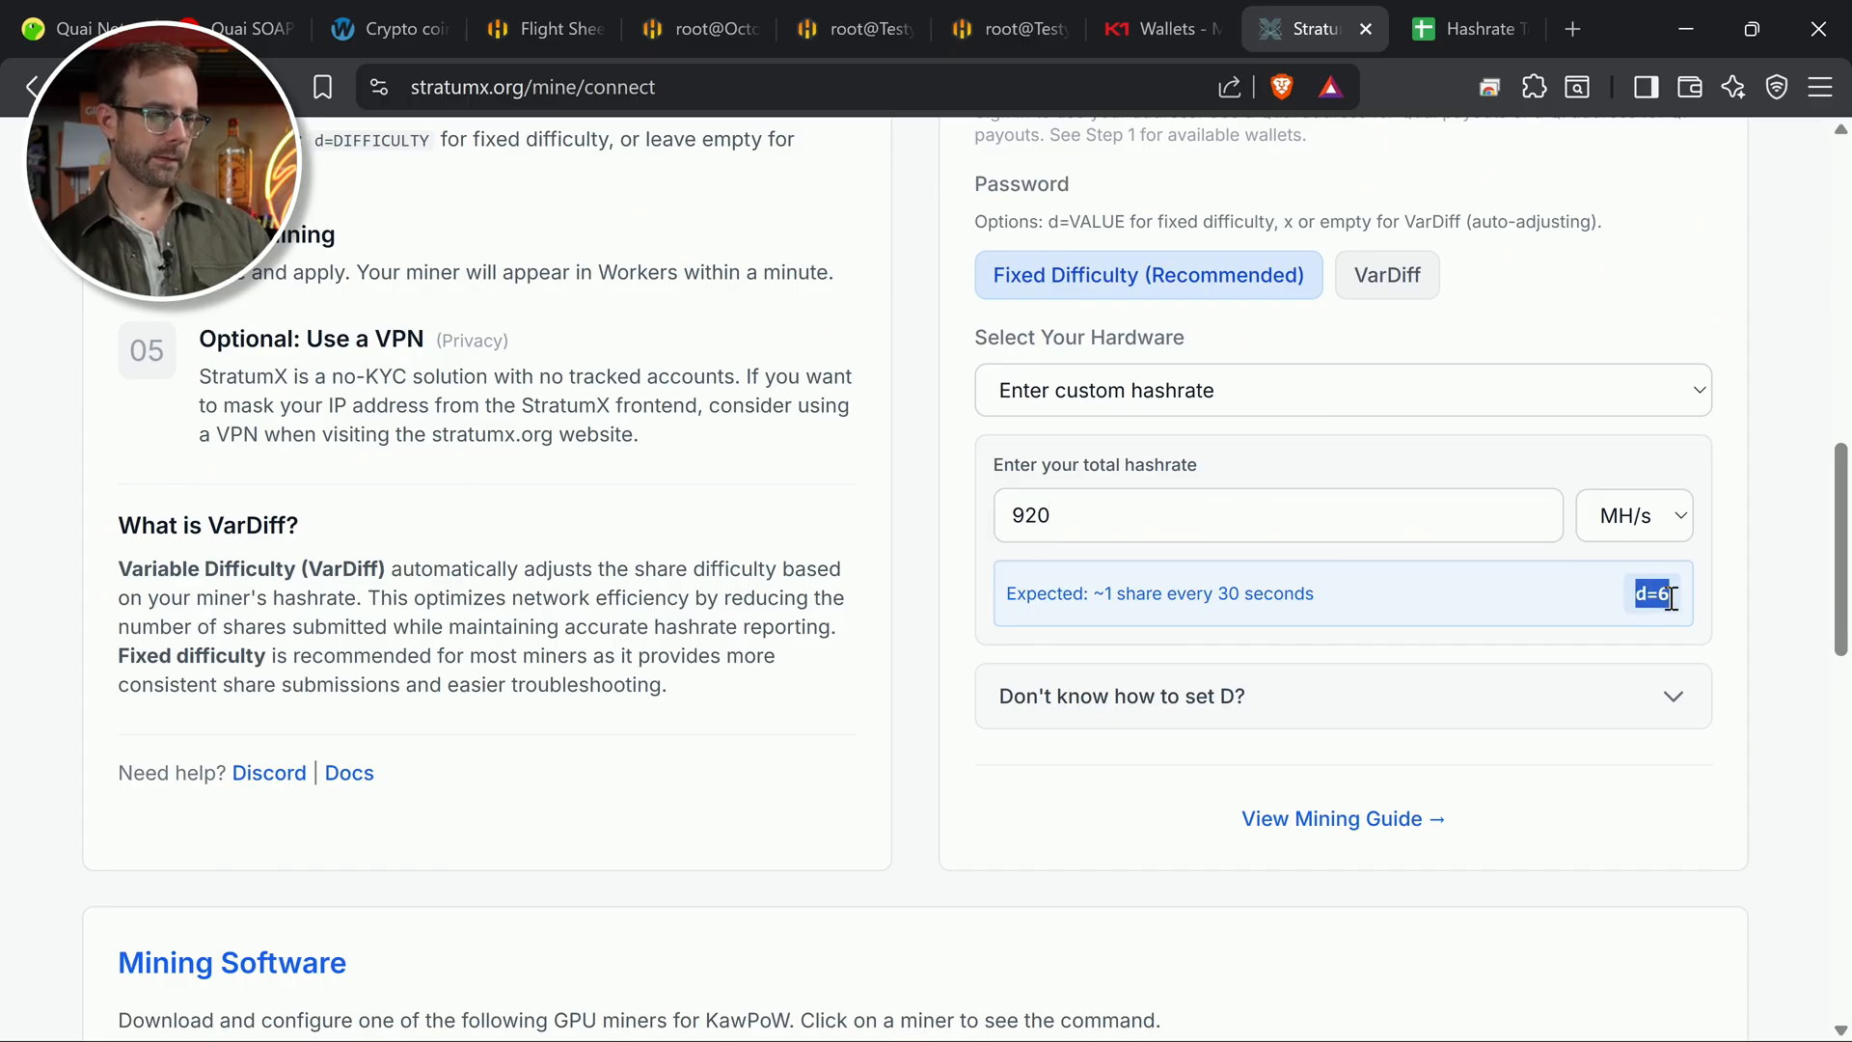
pyautogui.scroll(-3)
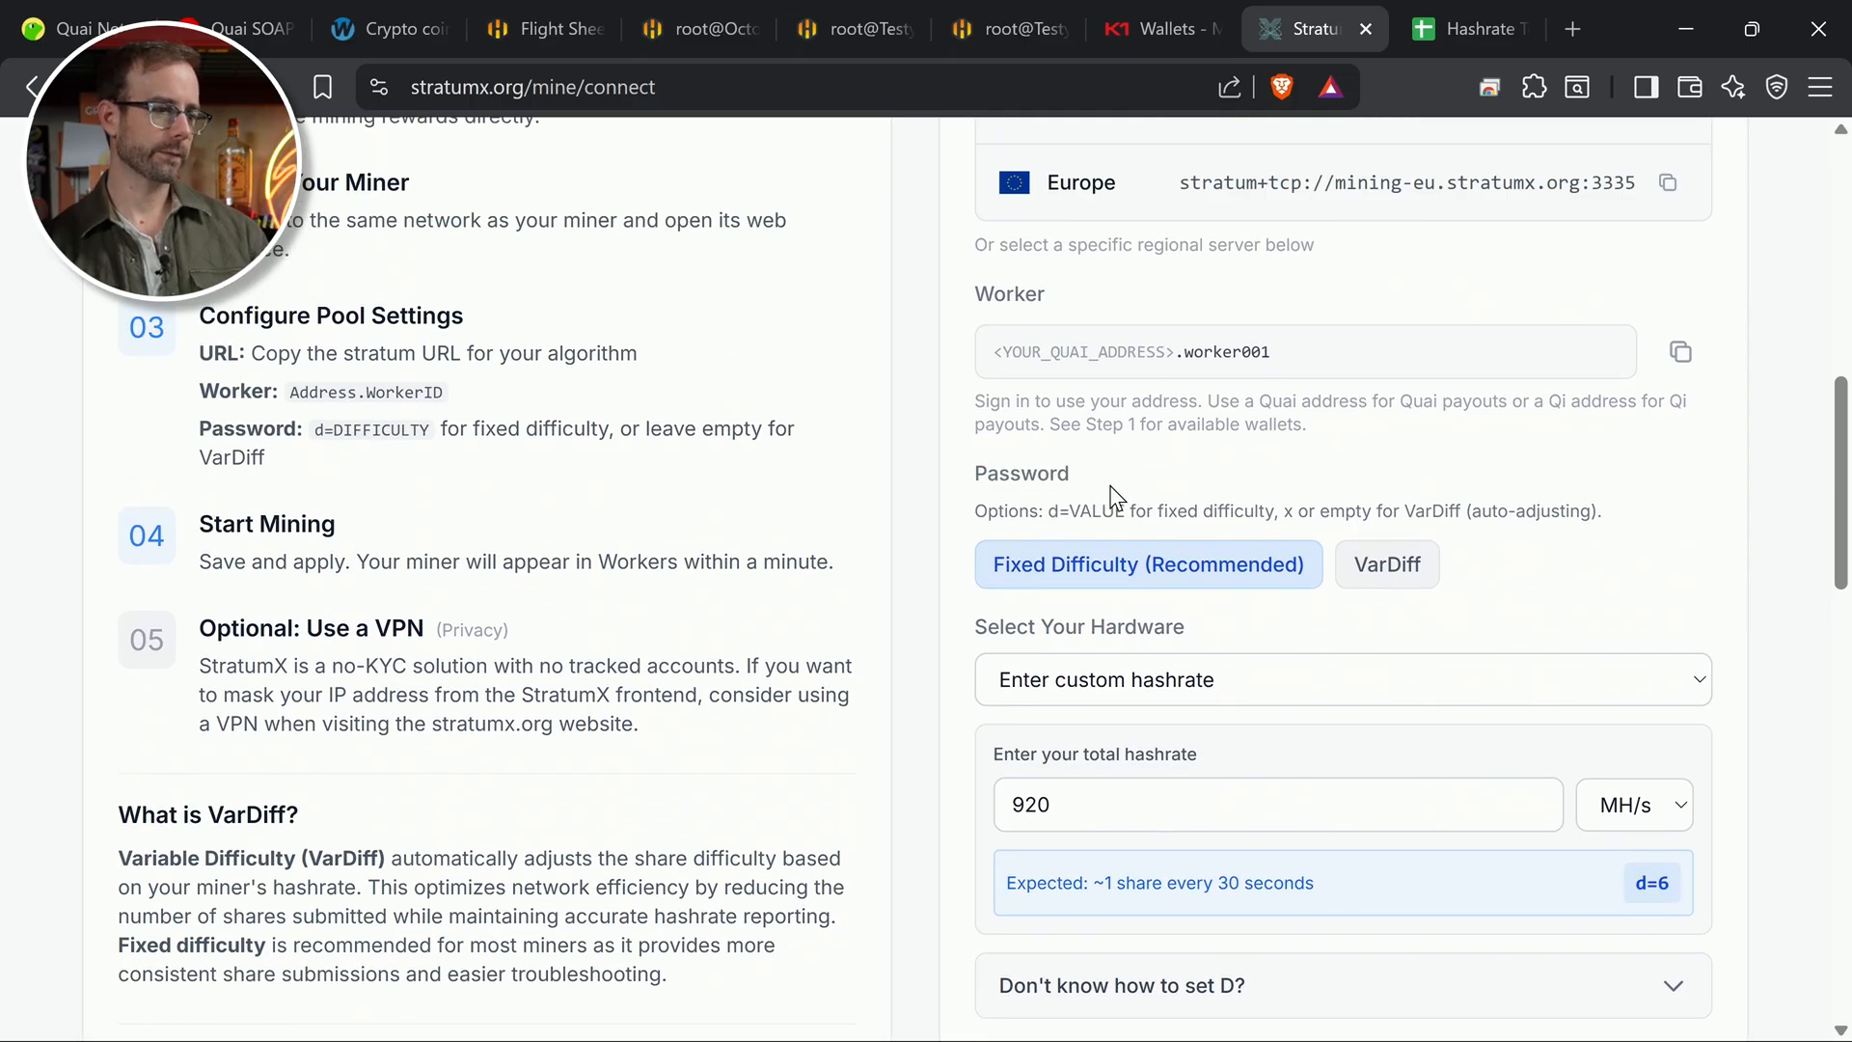
pyautogui.click(542, 29)
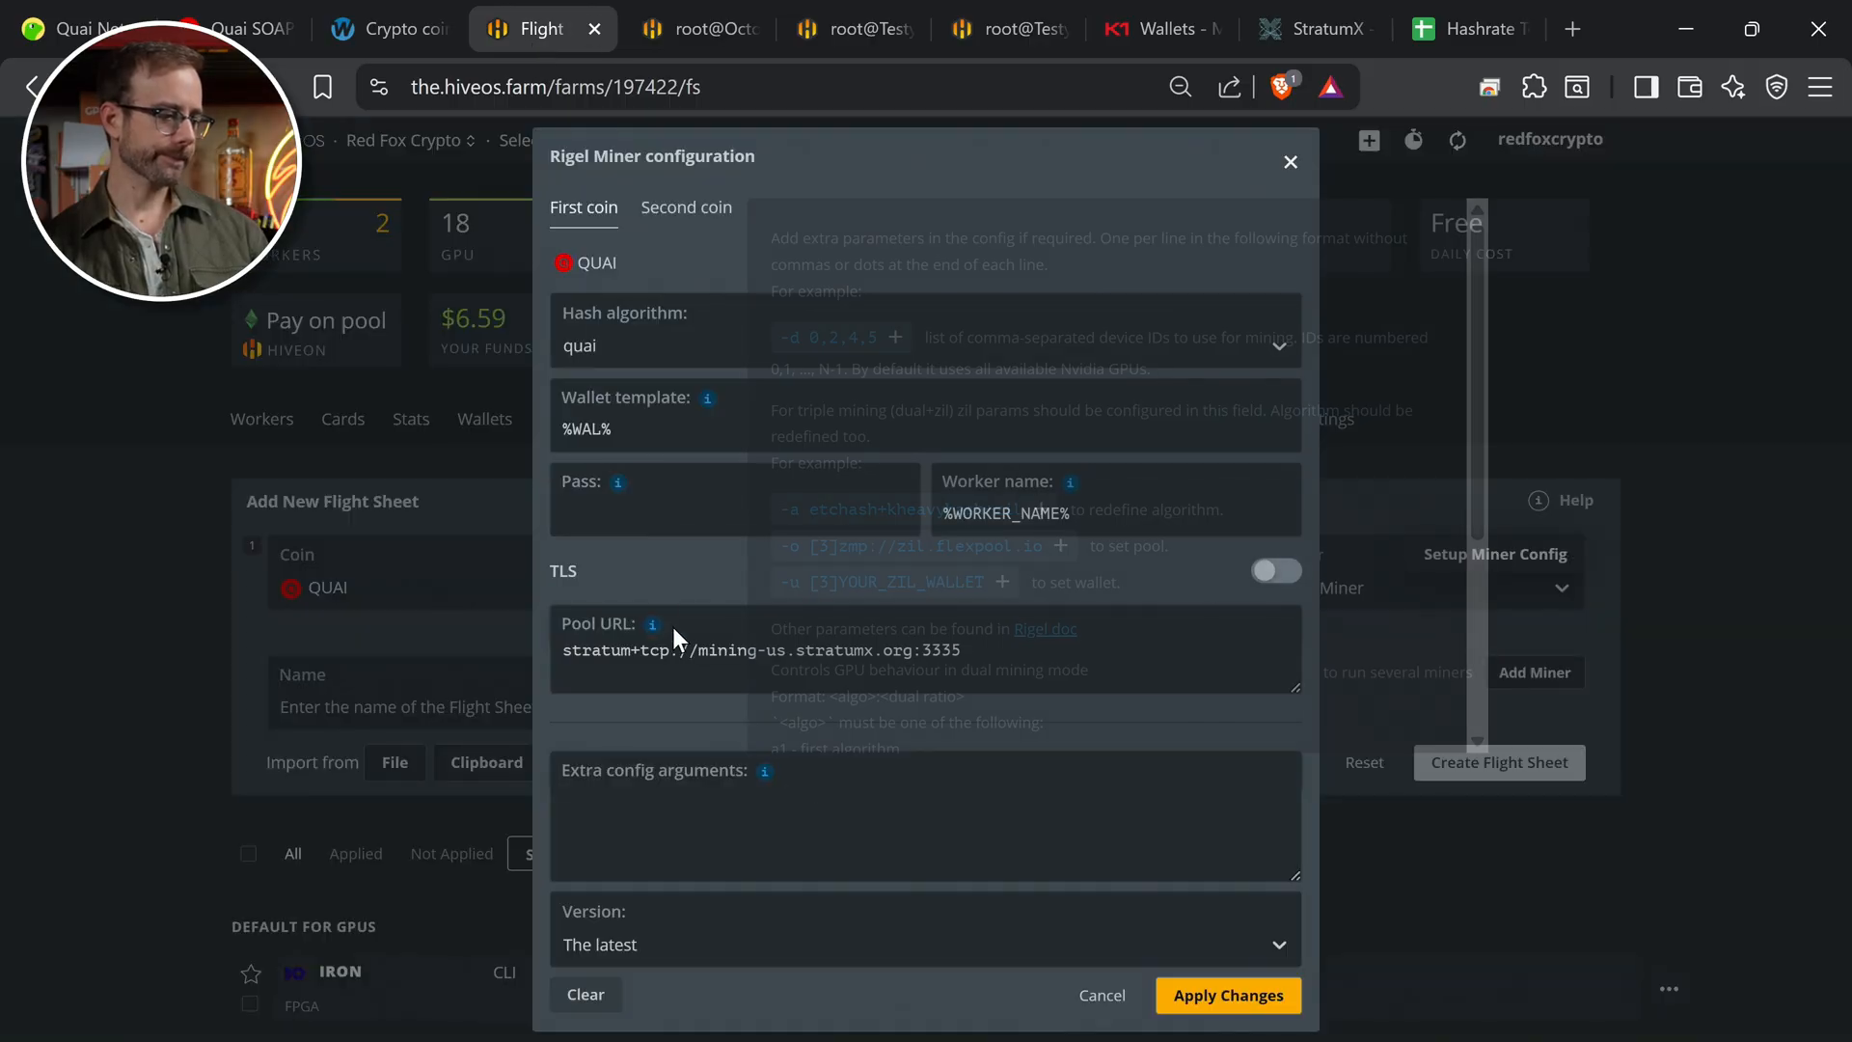
# - Set the Rigel password to d=6 and save the flight sheet under the name 'Stratrum'
pyautogui.write('d=6')
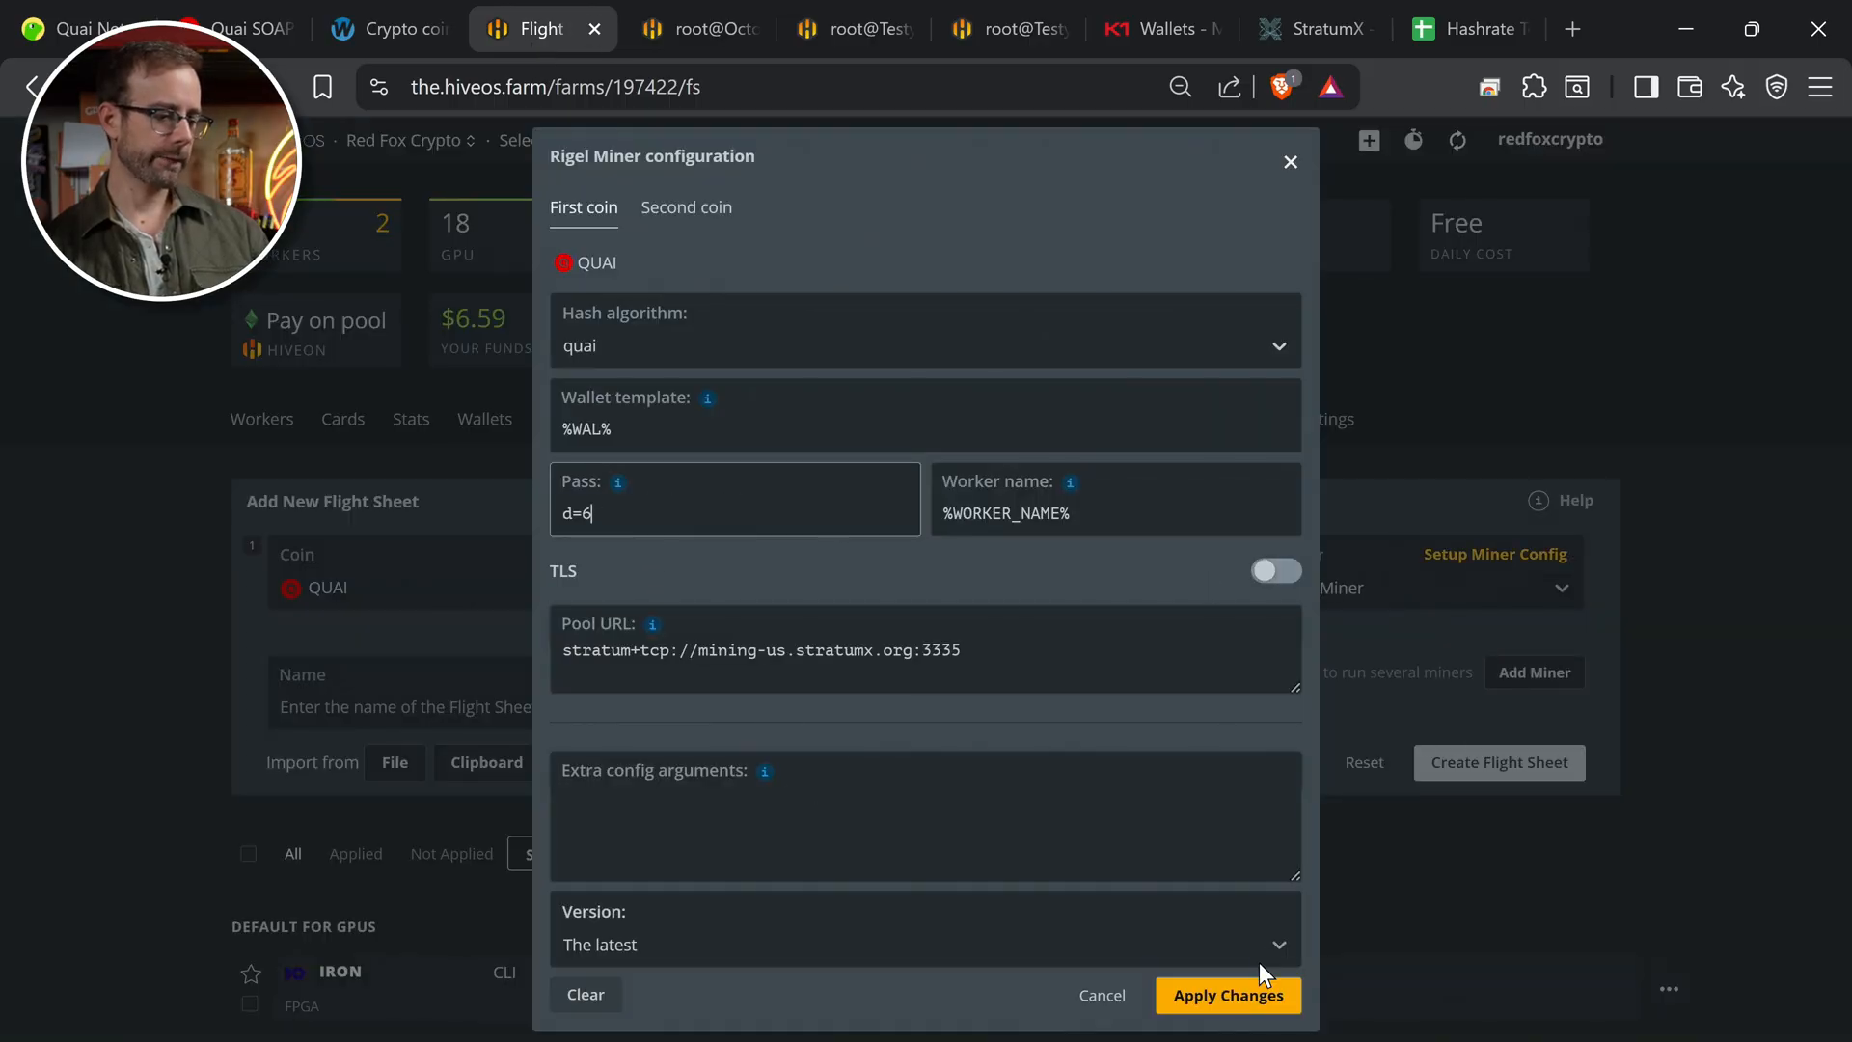
pyautogui.click(1227, 995)
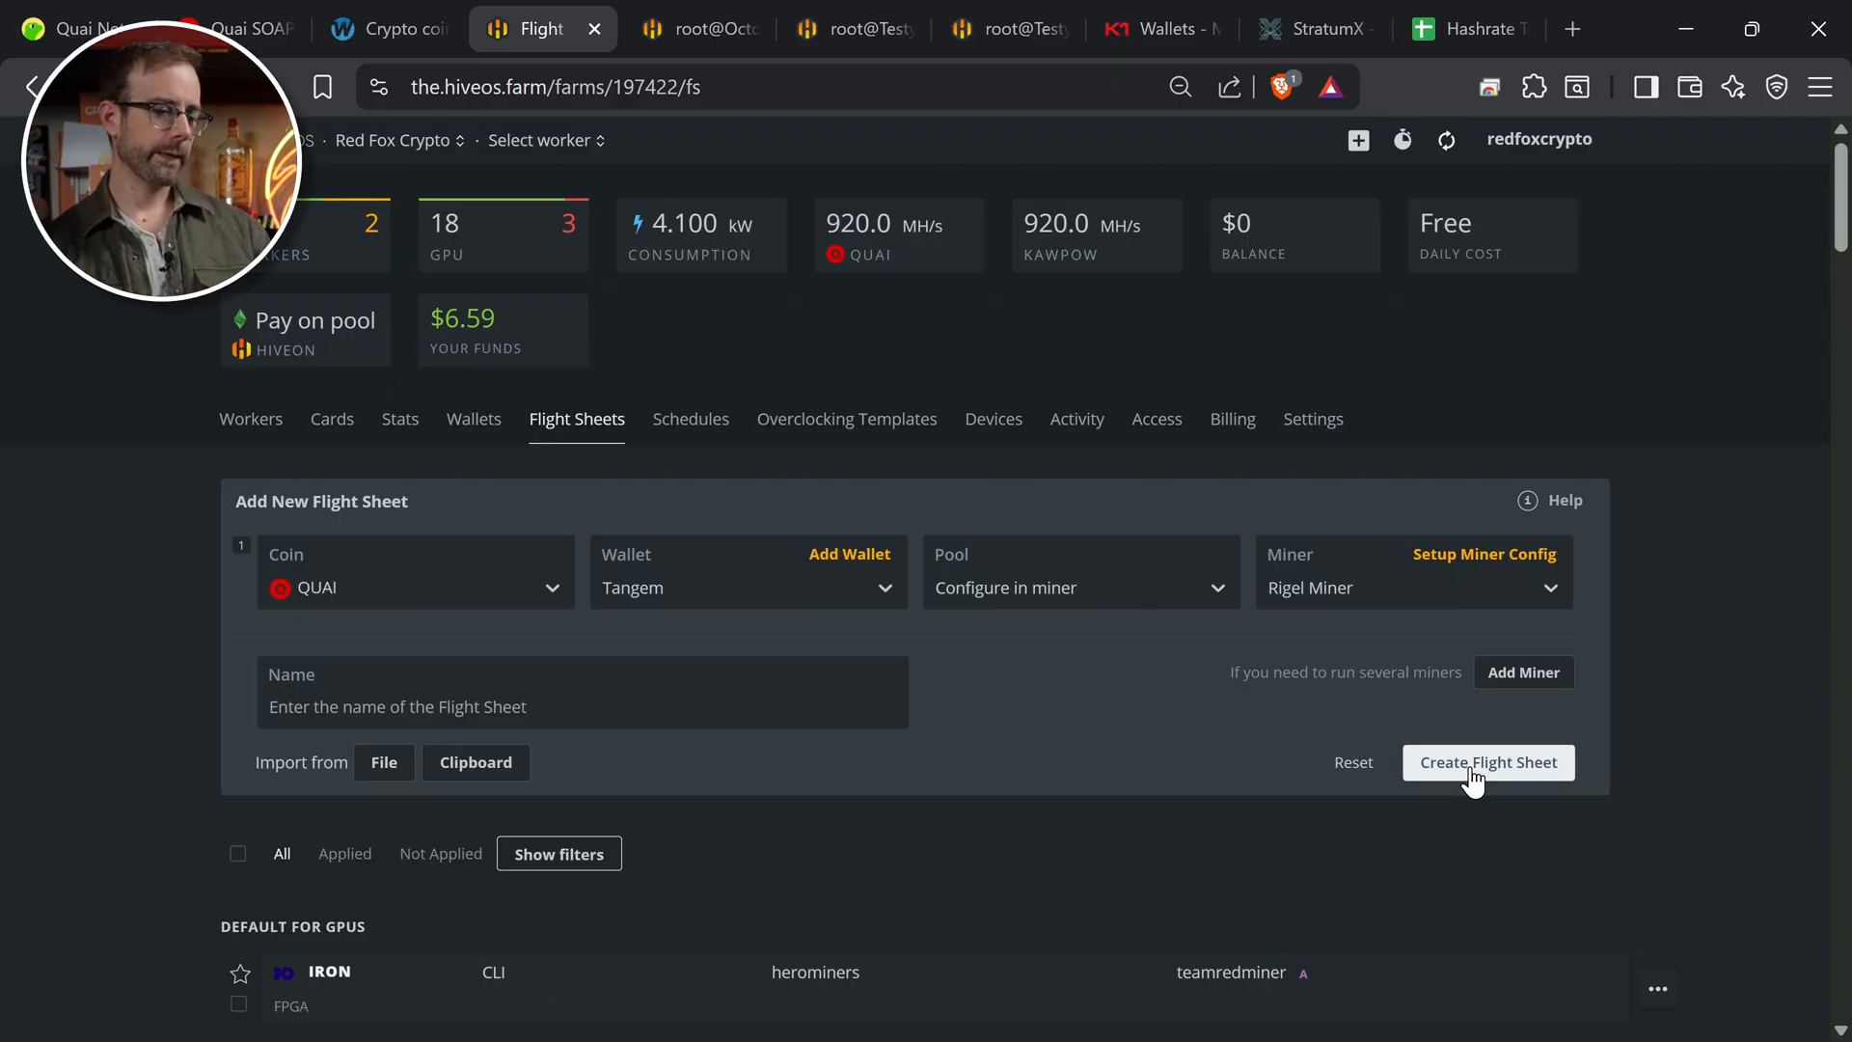
pyautogui.click(1488, 762)
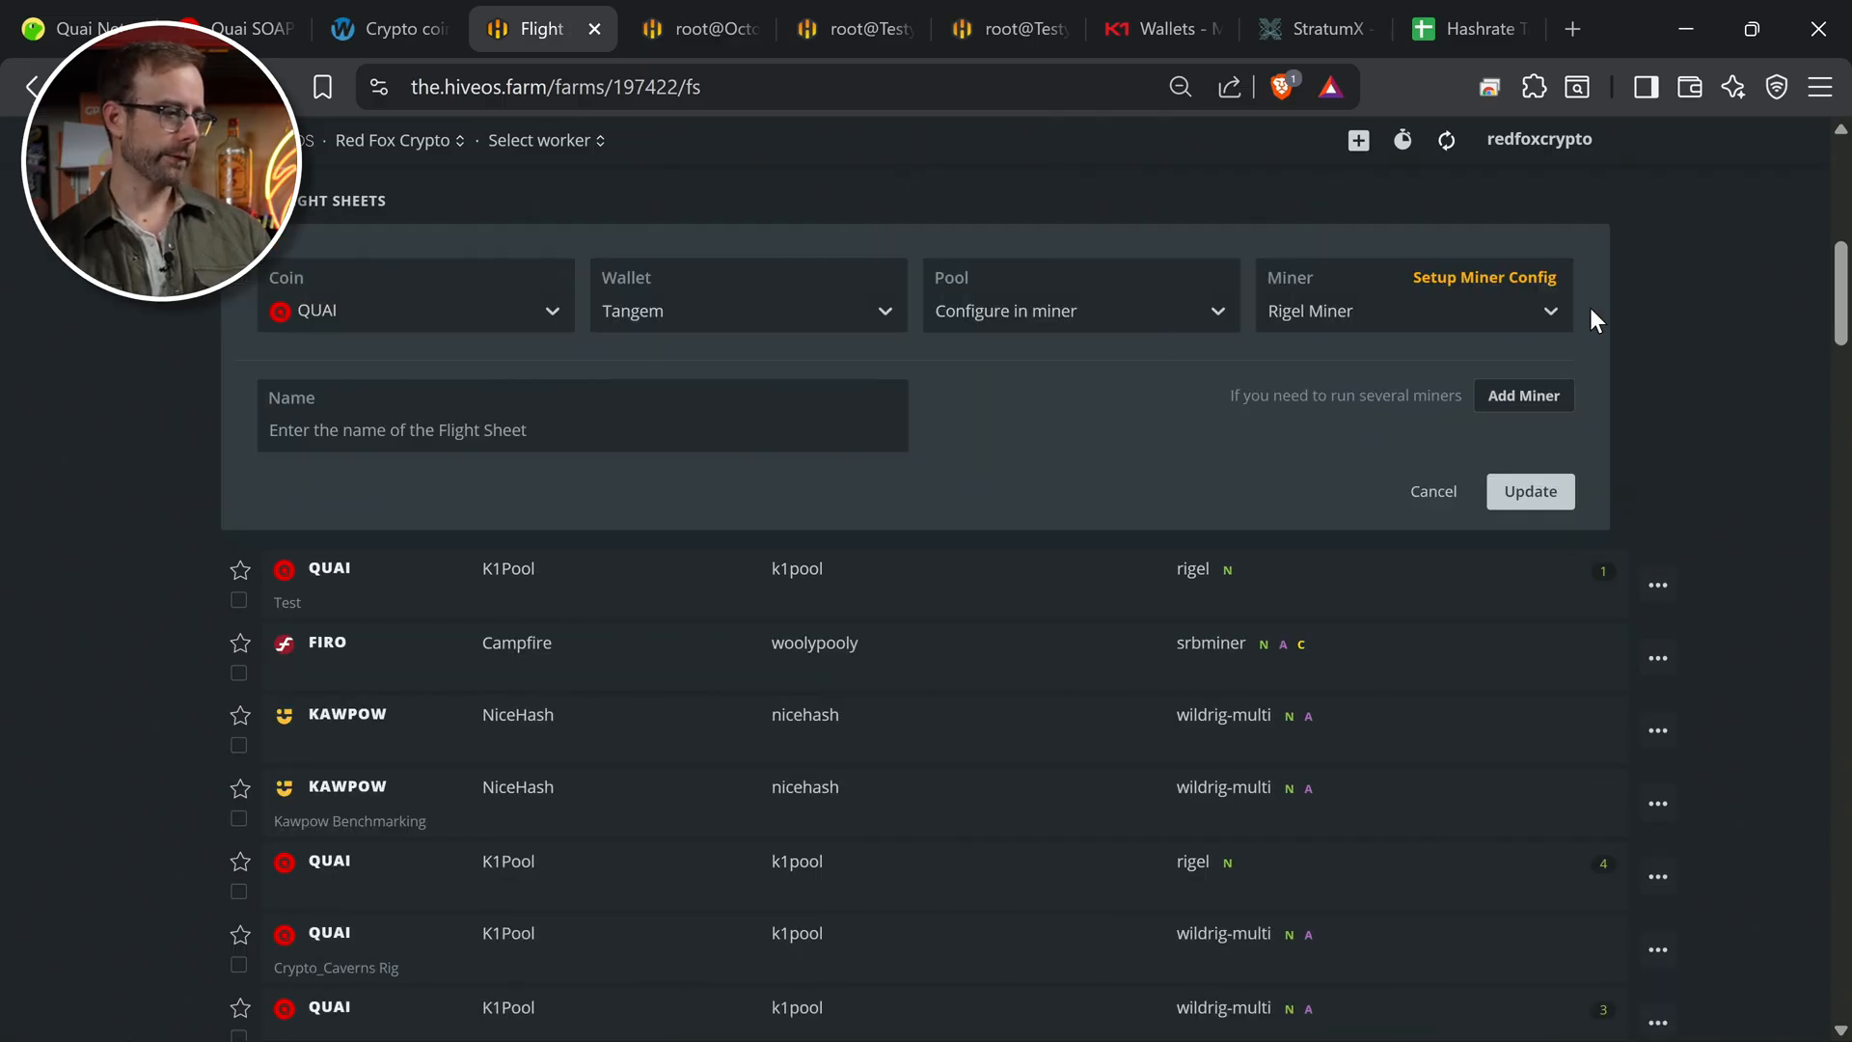
pyautogui.write('Stratrum')
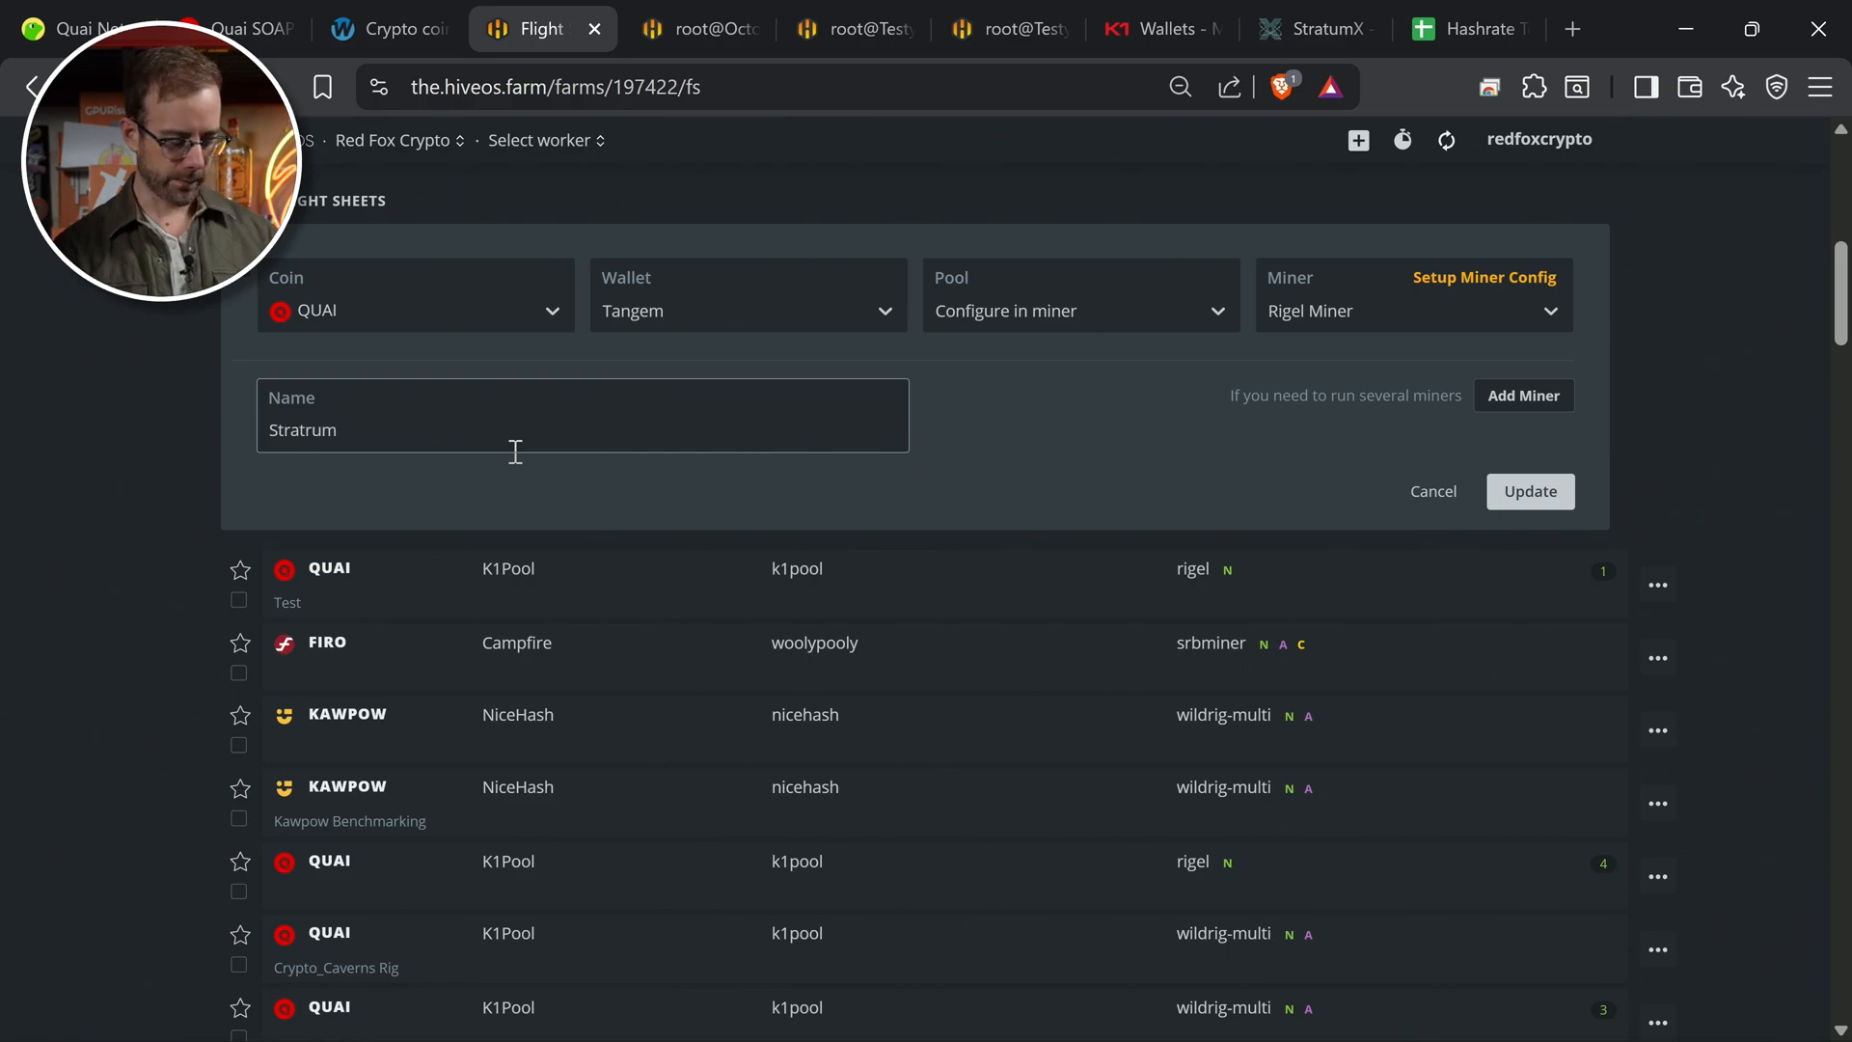
pyautogui.click(1528, 492)
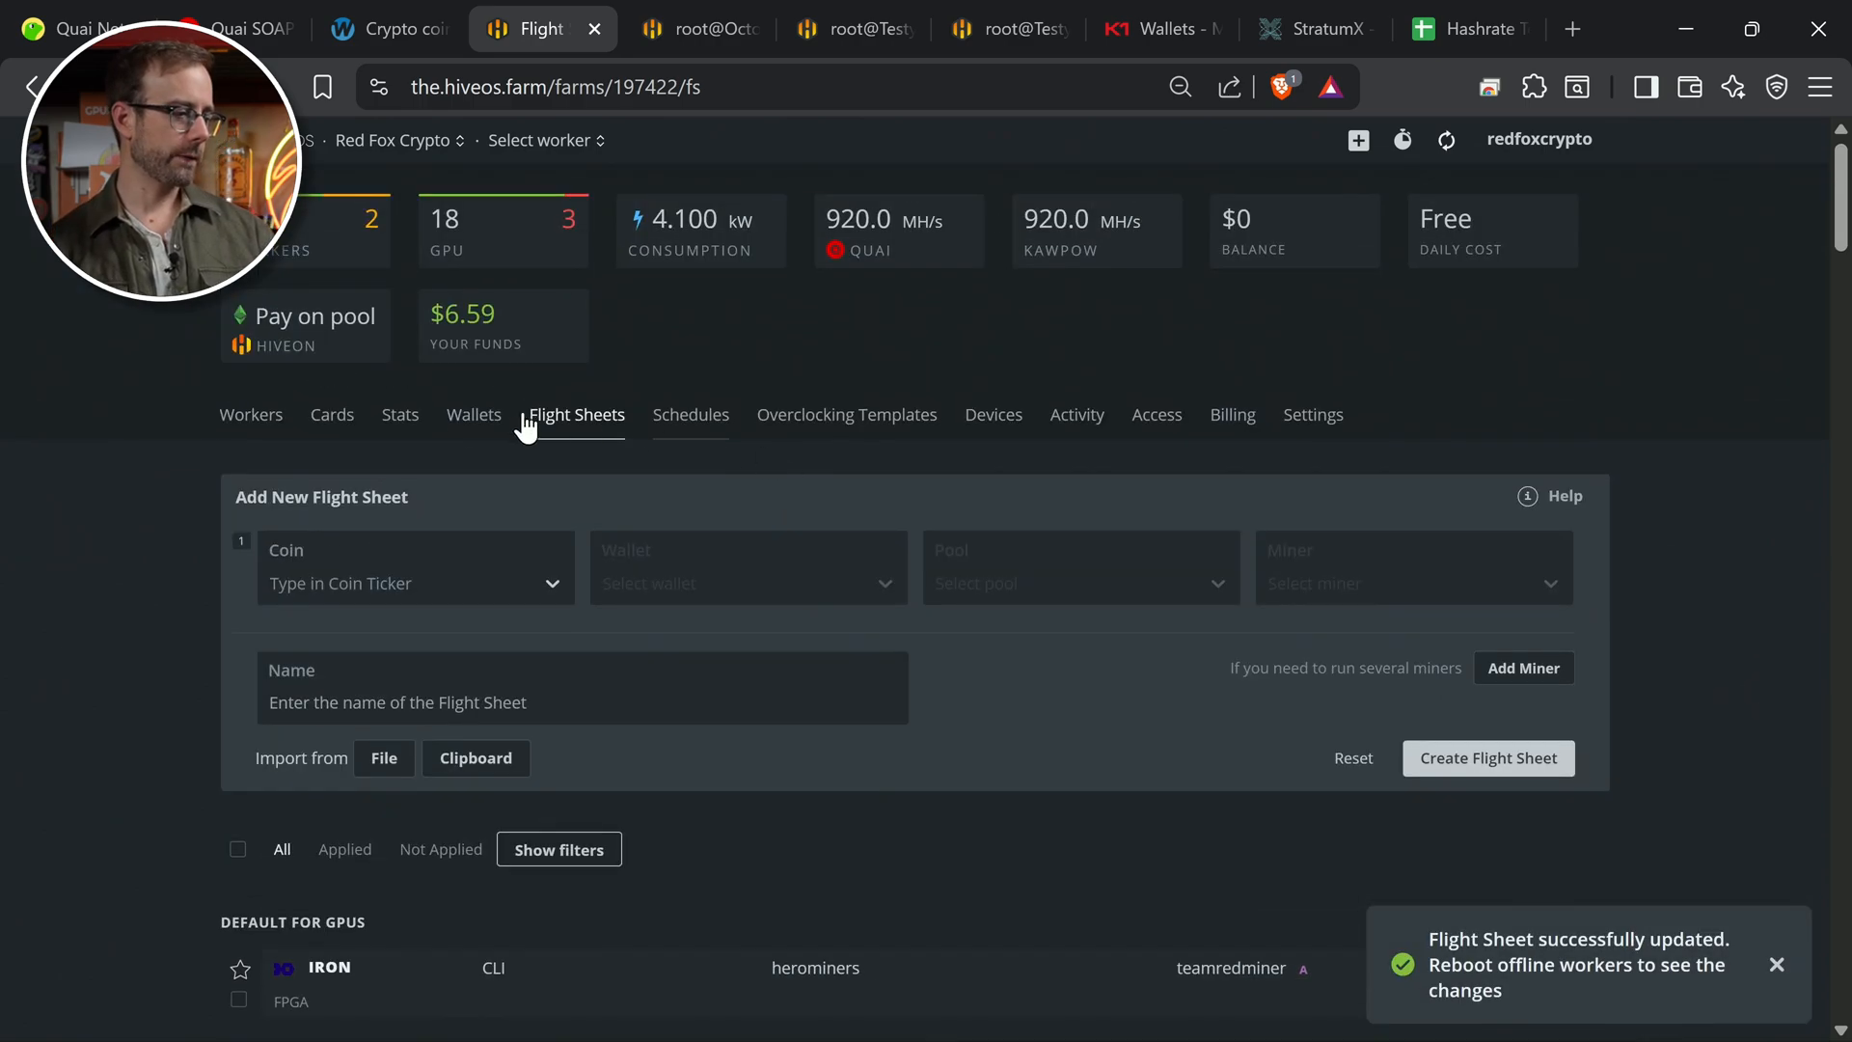
# - Review the flight sheets running on Testy50 and Testy40 from the Workers list
pyautogui.click(248, 415)
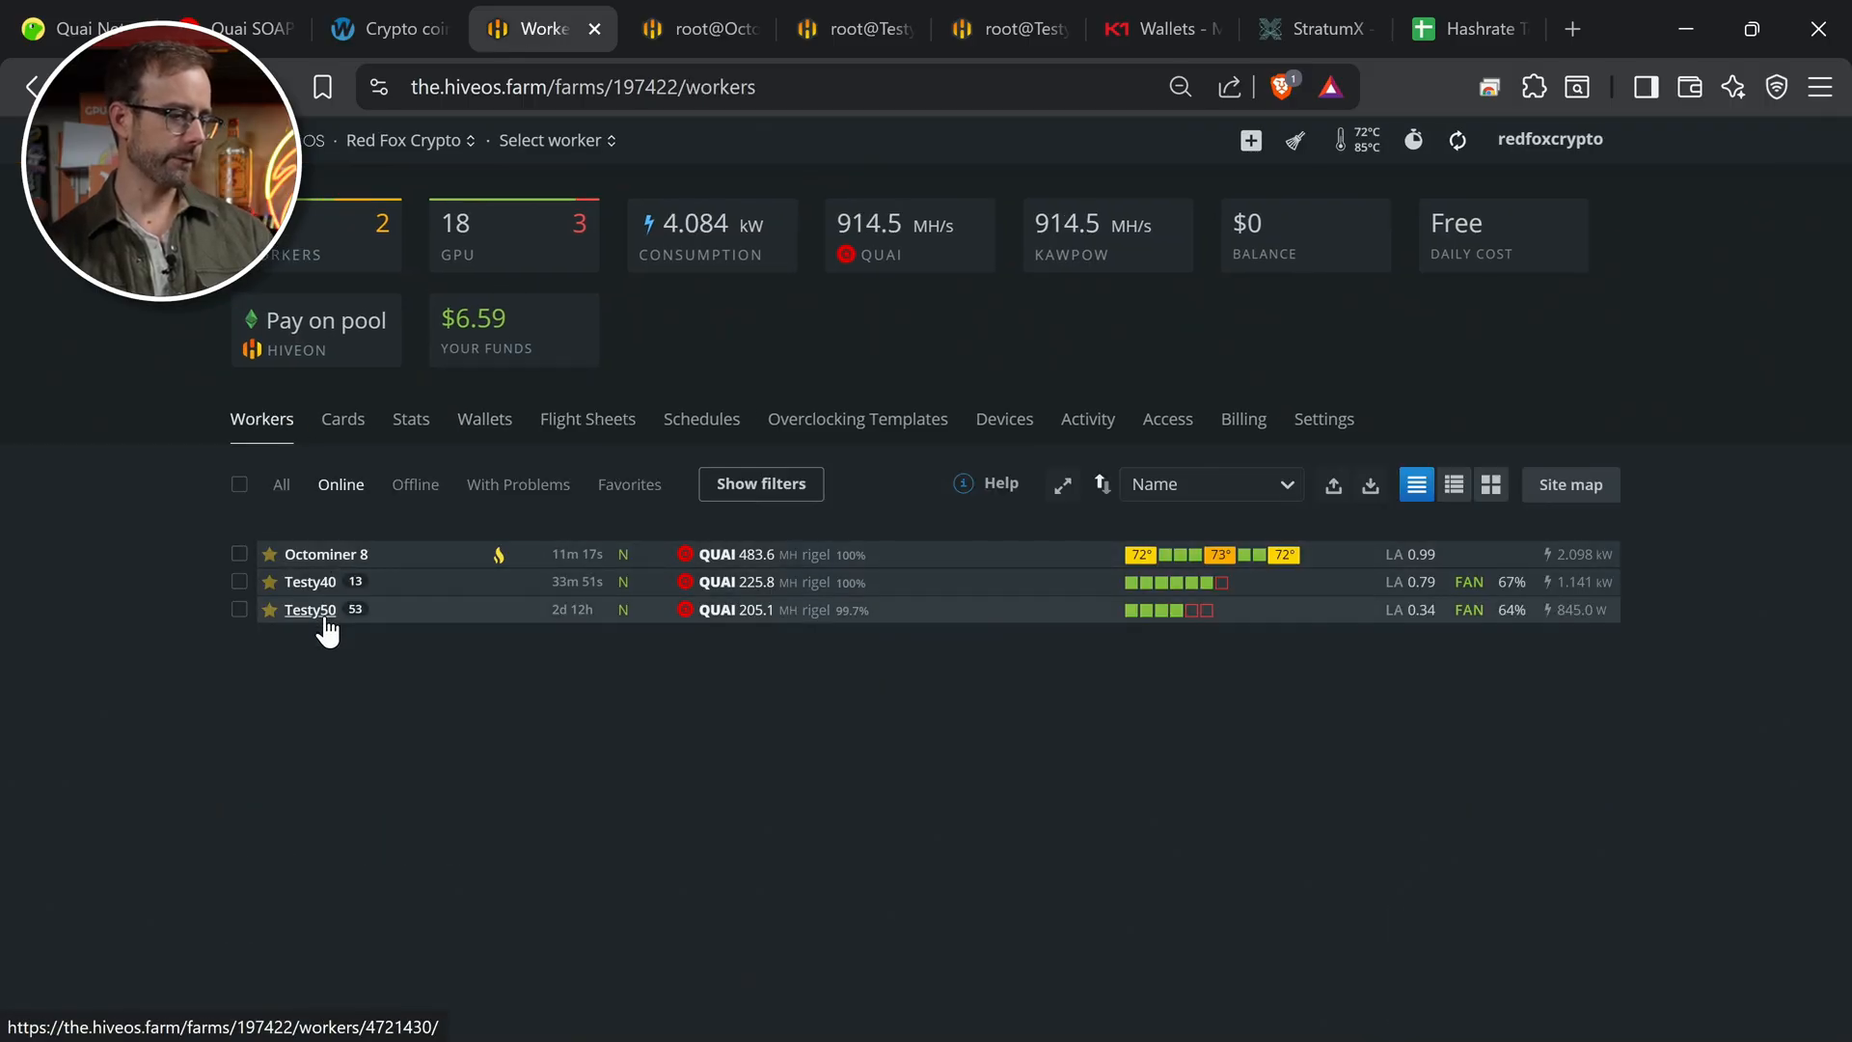
pyautogui.click(309, 609)
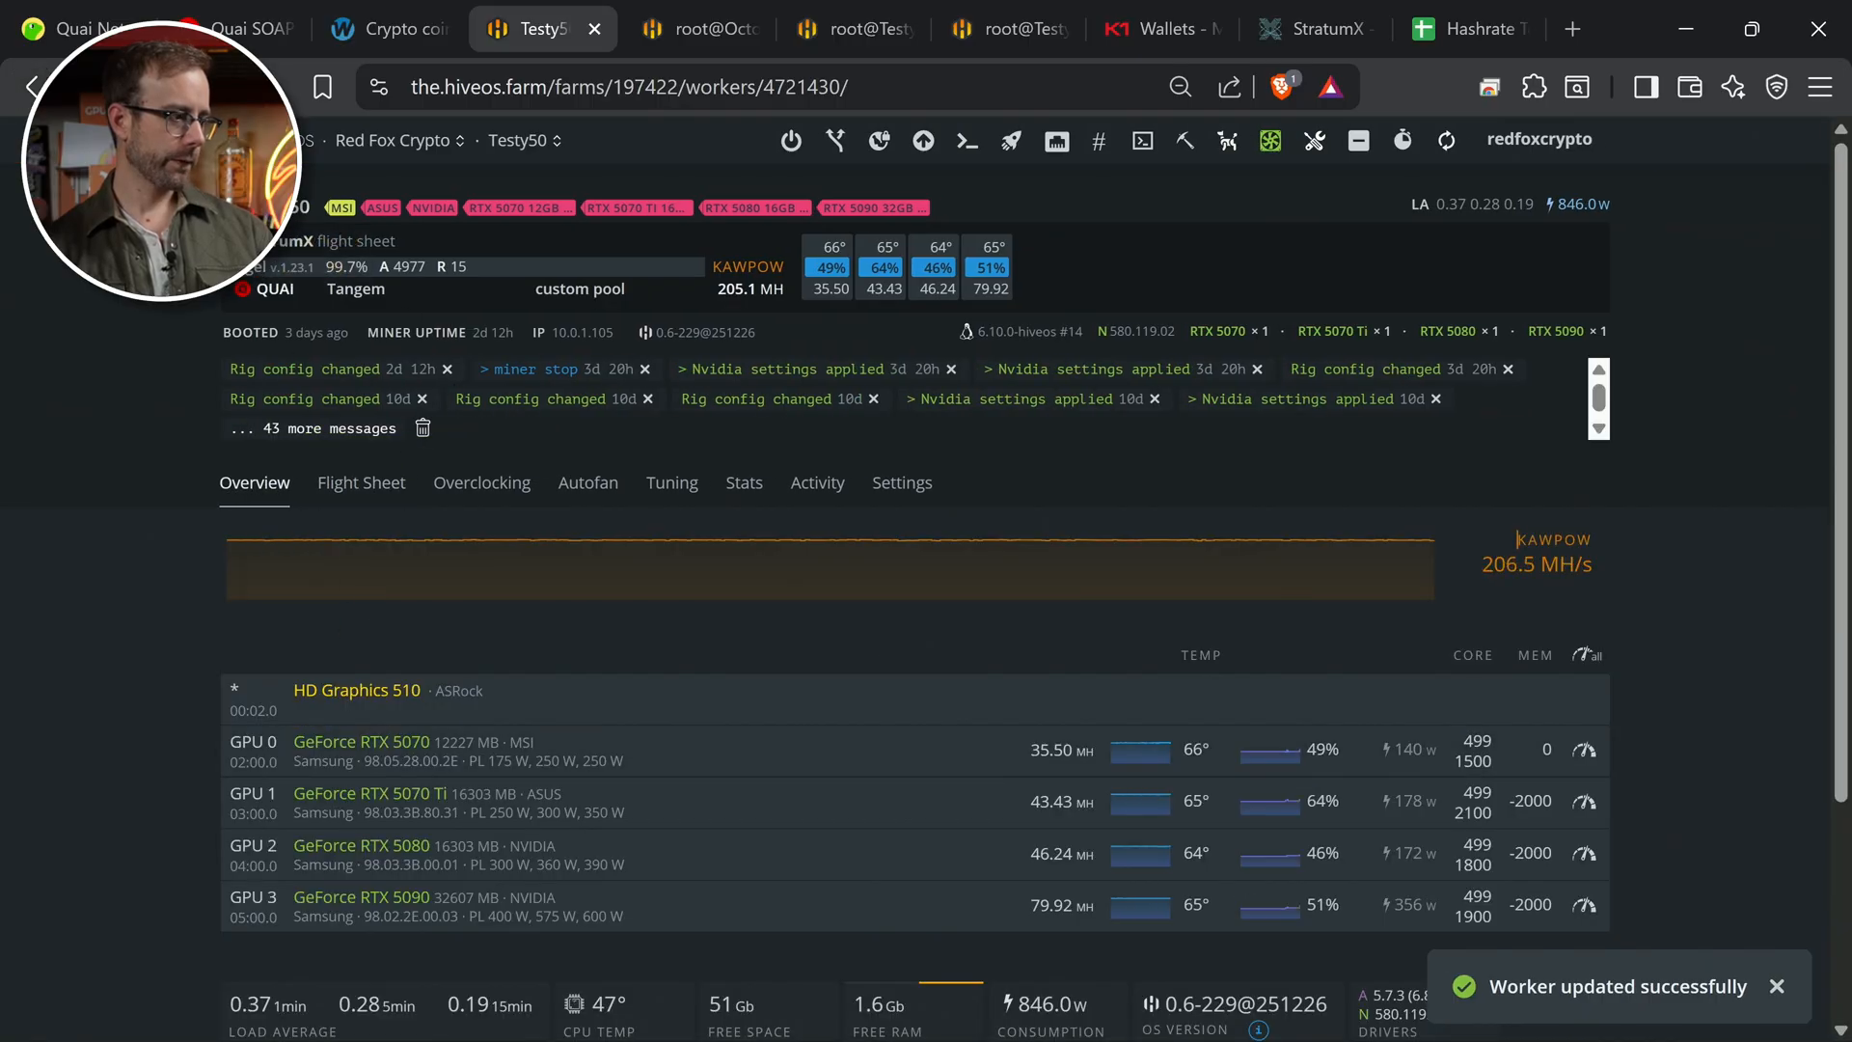
pyautogui.click(33, 86)
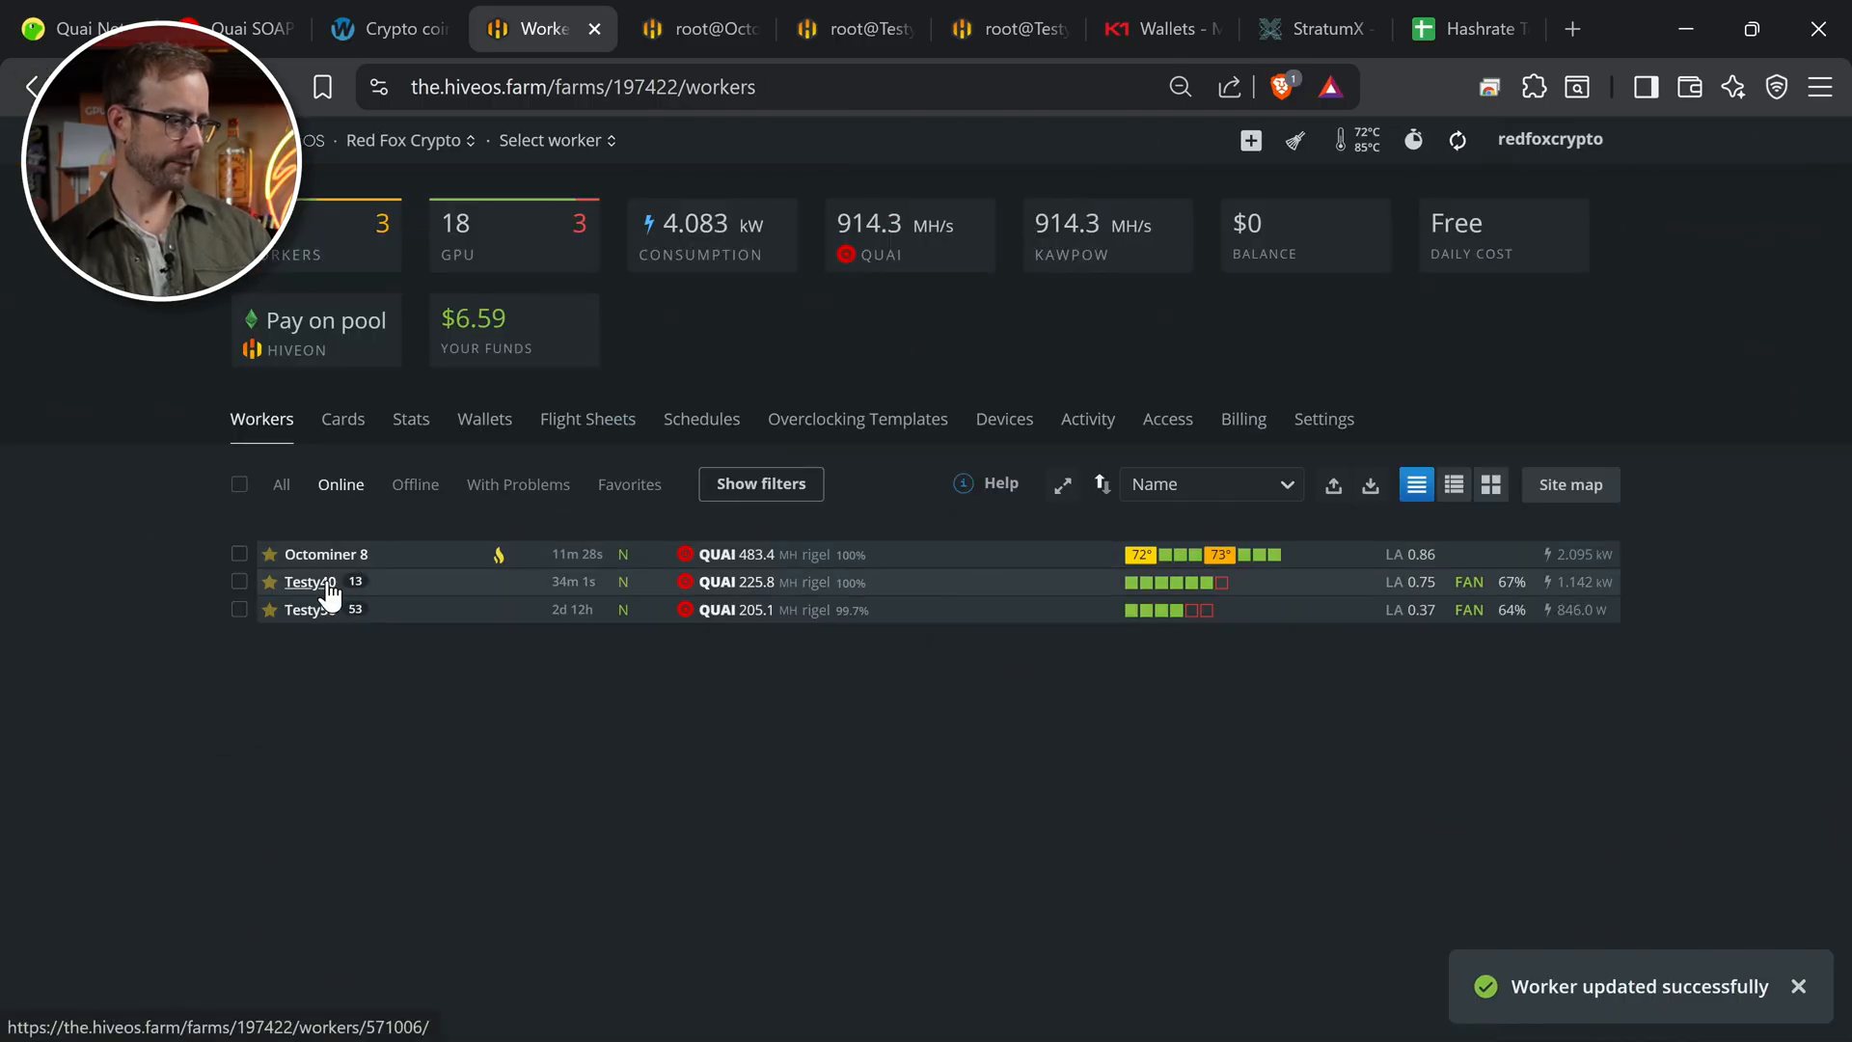
pyautogui.click(309, 581)
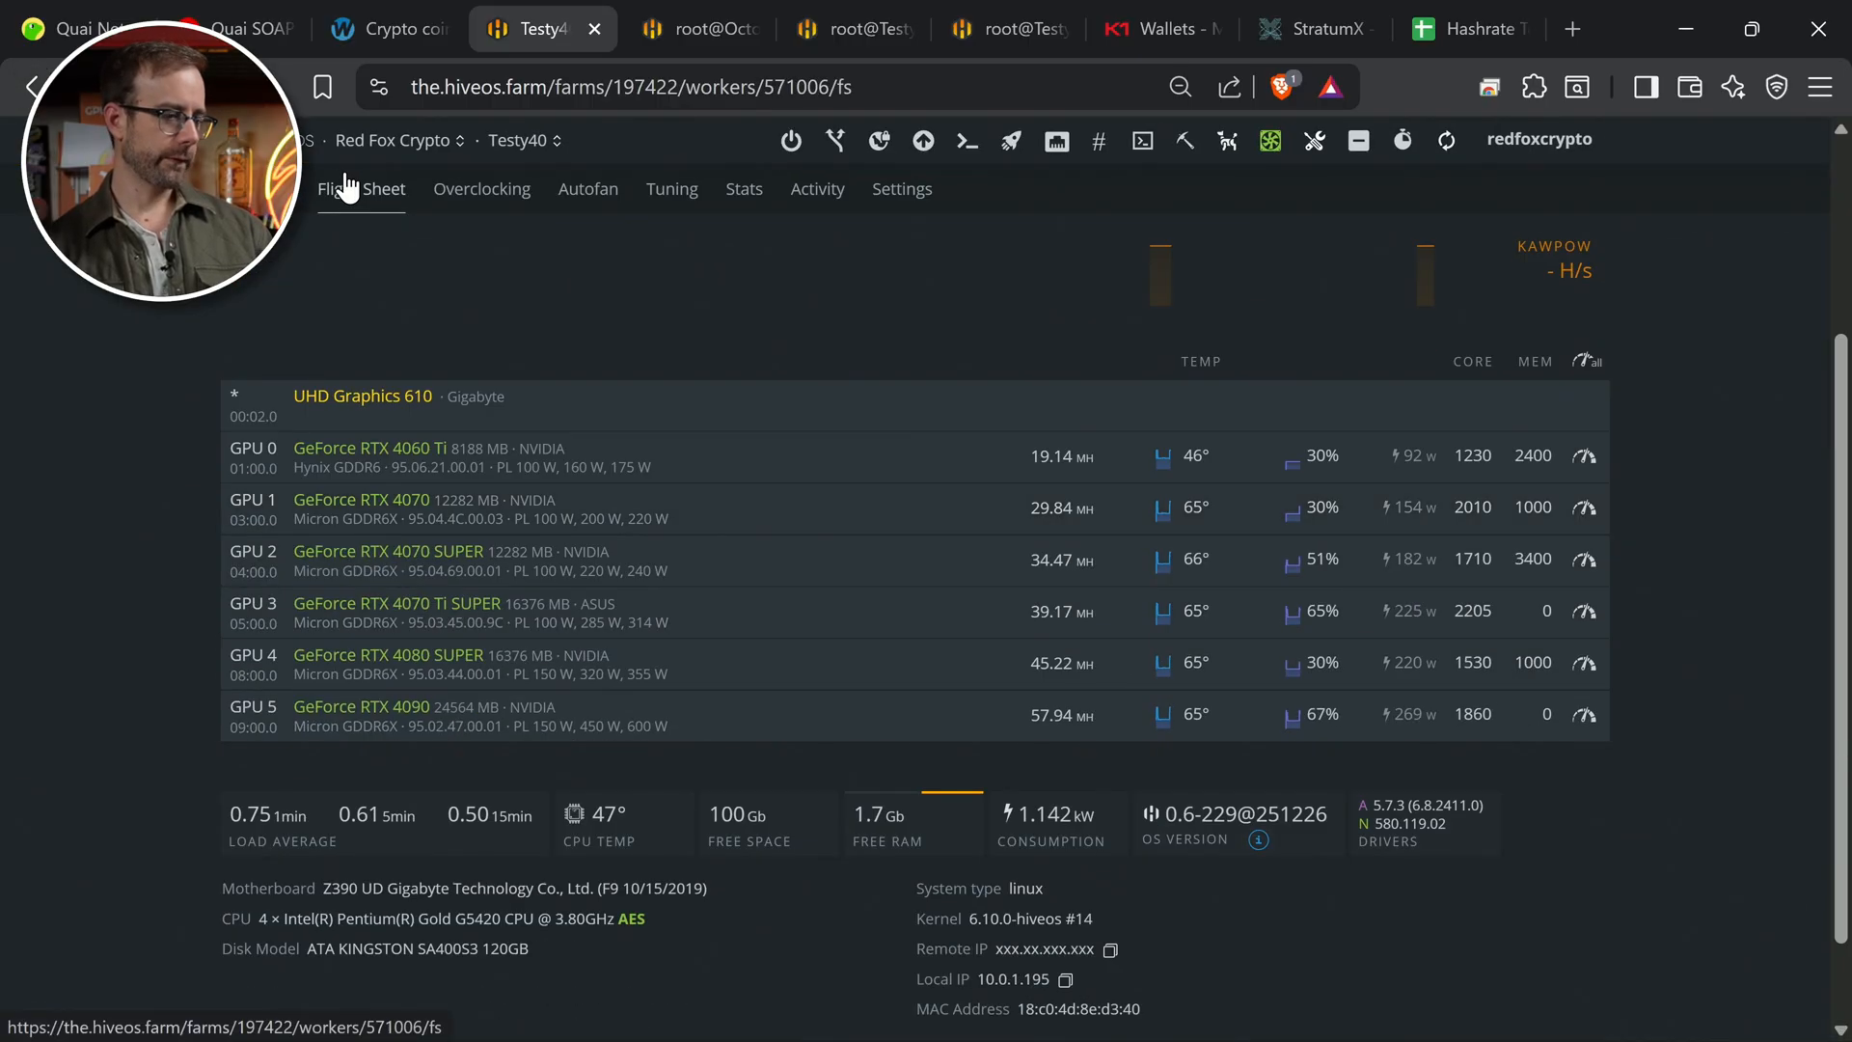
pyautogui.click(361, 187)
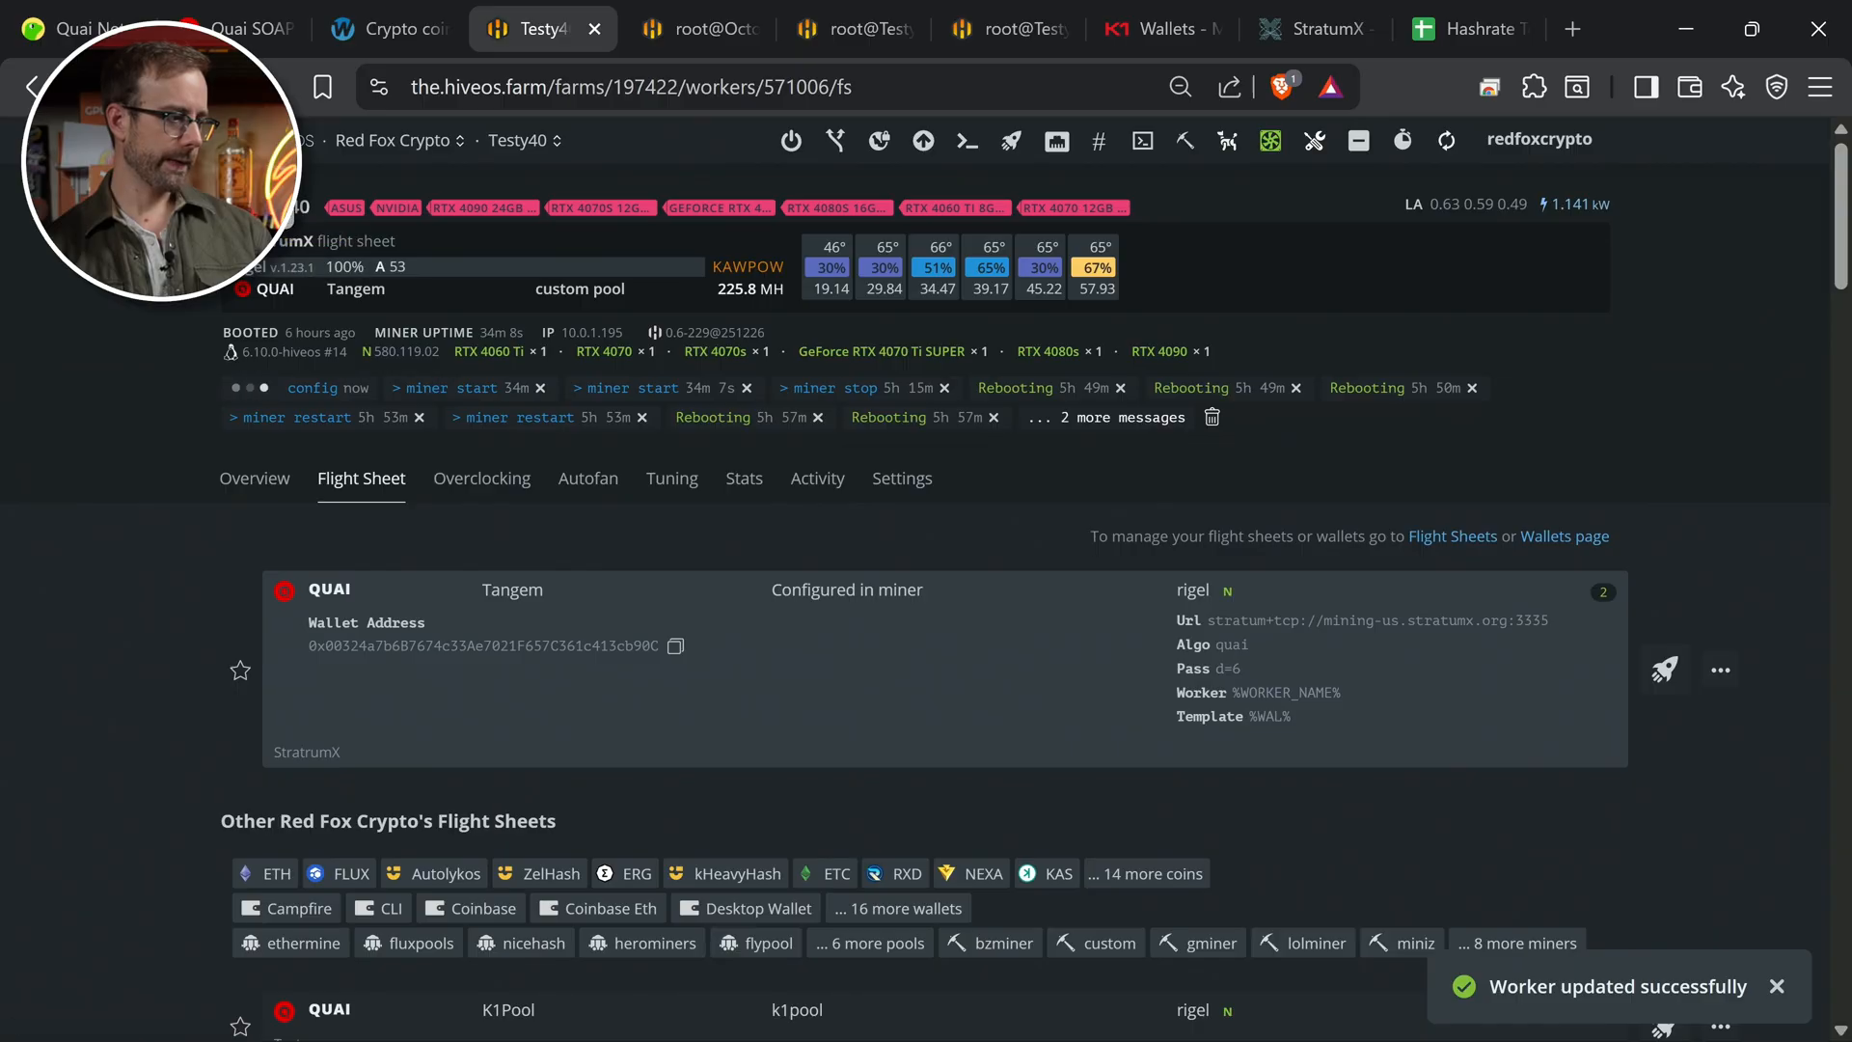
pyautogui.click(254, 477)
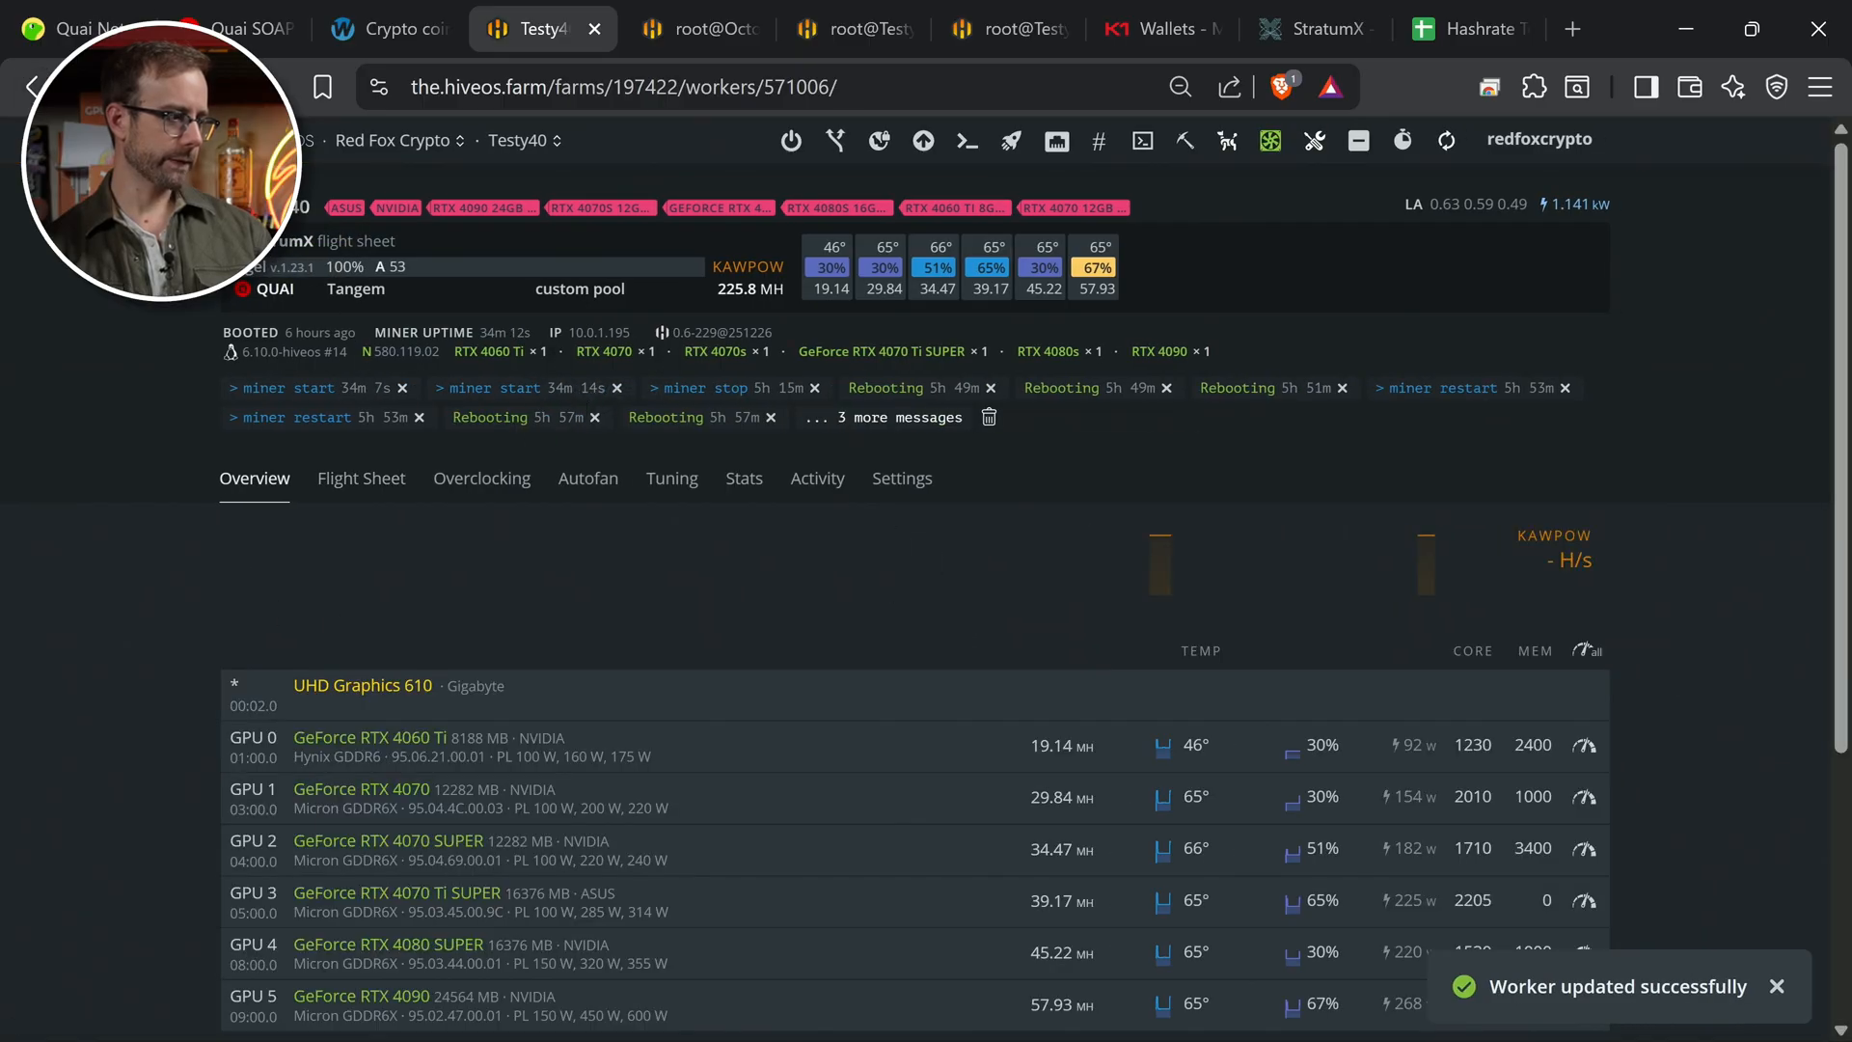
pyautogui.click(33, 86)
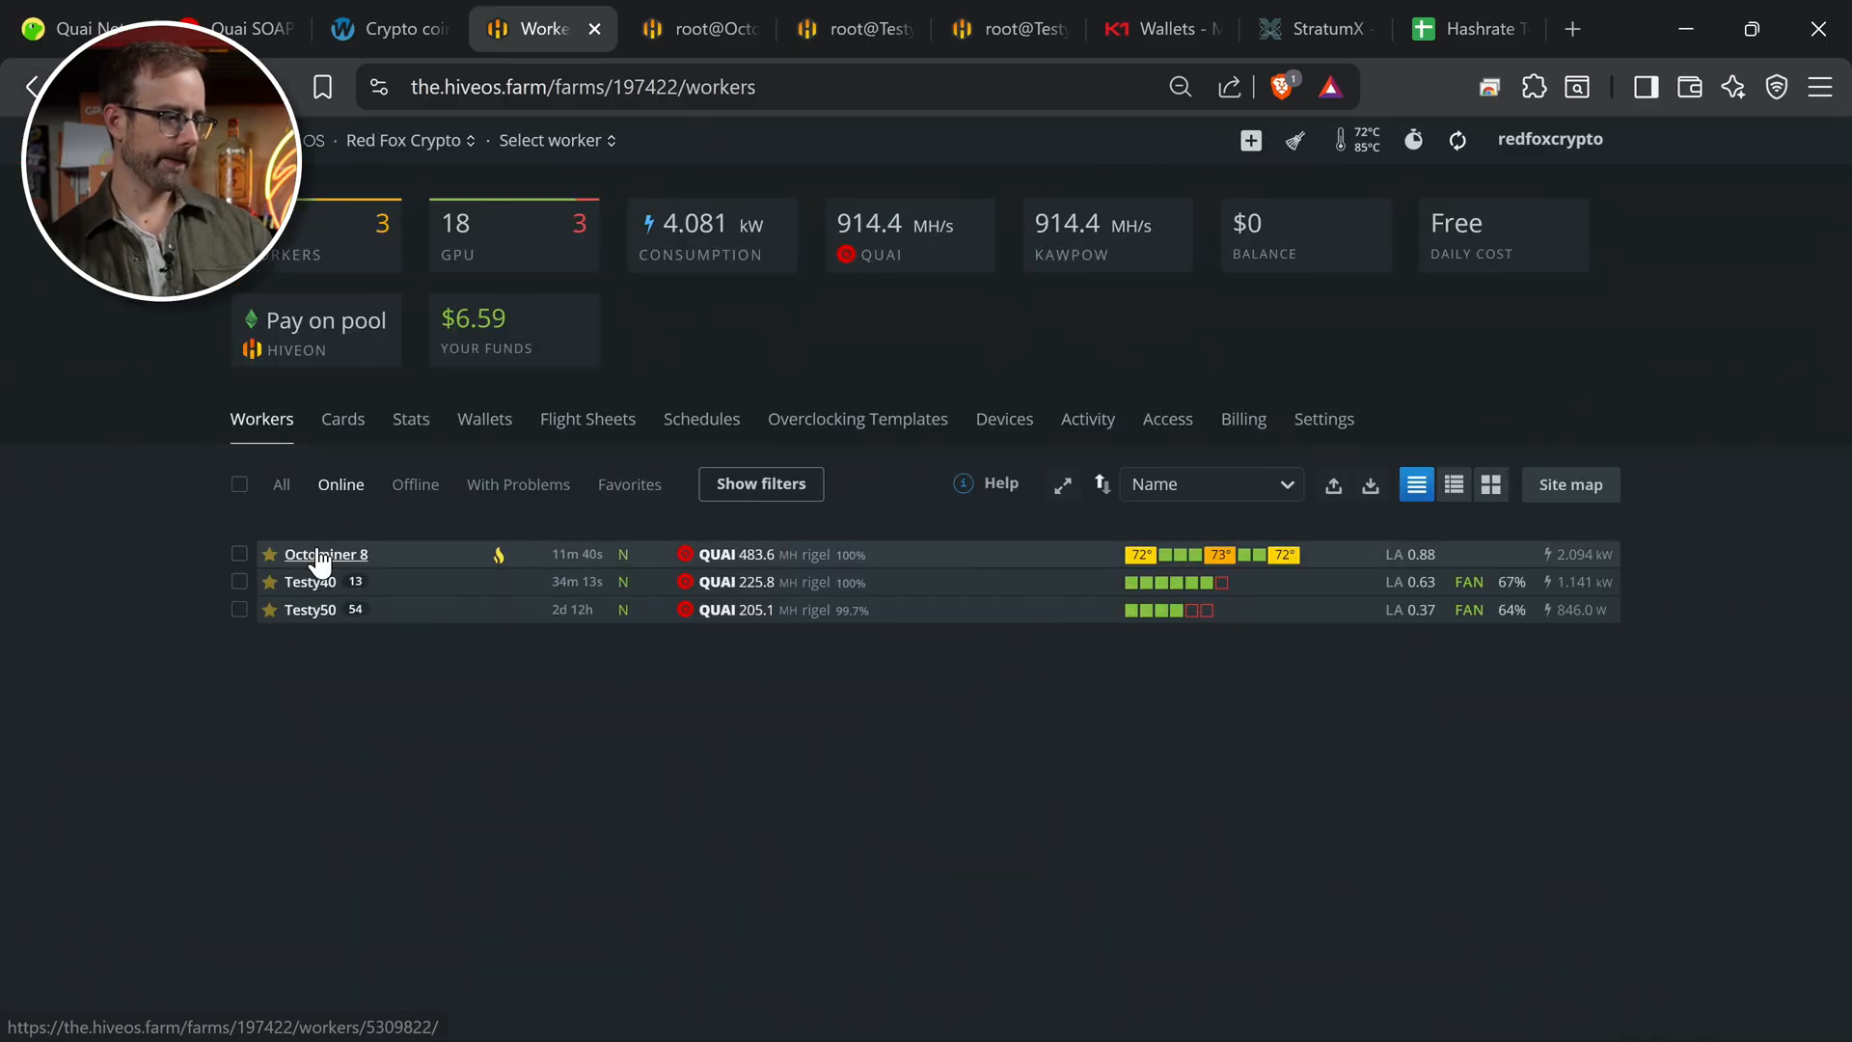
# - Review Octominer 8's current flight sheet and move to its remote shell
pyautogui.click(324, 554)
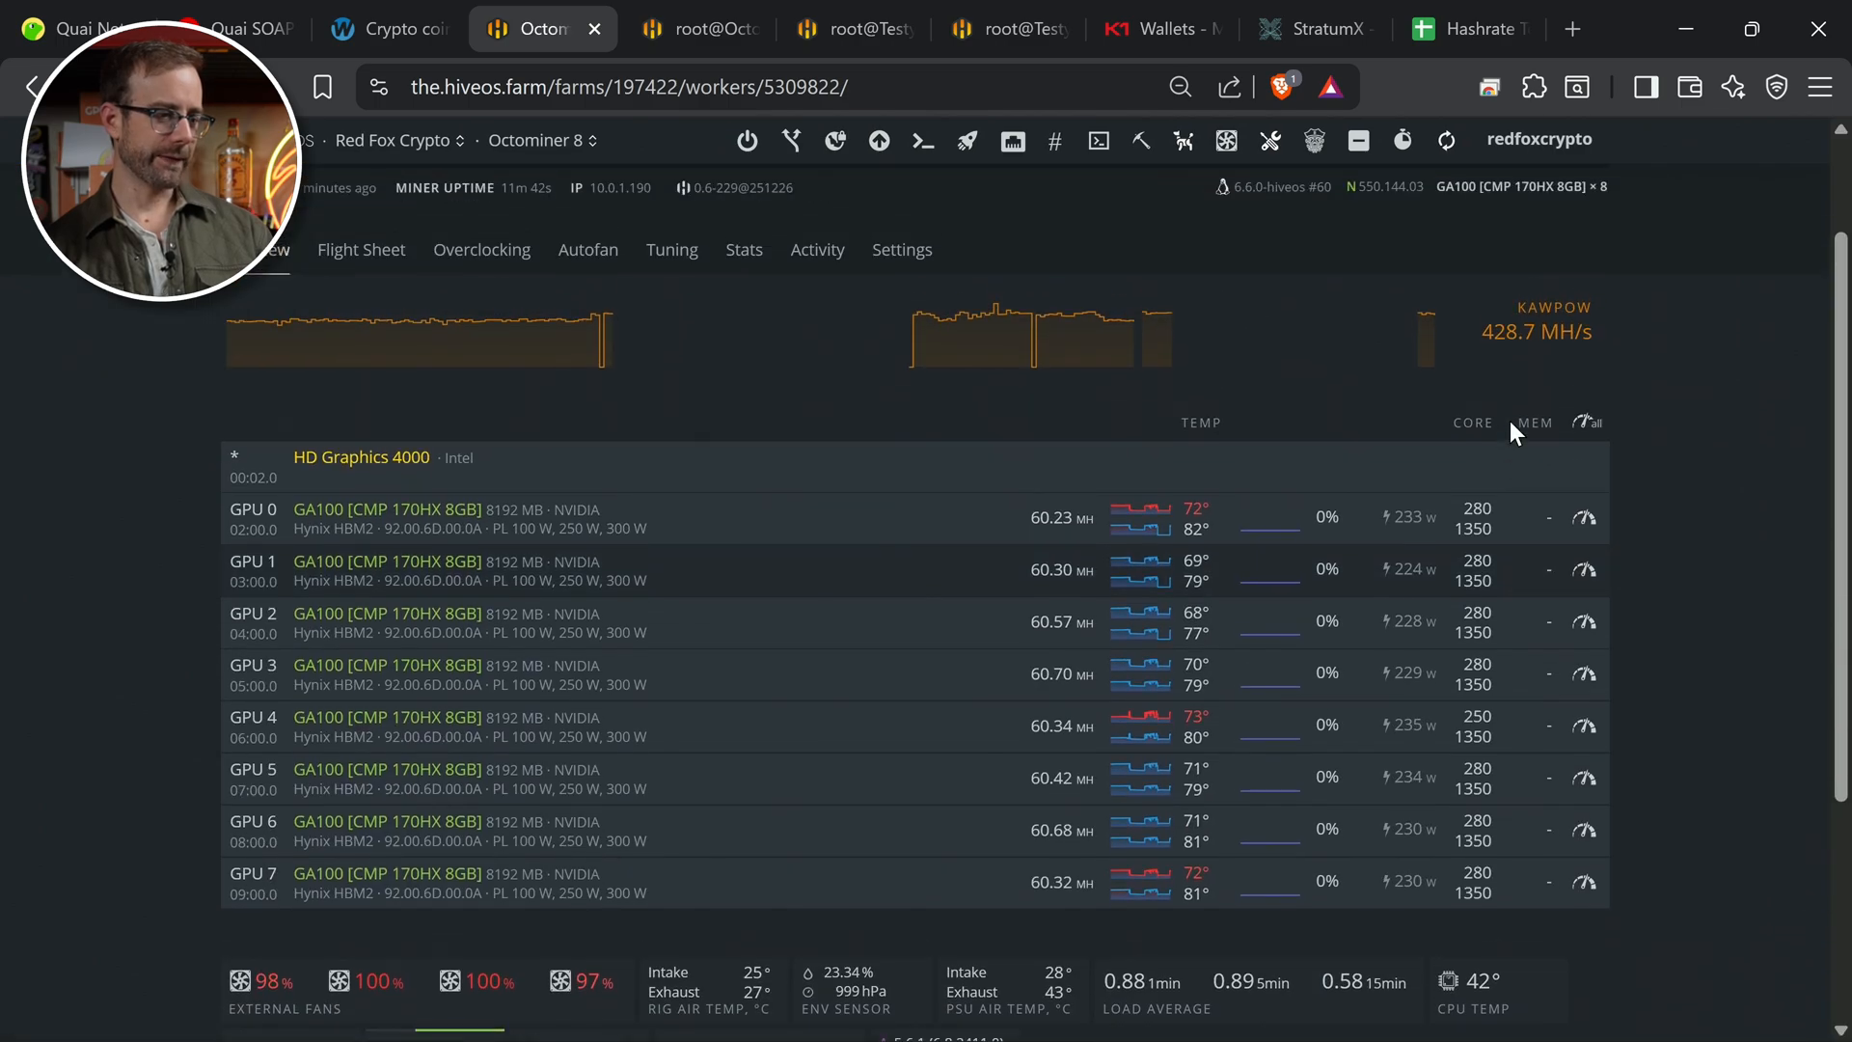
pyautogui.click(361, 249)
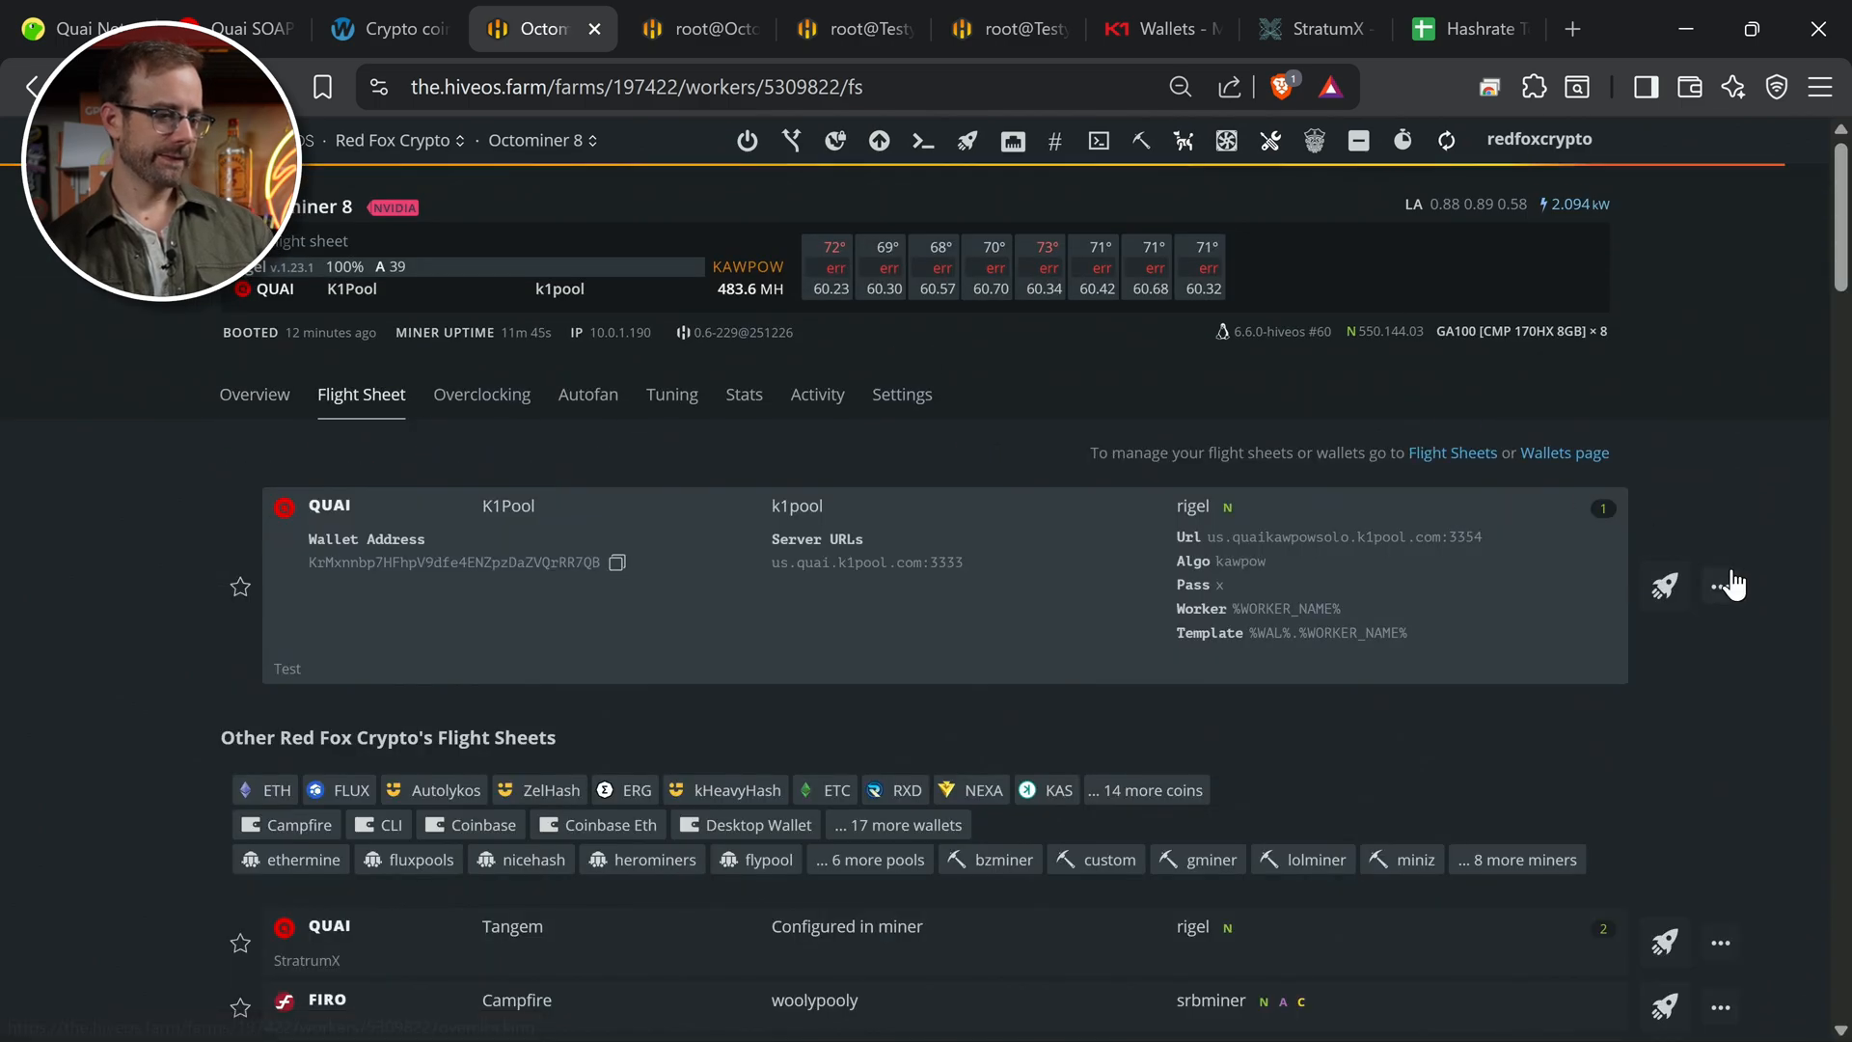
pyautogui.scroll(-3)
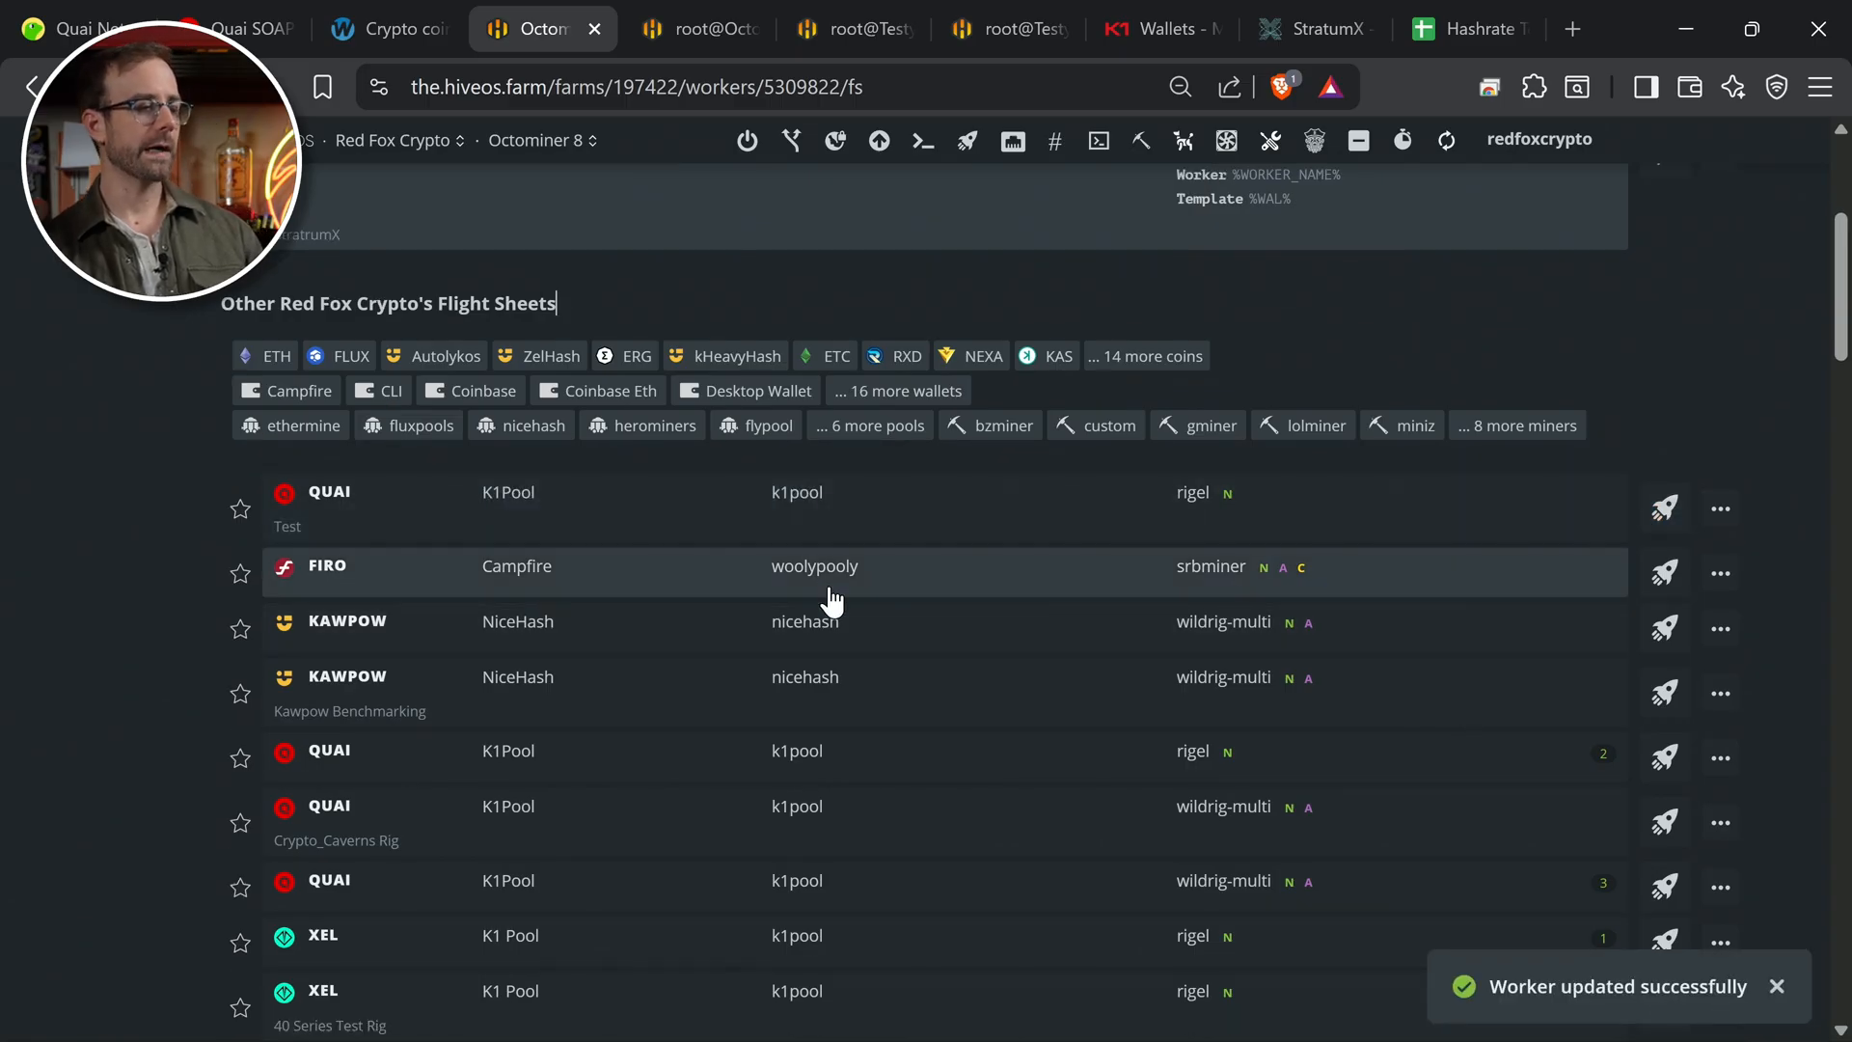
pyautogui.moveTo(952, 565)
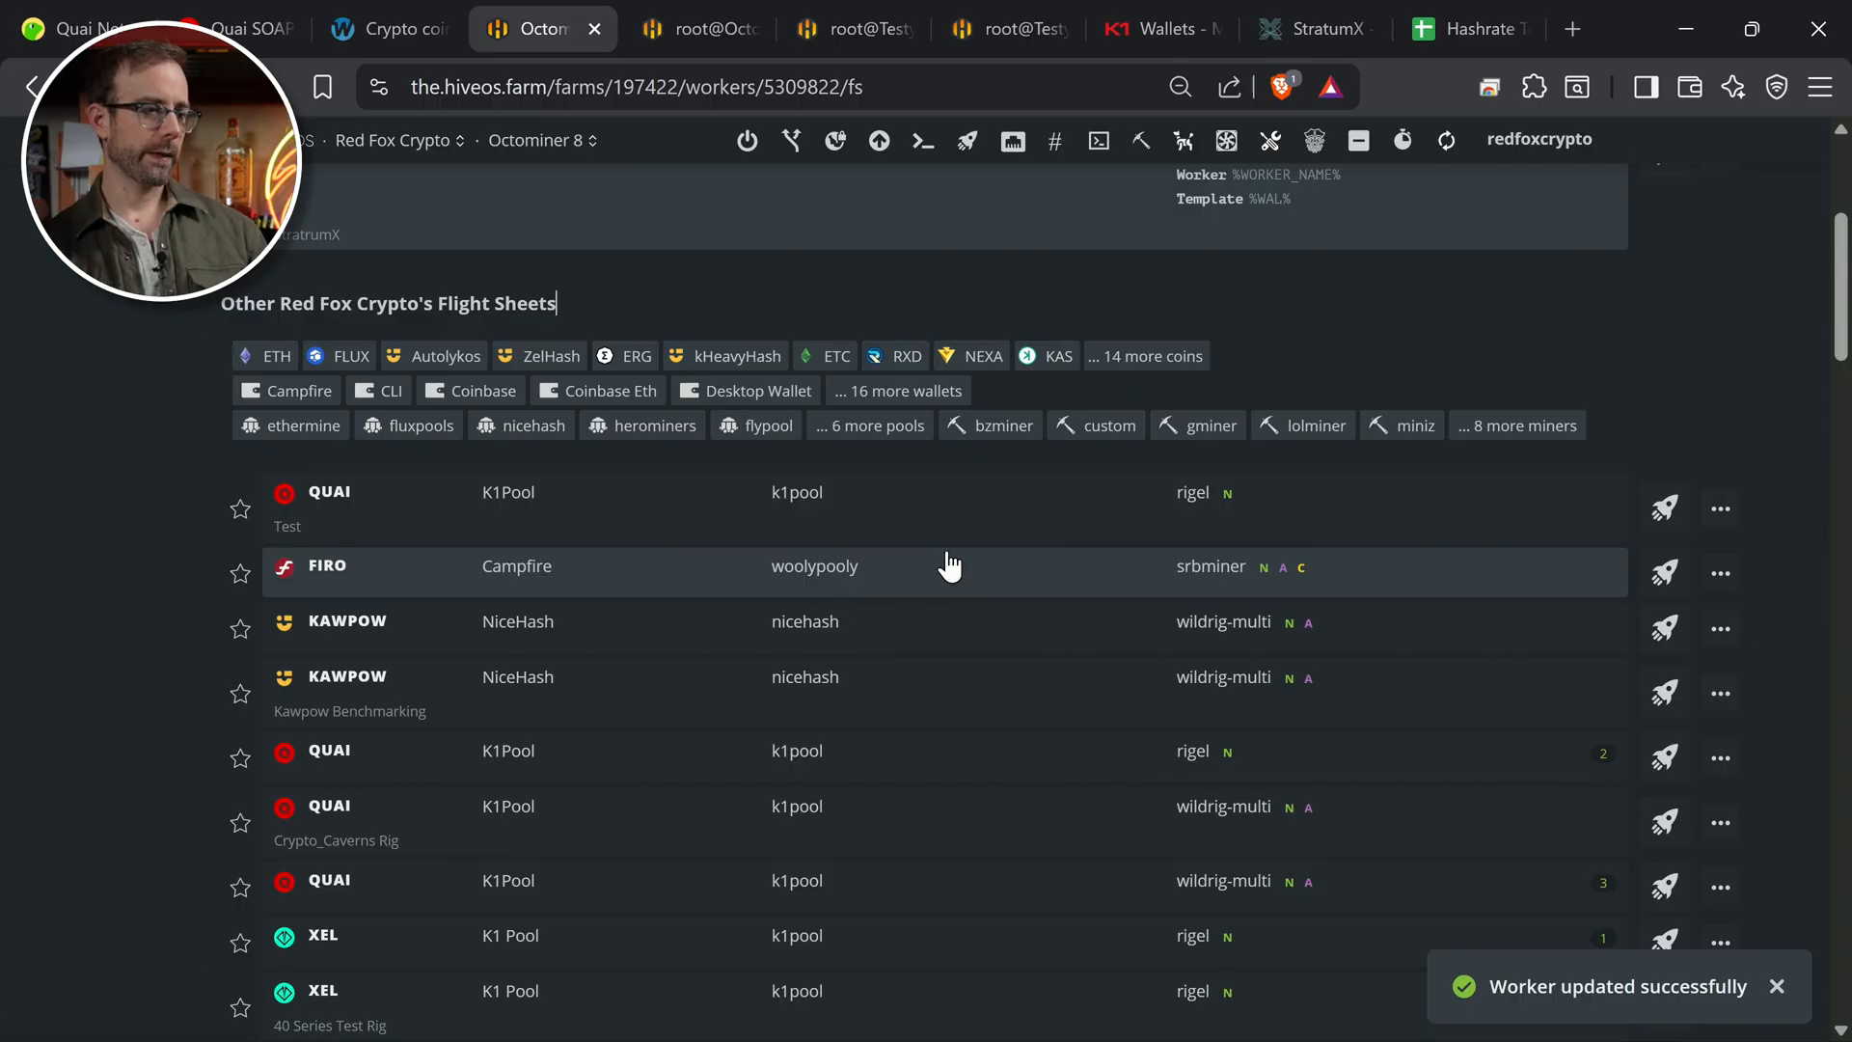
pyautogui.click(695, 29)
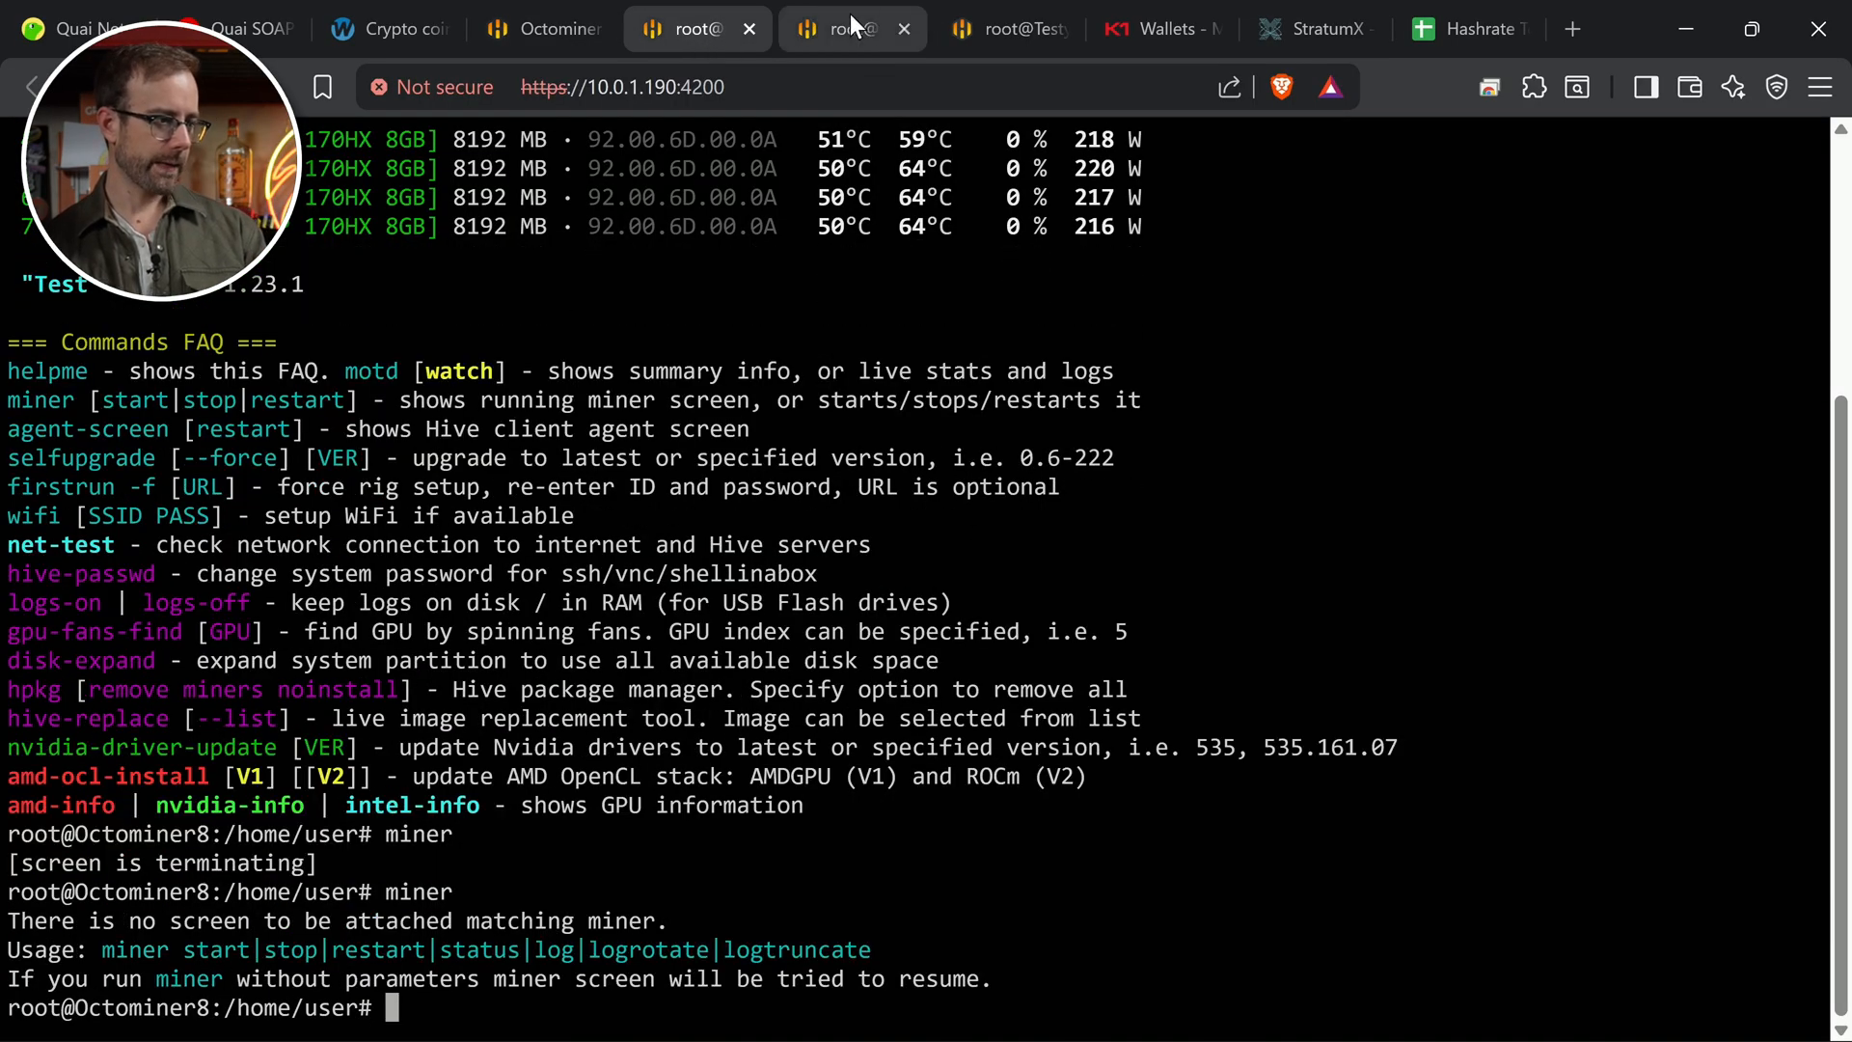
pyautogui.click(1006, 29)
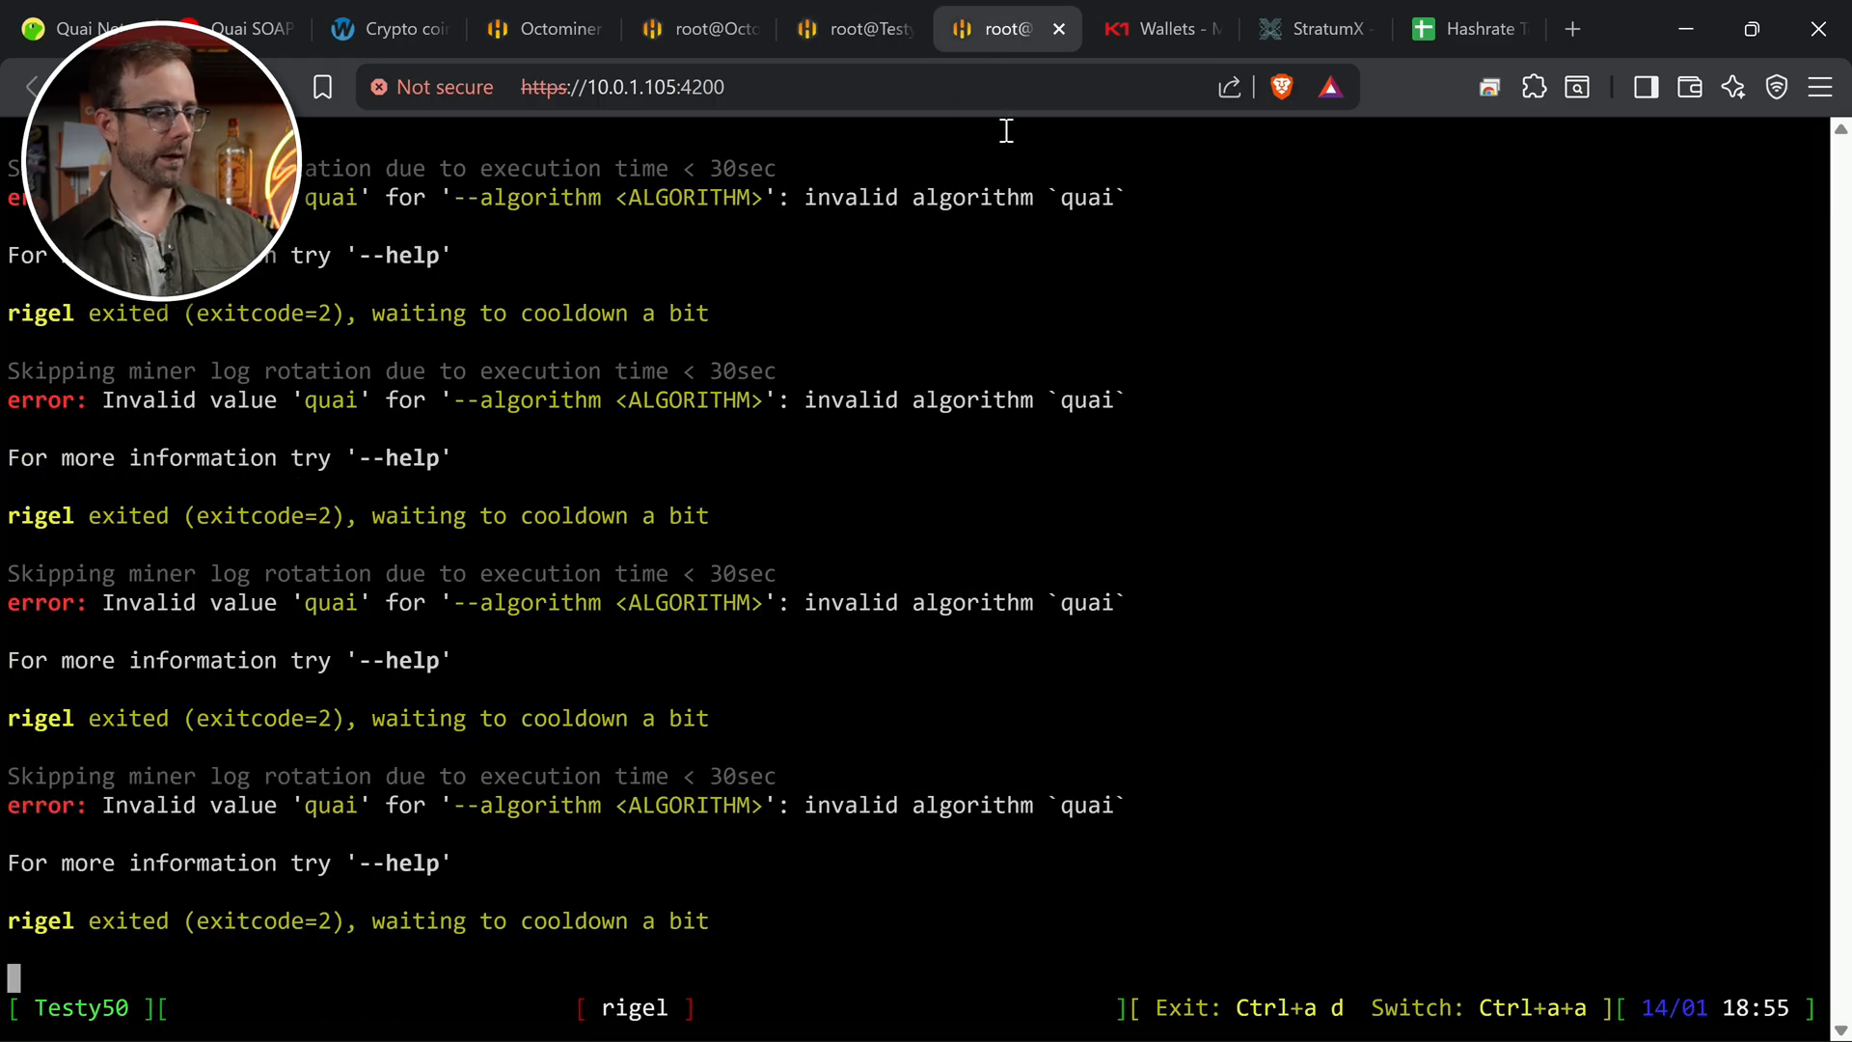
pyautogui.click(542, 29)
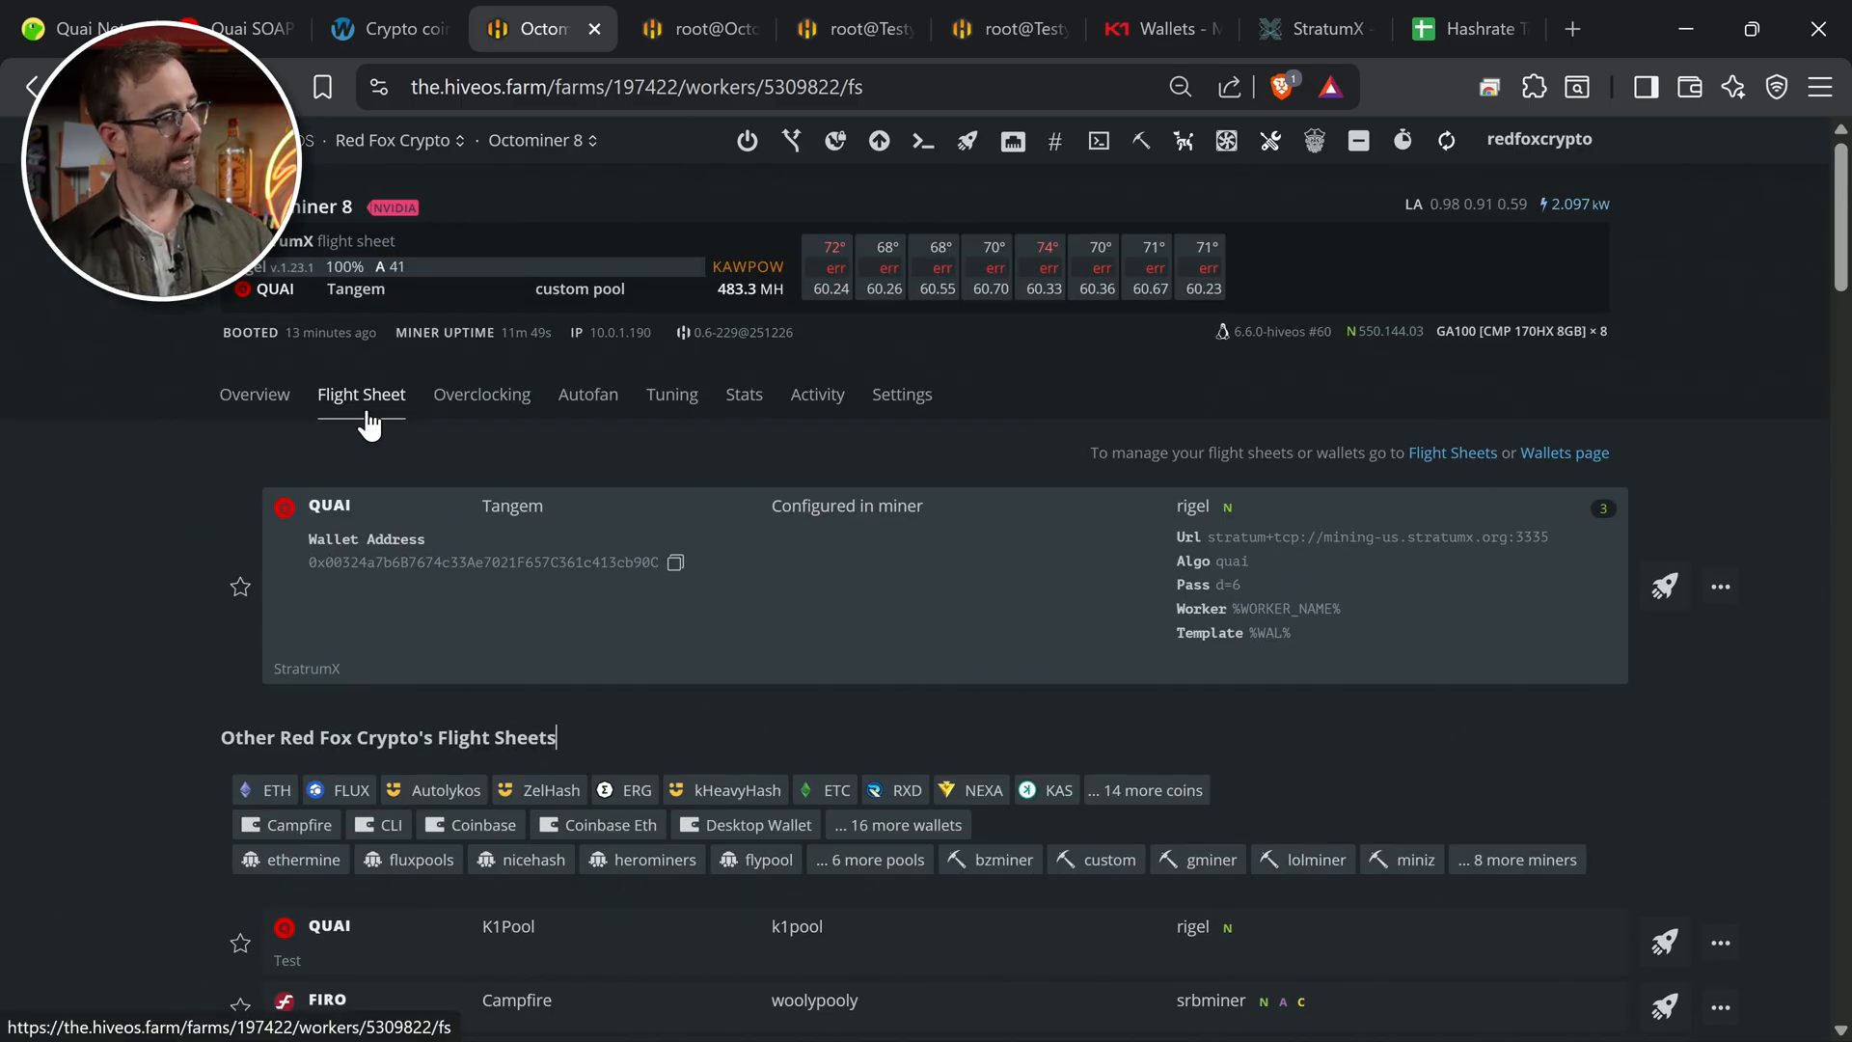
# - Edit the StratumX flight sheet to use Rigel Miner, update it and apply to all workers
pyautogui.click(1719, 587)
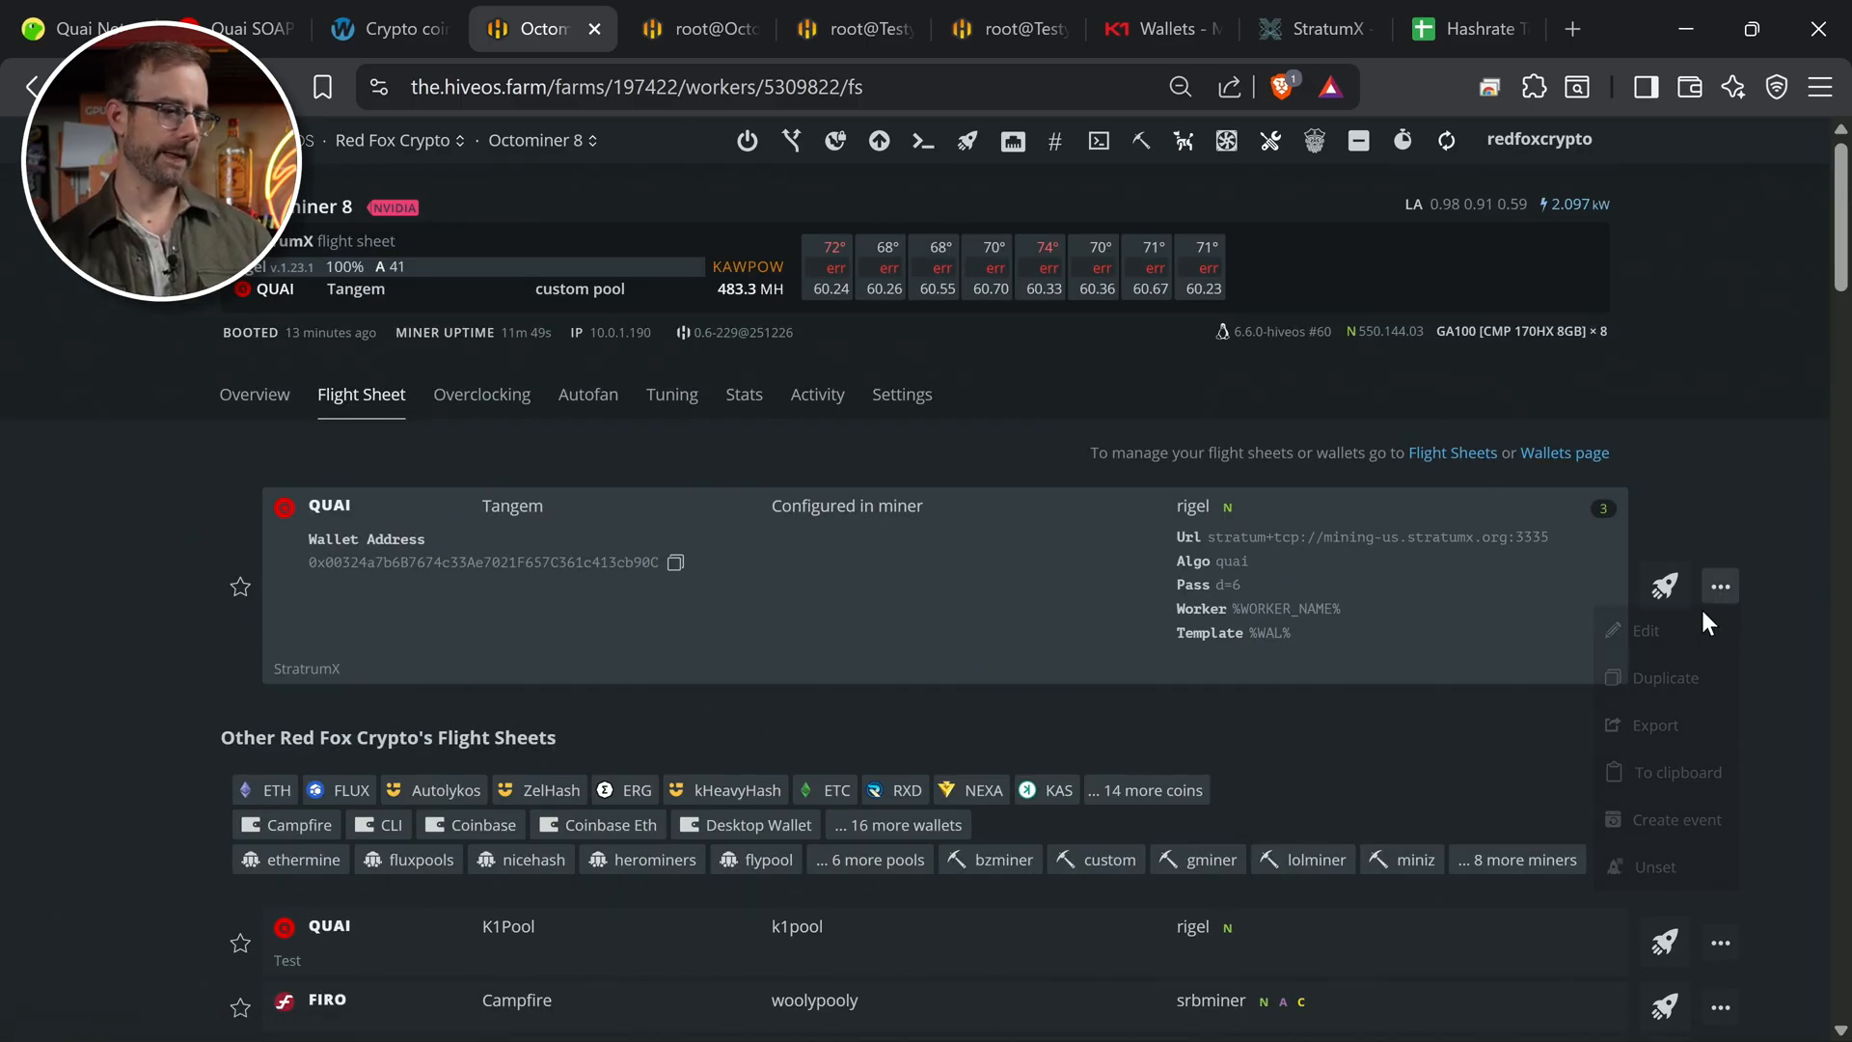
pyautogui.click(1644, 629)
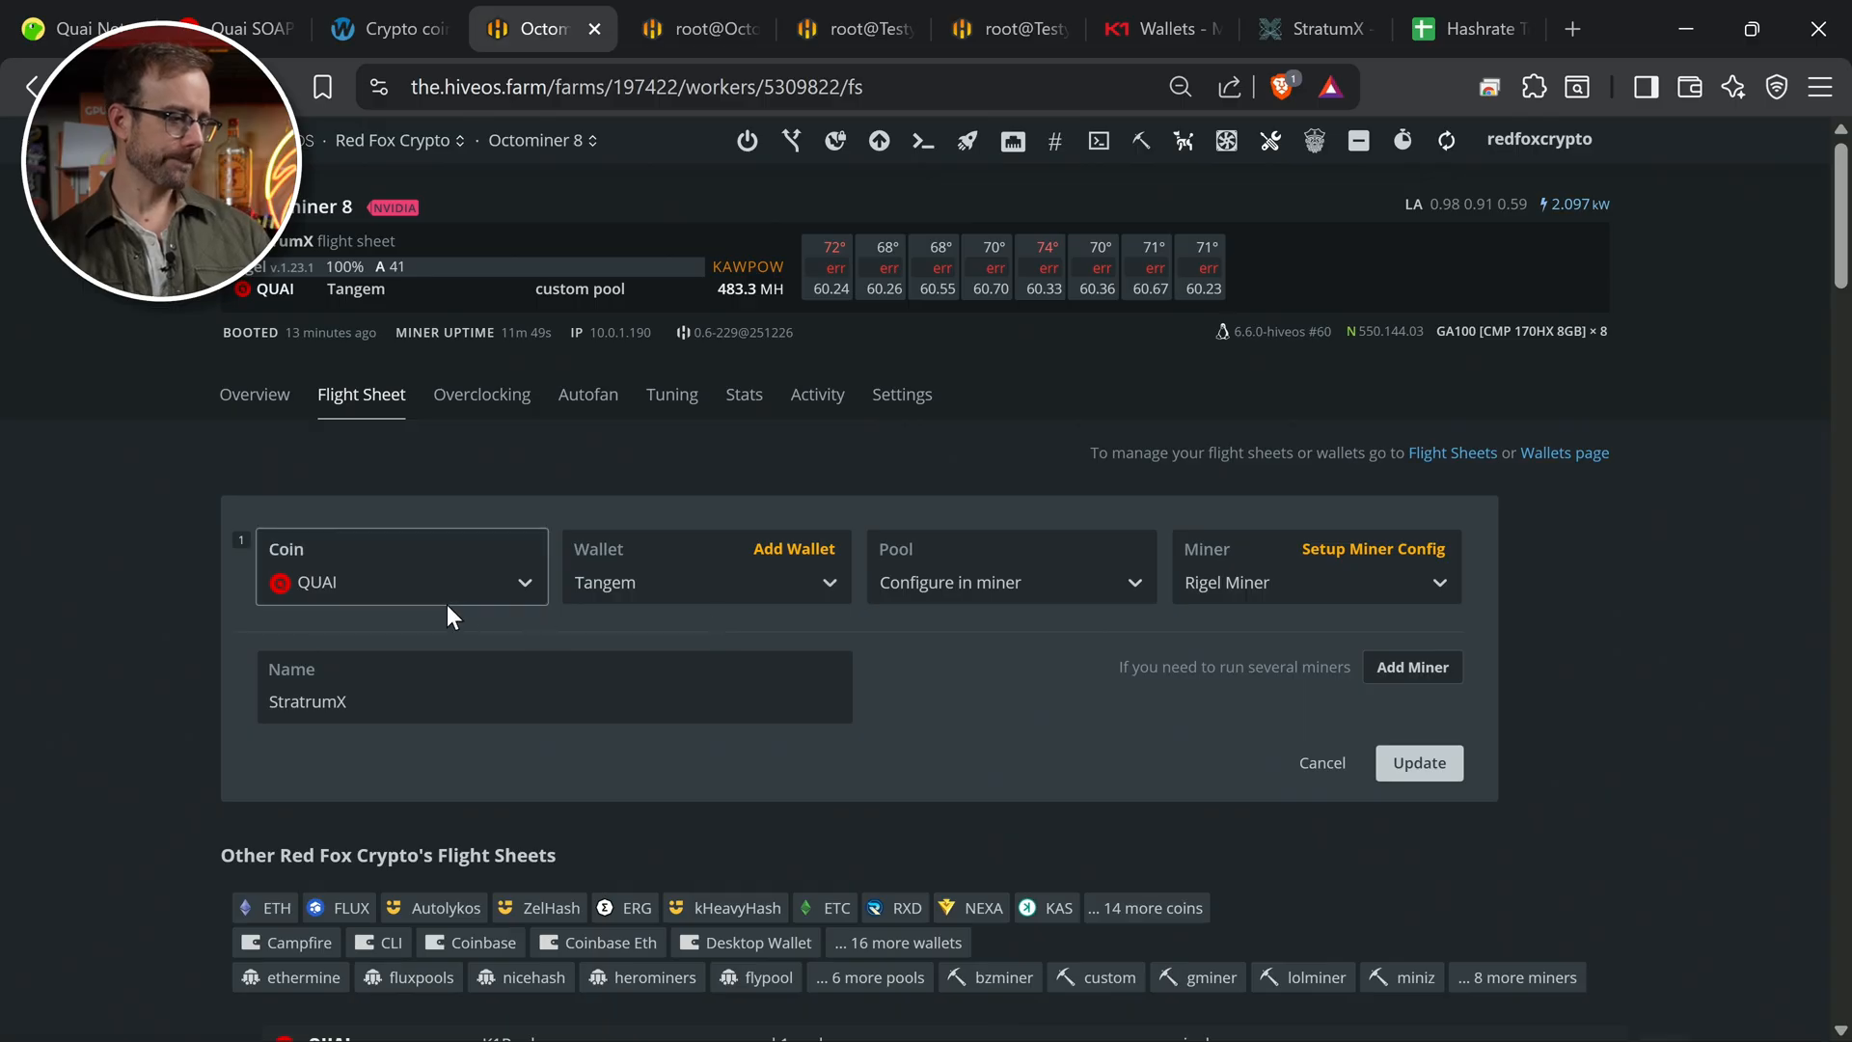
pyautogui.click(1314, 580)
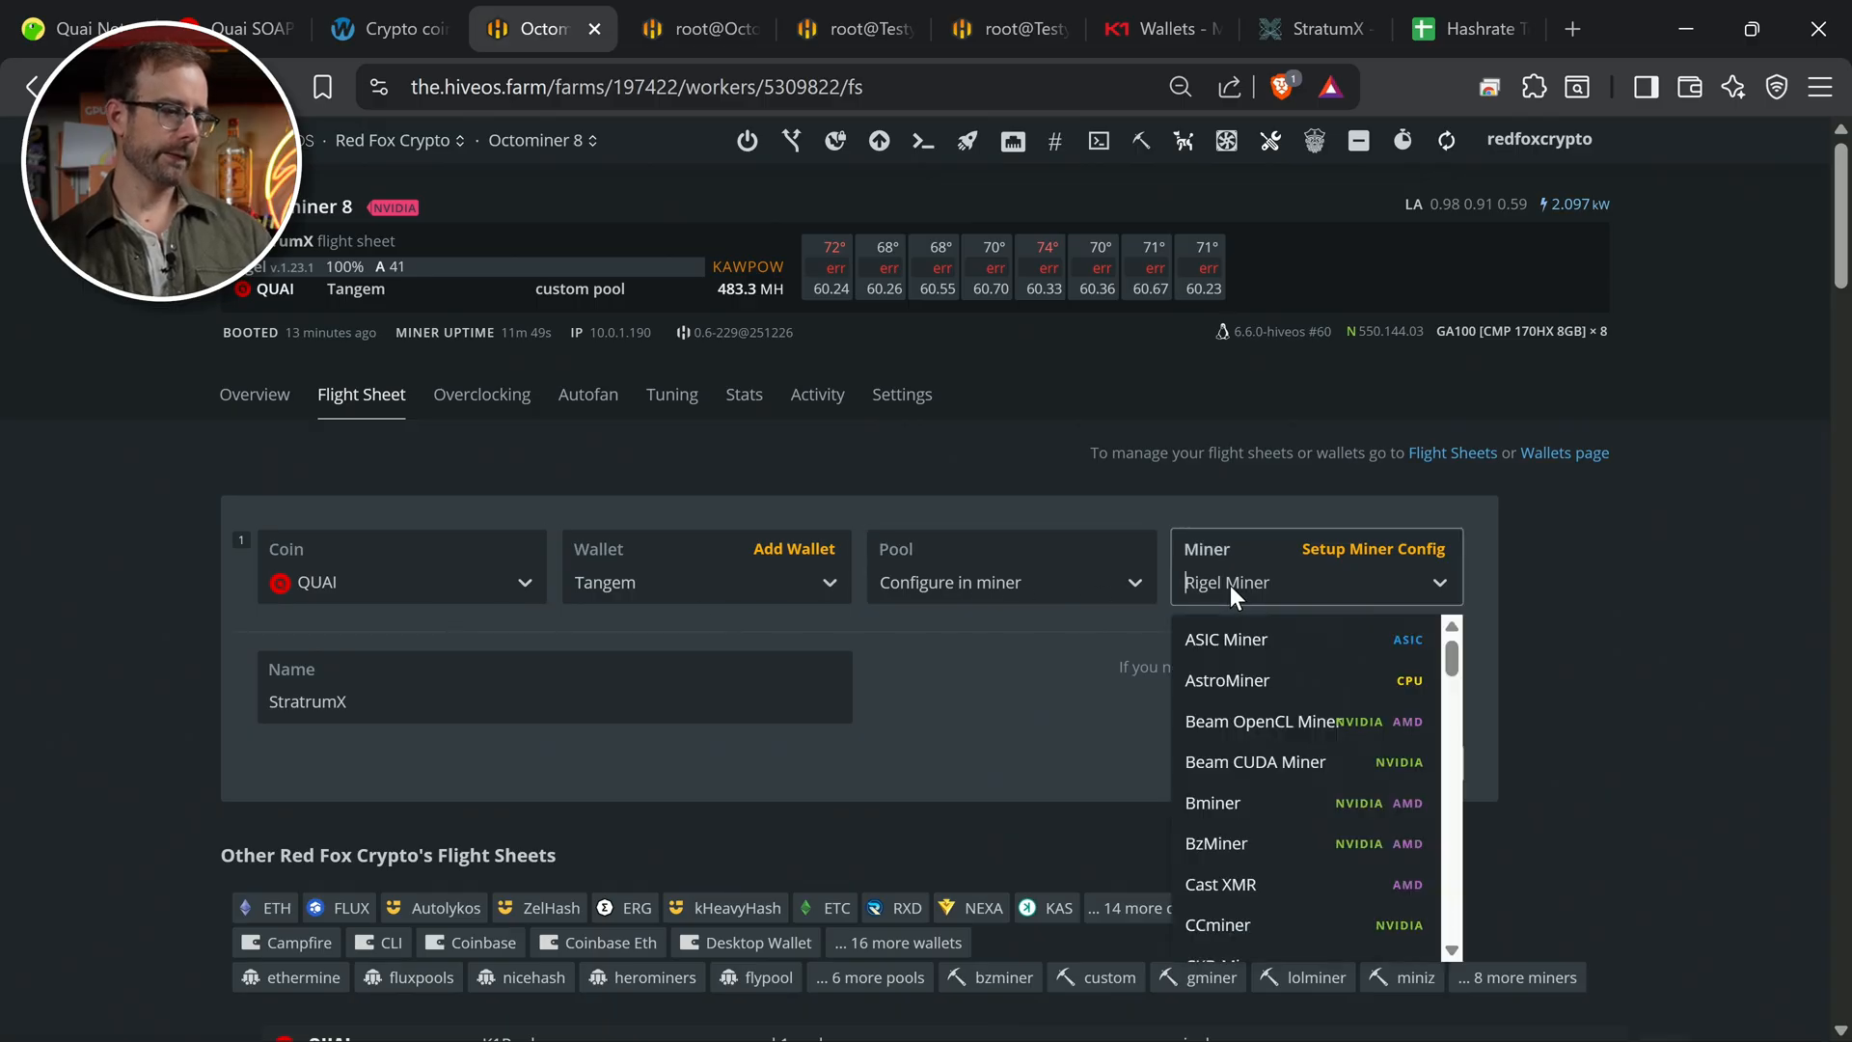
pyautogui.click(1372, 548)
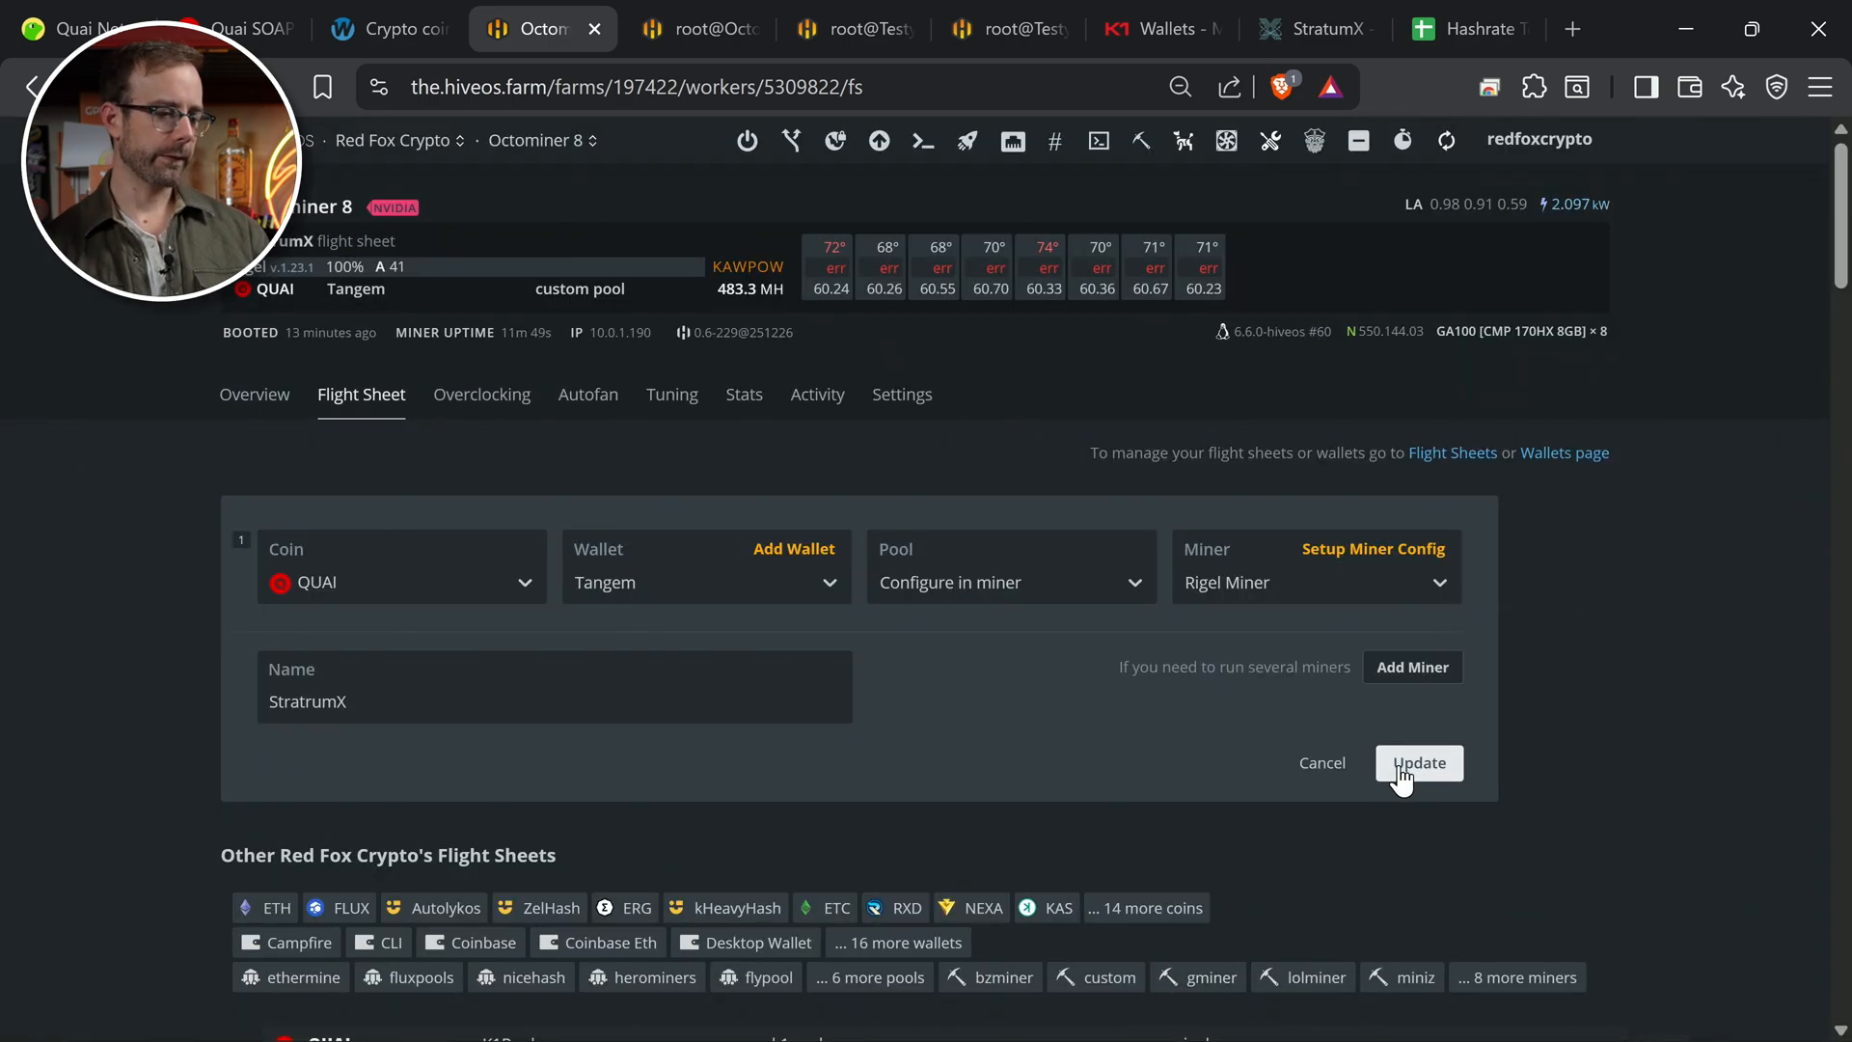
pyautogui.click(1418, 762)
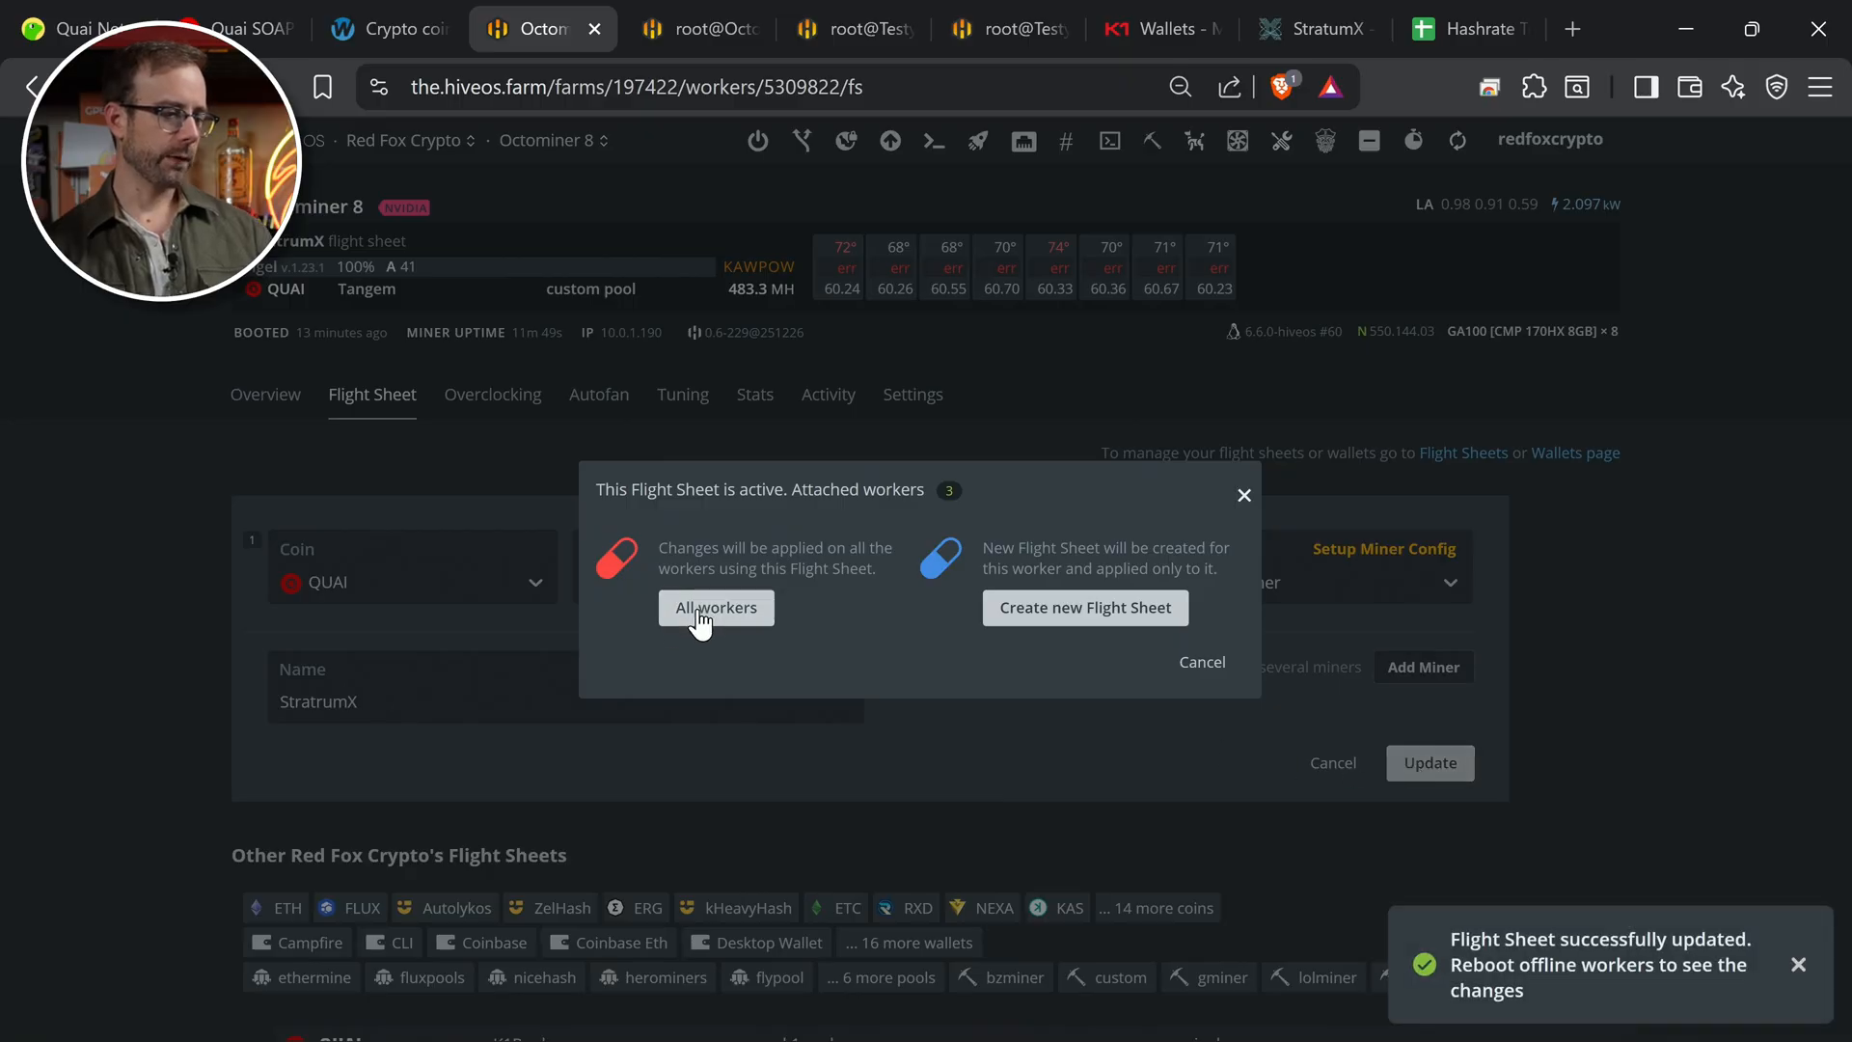
pyautogui.click(714, 608)
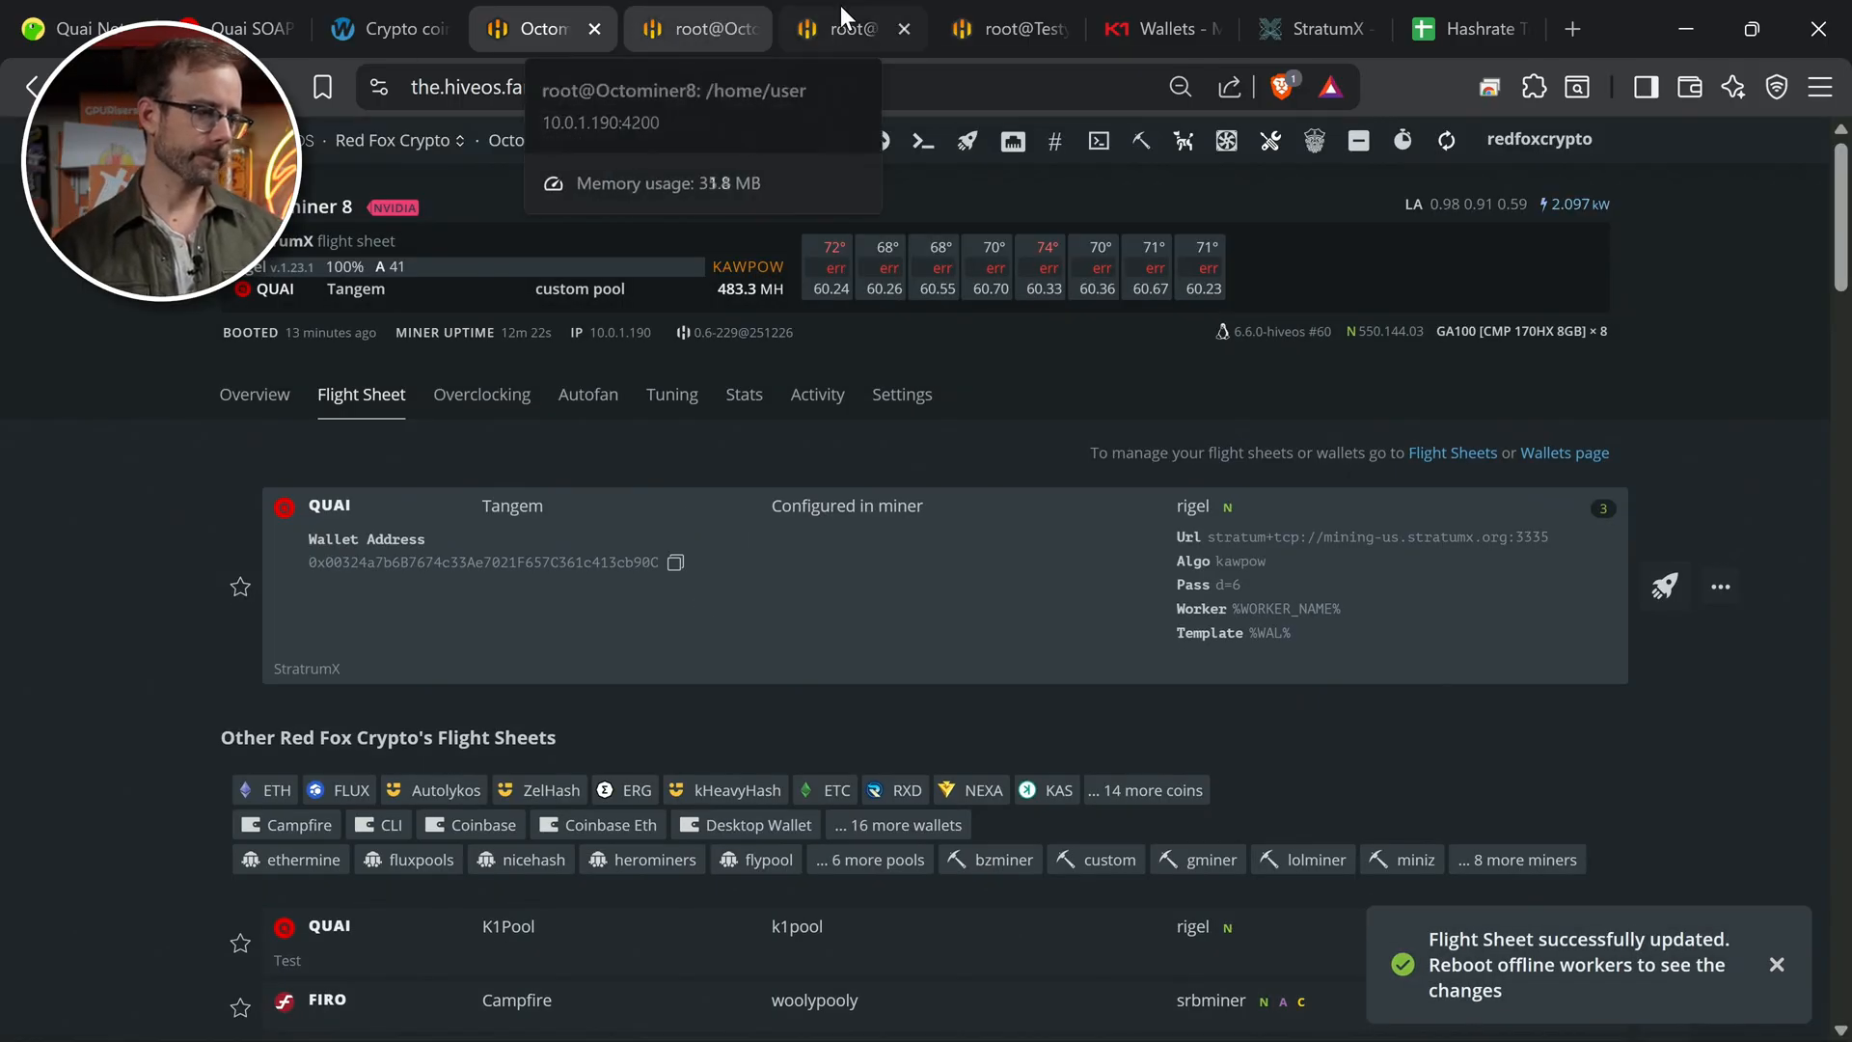
# - View Testy40's miner console, then run 'miner' on Octominer8 and confirm Rigel mining kawpow
pyautogui.click(1003, 29)
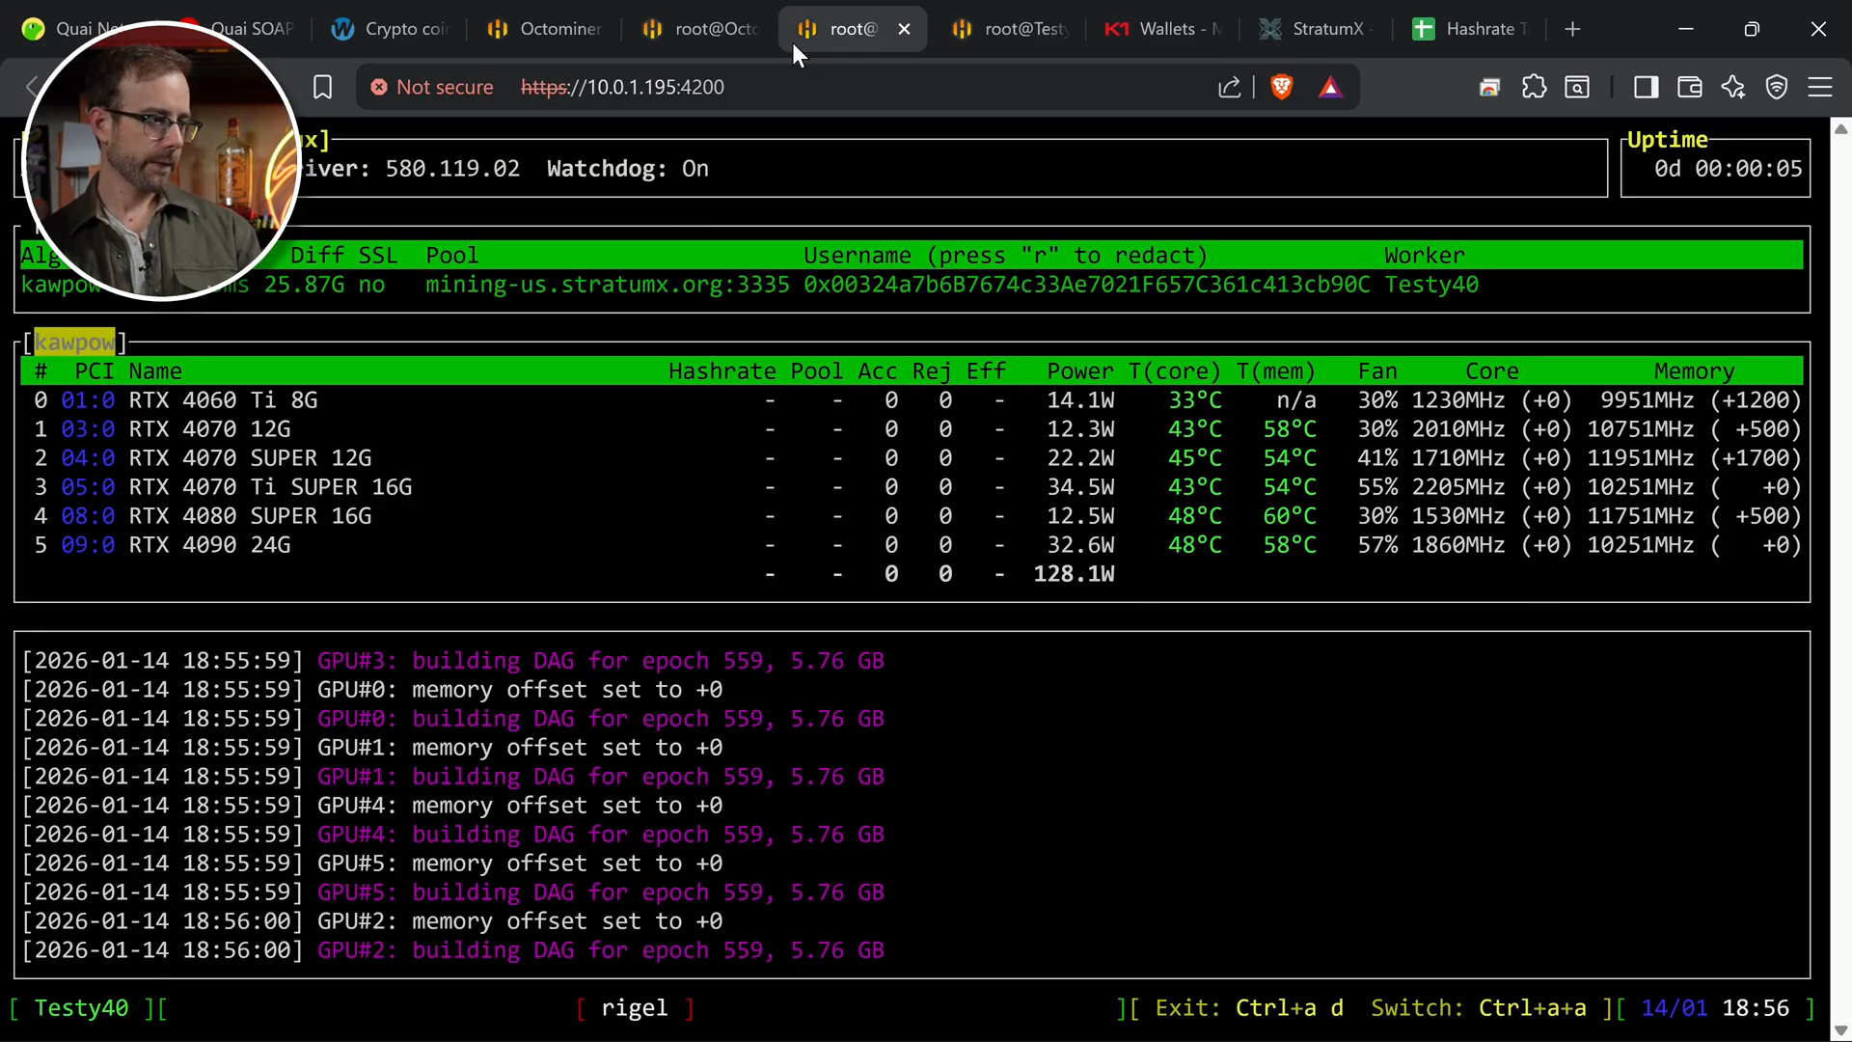
pyautogui.click(696, 29)
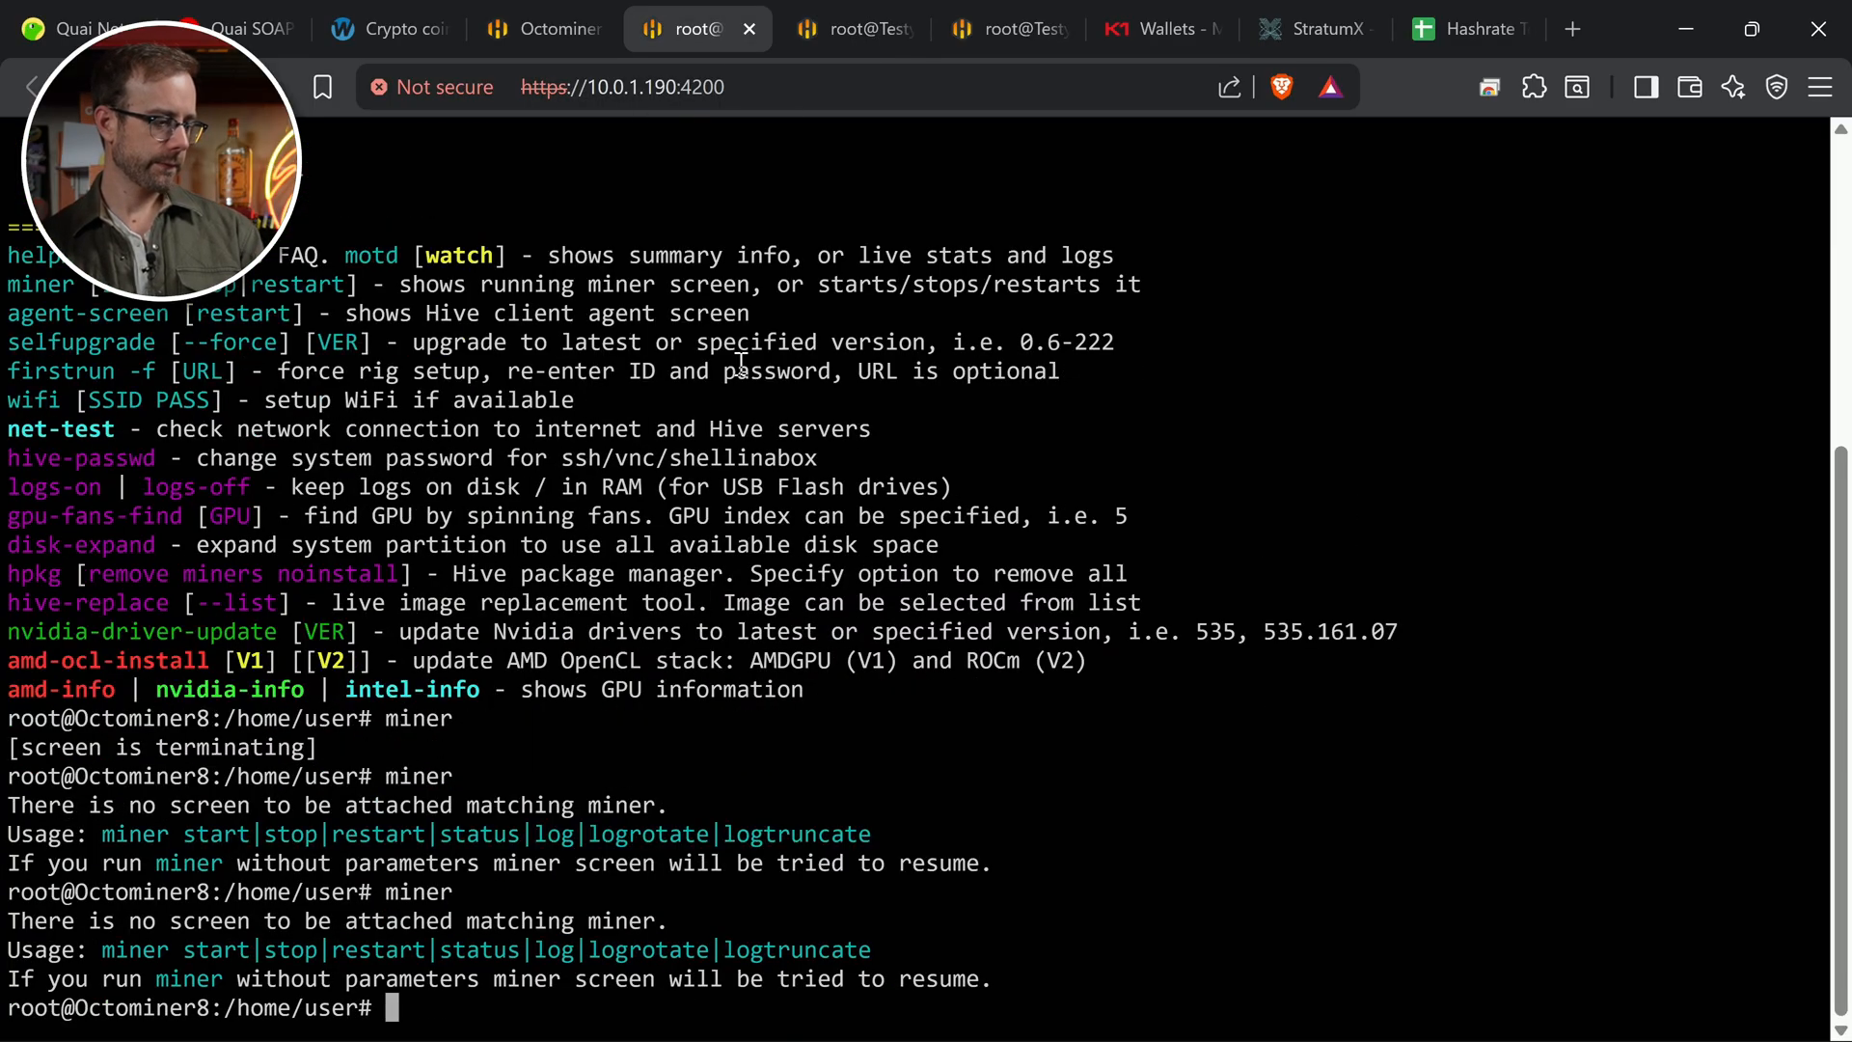
pyautogui.write('miner8:/home/user# miner')
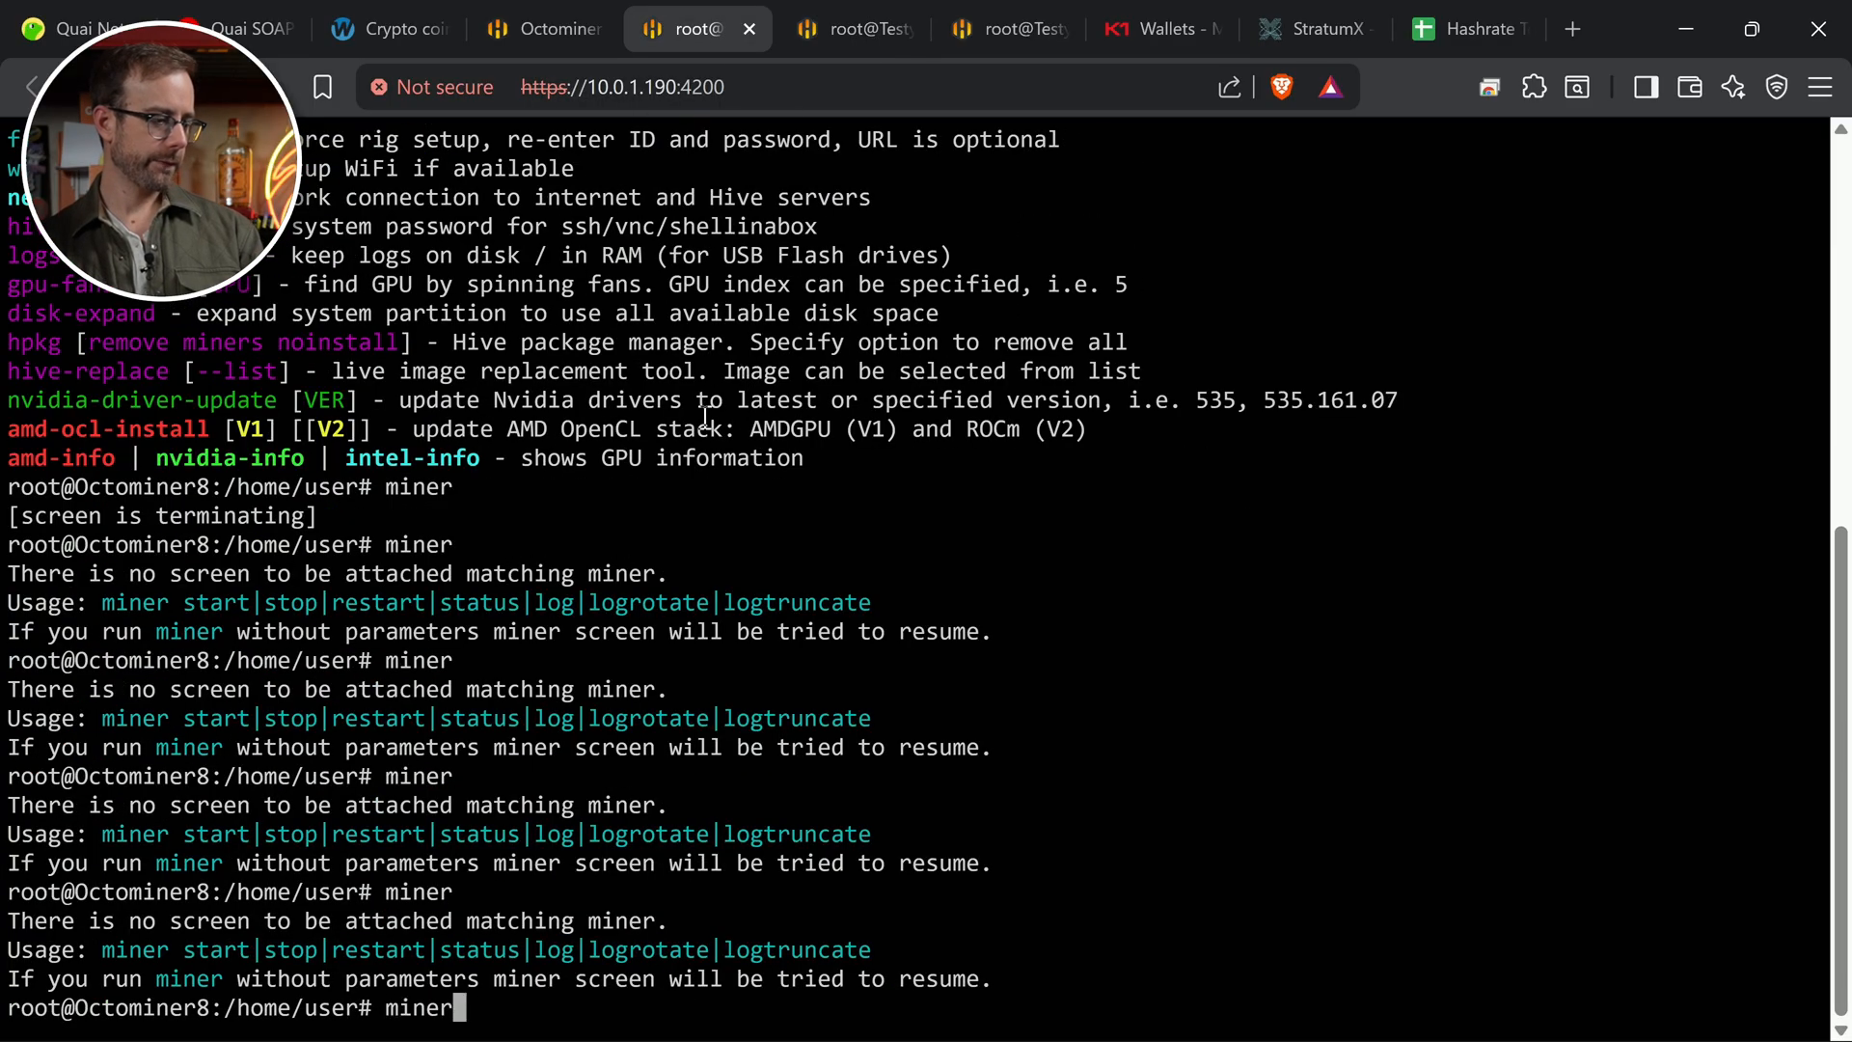
pyautogui.click(542, 29)
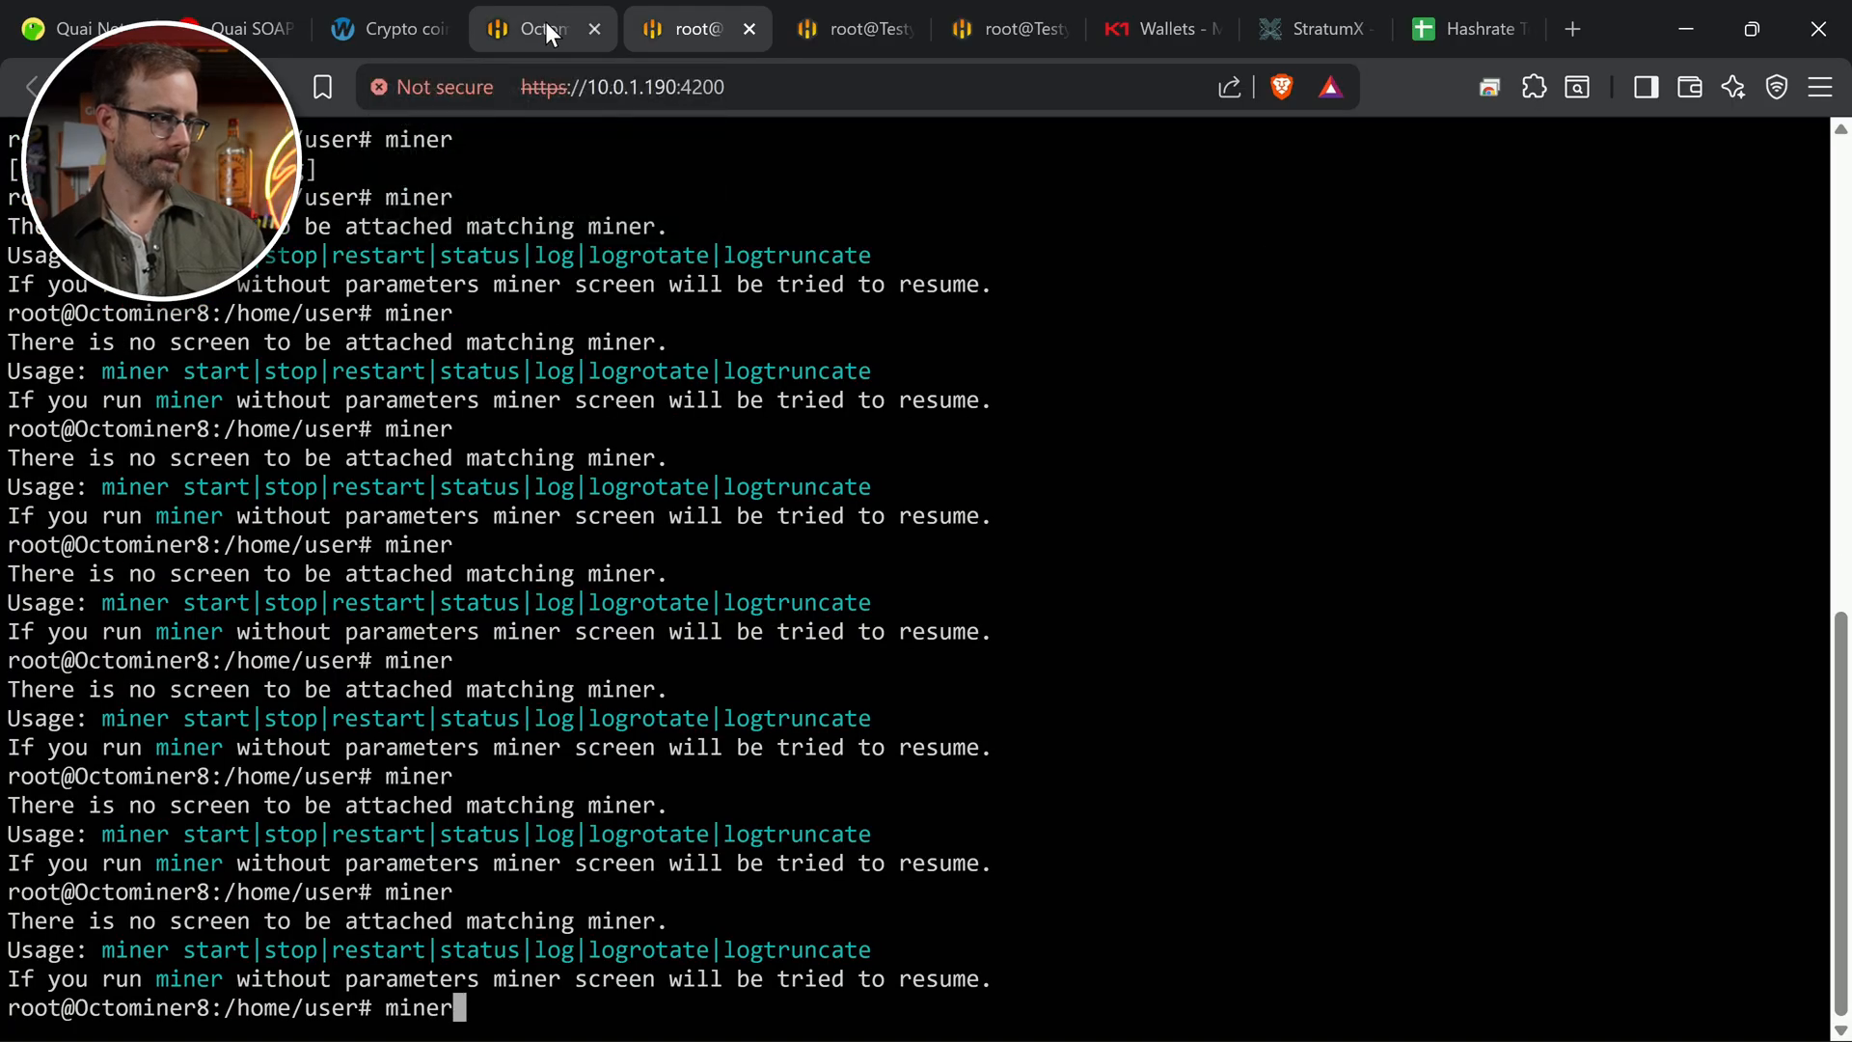
pyautogui.click(538, 29)
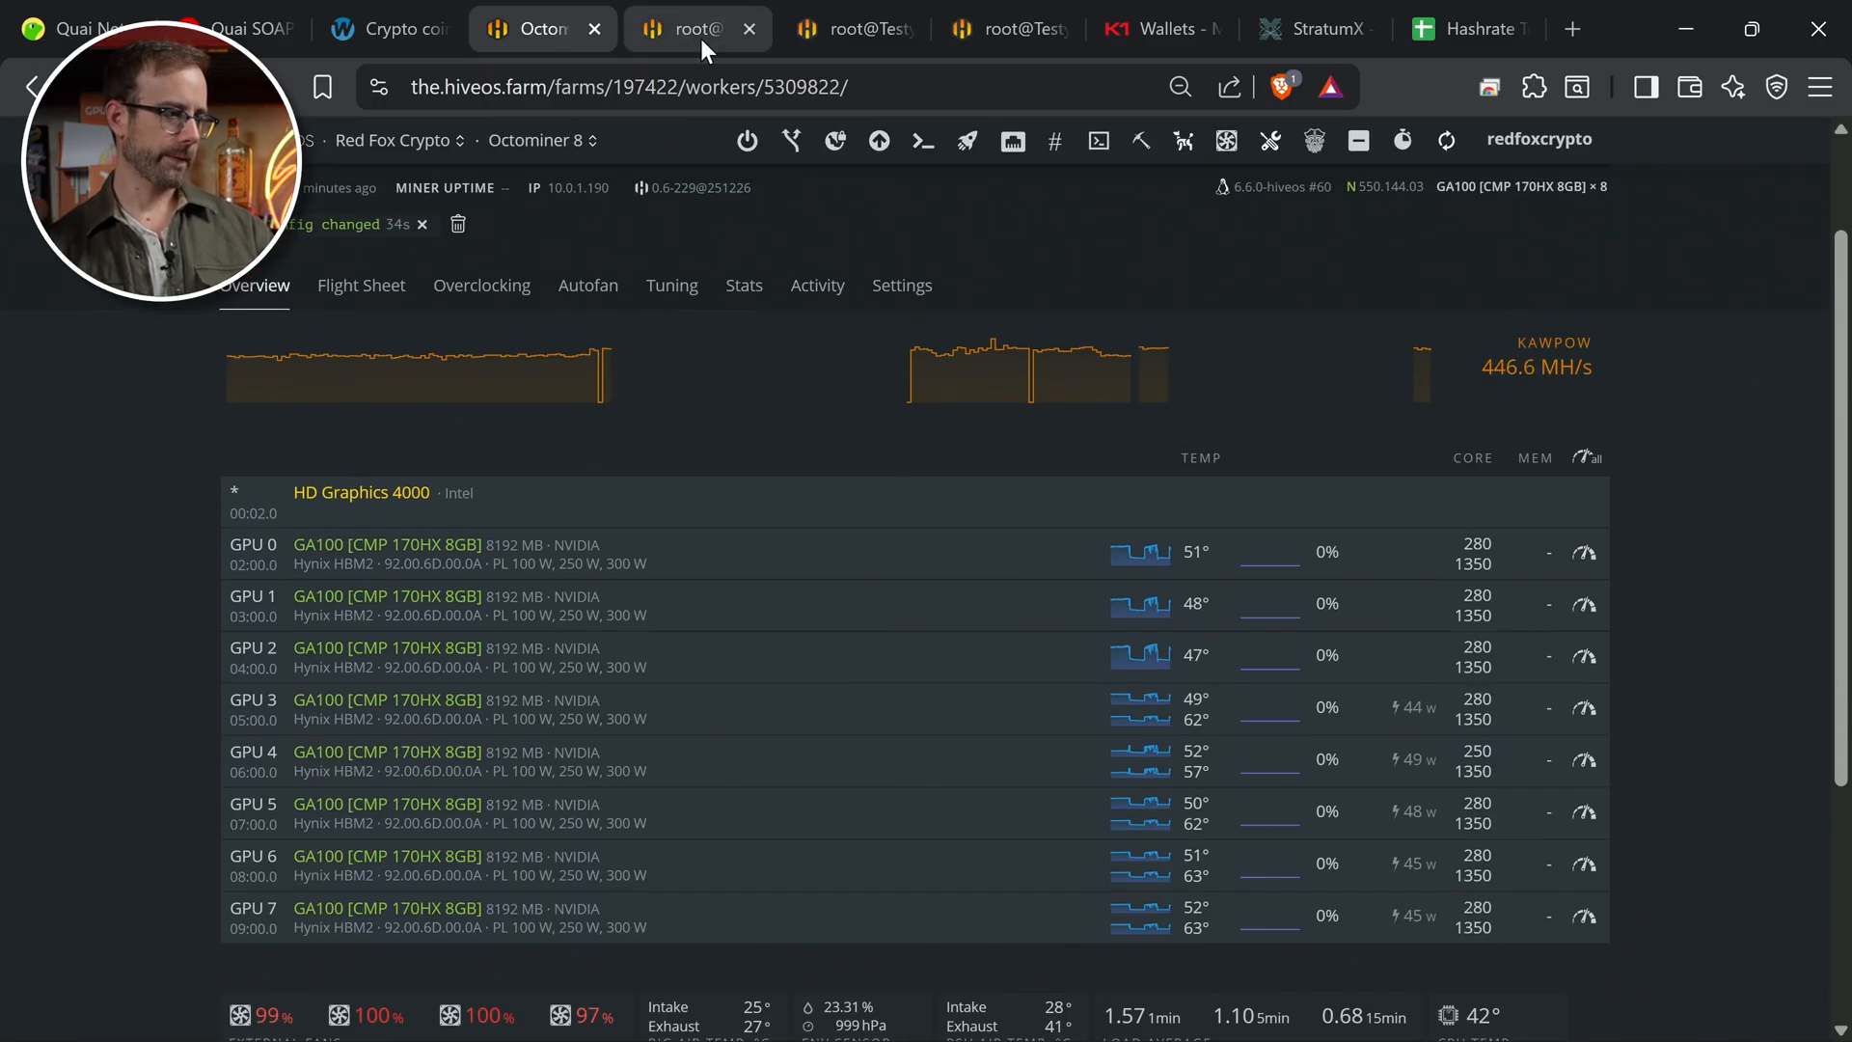
pyautogui.click(694, 29)
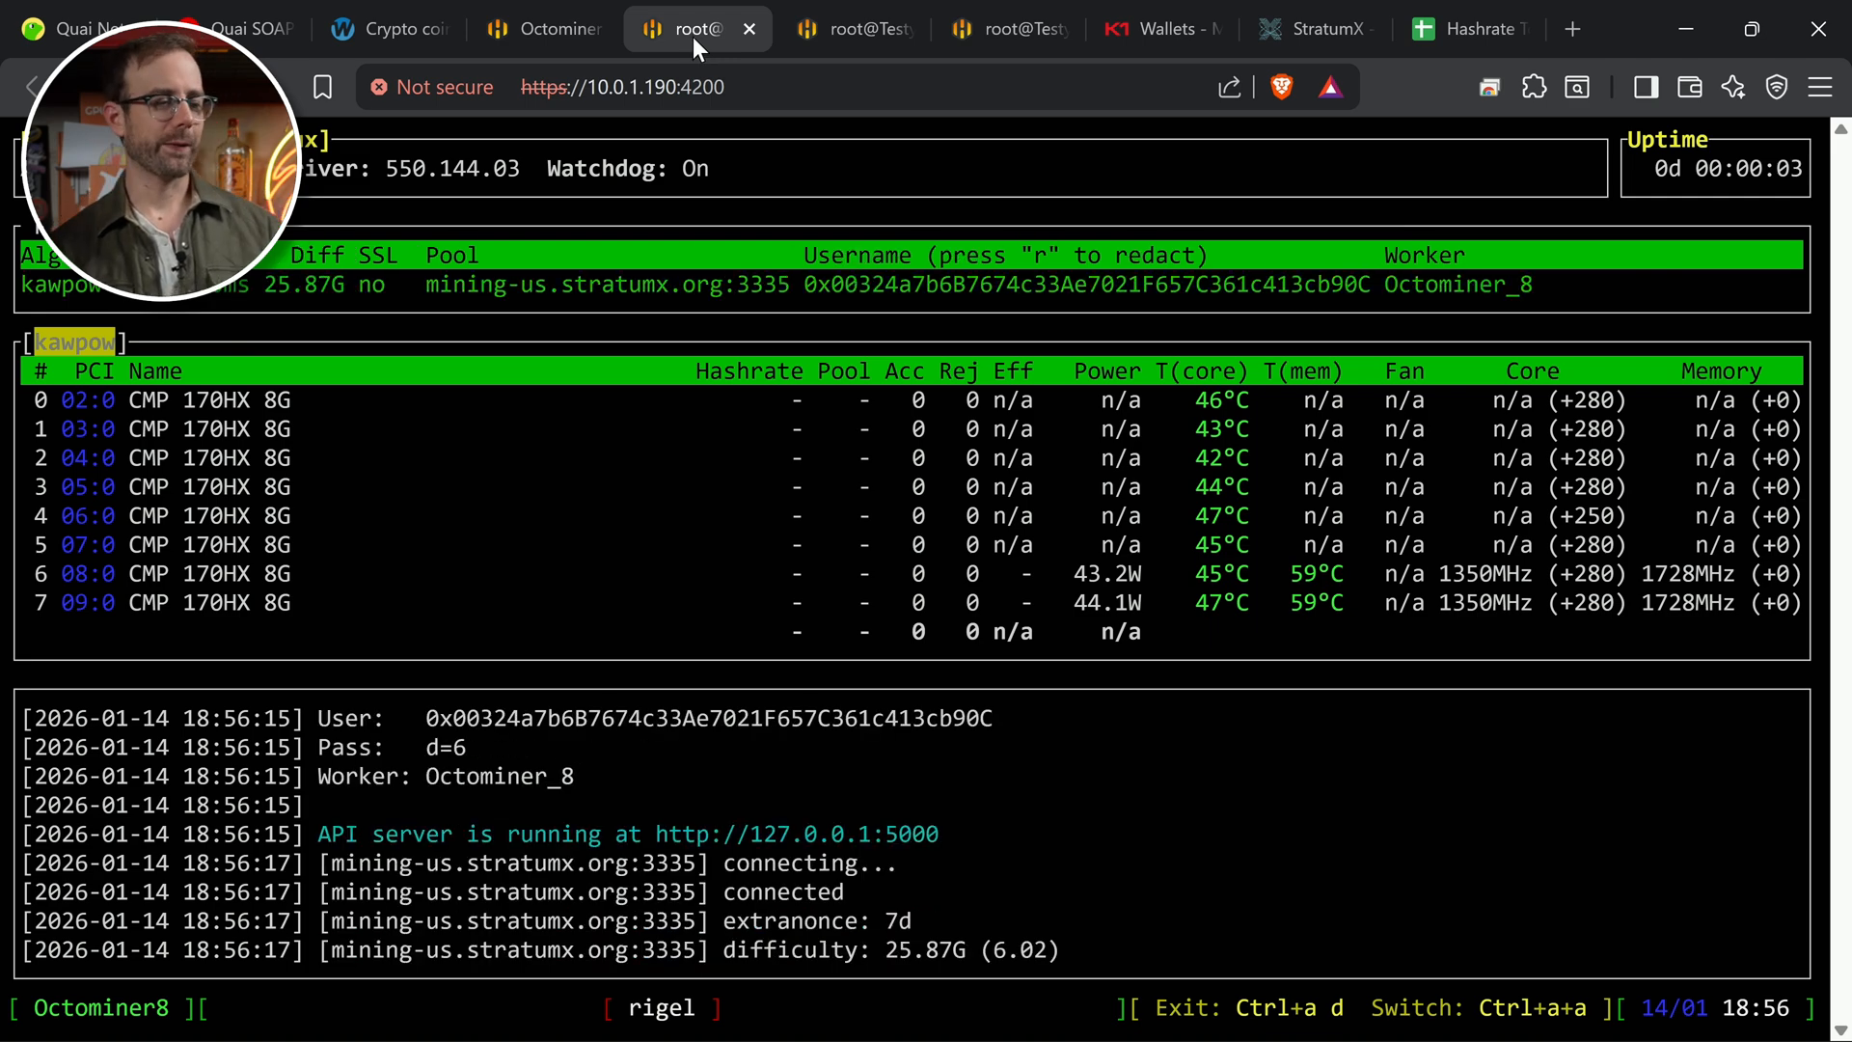
pyautogui.moveTo(853, 29)
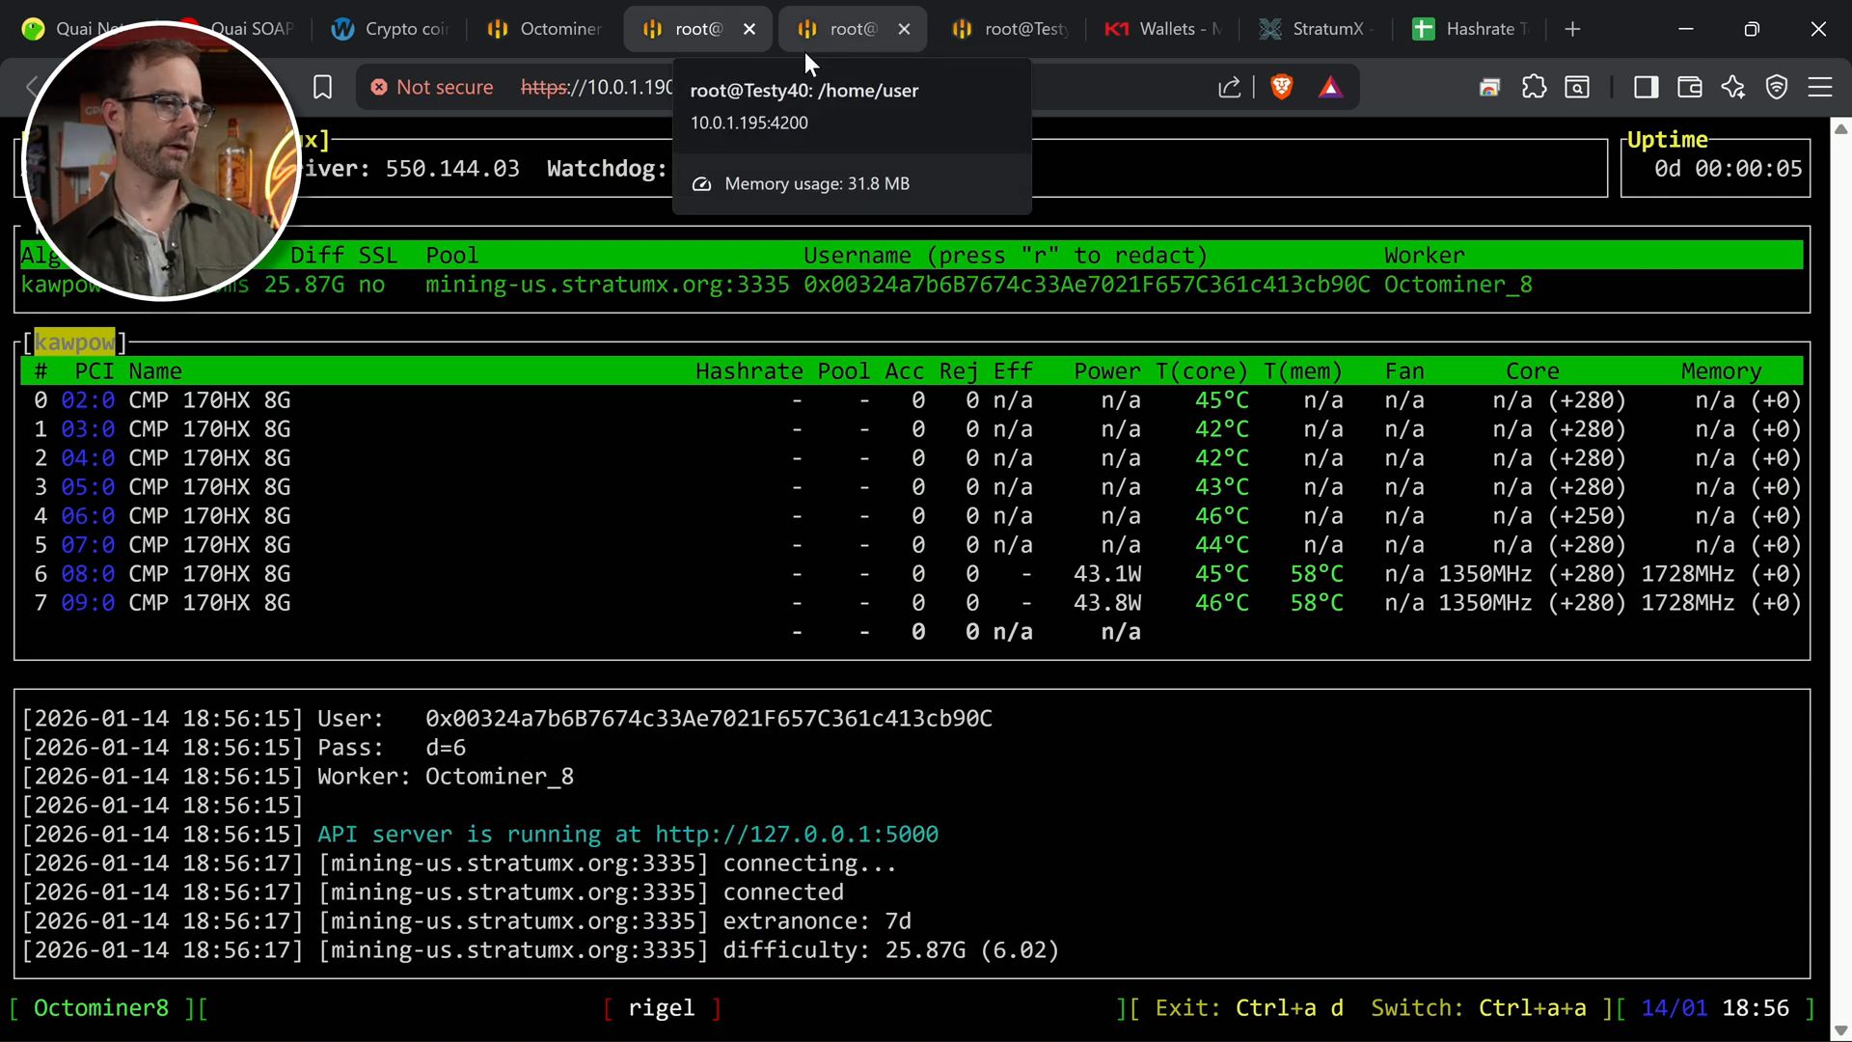
# - Check Testy50's Rigel console reporting about 205 MH/s, then return to StratumX
pyautogui.click(1005, 29)
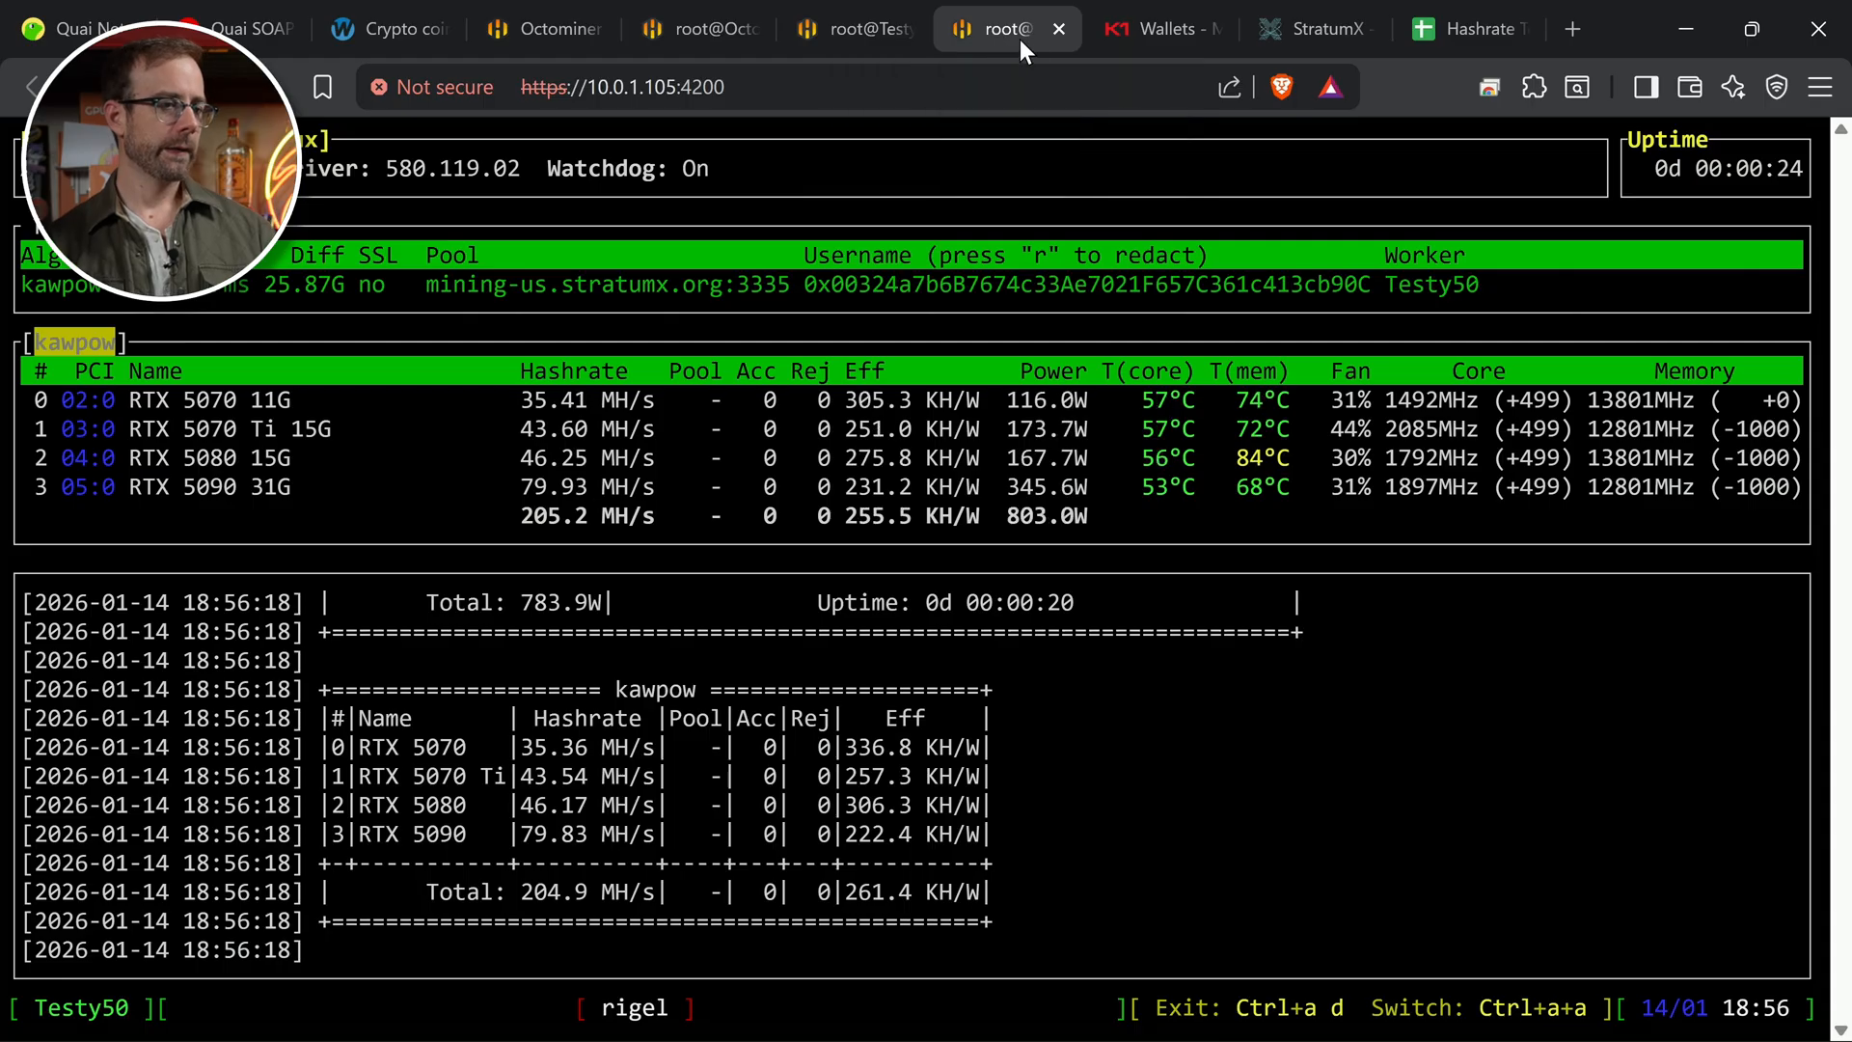
pyautogui.click(1314, 29)
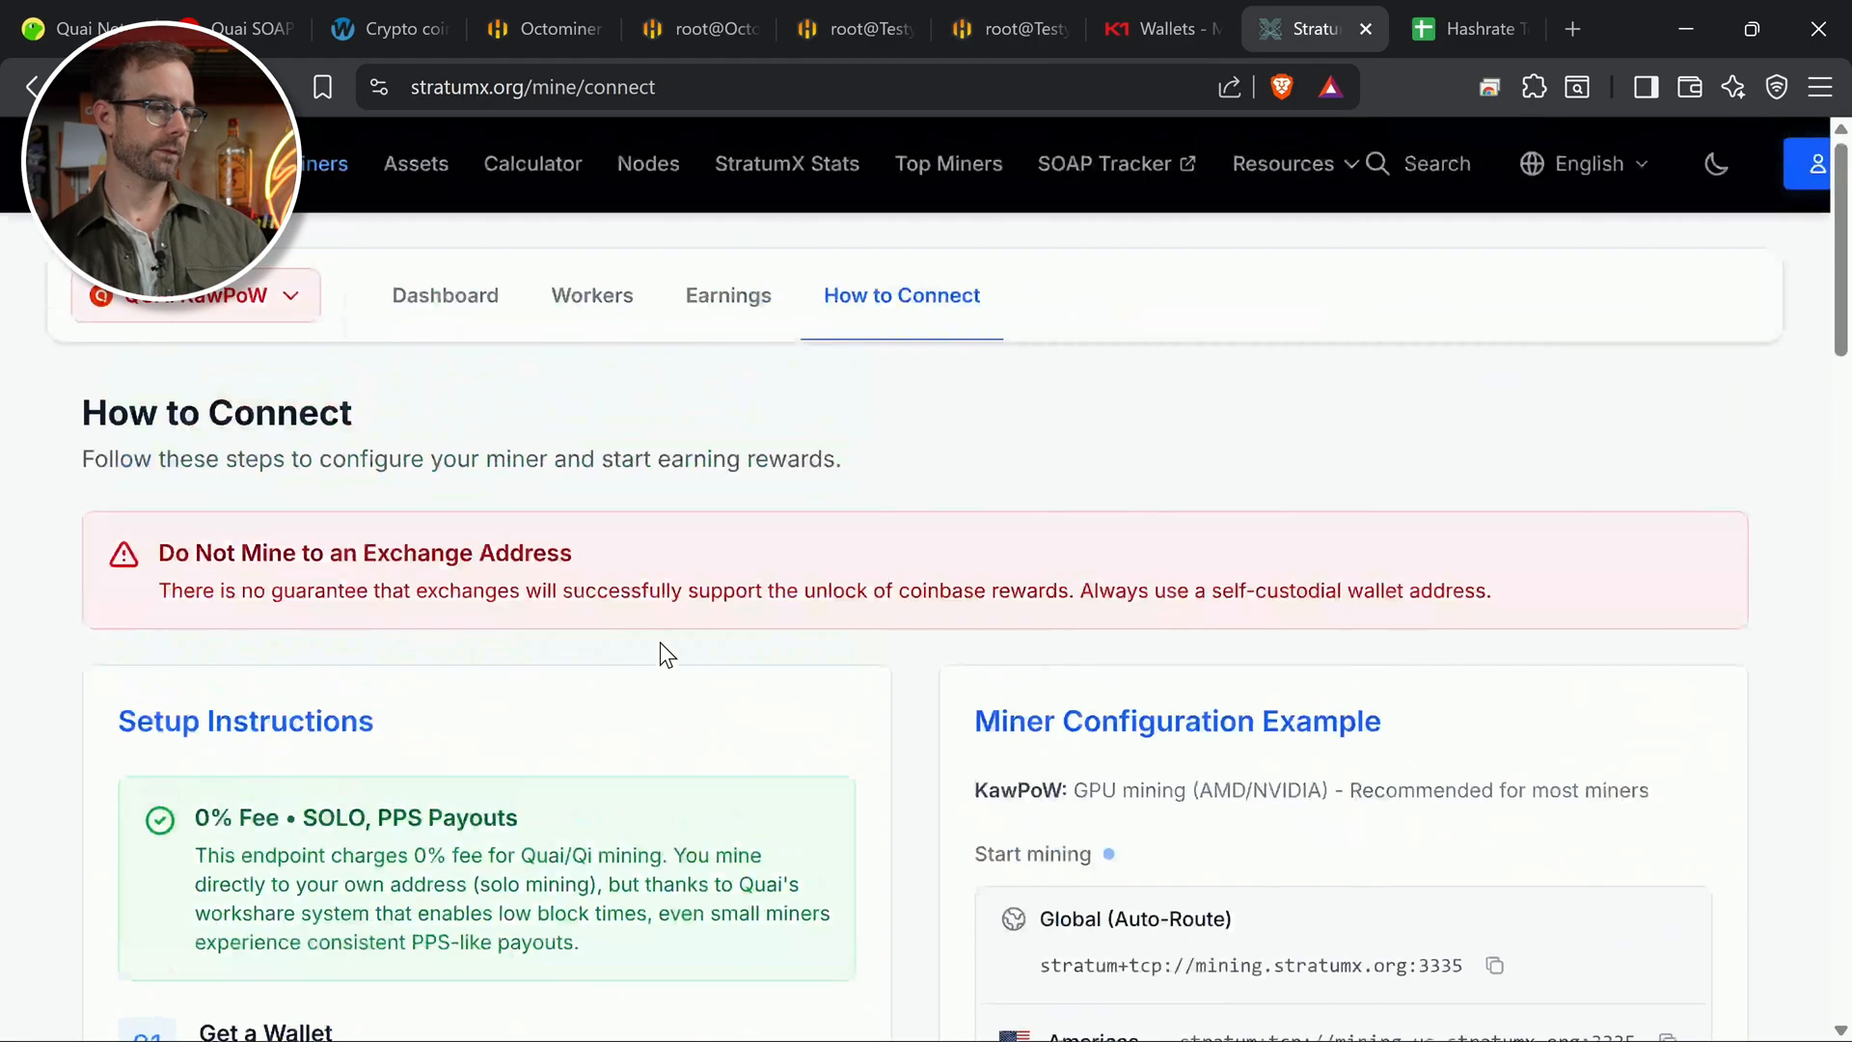
pyautogui.moveTo(1677, 178)
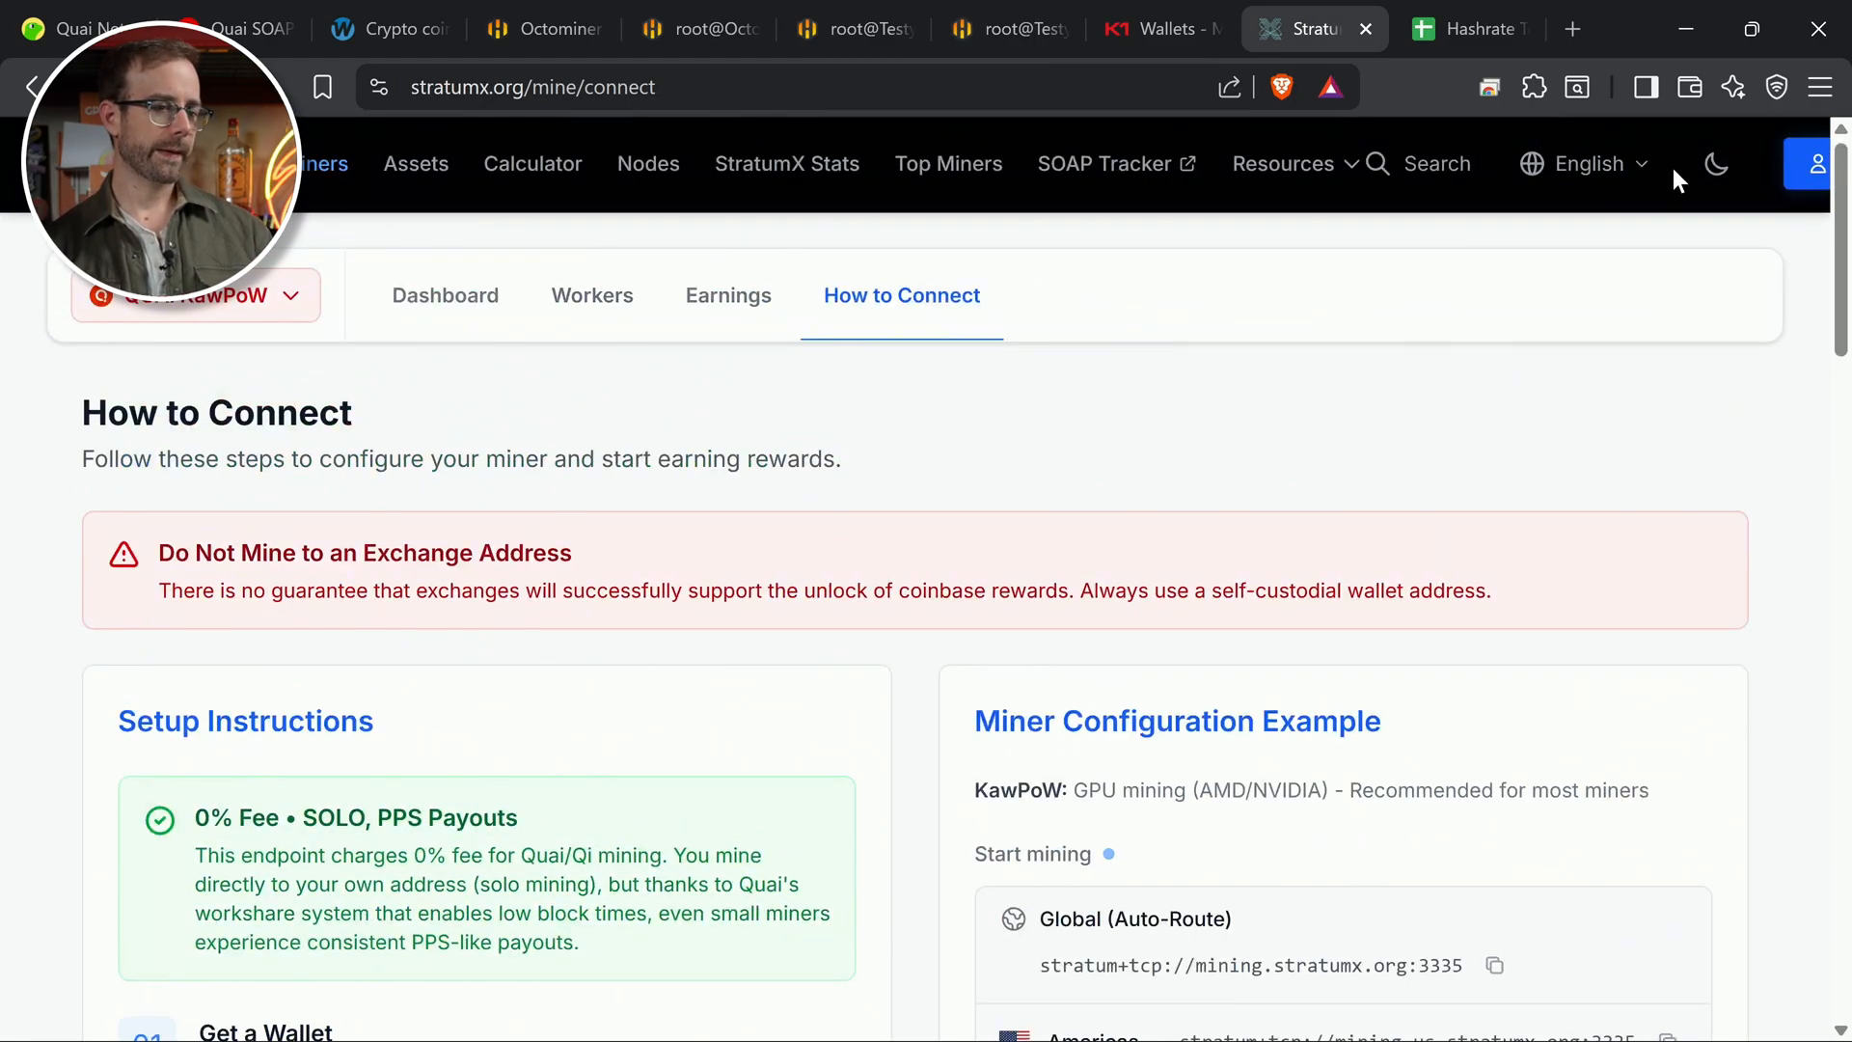
# - Bring up StratumX's miner address search, then return to the HiveOS farm
pyautogui.click(1436, 162)
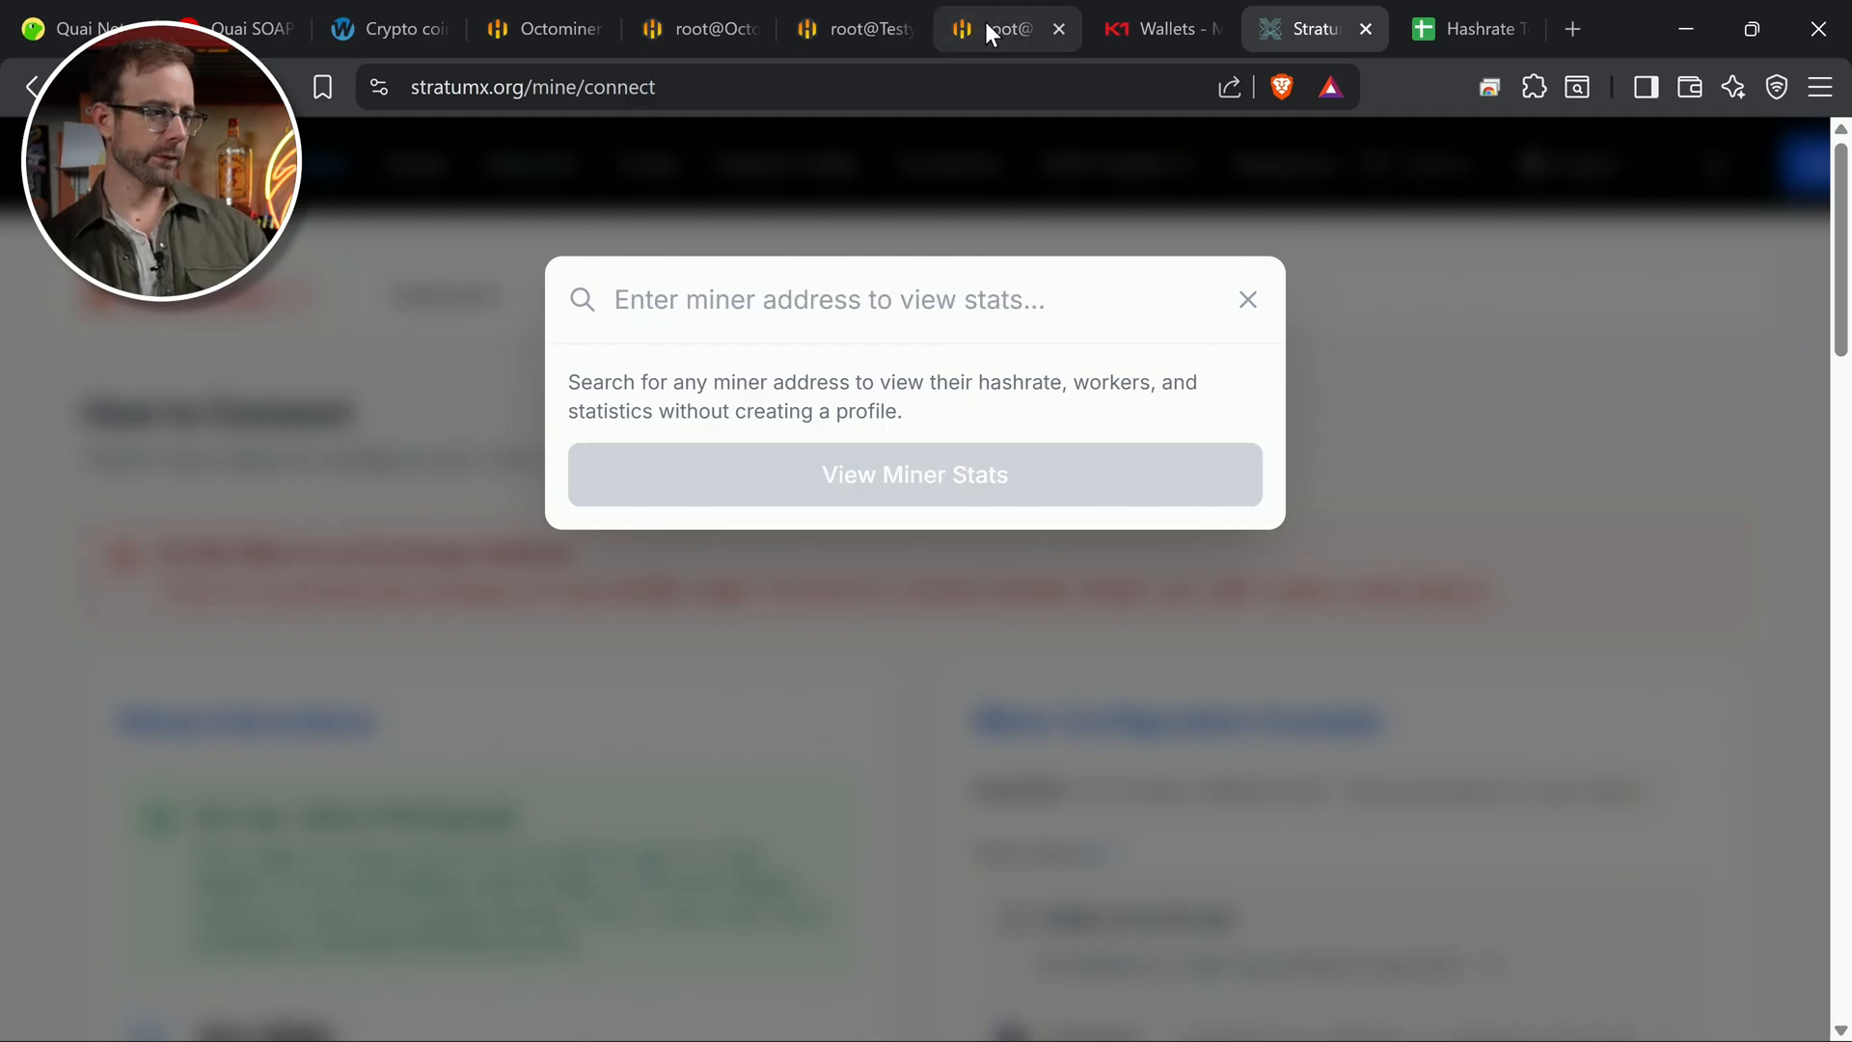
pyautogui.click(544, 29)
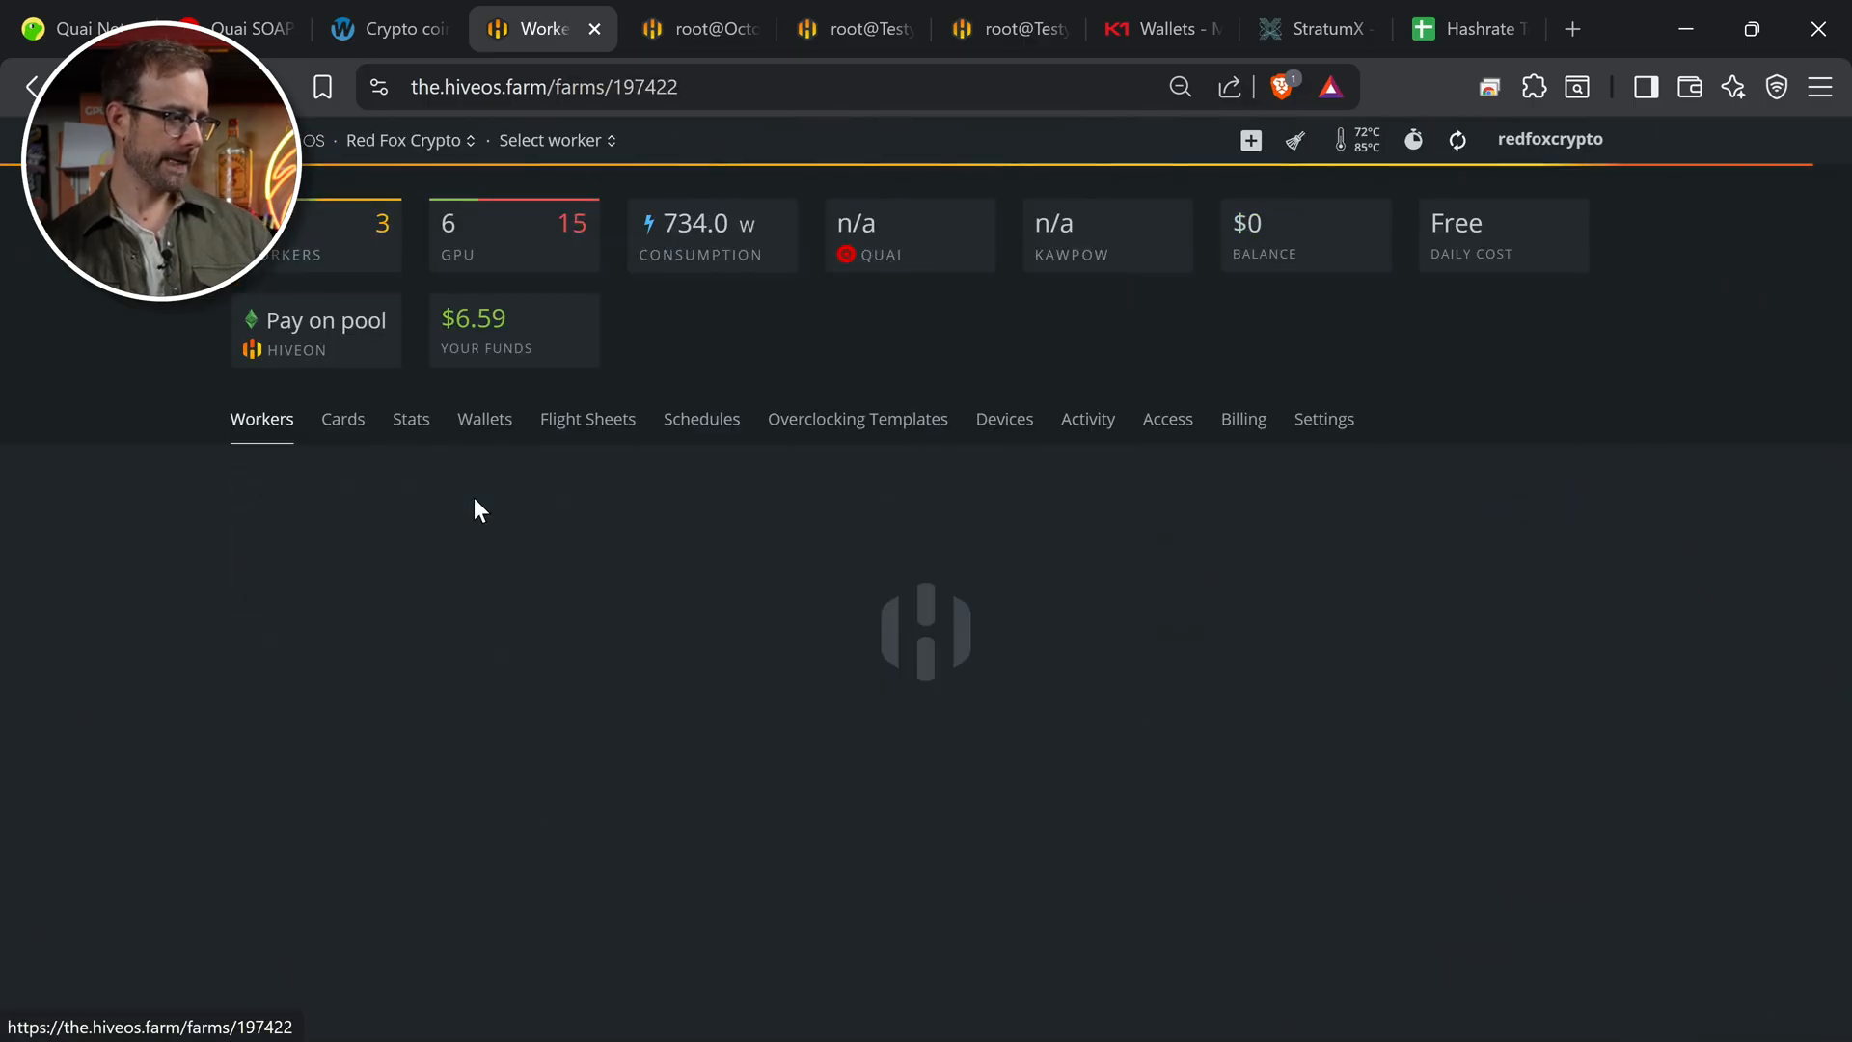
# - Filter the farm's wallets to QUAI and select the Tangem wallet address to copy it
pyautogui.click(482, 418)
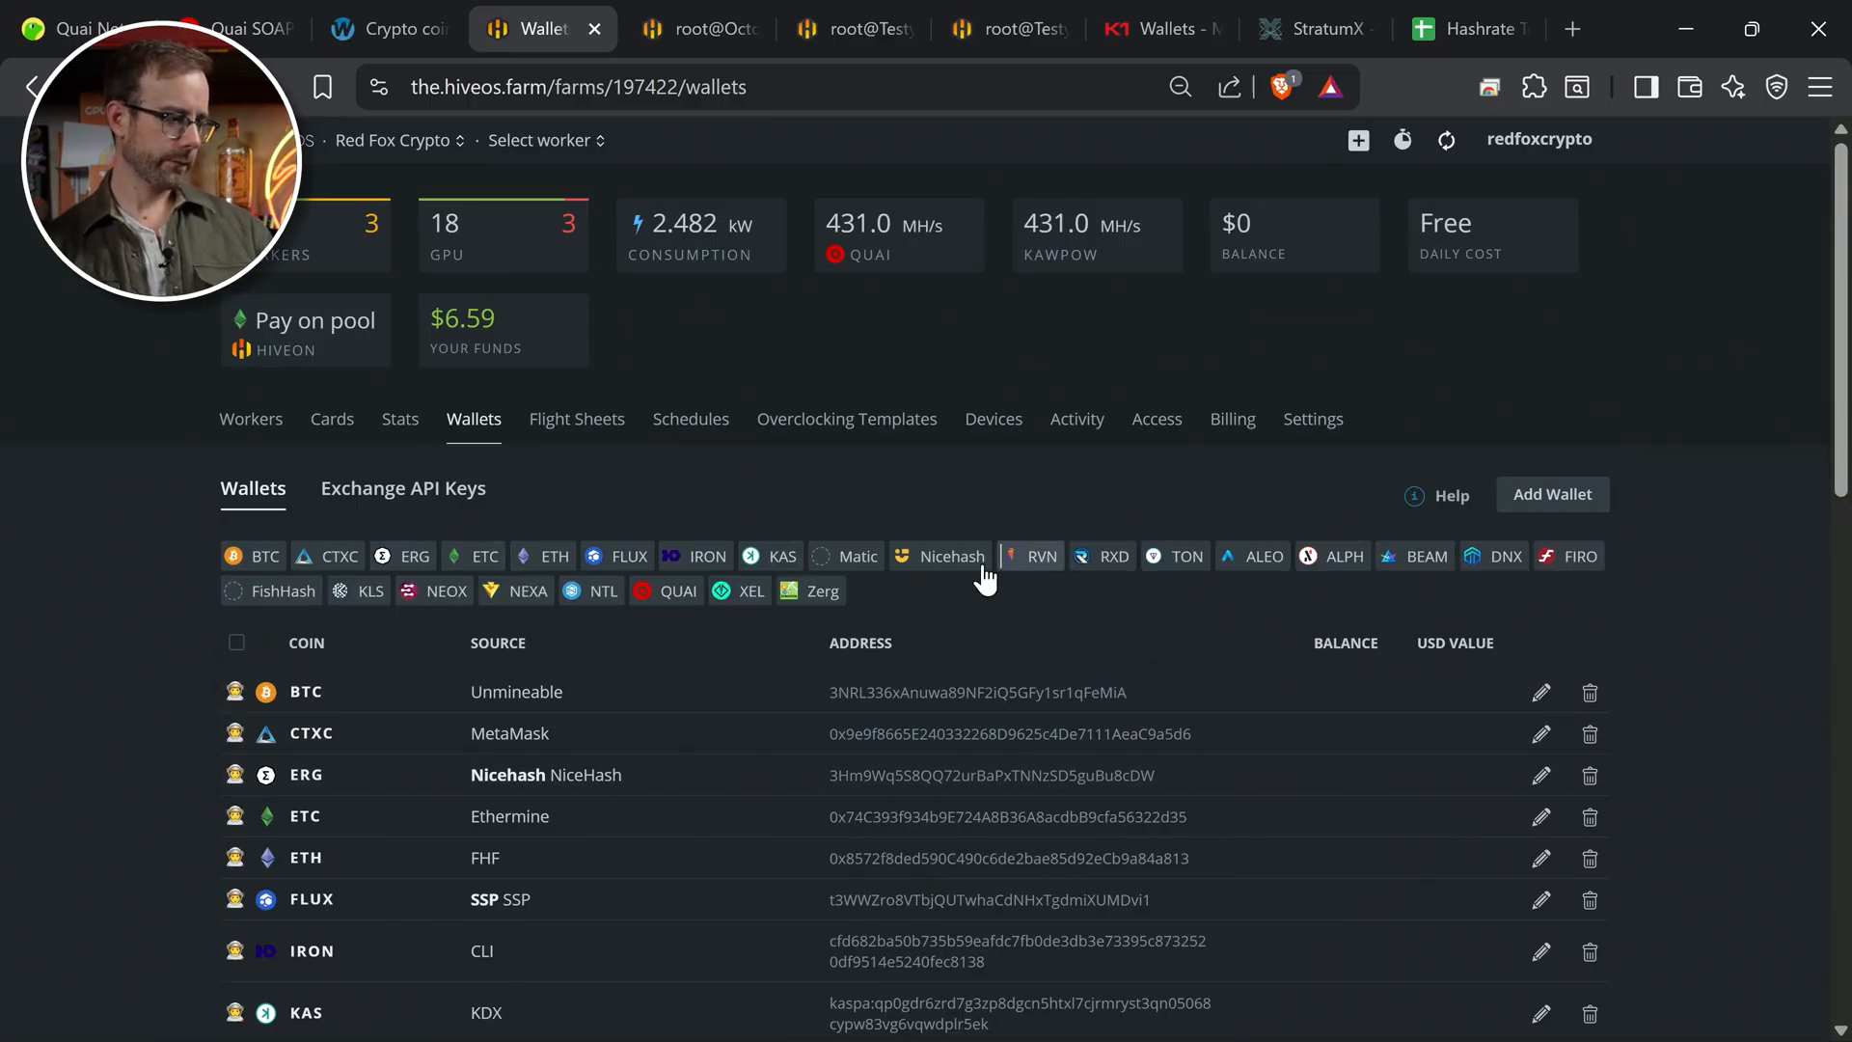
pyautogui.click(677, 590)
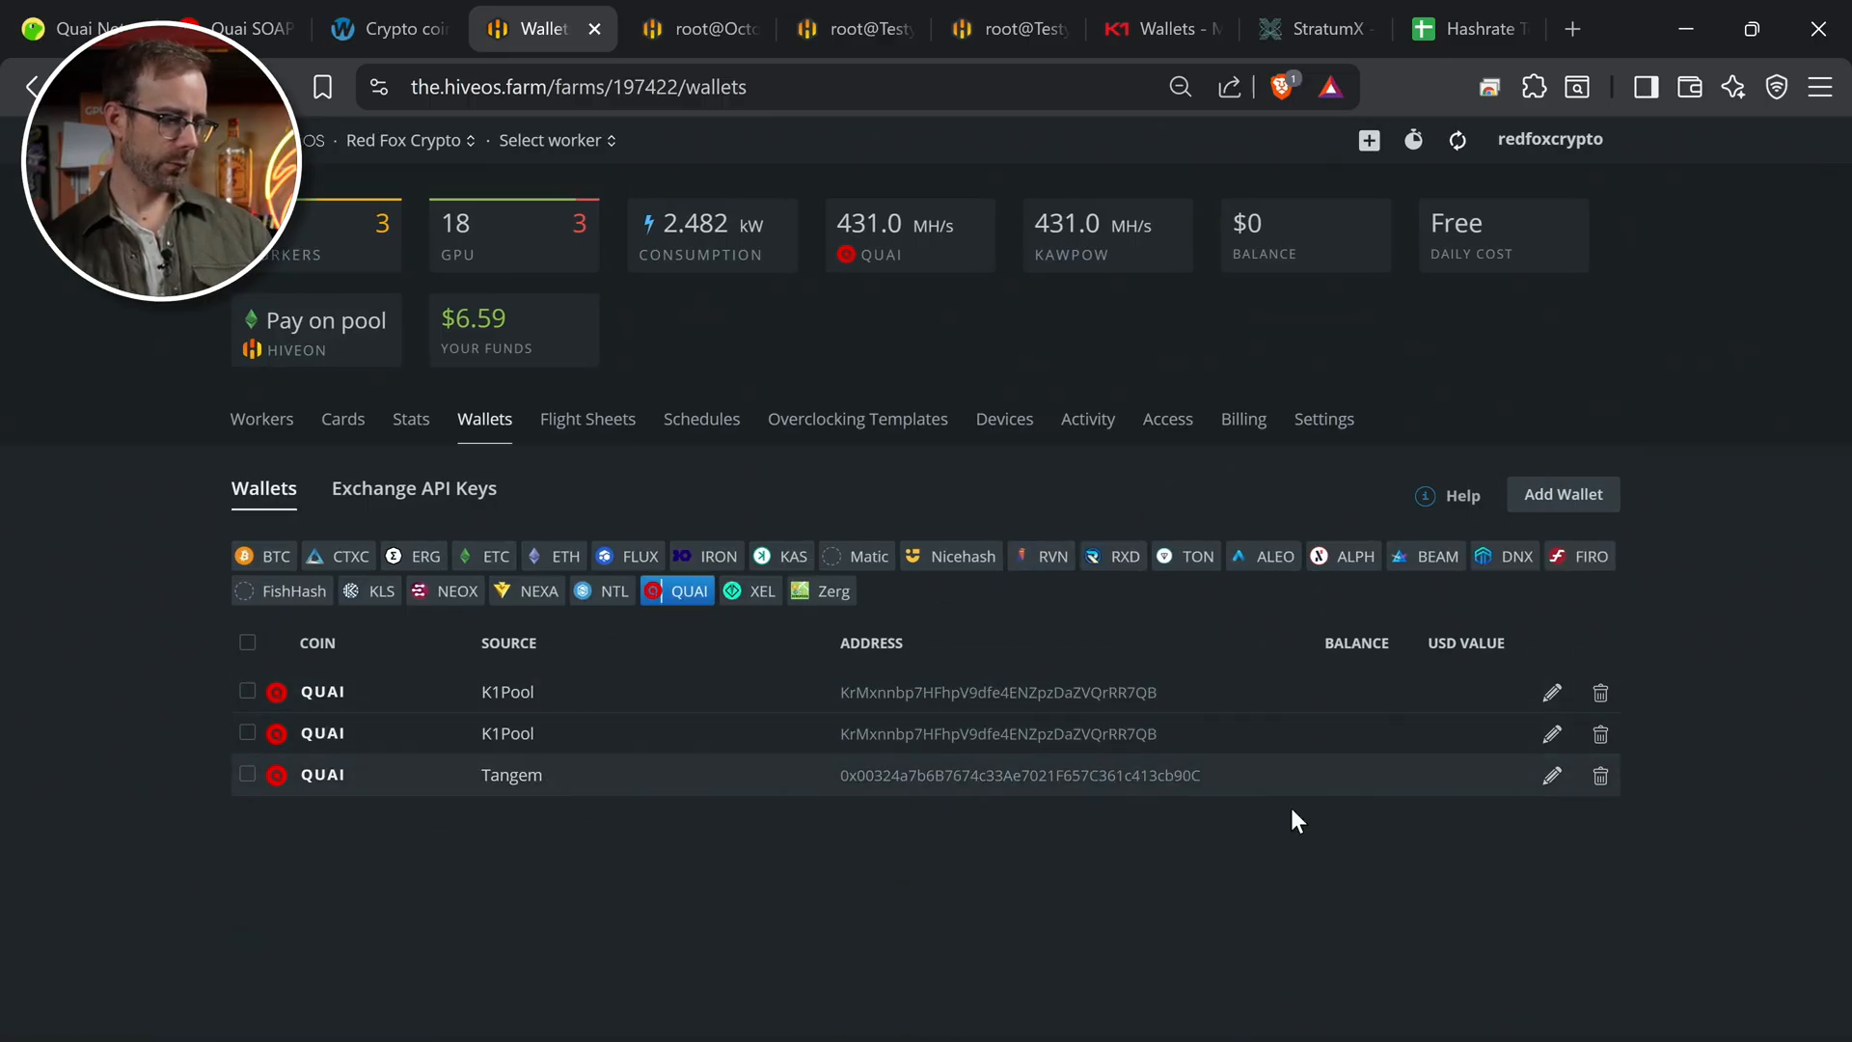
pyautogui.doubleClick(1019, 776)
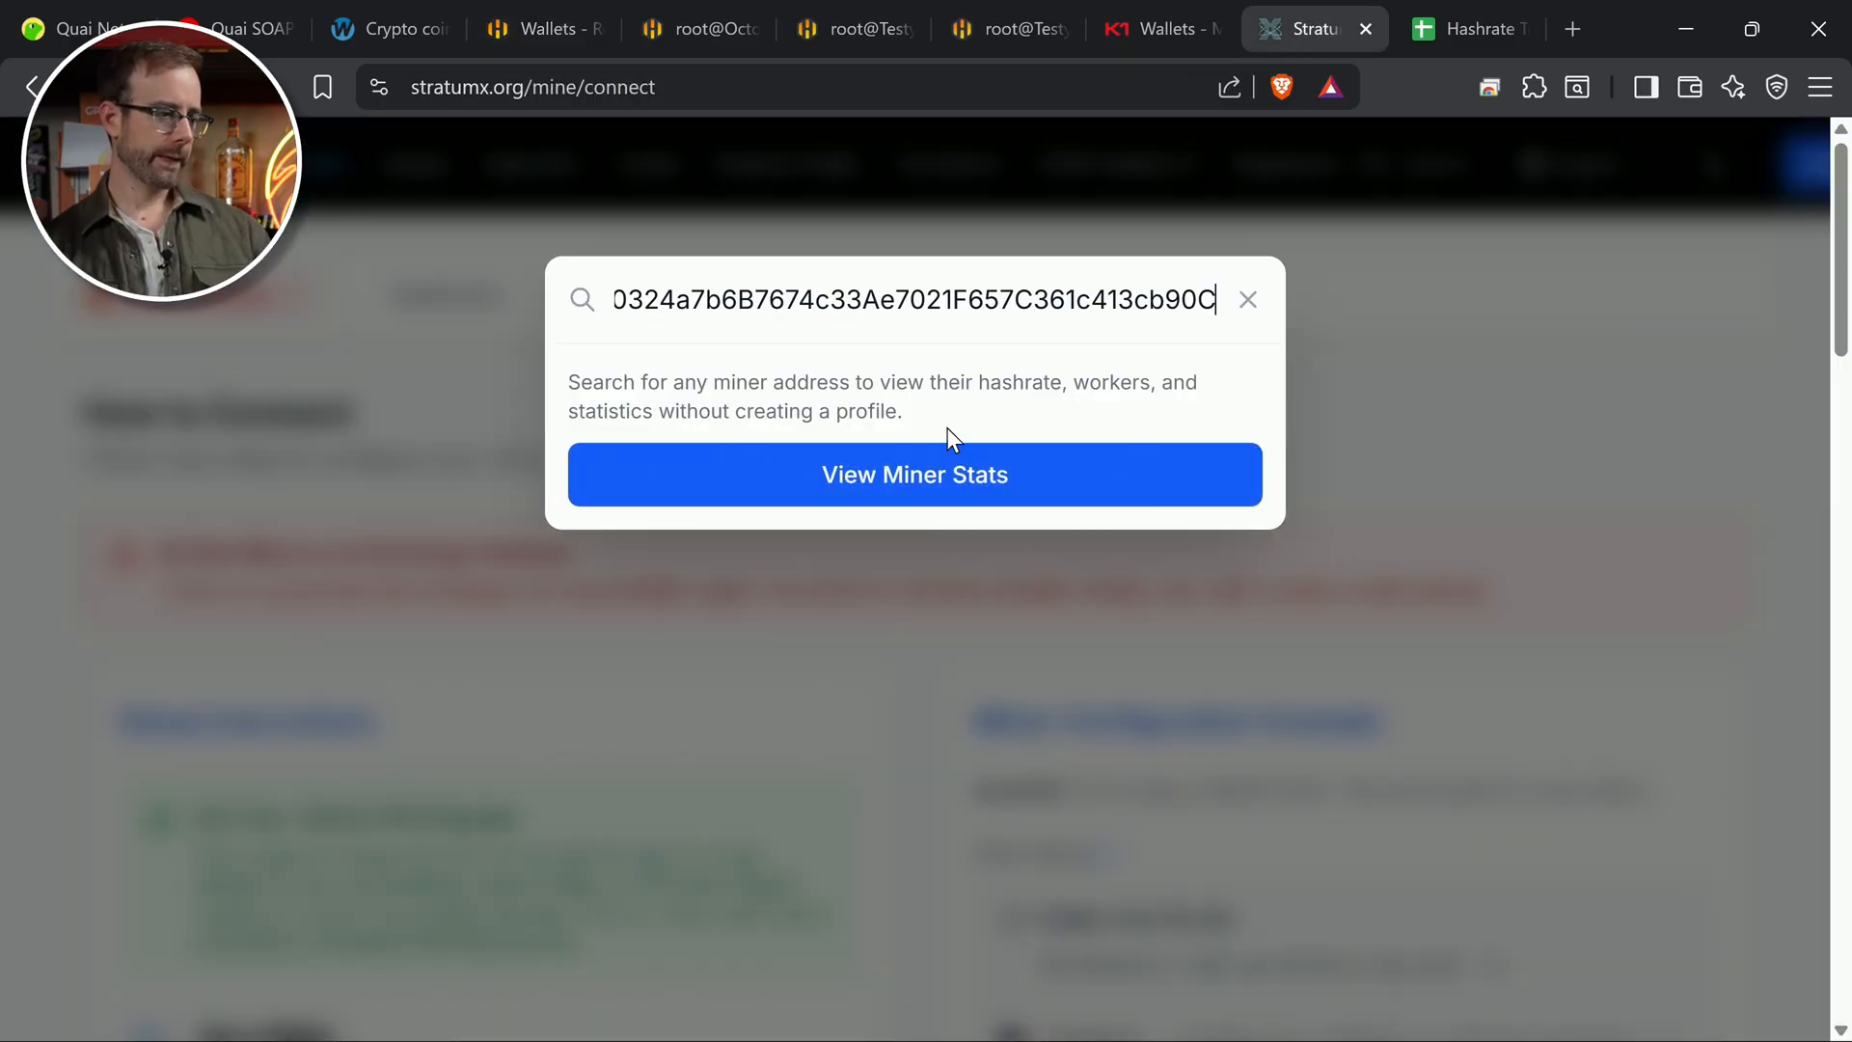
# - View the Tangem address stats: three active workers, 19.97 MH/s and the hashrate chart
pyautogui.click(914, 475)
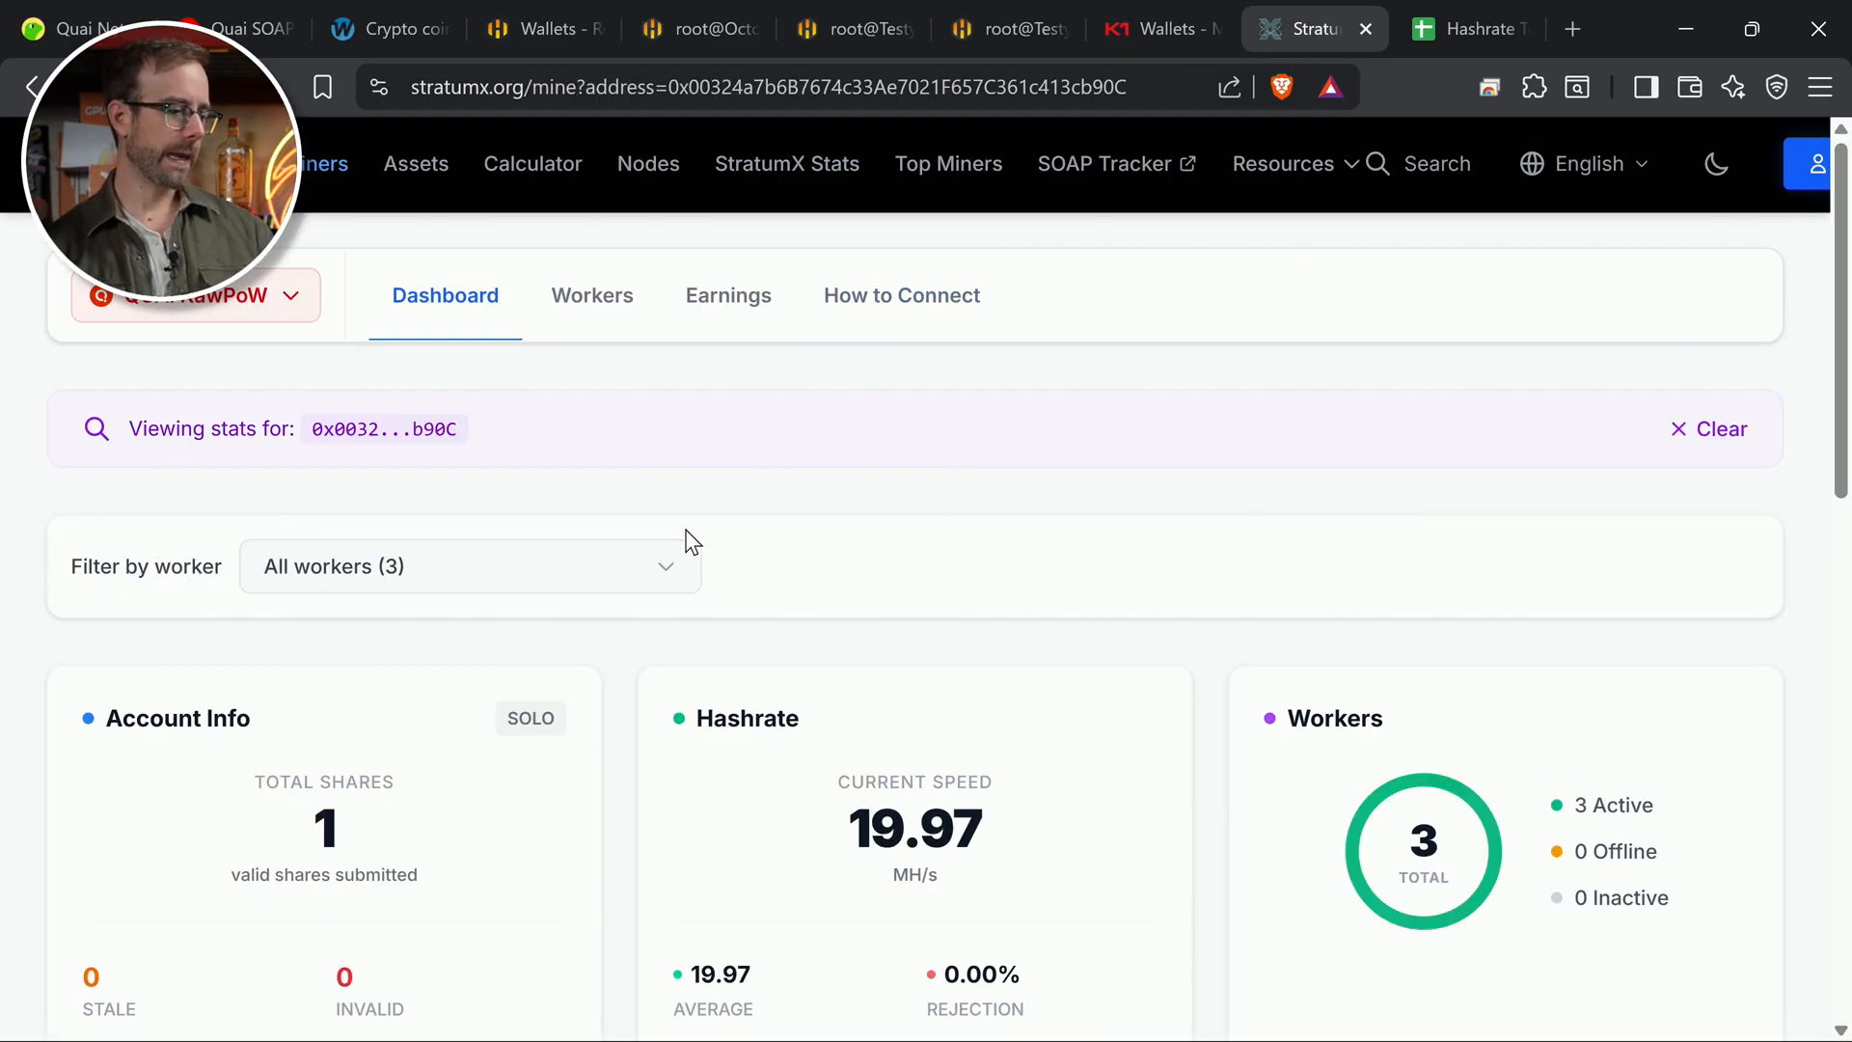
pyautogui.scroll(-3)
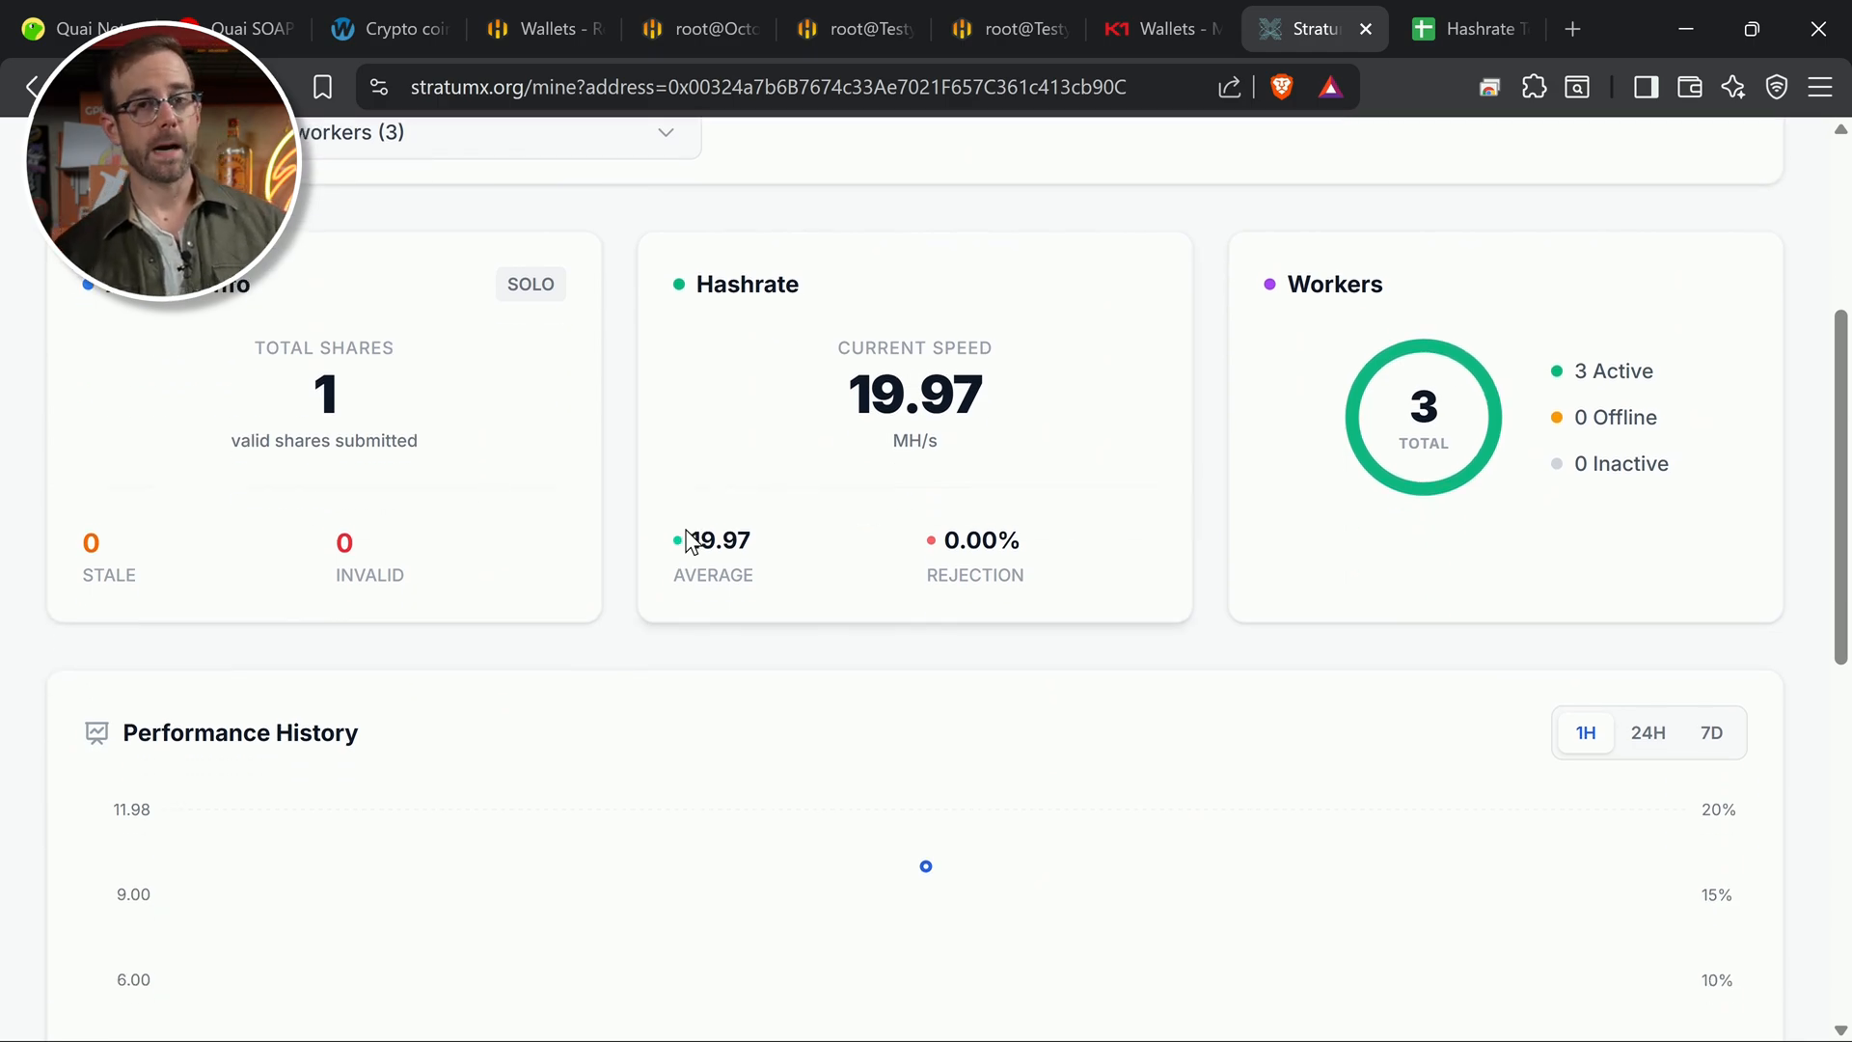
pyautogui.moveTo(556, 417)
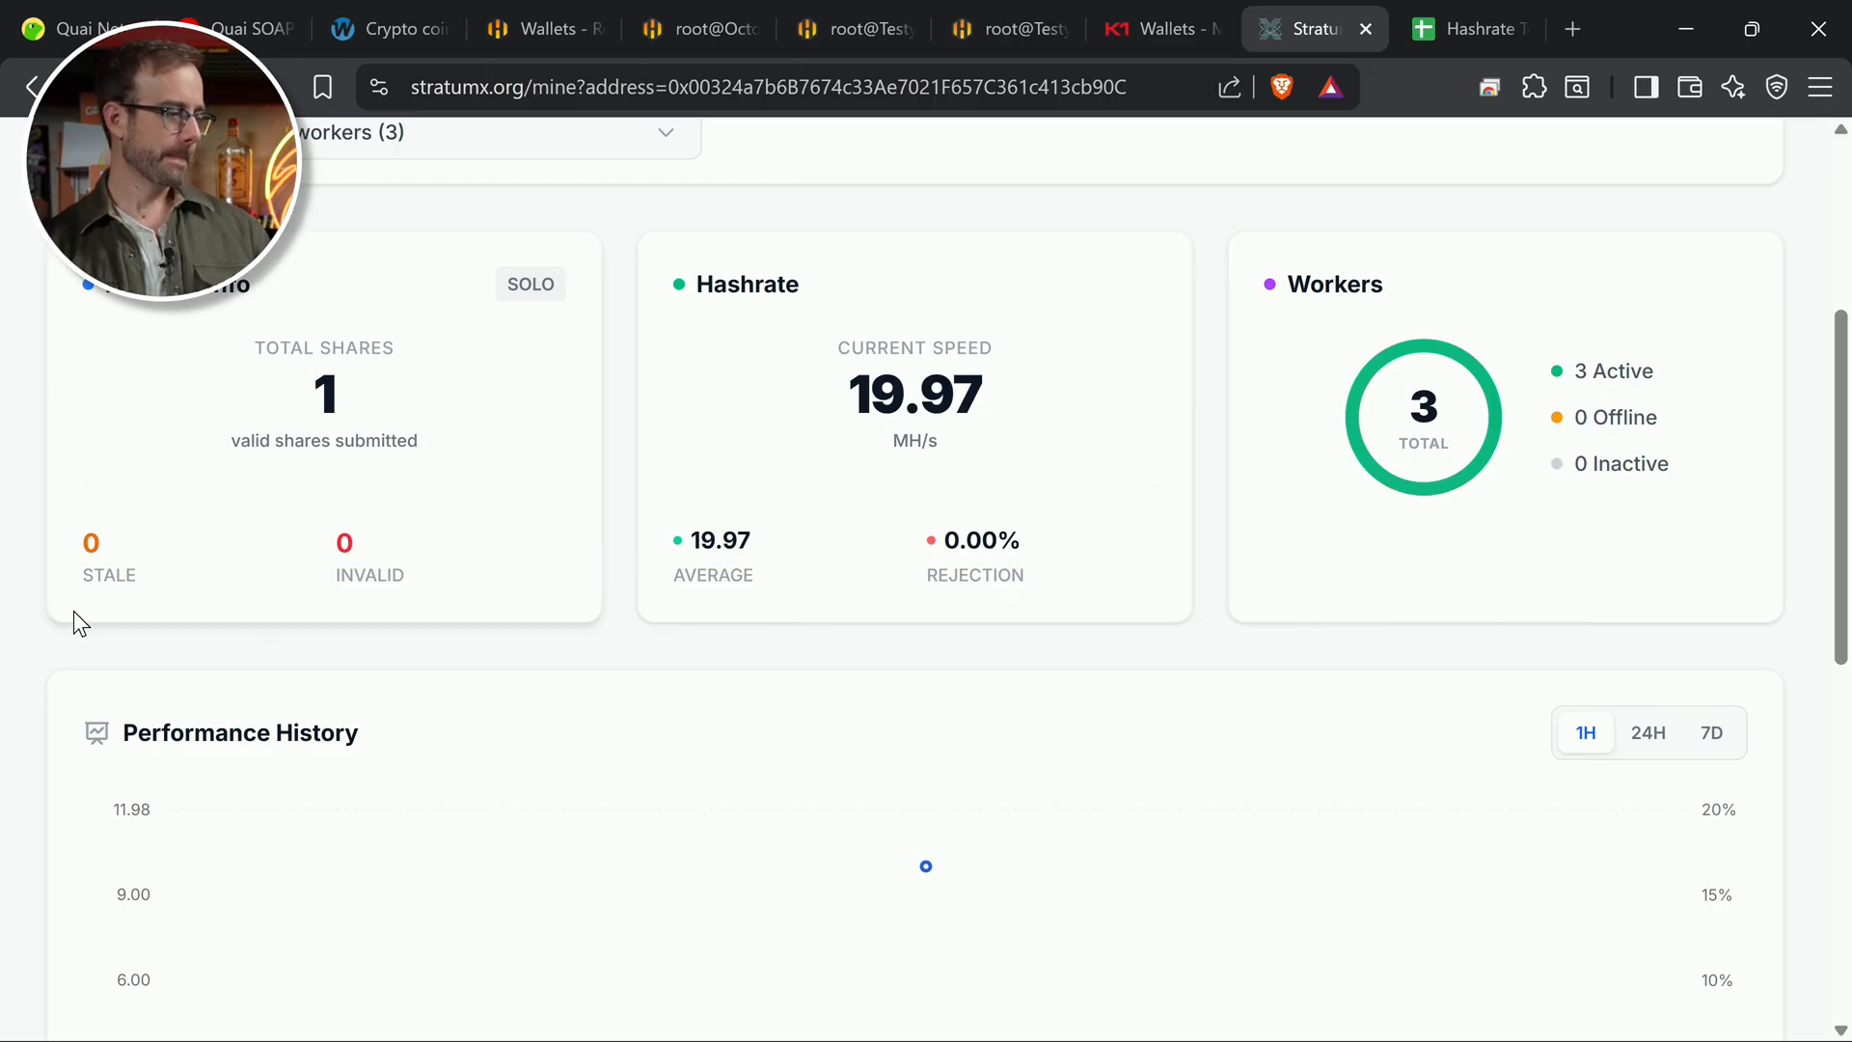
pyautogui.scroll(-3)
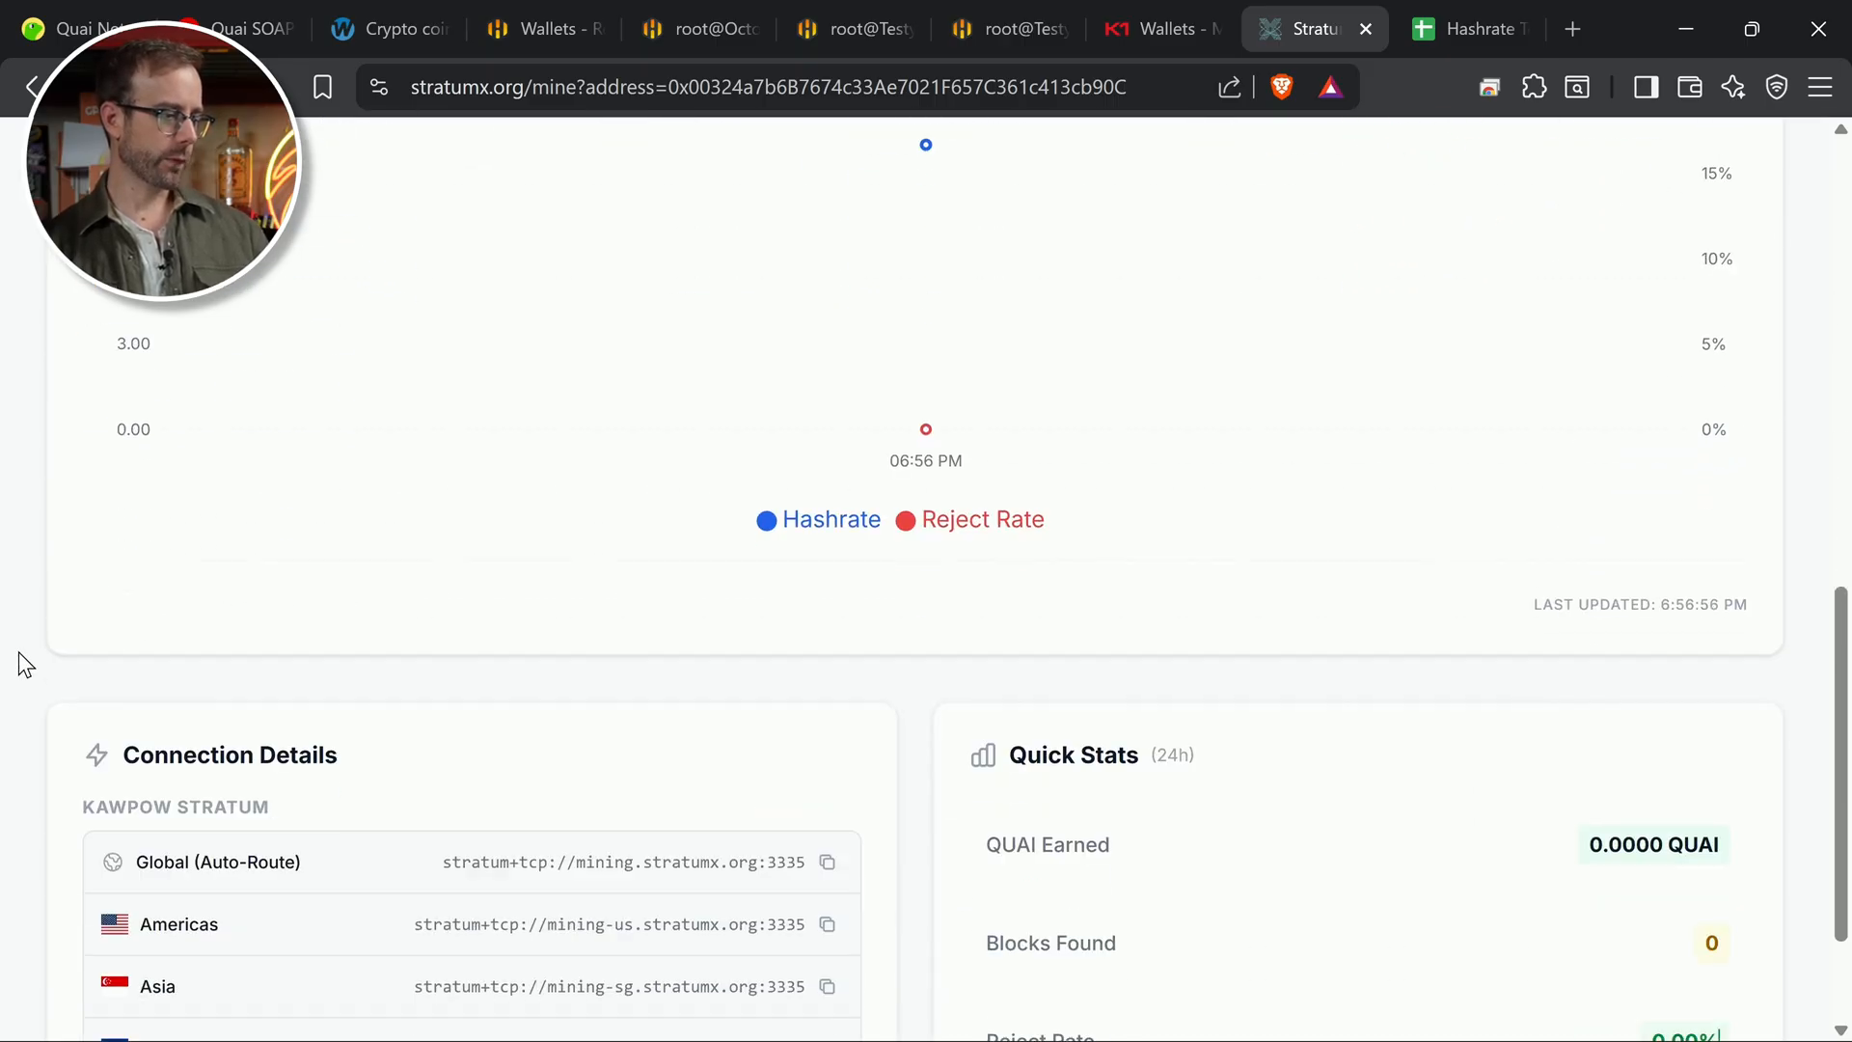